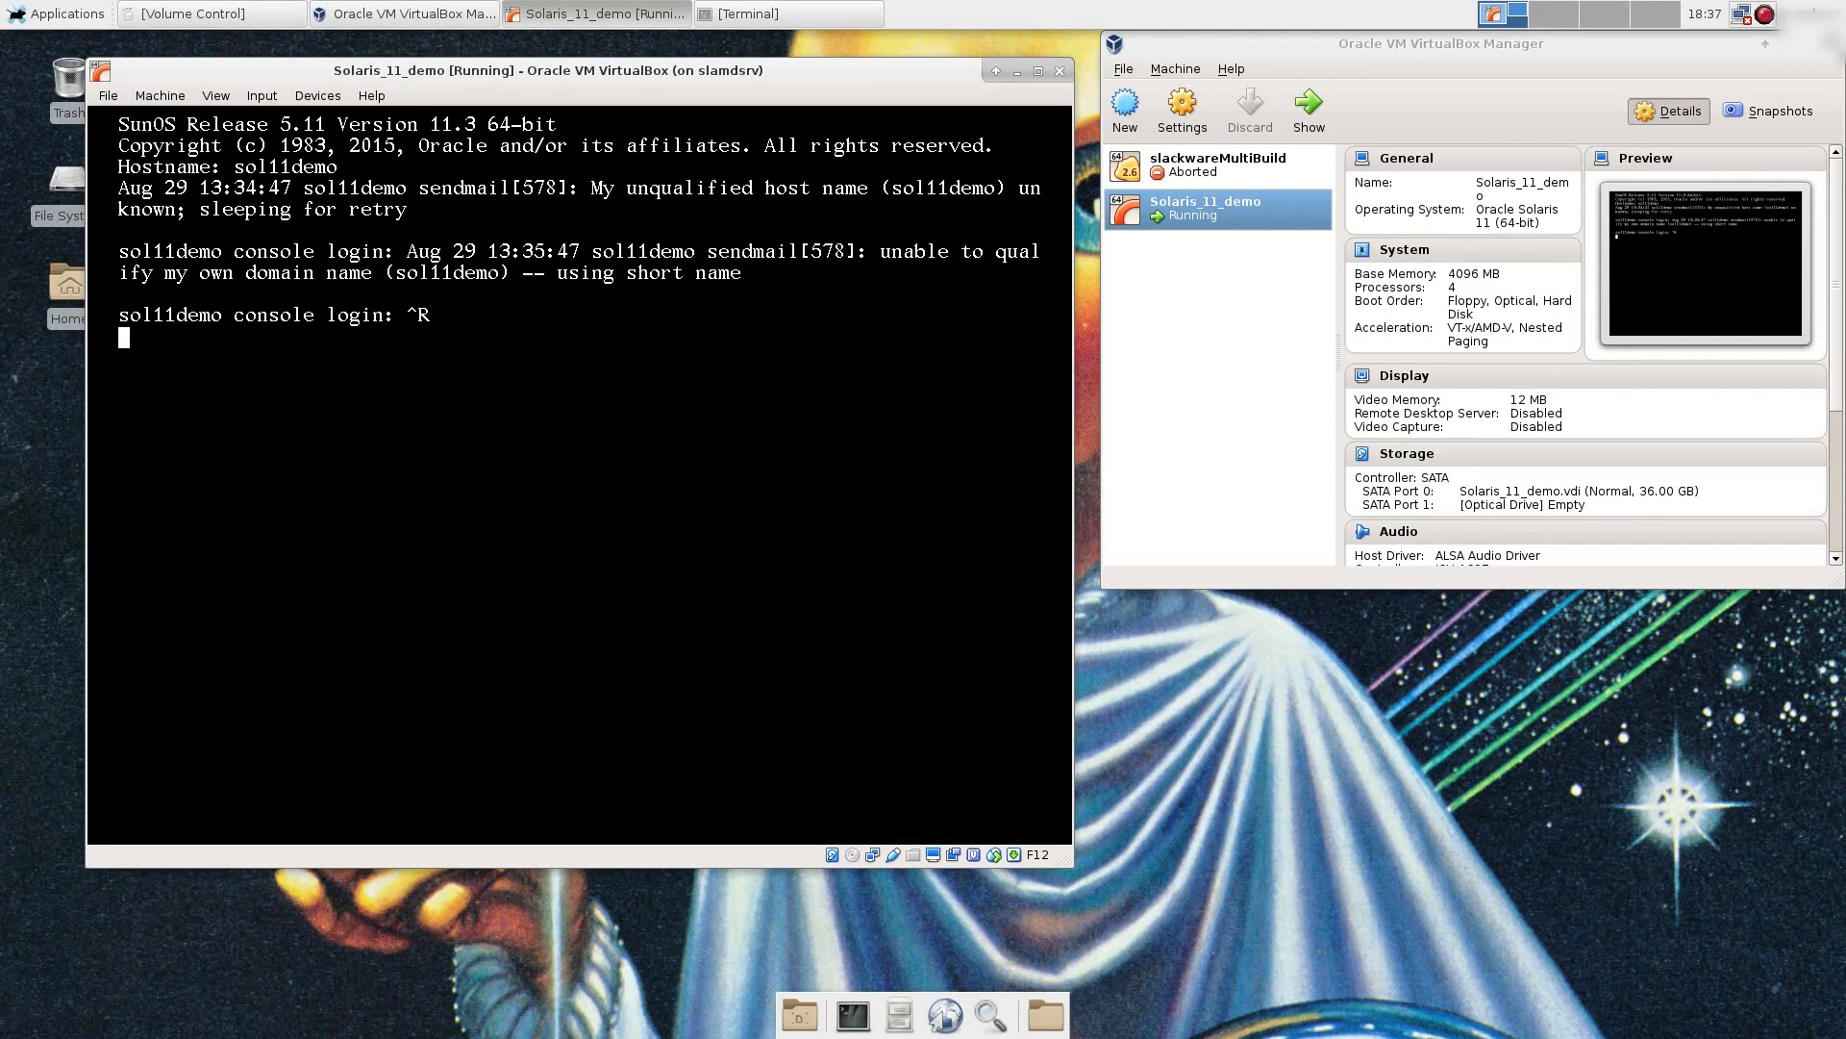
# Step: Bring up a fresh login prompt on the Solaris guest console
pyautogui.press('Return')
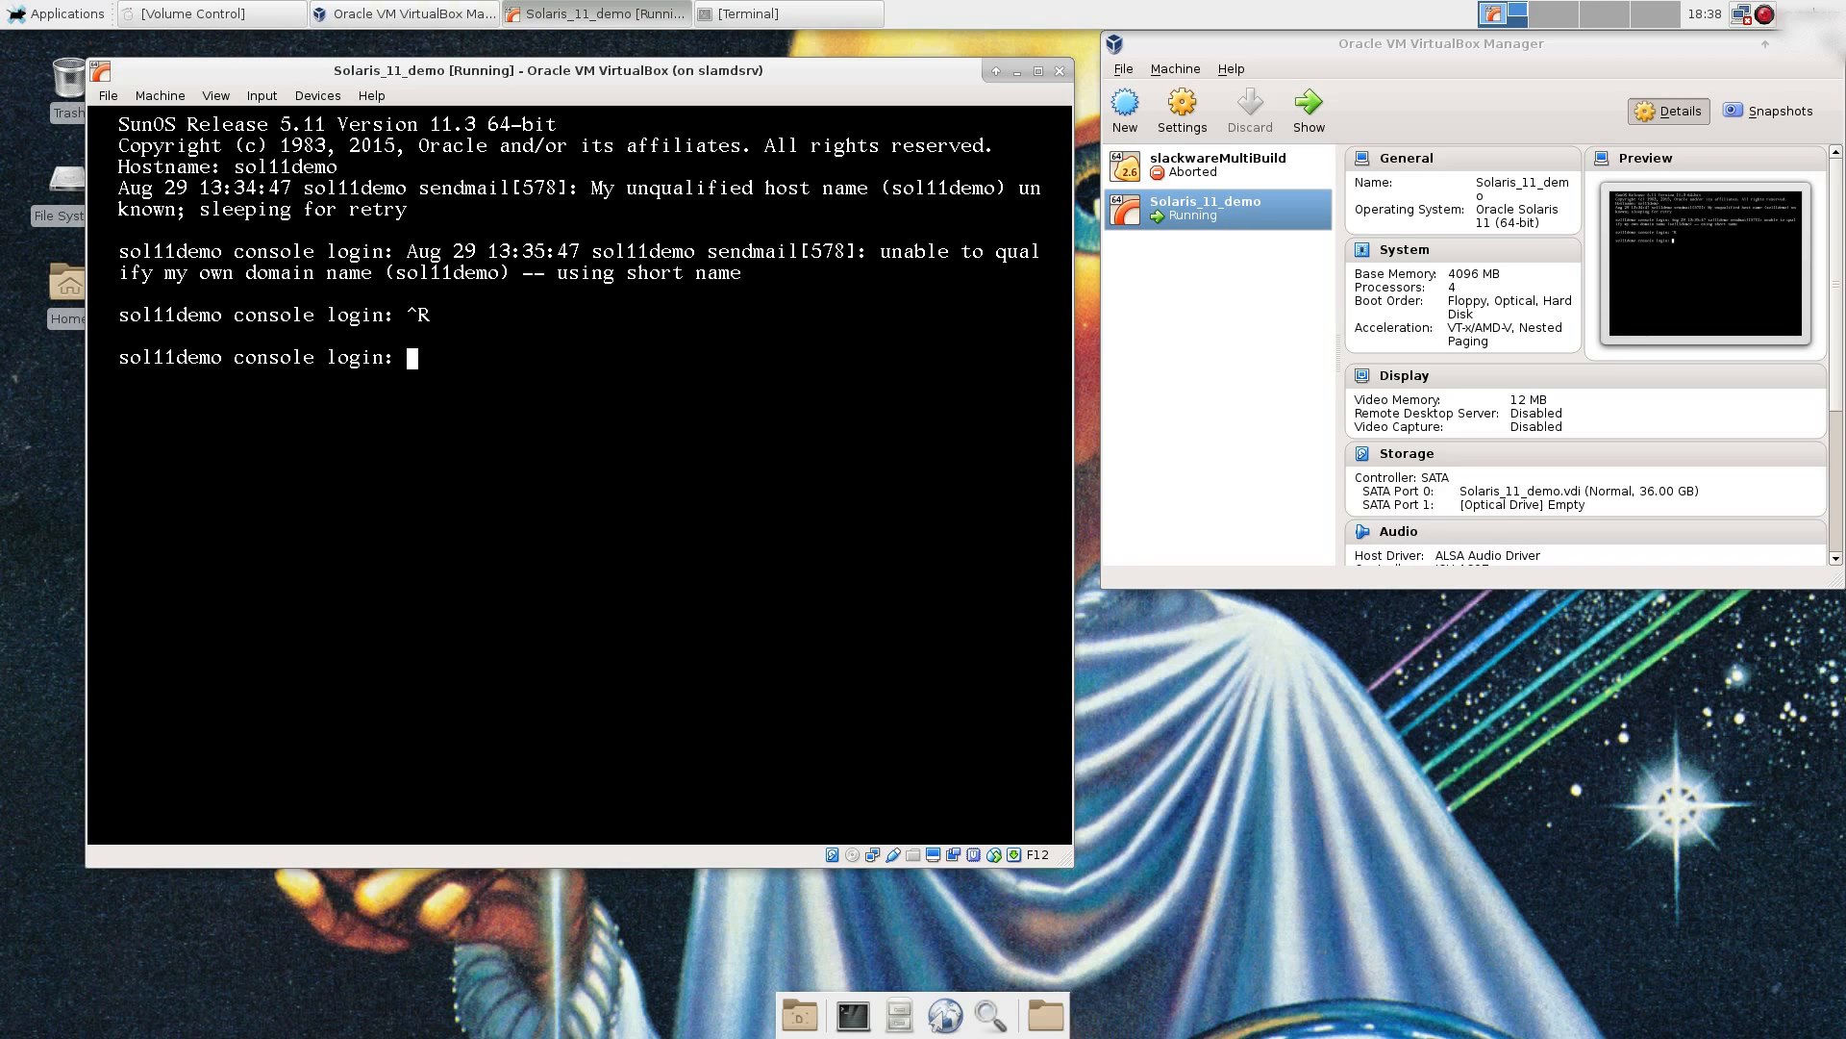
# Step: Log in on the console as simh and switch to a root shell with 'su -'
pyautogui.write('simh')
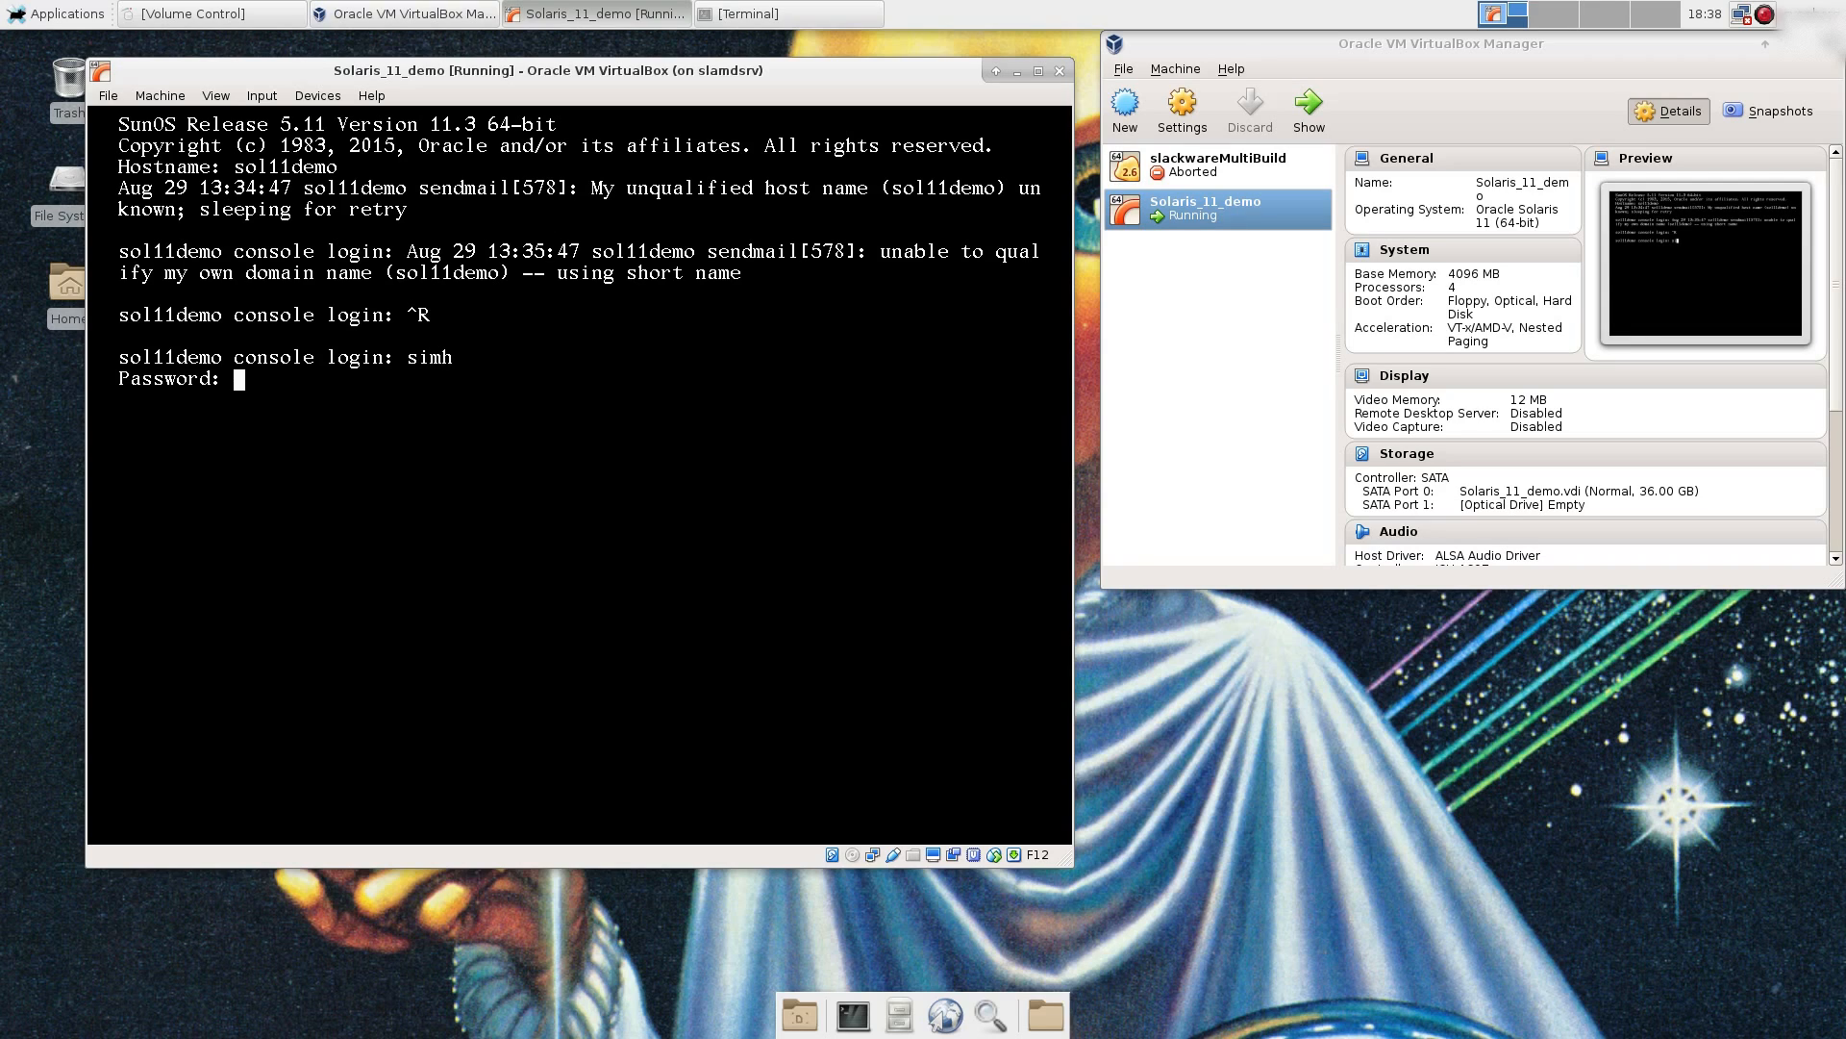
pyautogui.press('Return')
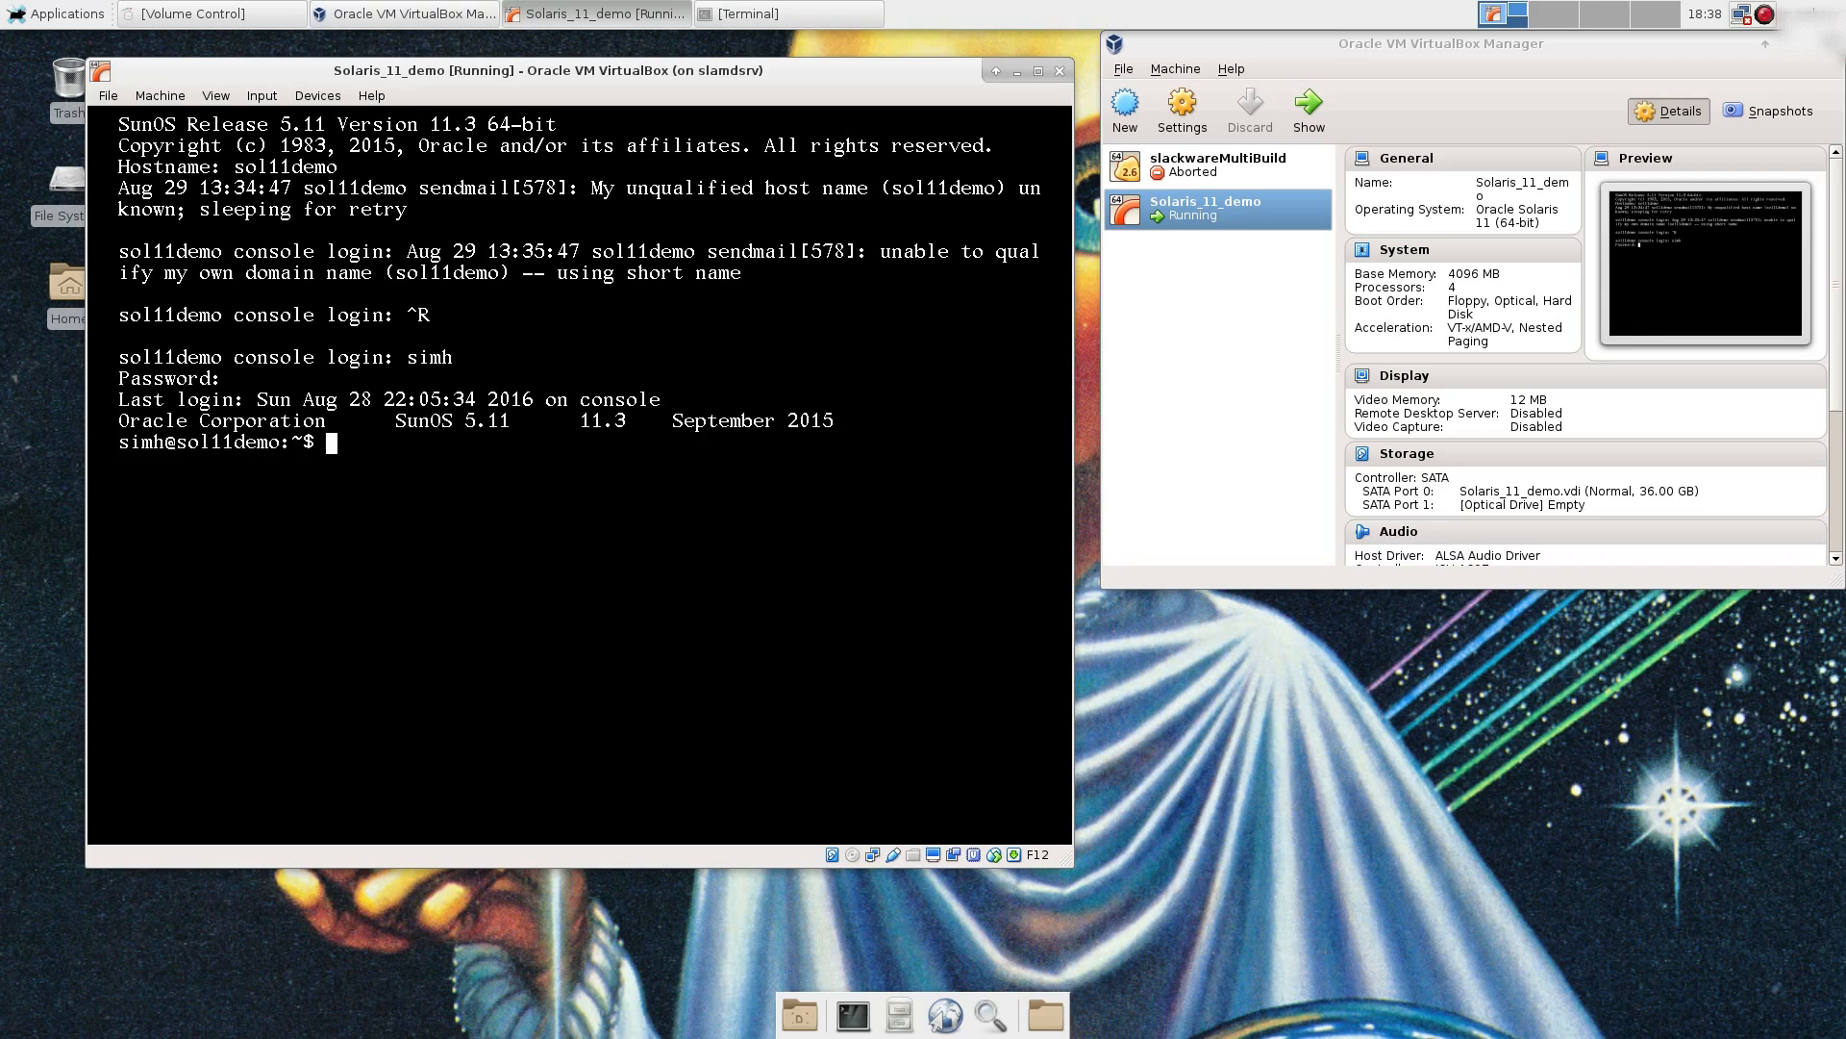
pyautogui.write('su -')
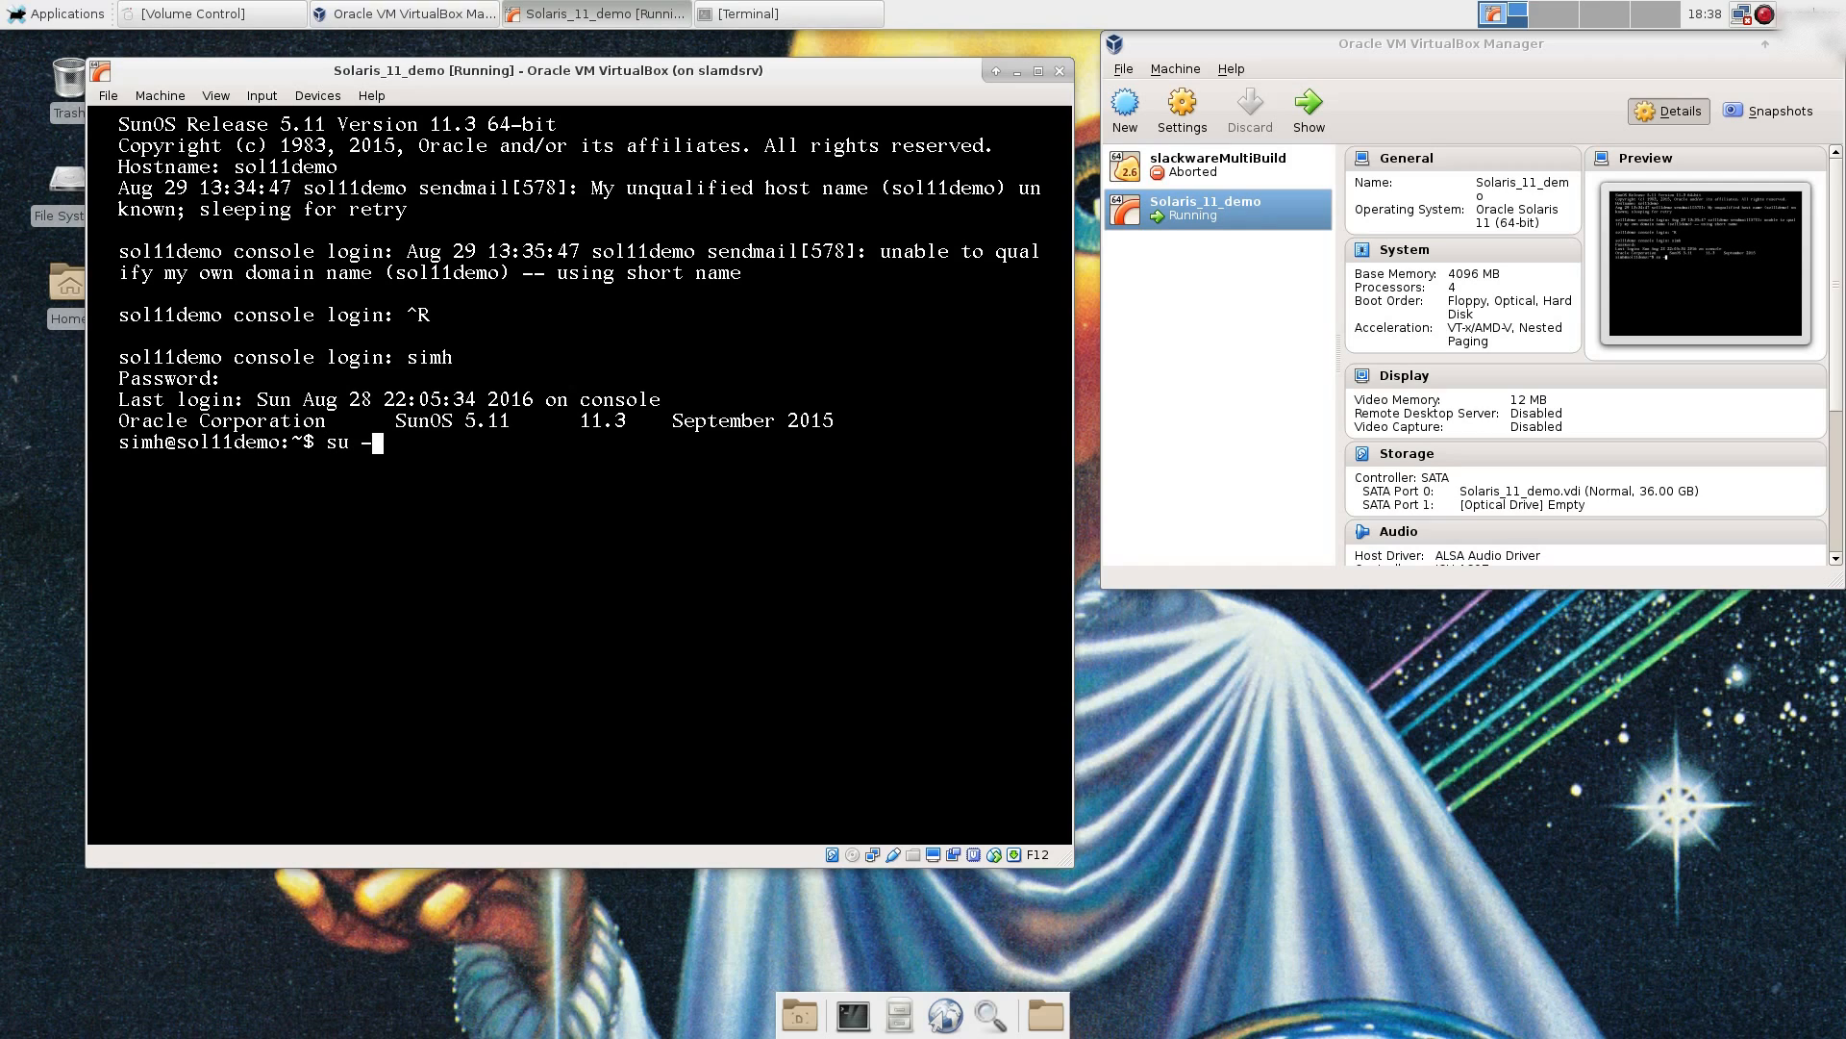
pyautogui.press('Return')
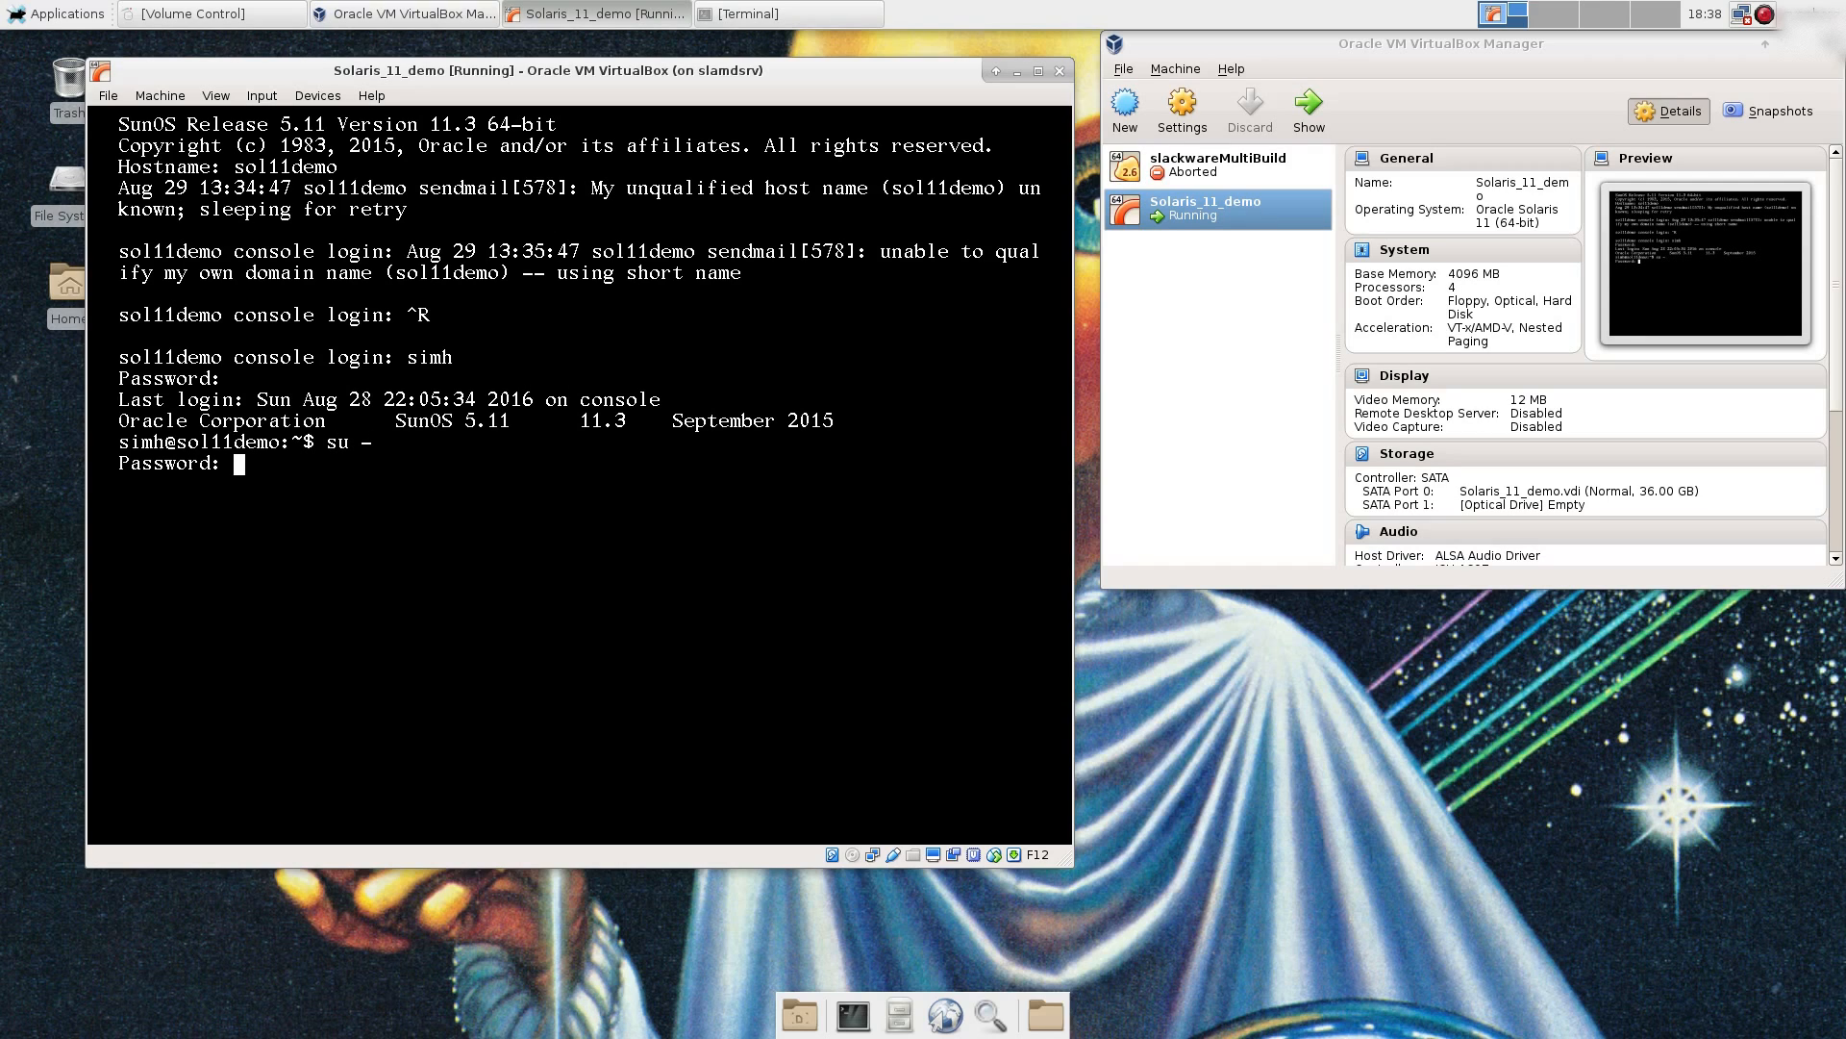
pyautogui.press('Return')
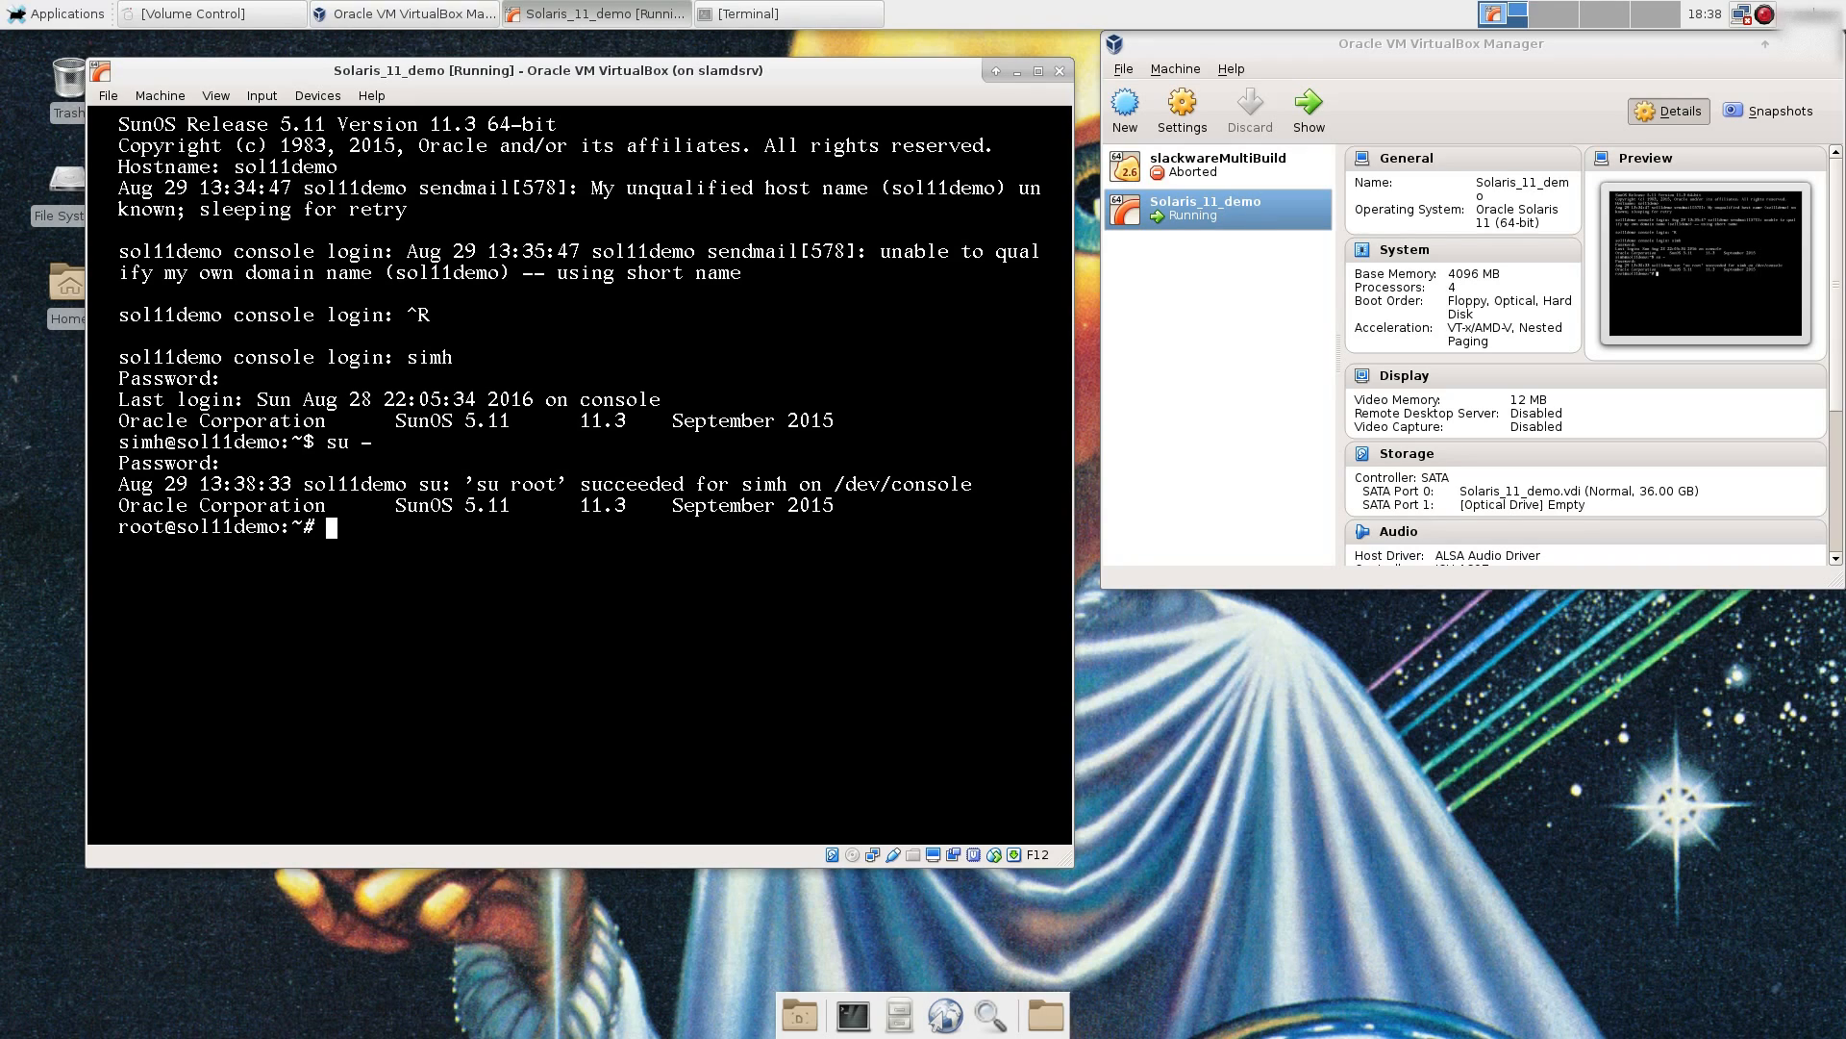
pyautogui.moveTo(1742, 60)
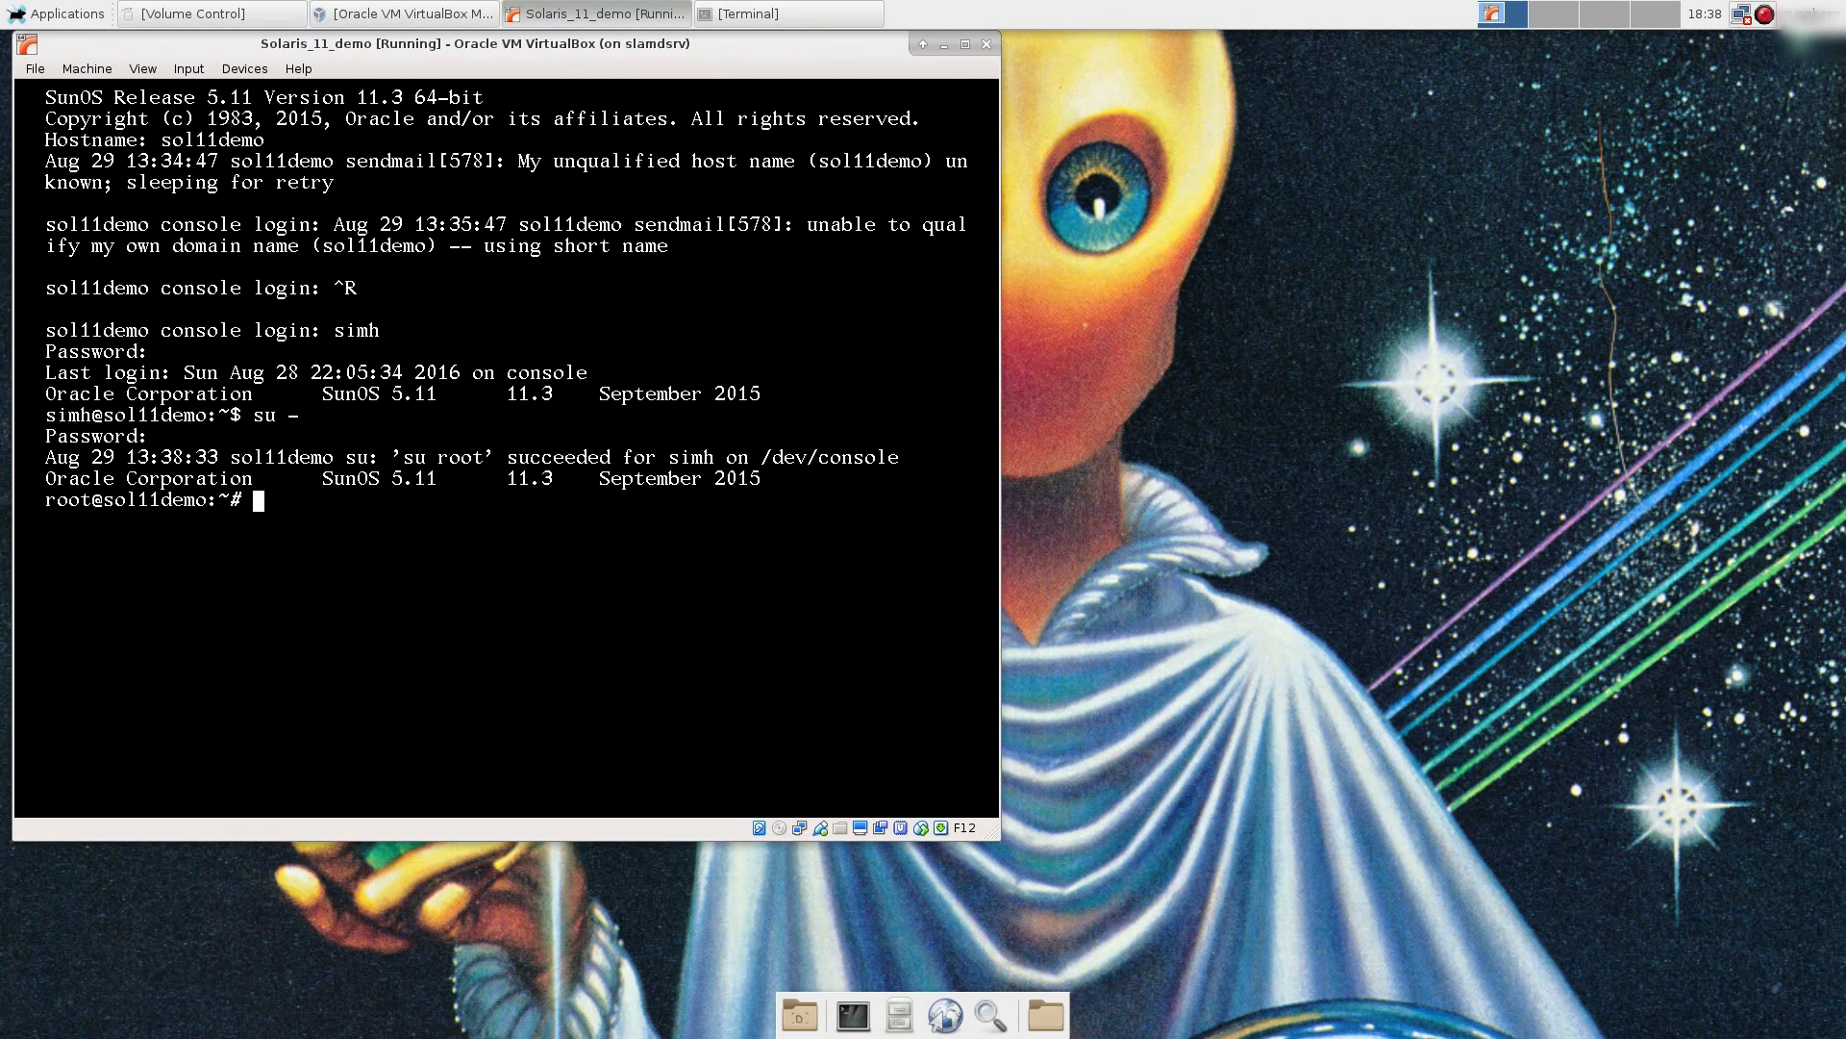
# Step: Search for solaris-desktop with pkg and type 'pkg install solaris-desktop' without running it yet
pyautogui.write('pkg search solaris-desktop')
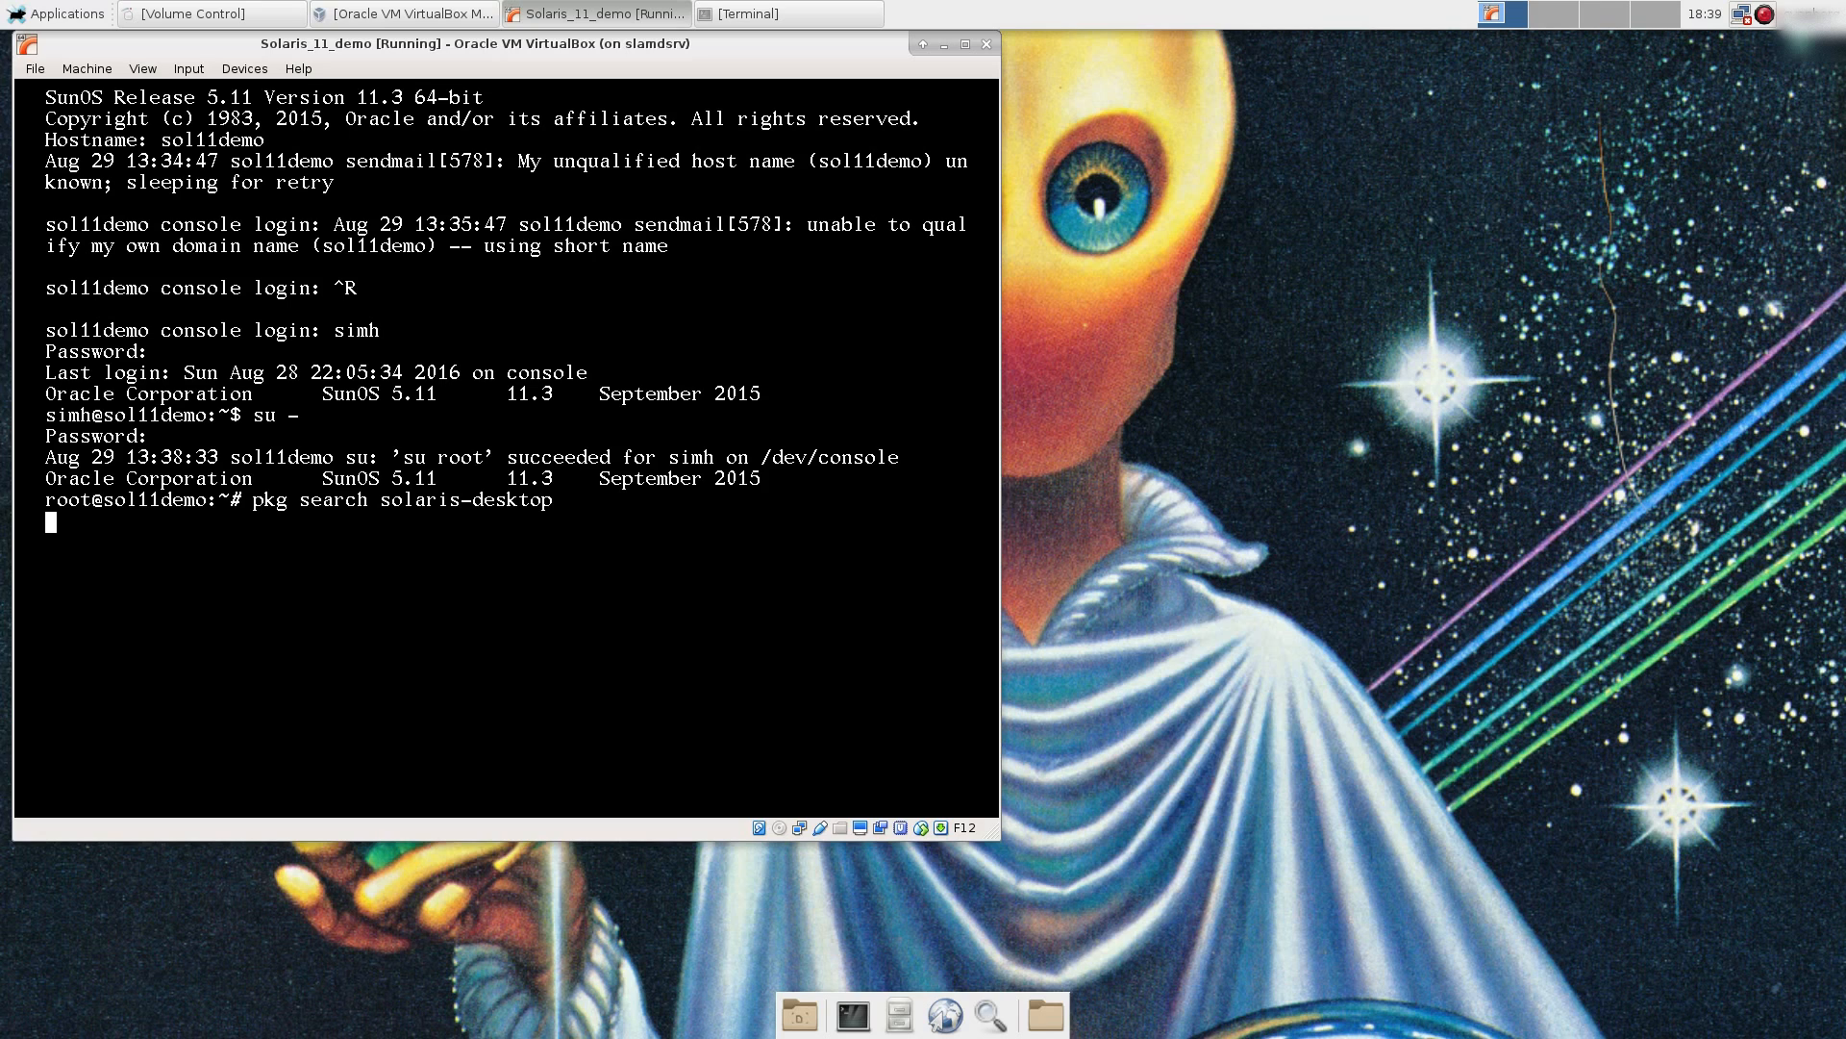
pyautogui.press('Return')
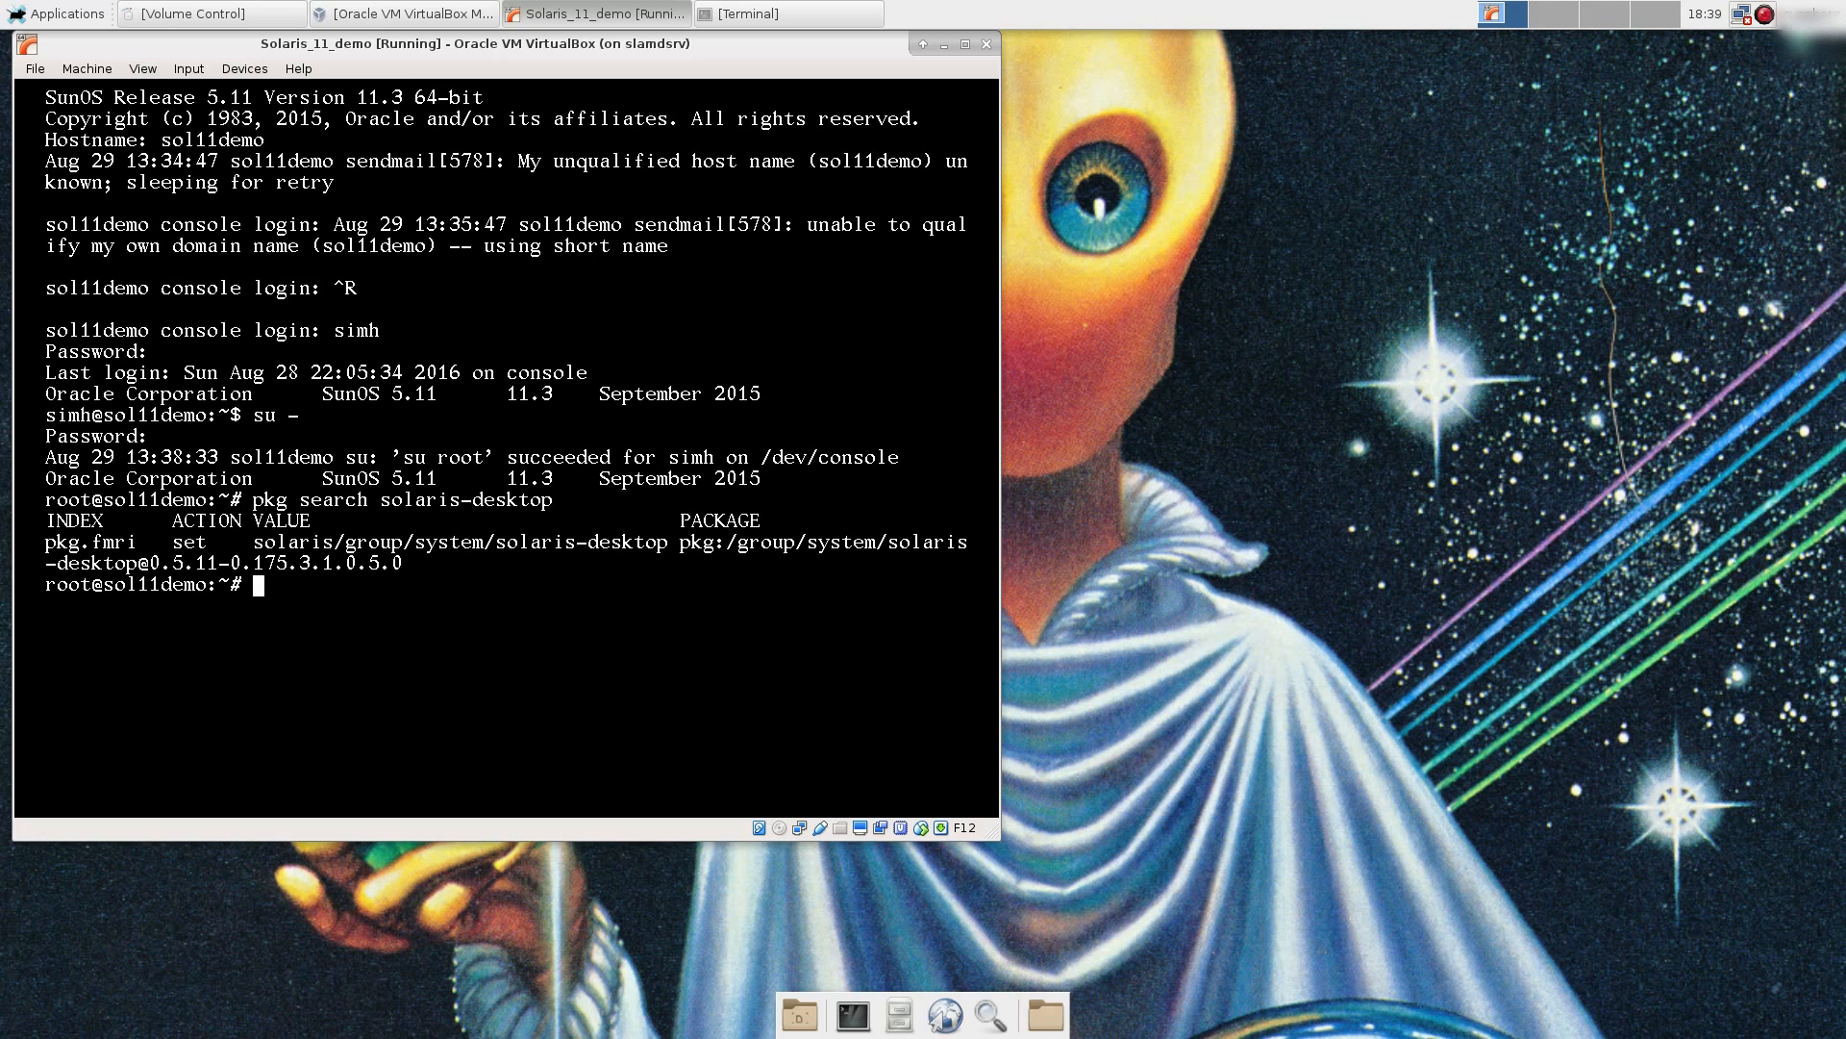
pyautogui.write('pkg install')
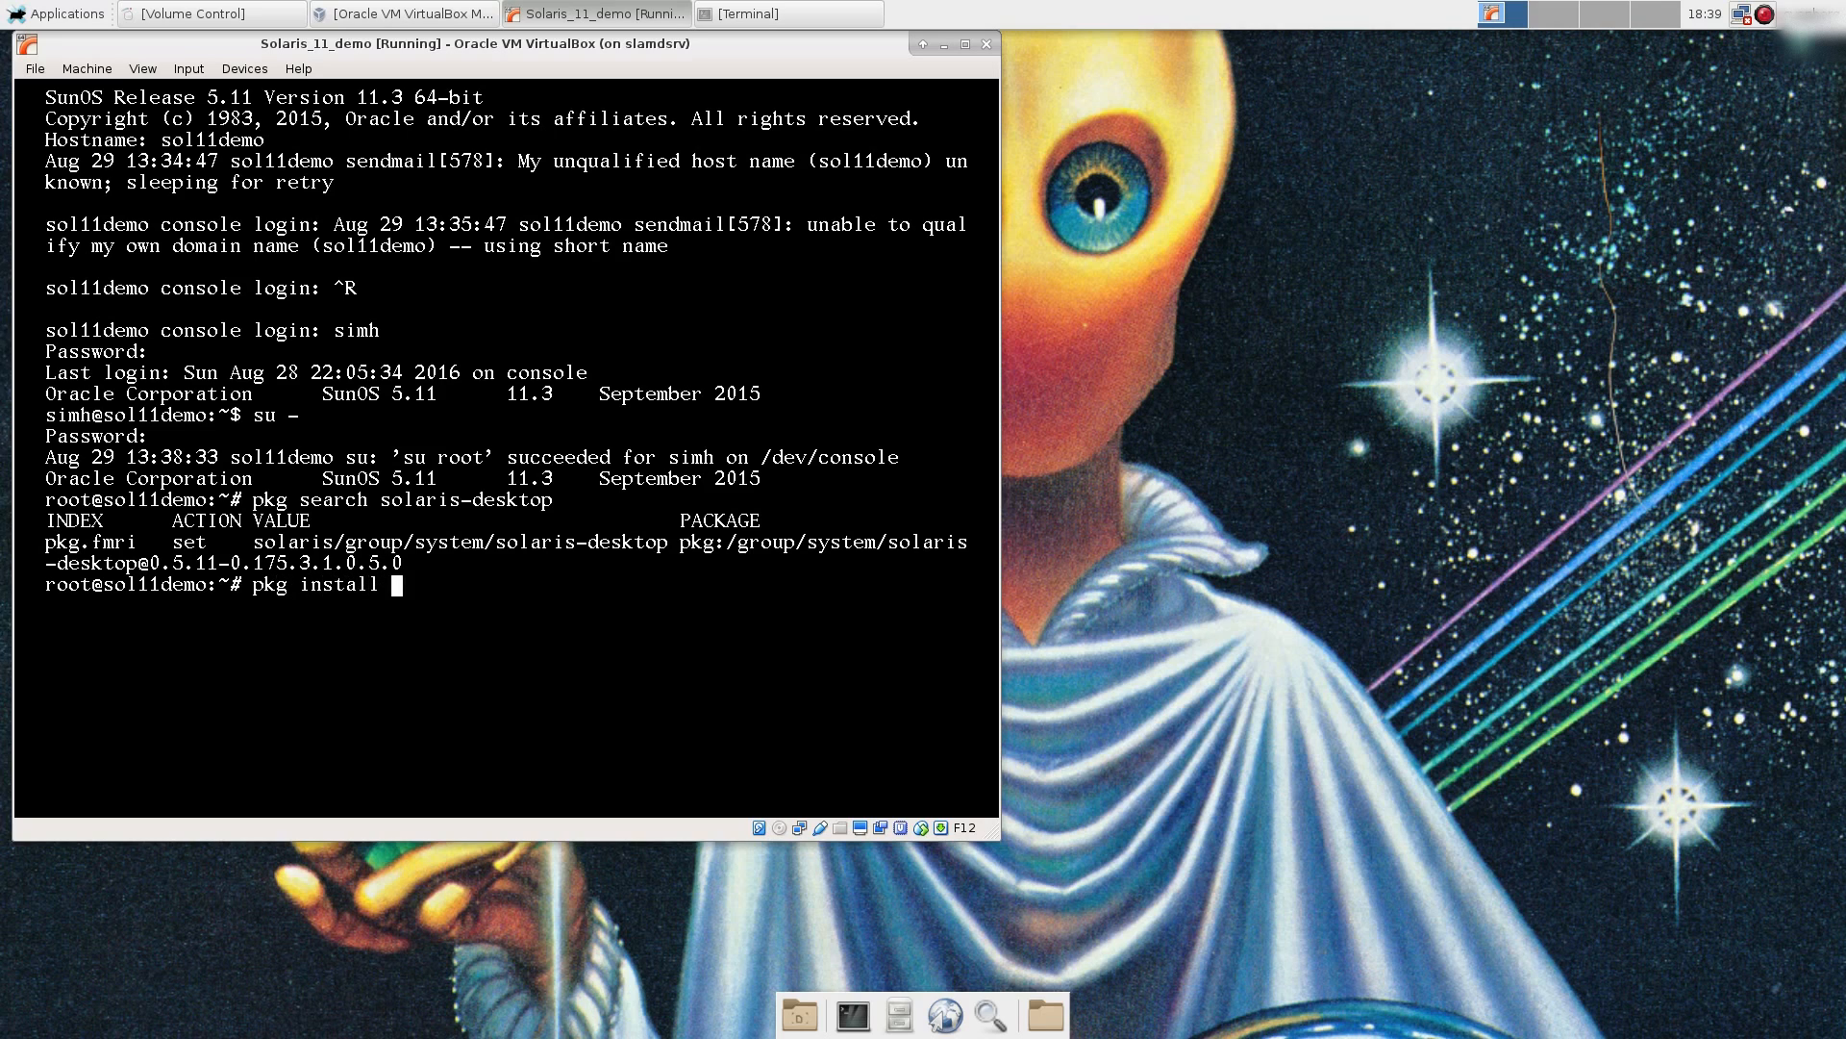
pyautogui.write('solaris-desktop')
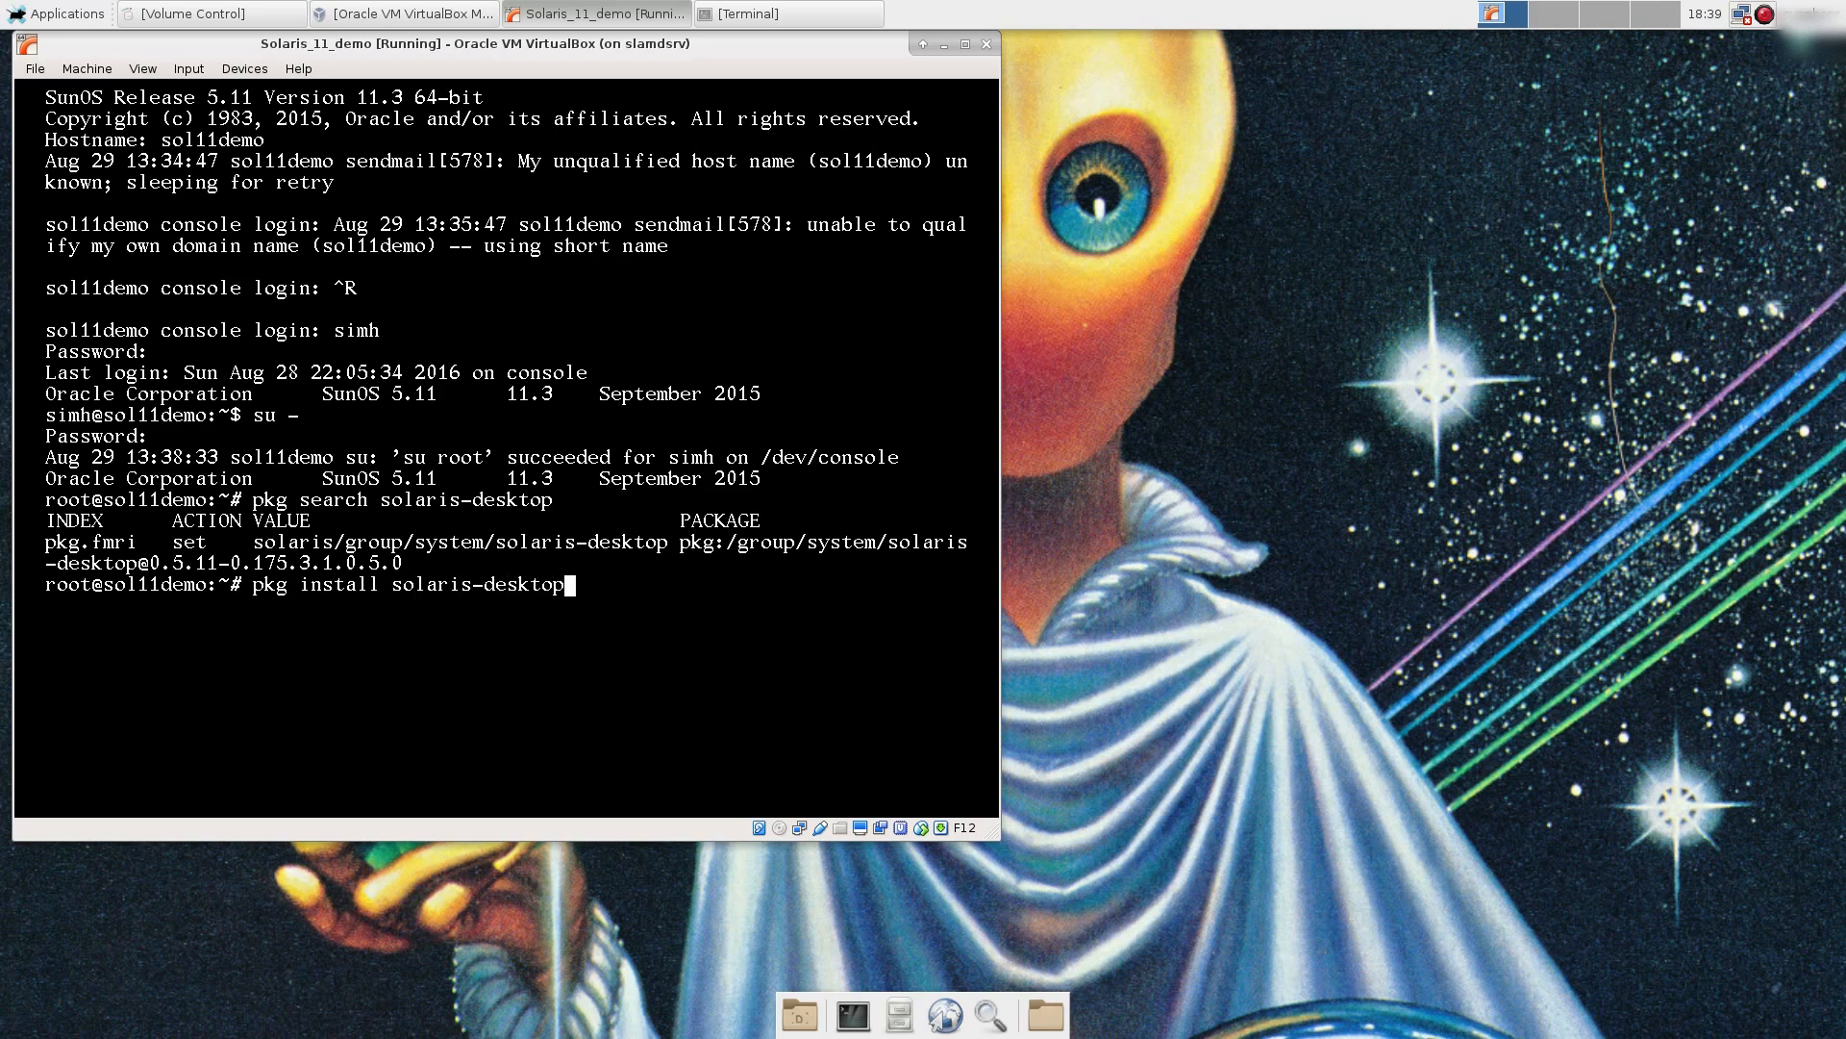
pyautogui.press('Return')
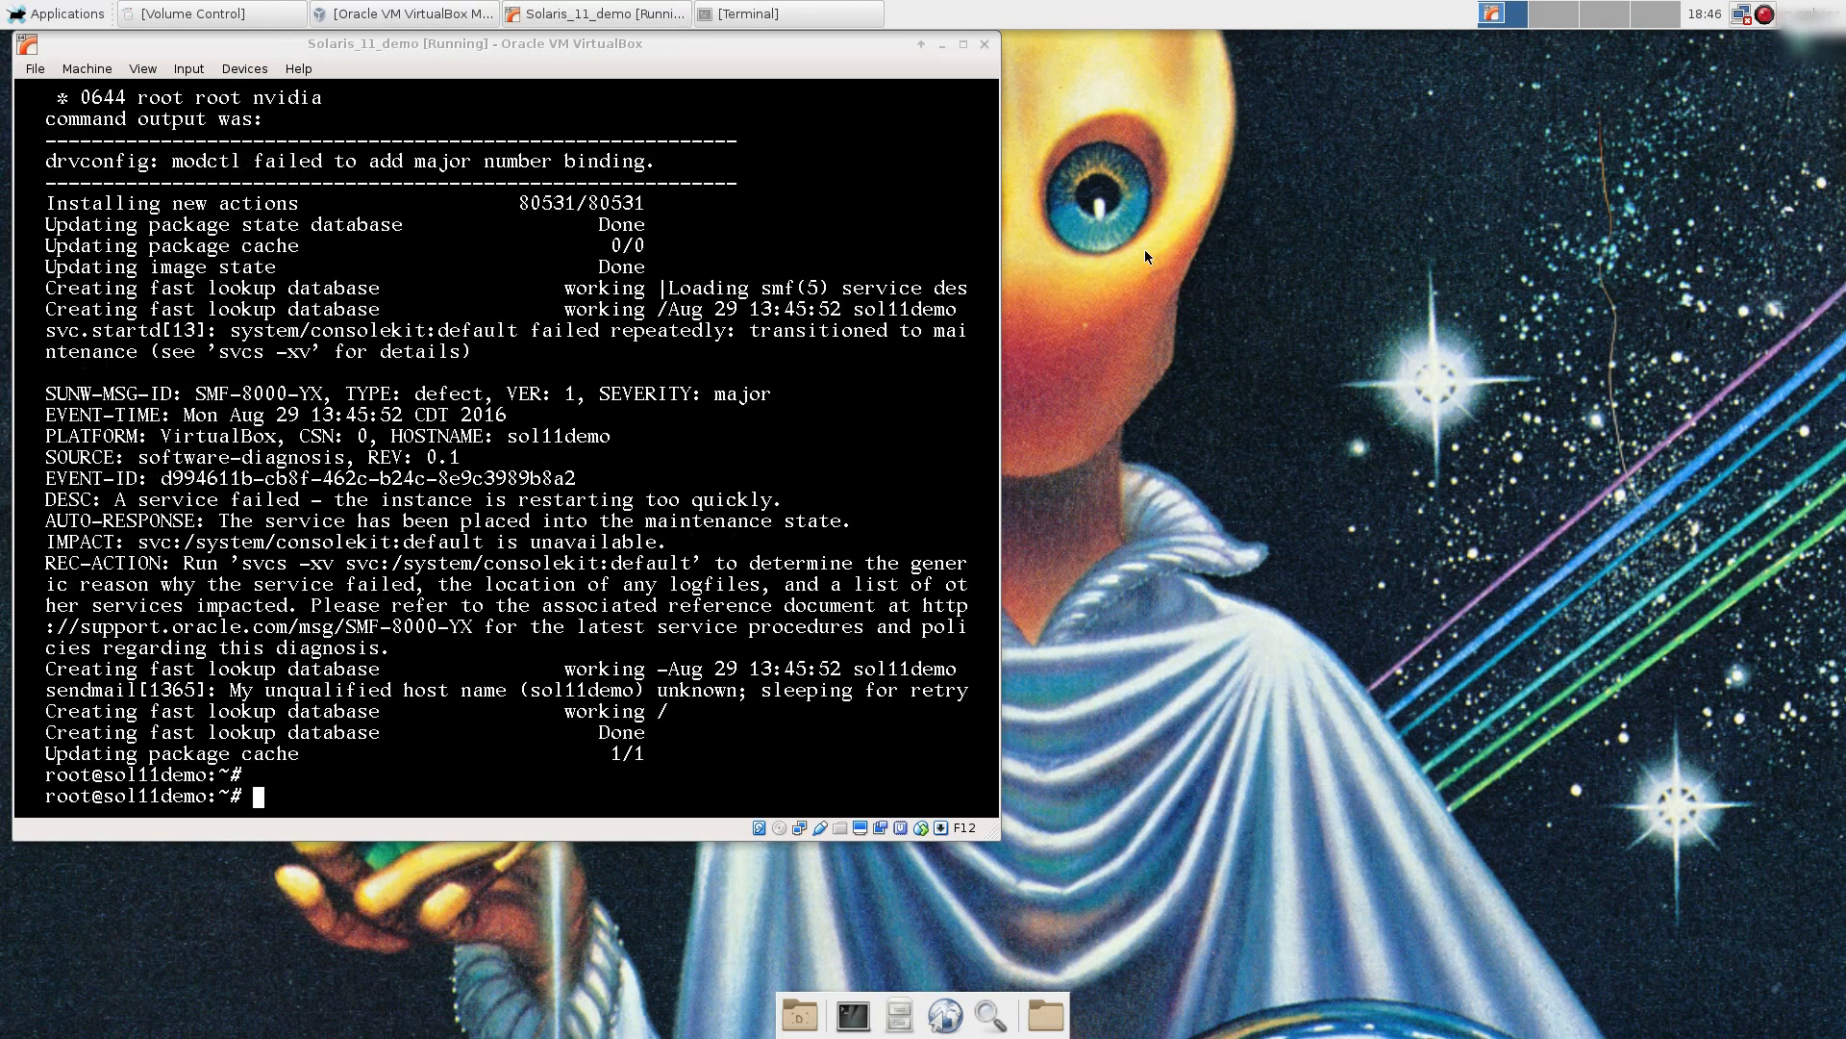
pyautogui.moveTo(758, 46)
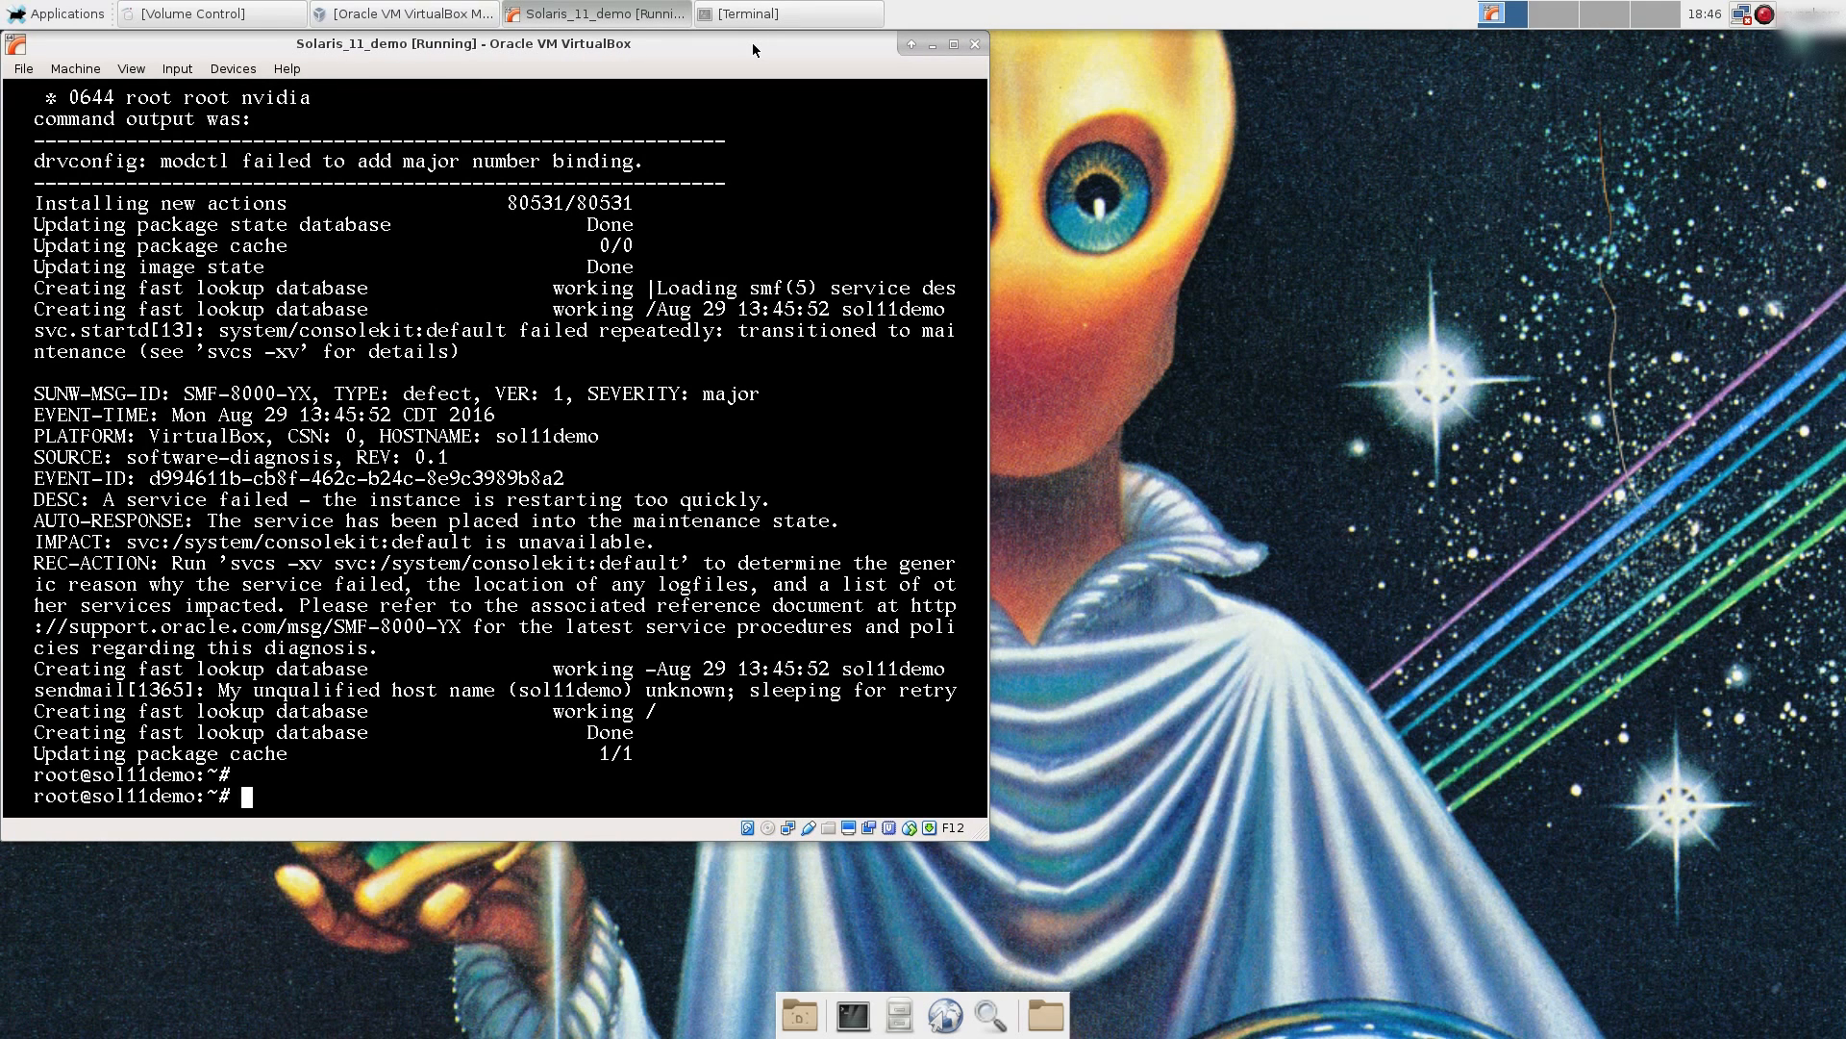
# Step: Reboot the Solaris guest from the root prompt
pyautogui.write('re')
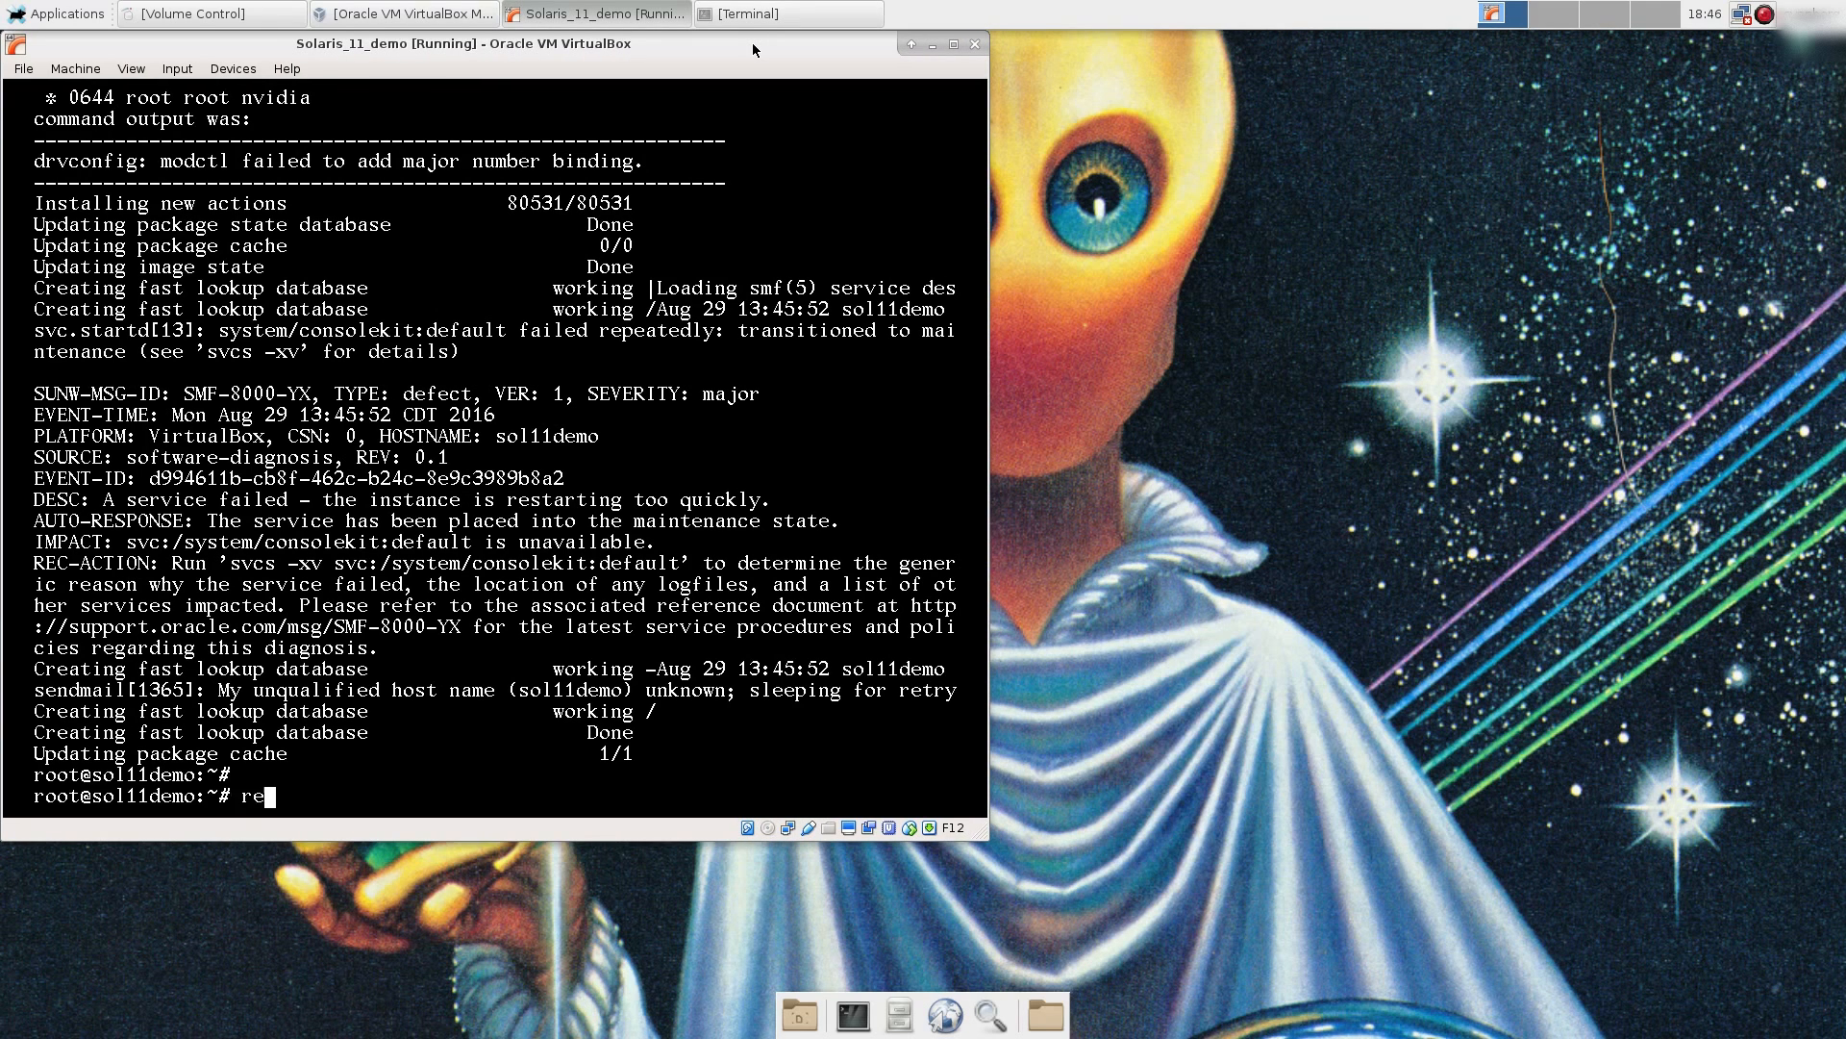
pyautogui.write('boot')
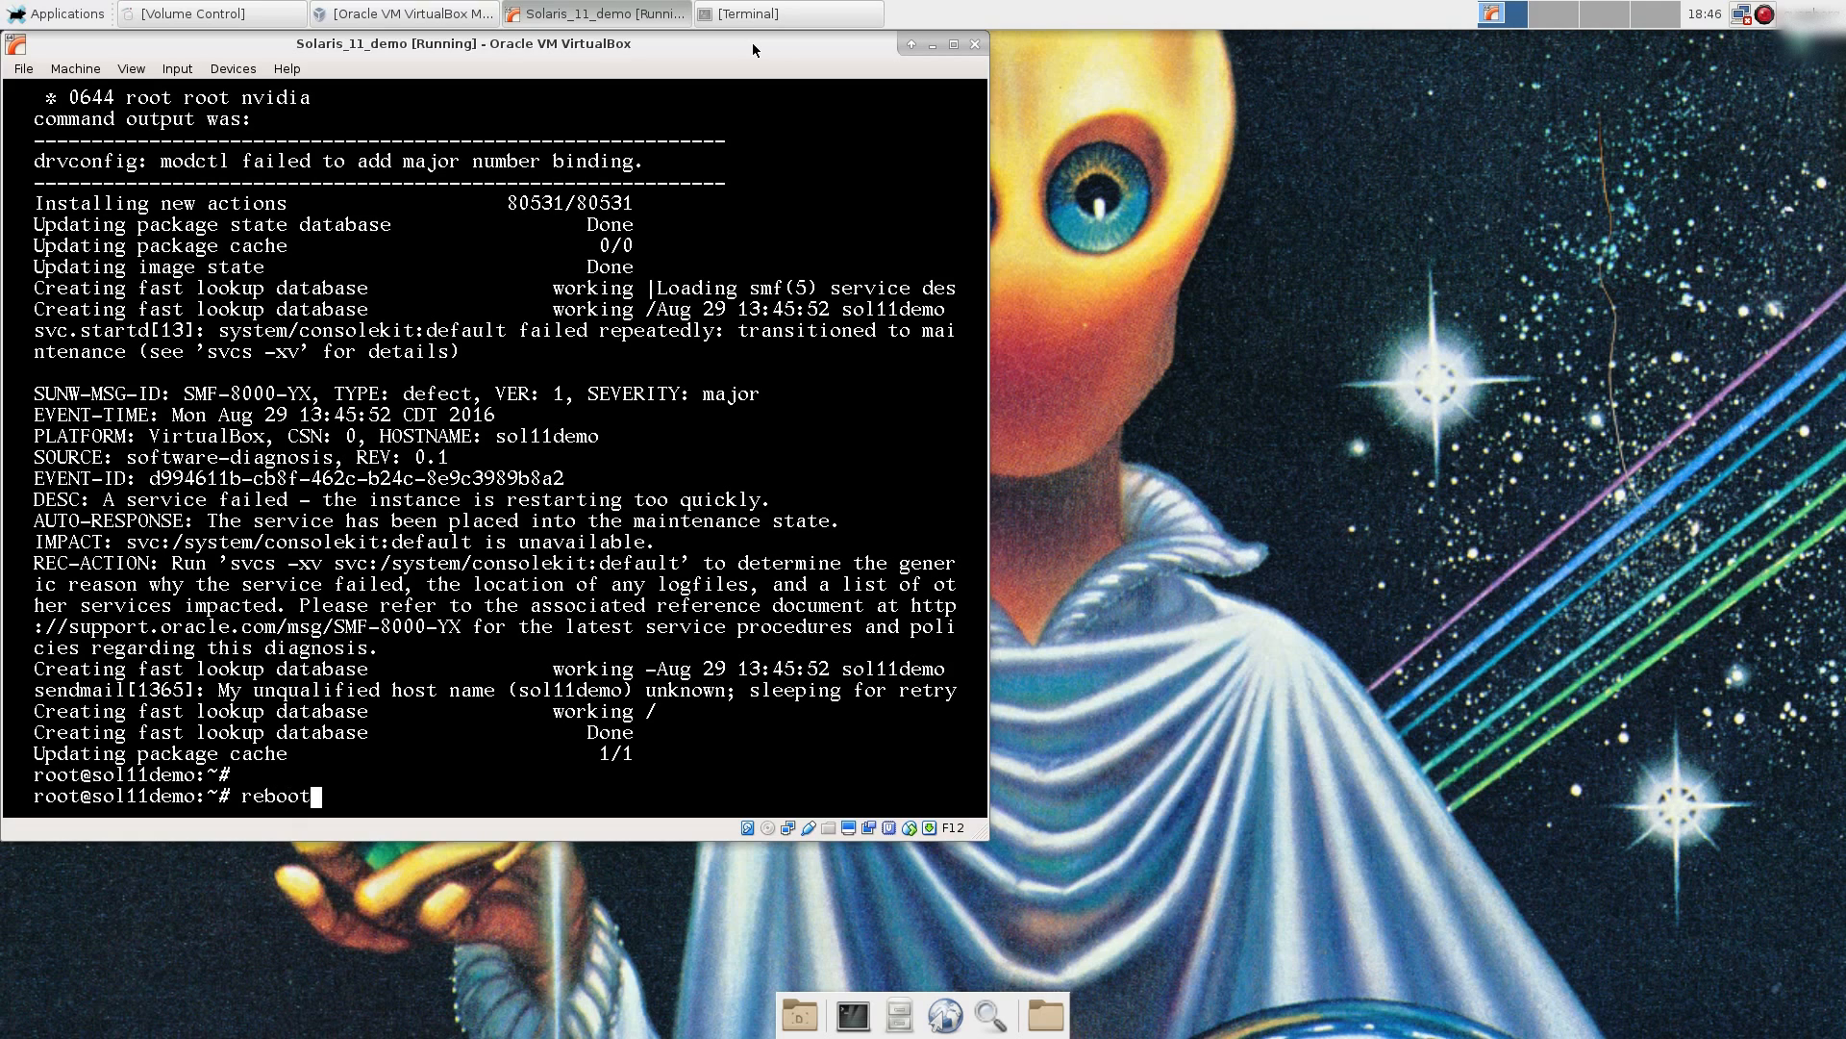
pyautogui.press('Return')
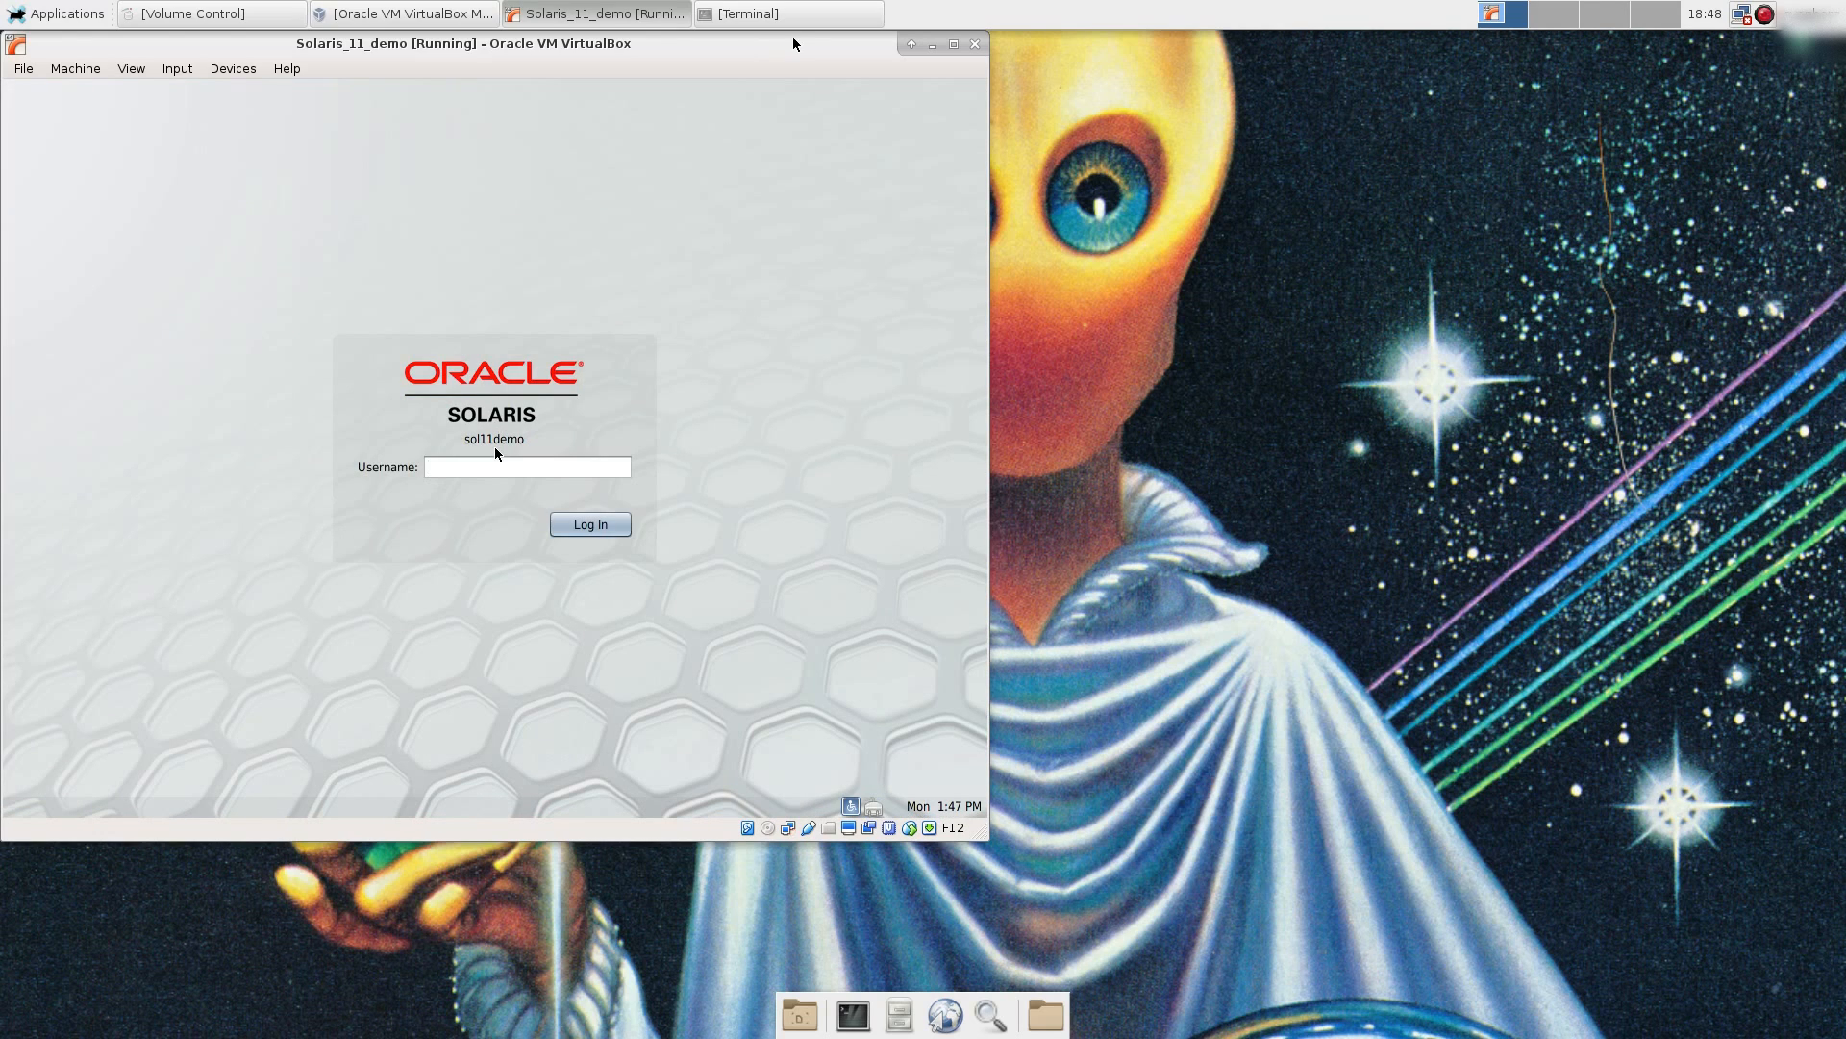
# Step: Log into the graphical desktop as simh, dismiss the last-login notice and maximize the VM window
pyautogui.click(527, 465)
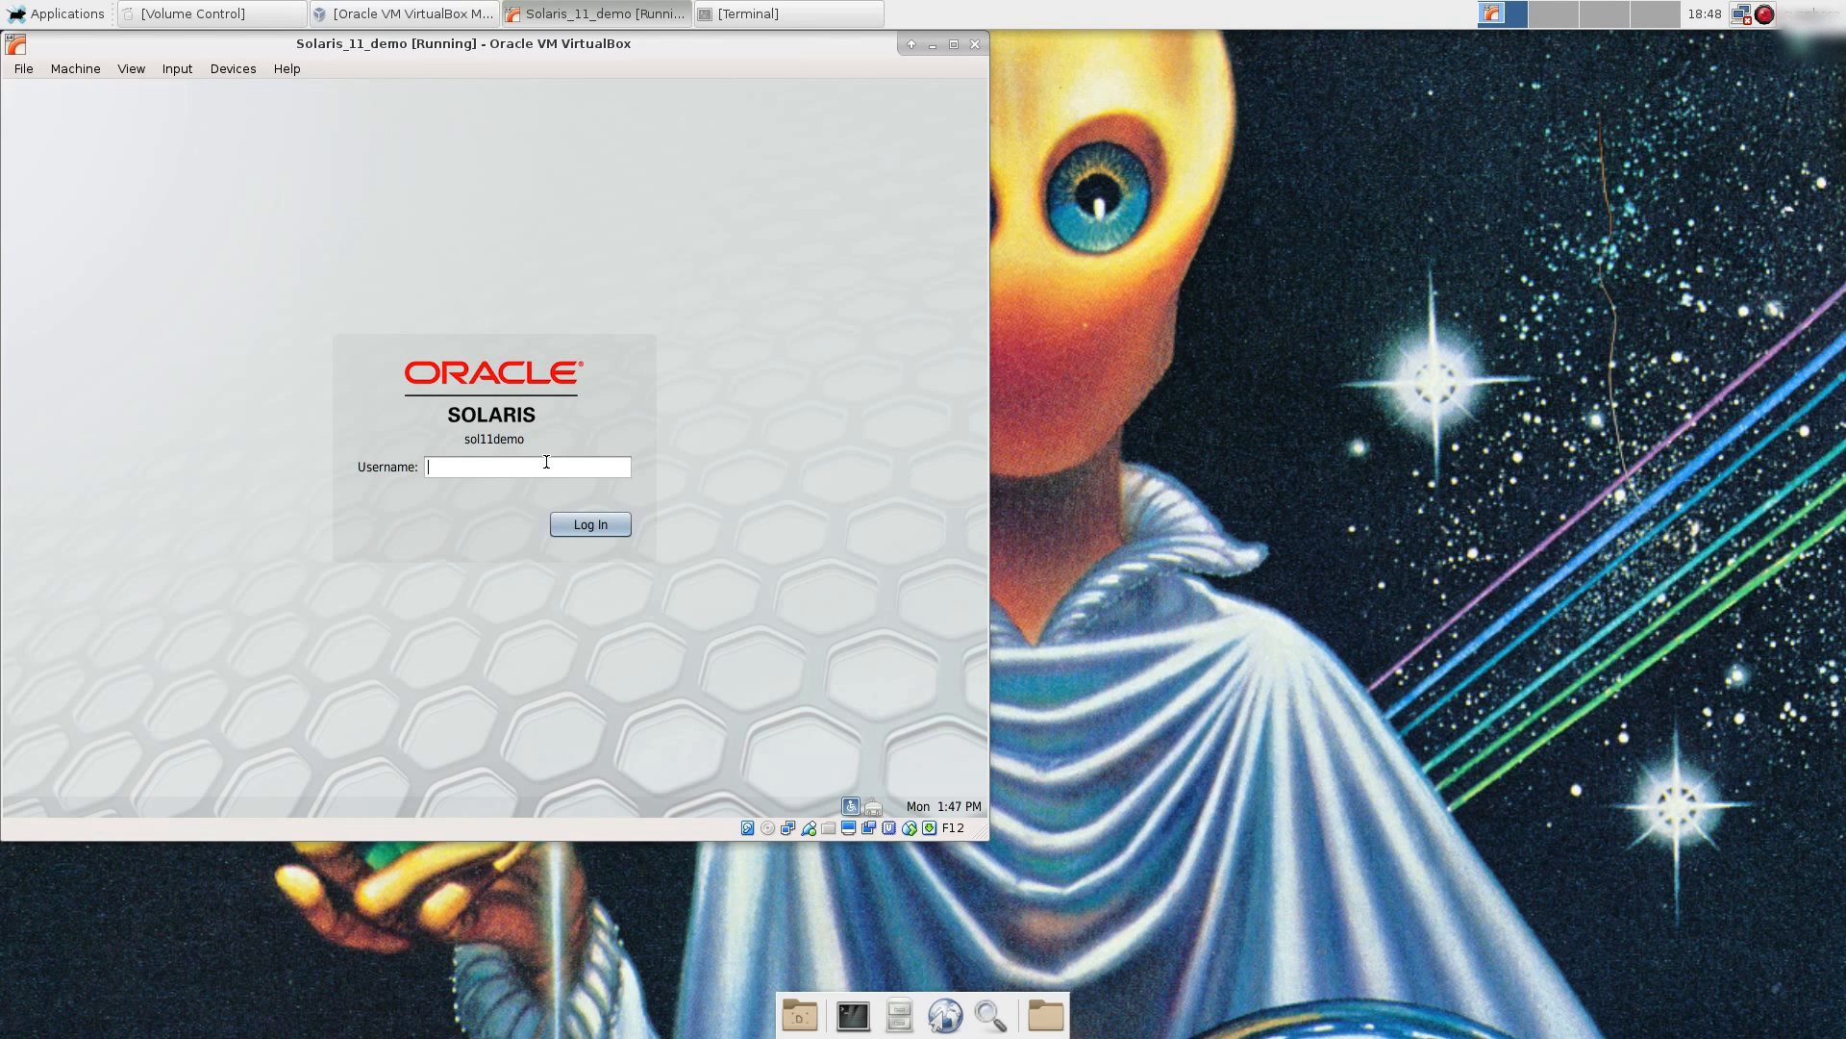
pyautogui.write('simh')
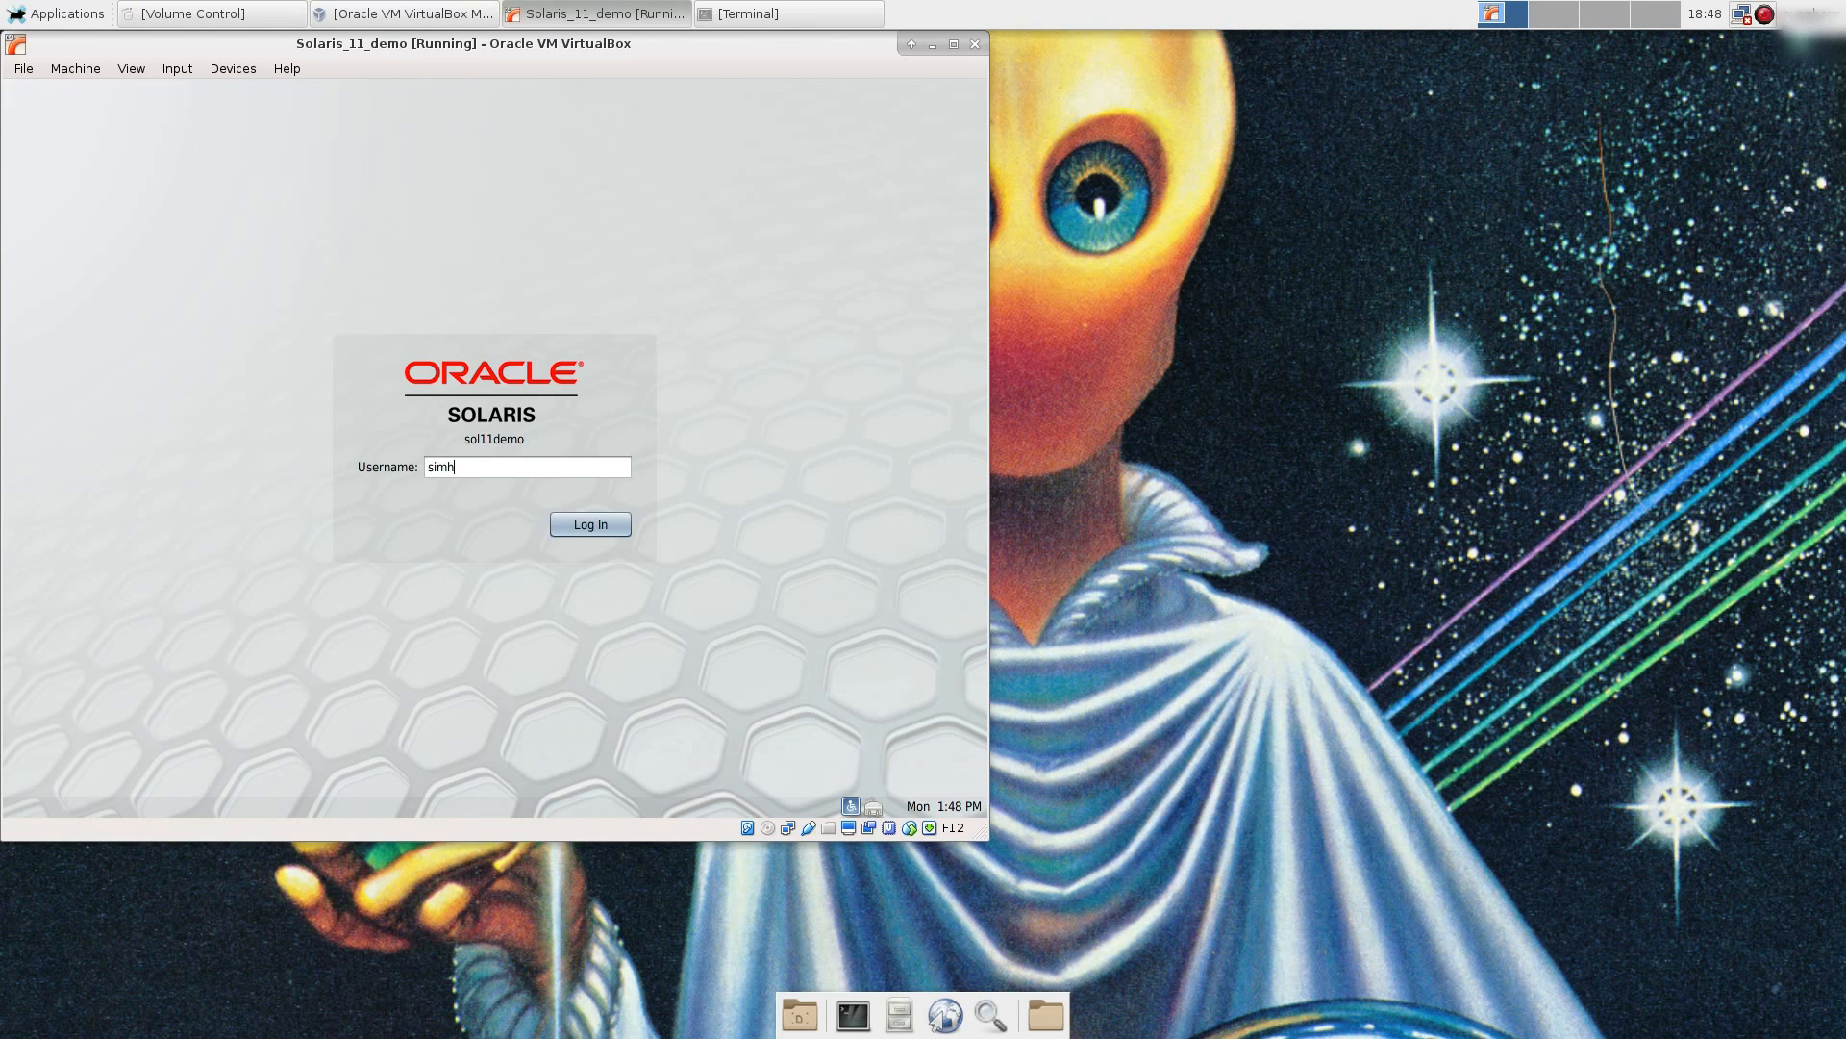
pyautogui.click(589, 523)
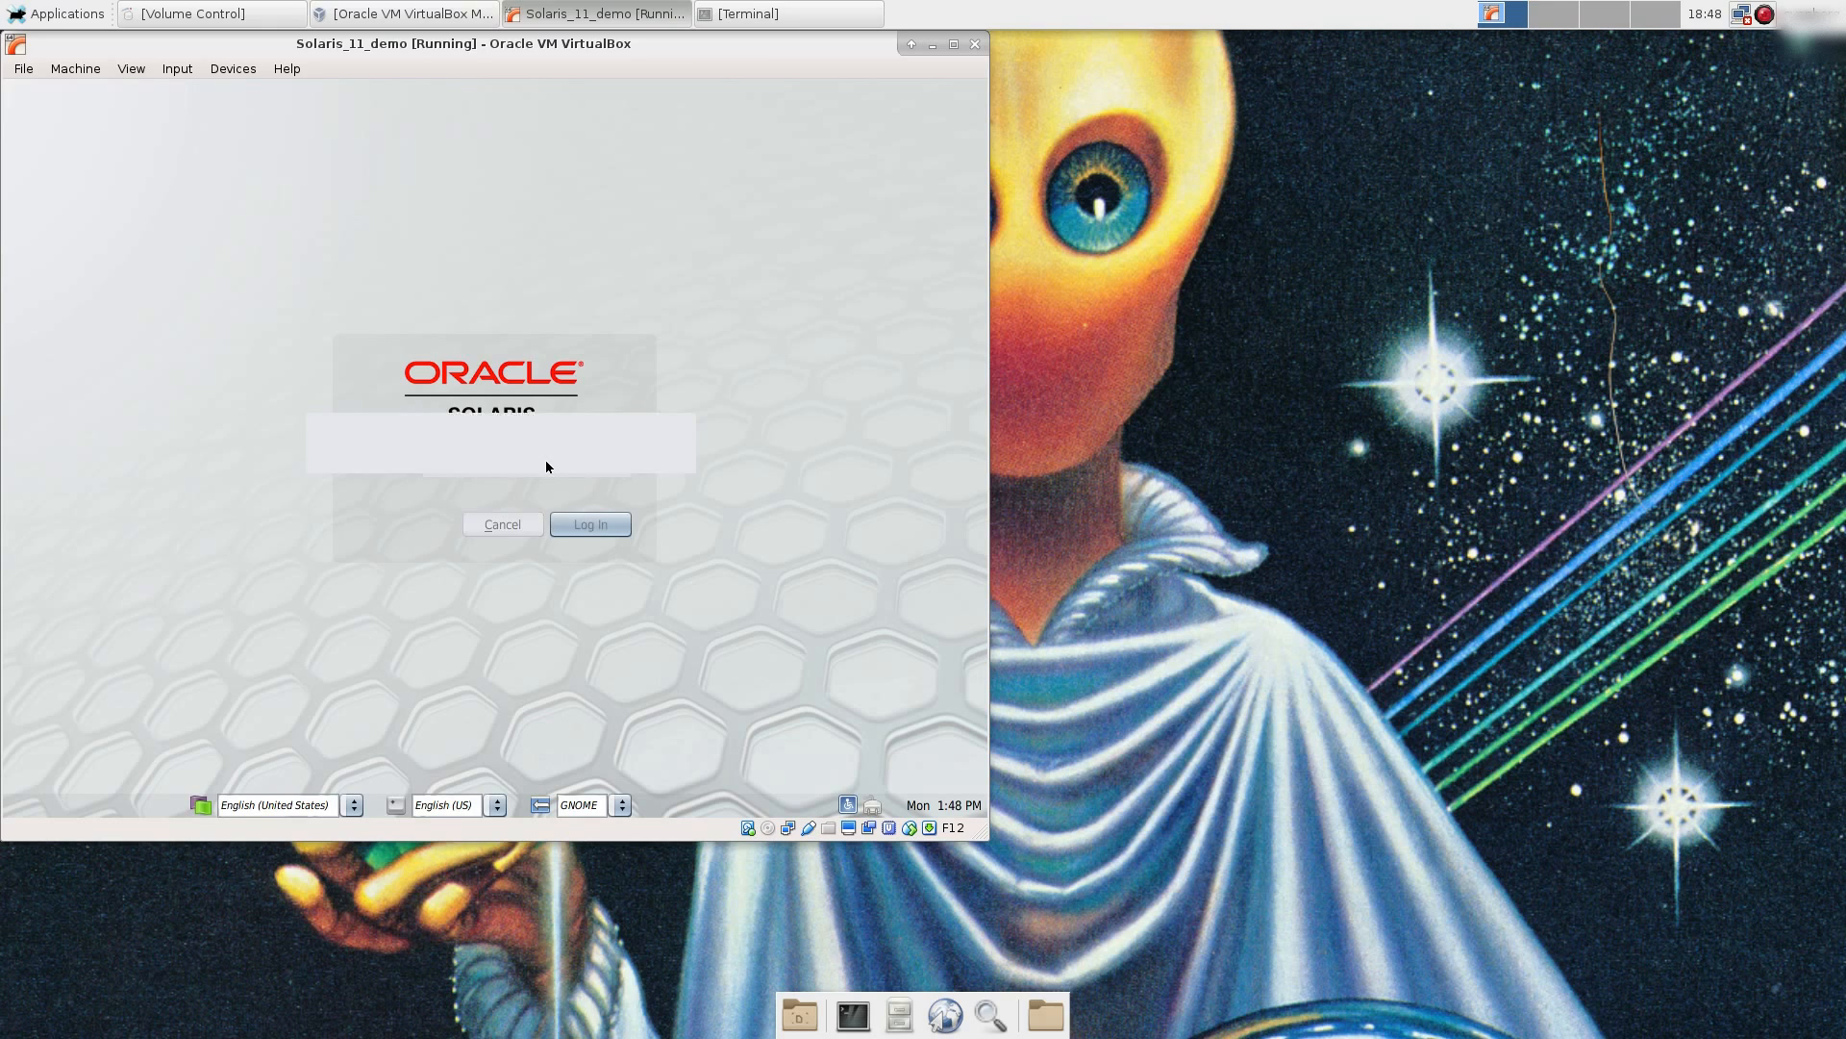
pyautogui.click(589, 523)
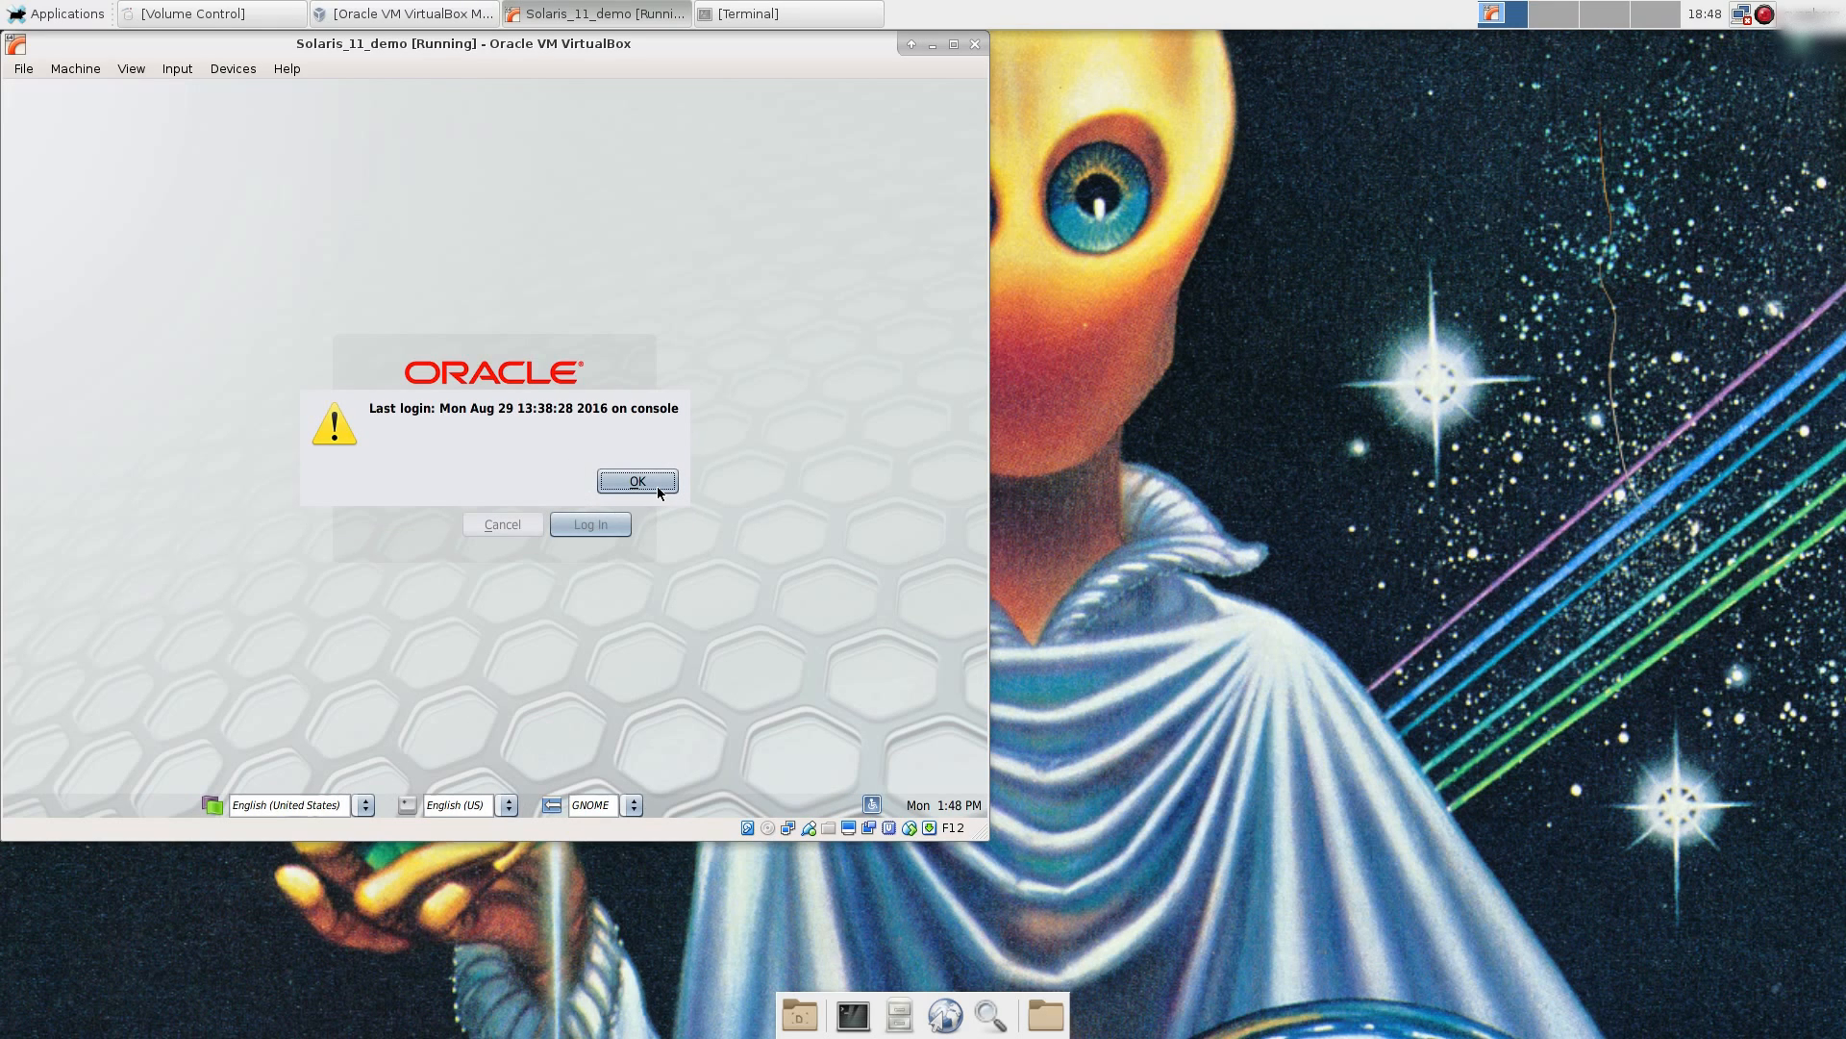
pyautogui.click(637, 480)
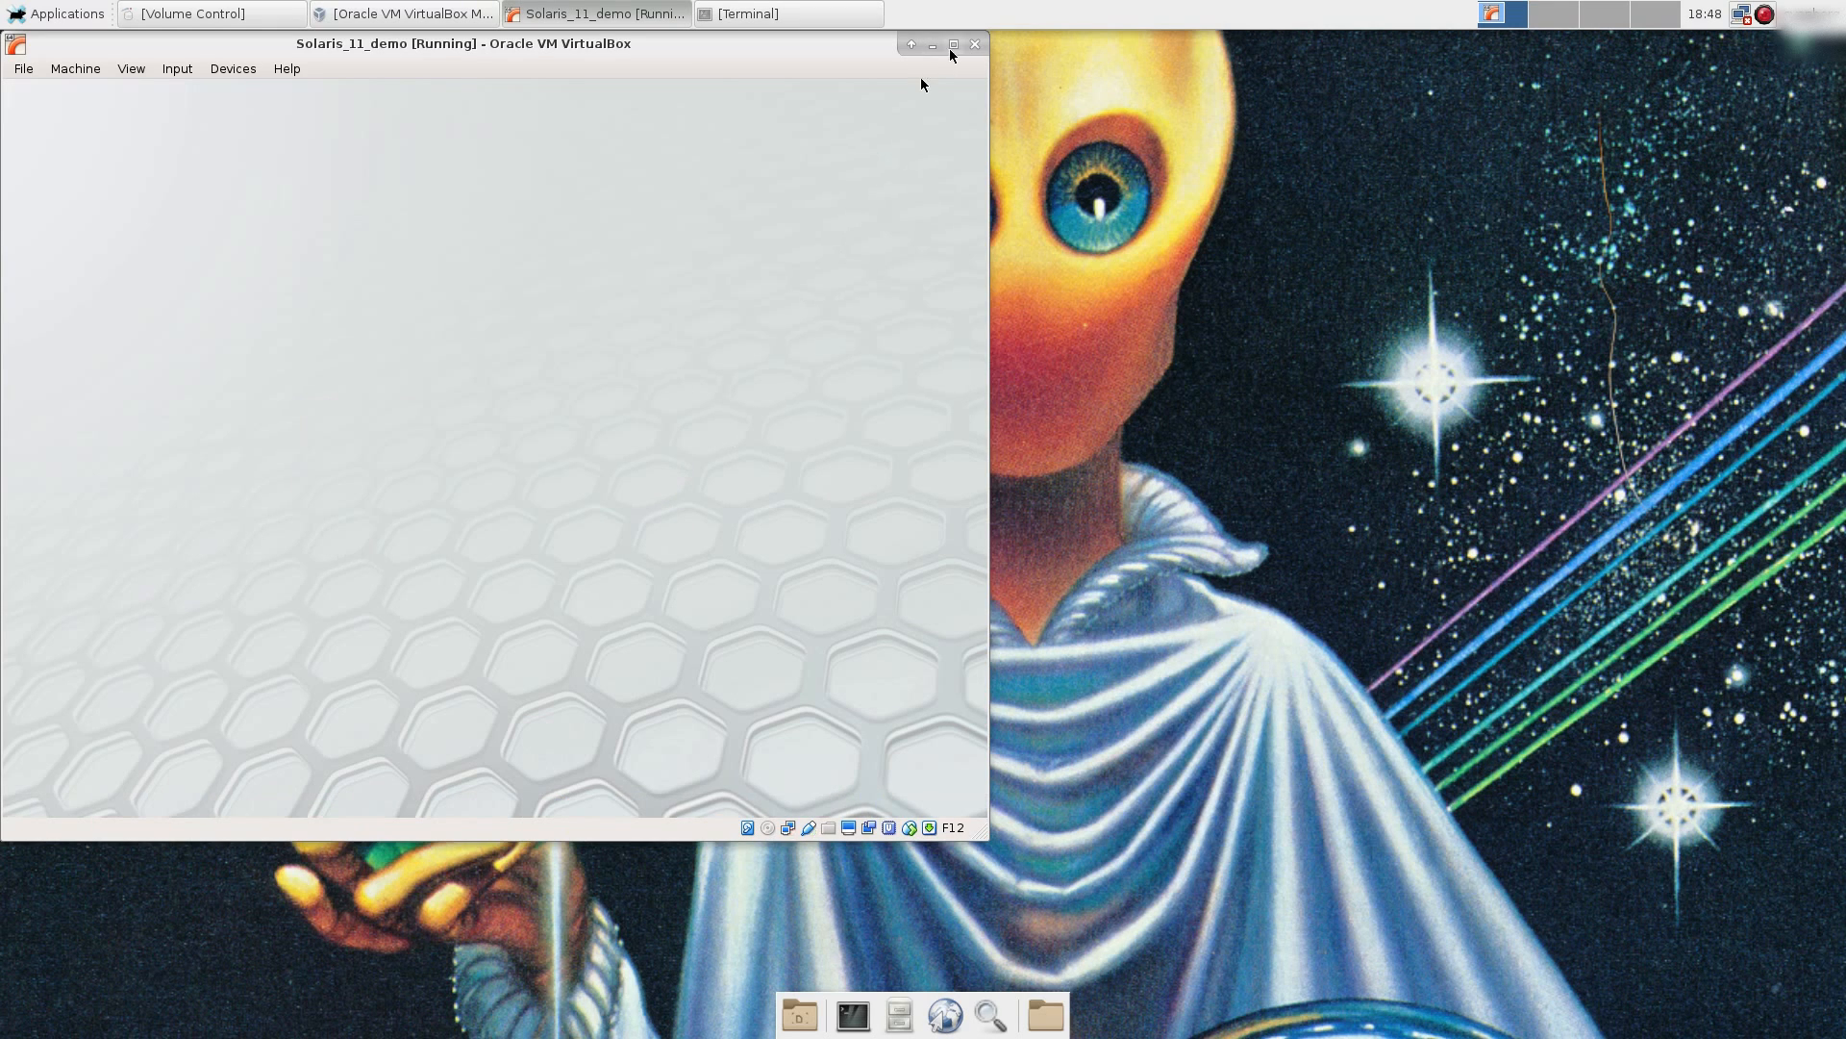
pyautogui.click(954, 45)
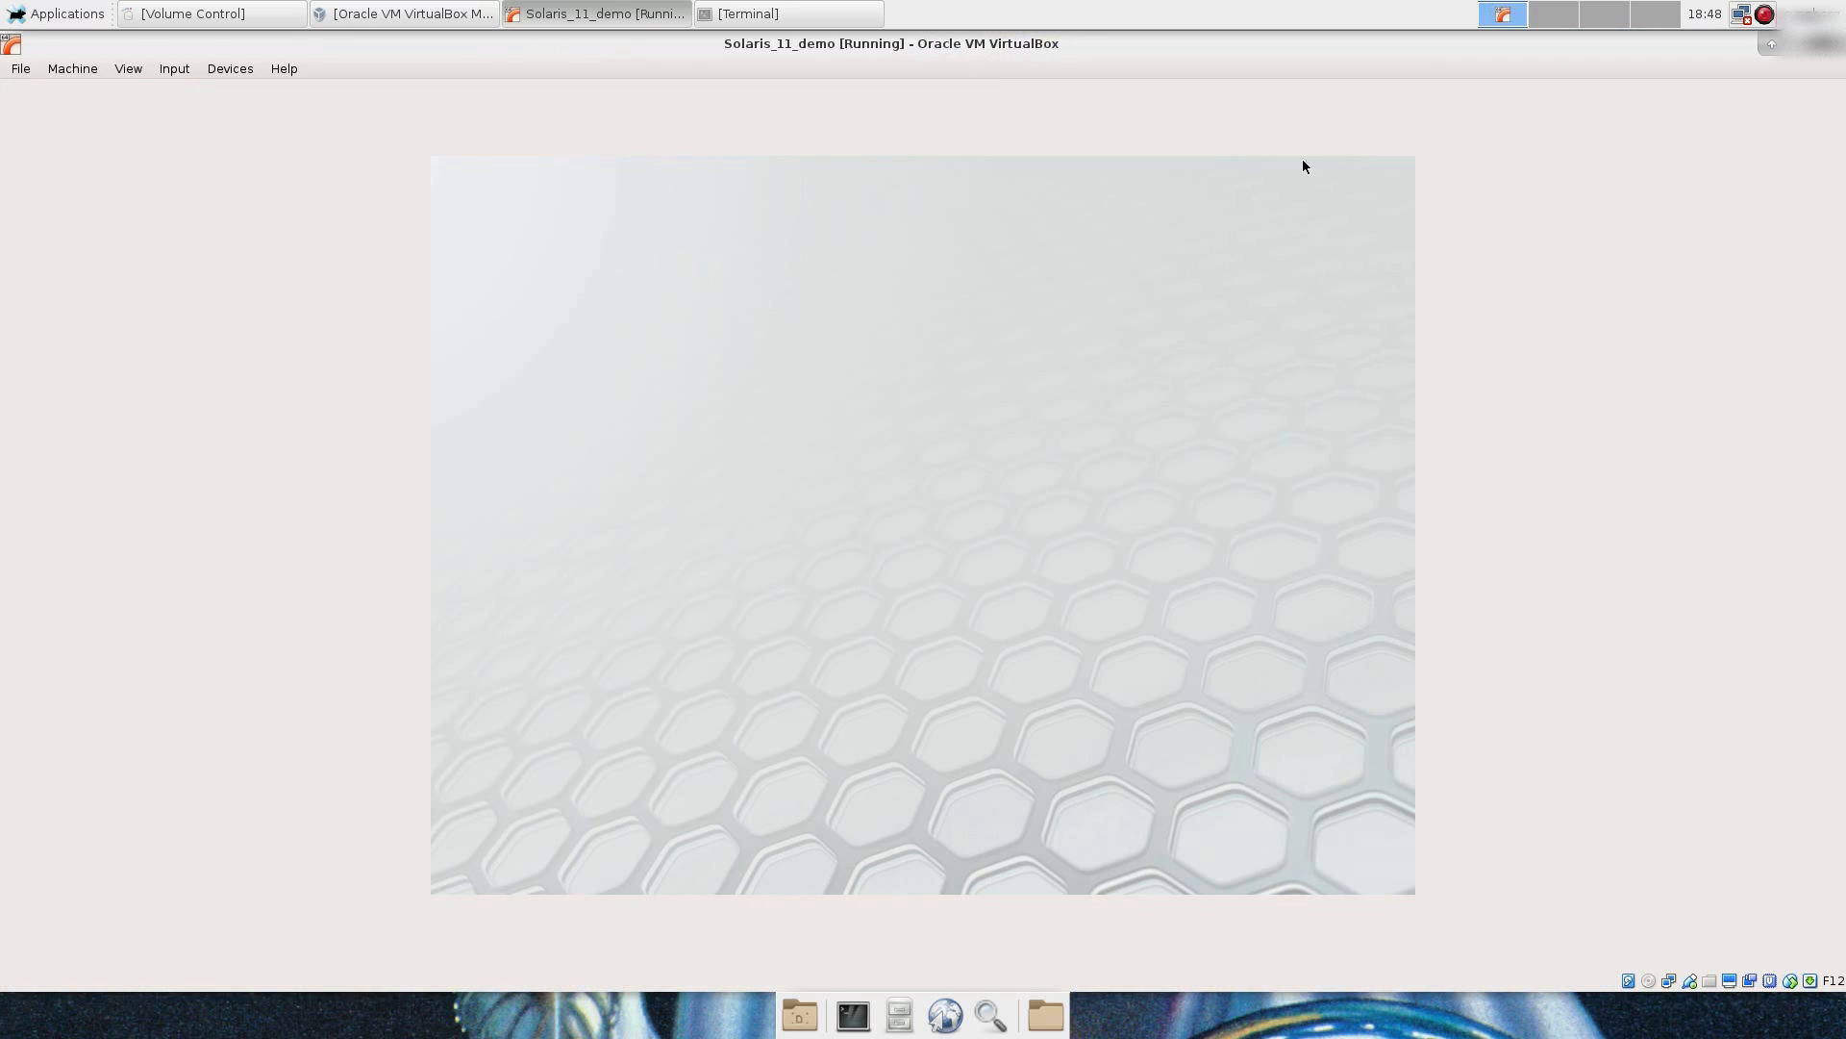
pyautogui.moveTo(1800, 86)
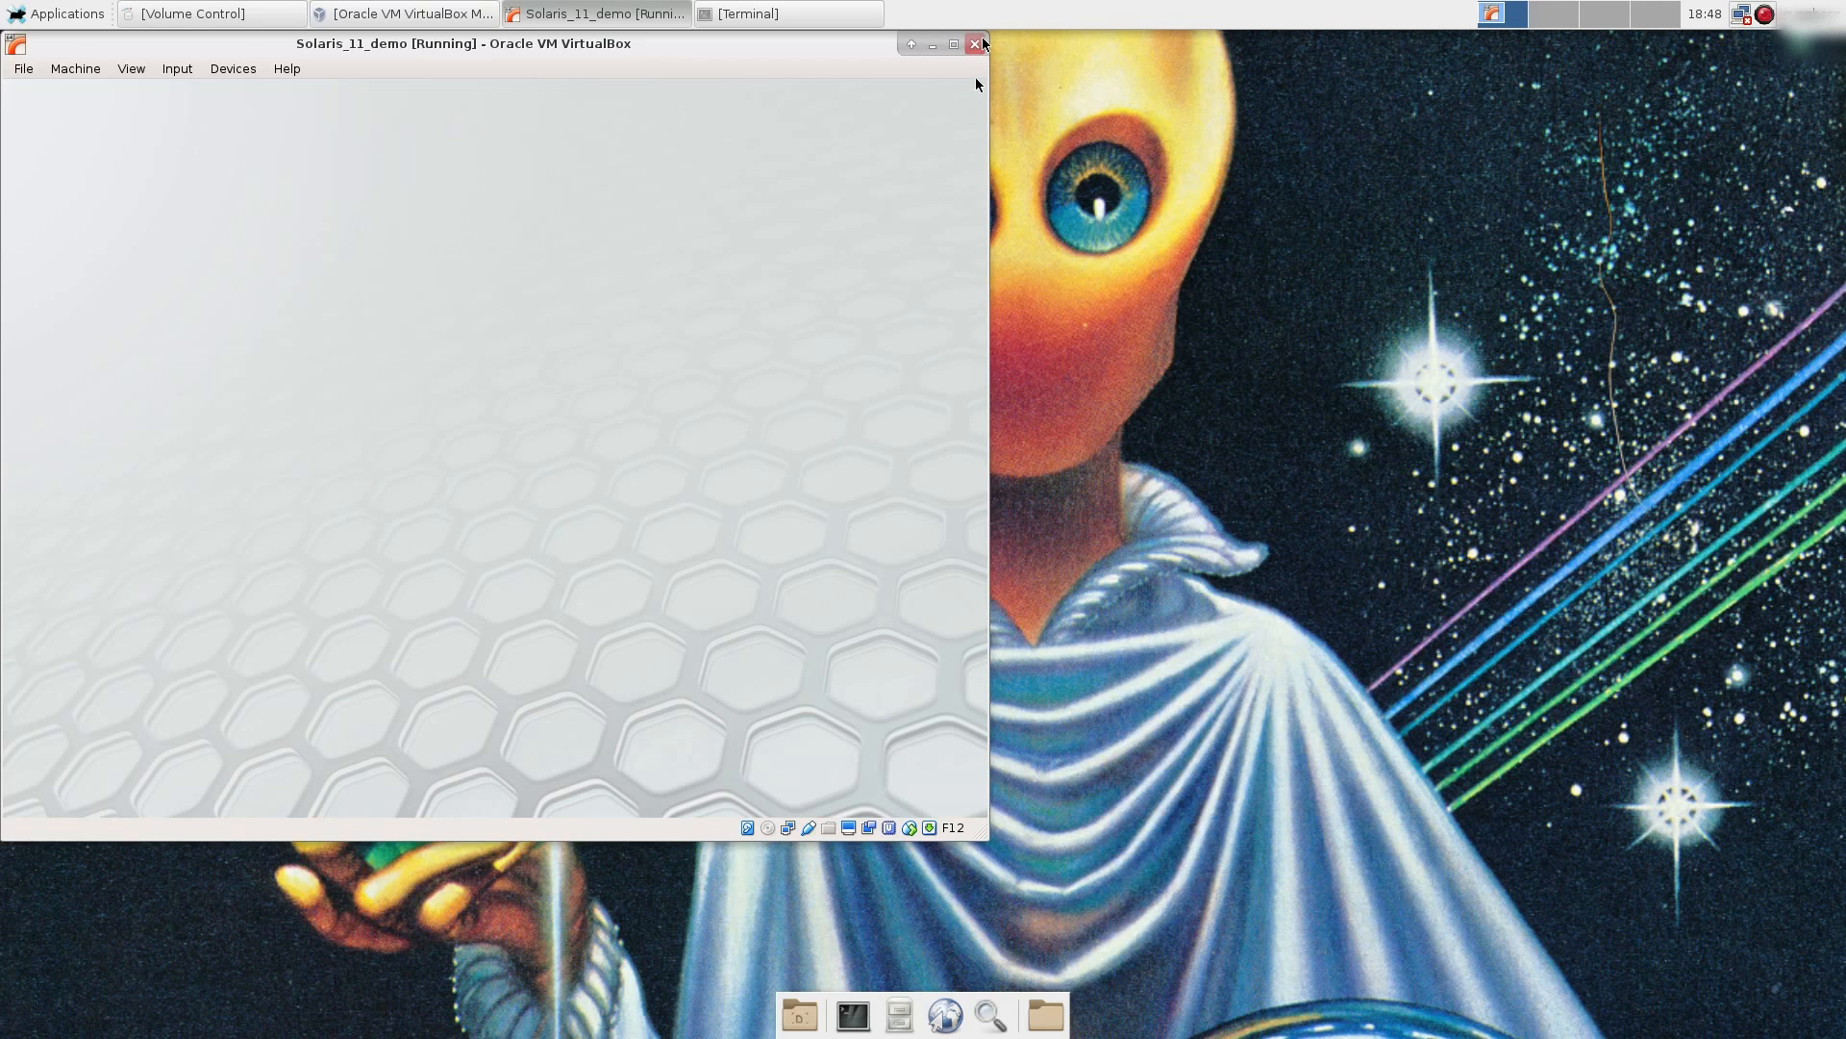
# Step: Dismiss the 'Switched to profile DefaultFixed' network notification on the desktop
pyautogui.click(931, 44)
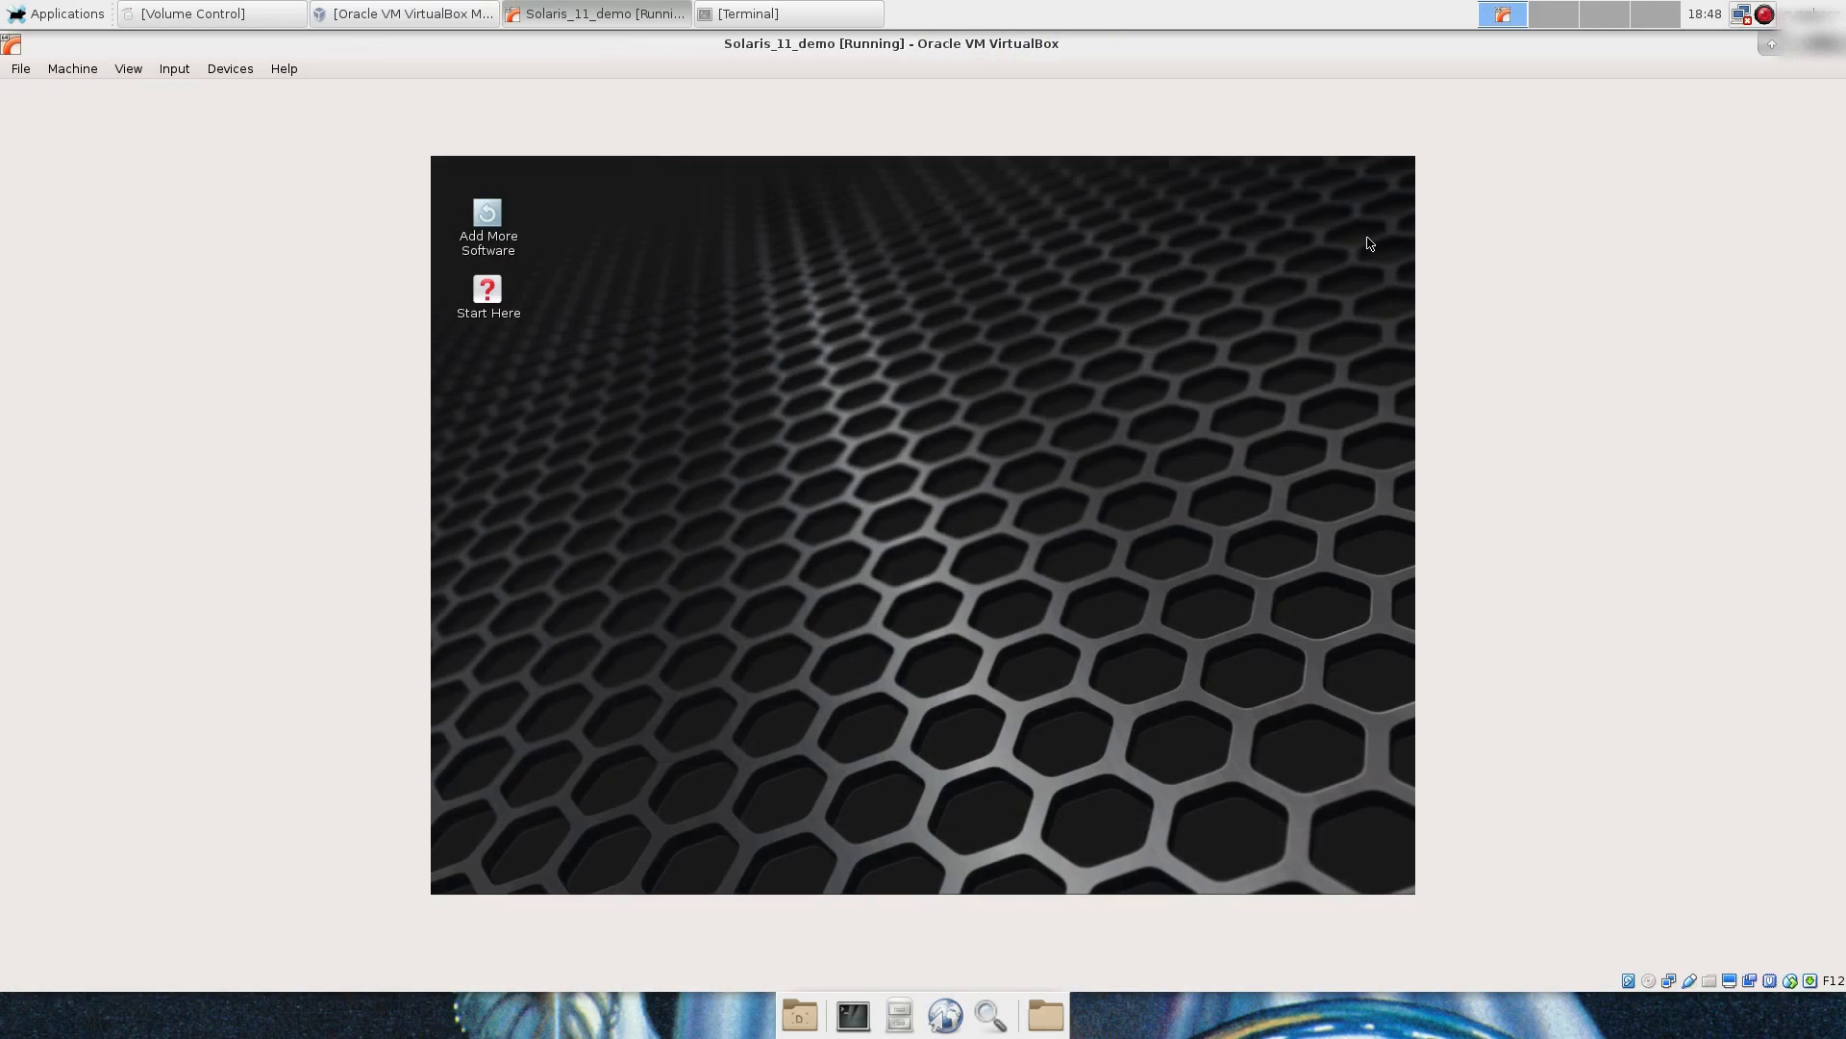
pyautogui.moveTo(1288, 408)
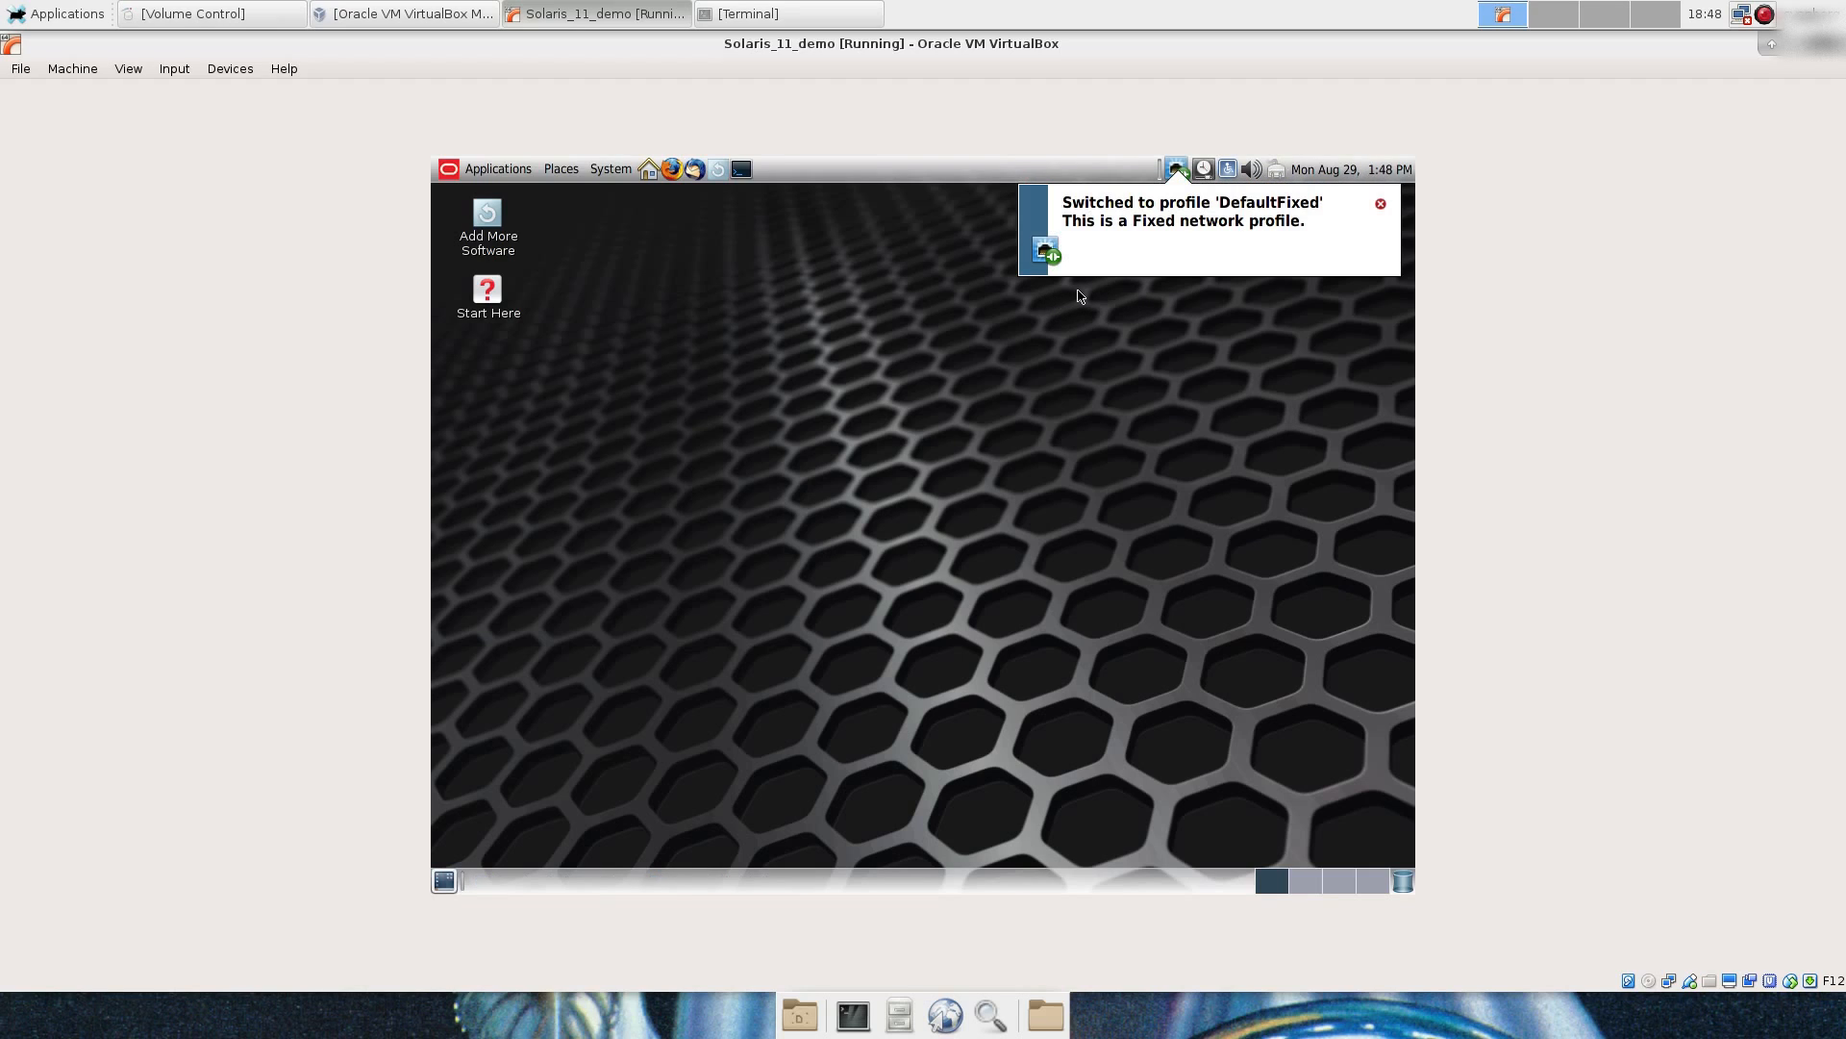
pyautogui.click(1382, 202)
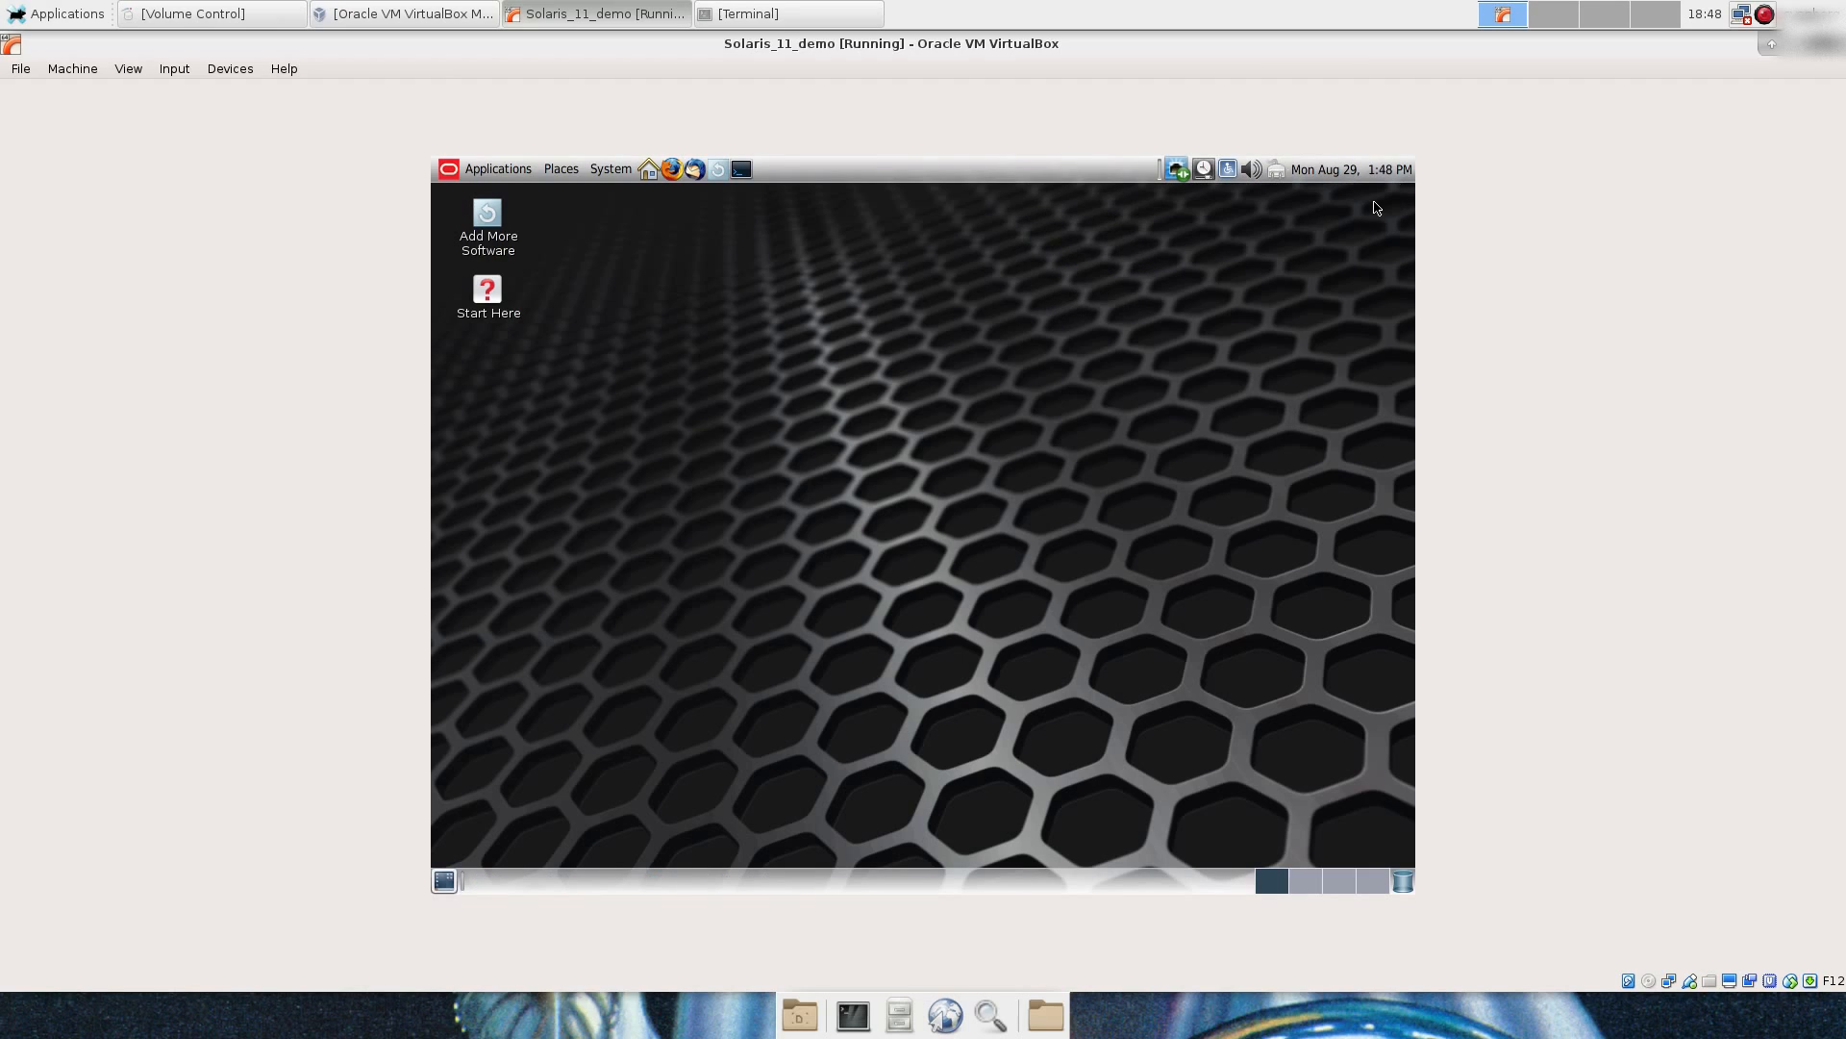
pyautogui.moveTo(481, 188)
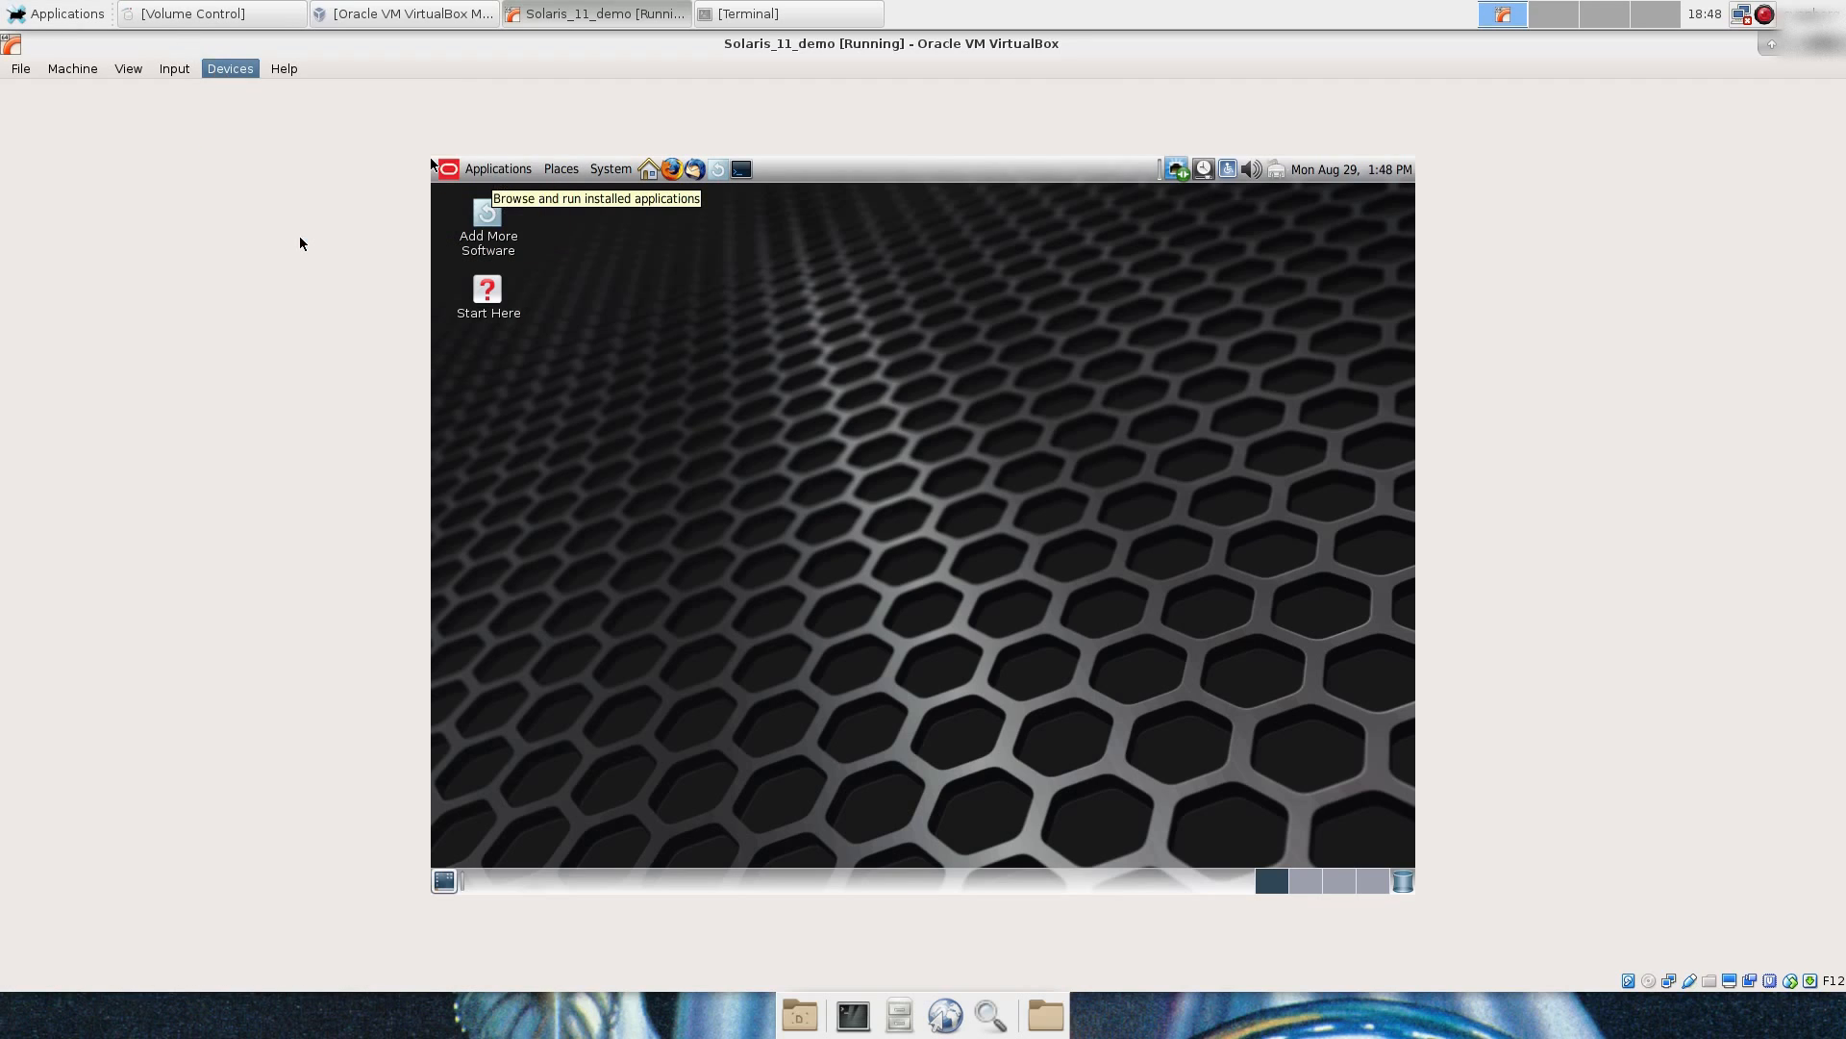
pyautogui.moveTo(898, 388)
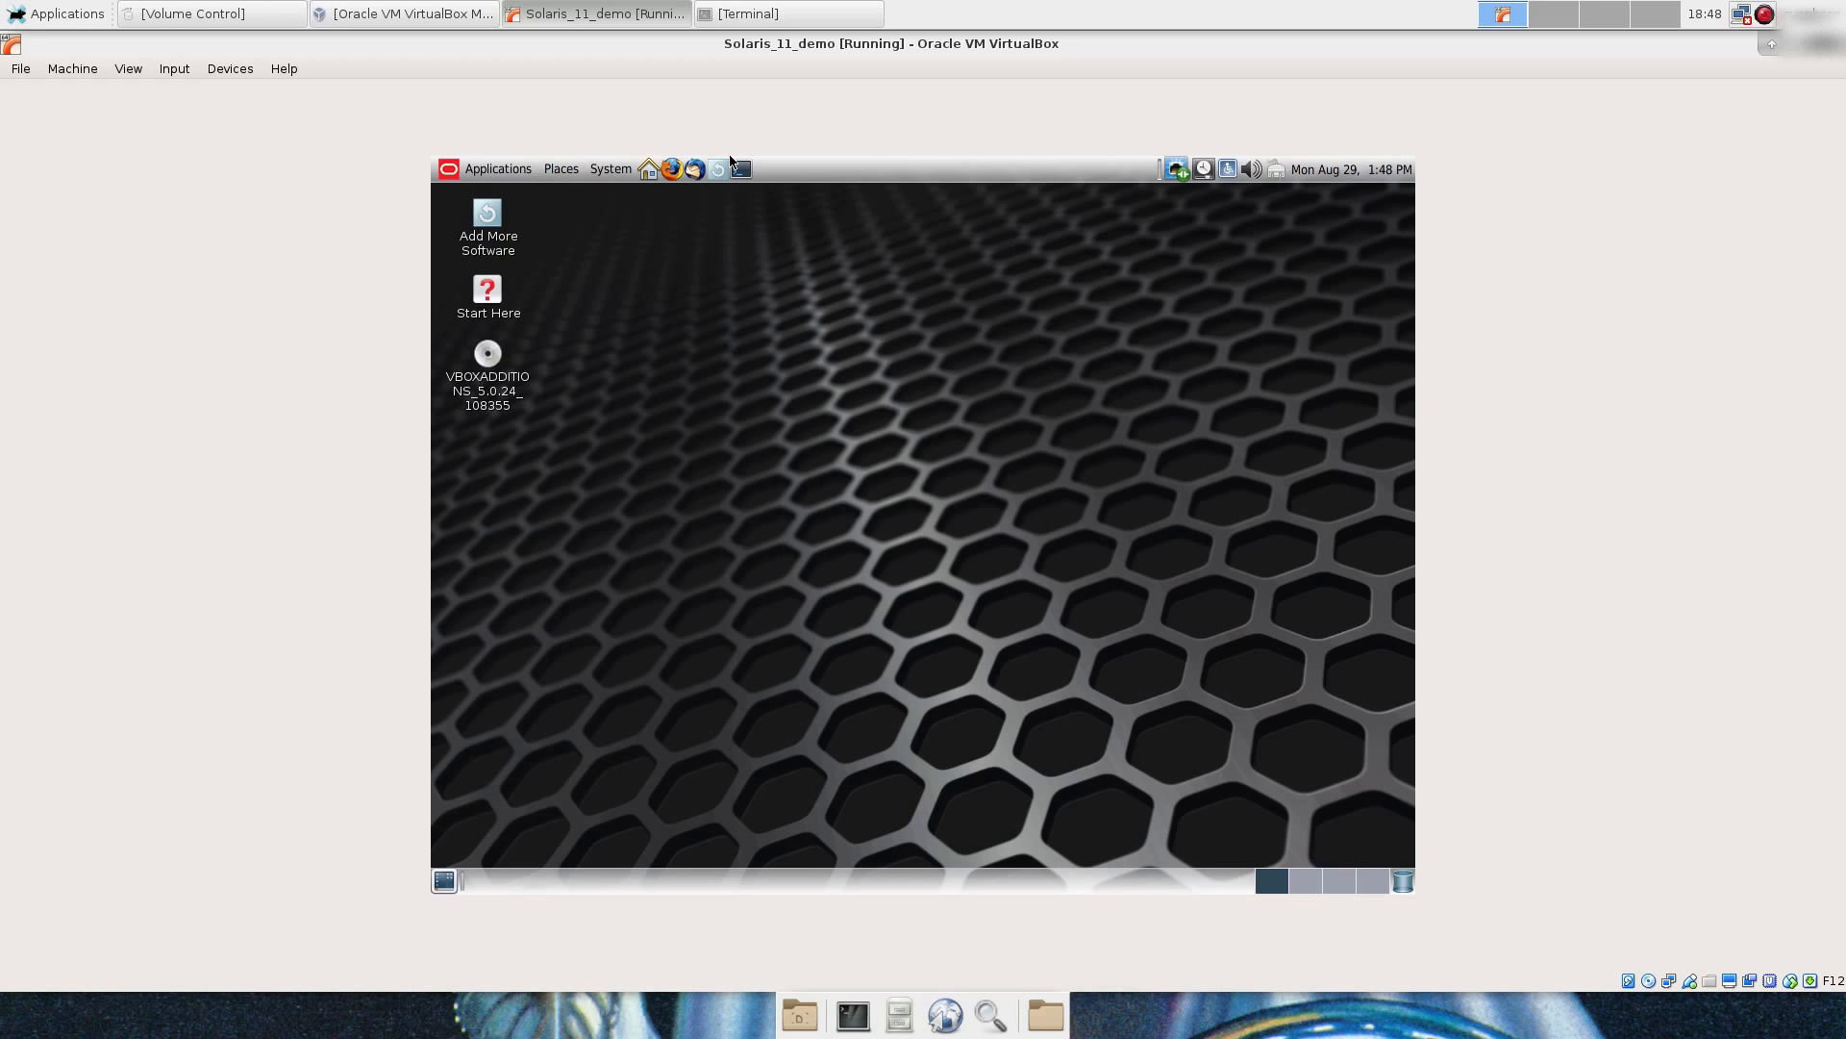
pyautogui.moveTo(738, 169)
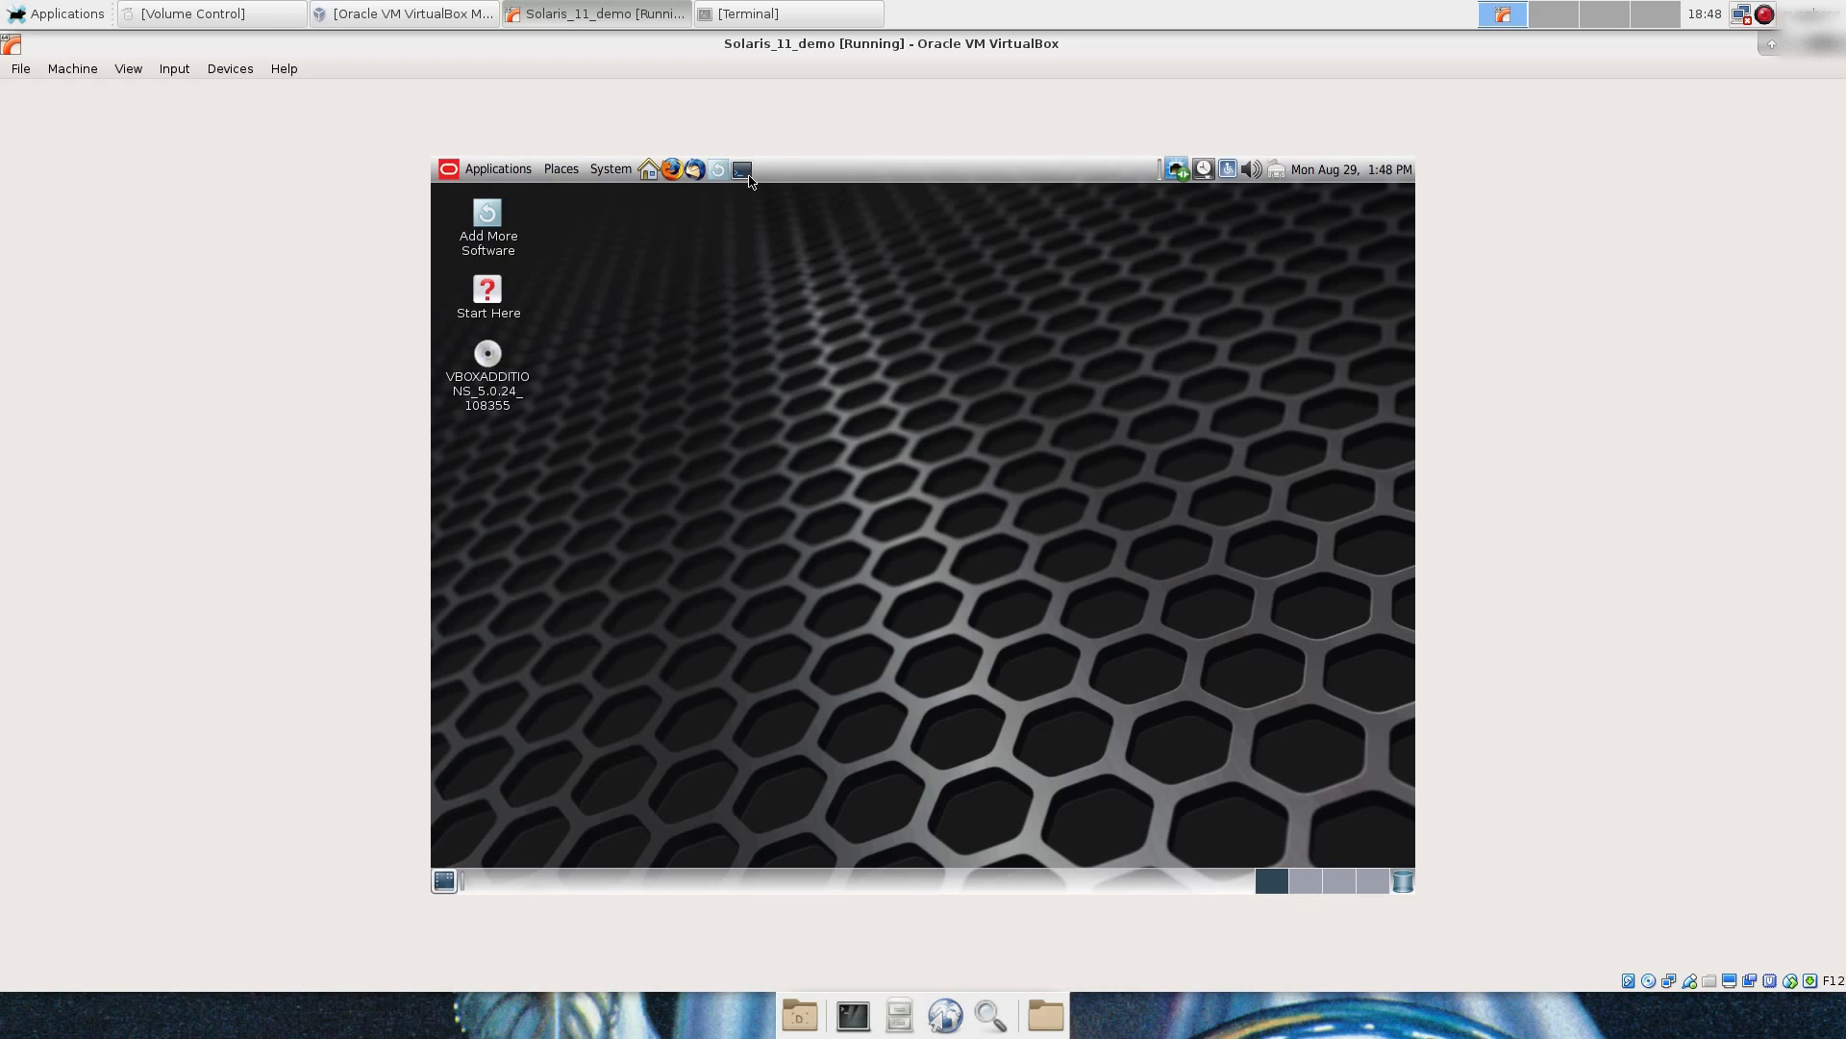
# Step: In a new terminal become root, cd to /media/VBOXADDITIONS_5.0.24_108355/ and list its files
pyautogui.click(741, 170)
pyautogui.write('su -')
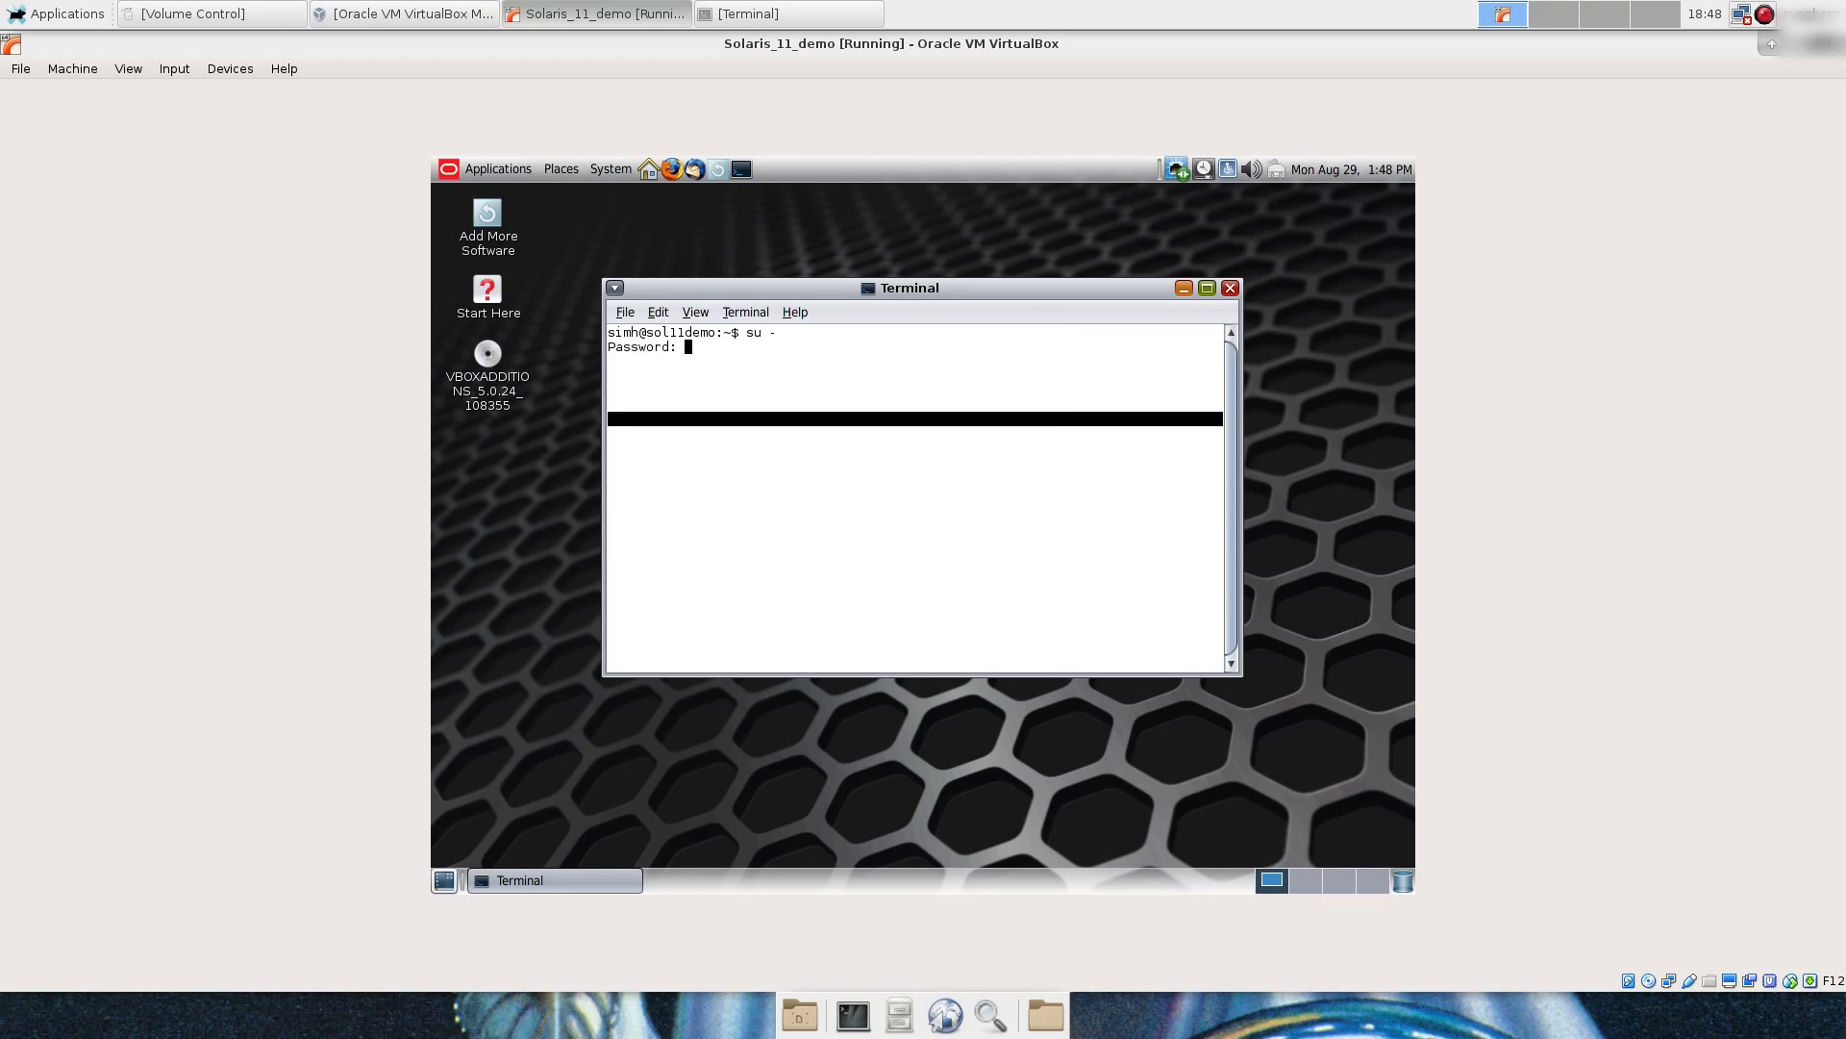
pyautogui.press('Return')
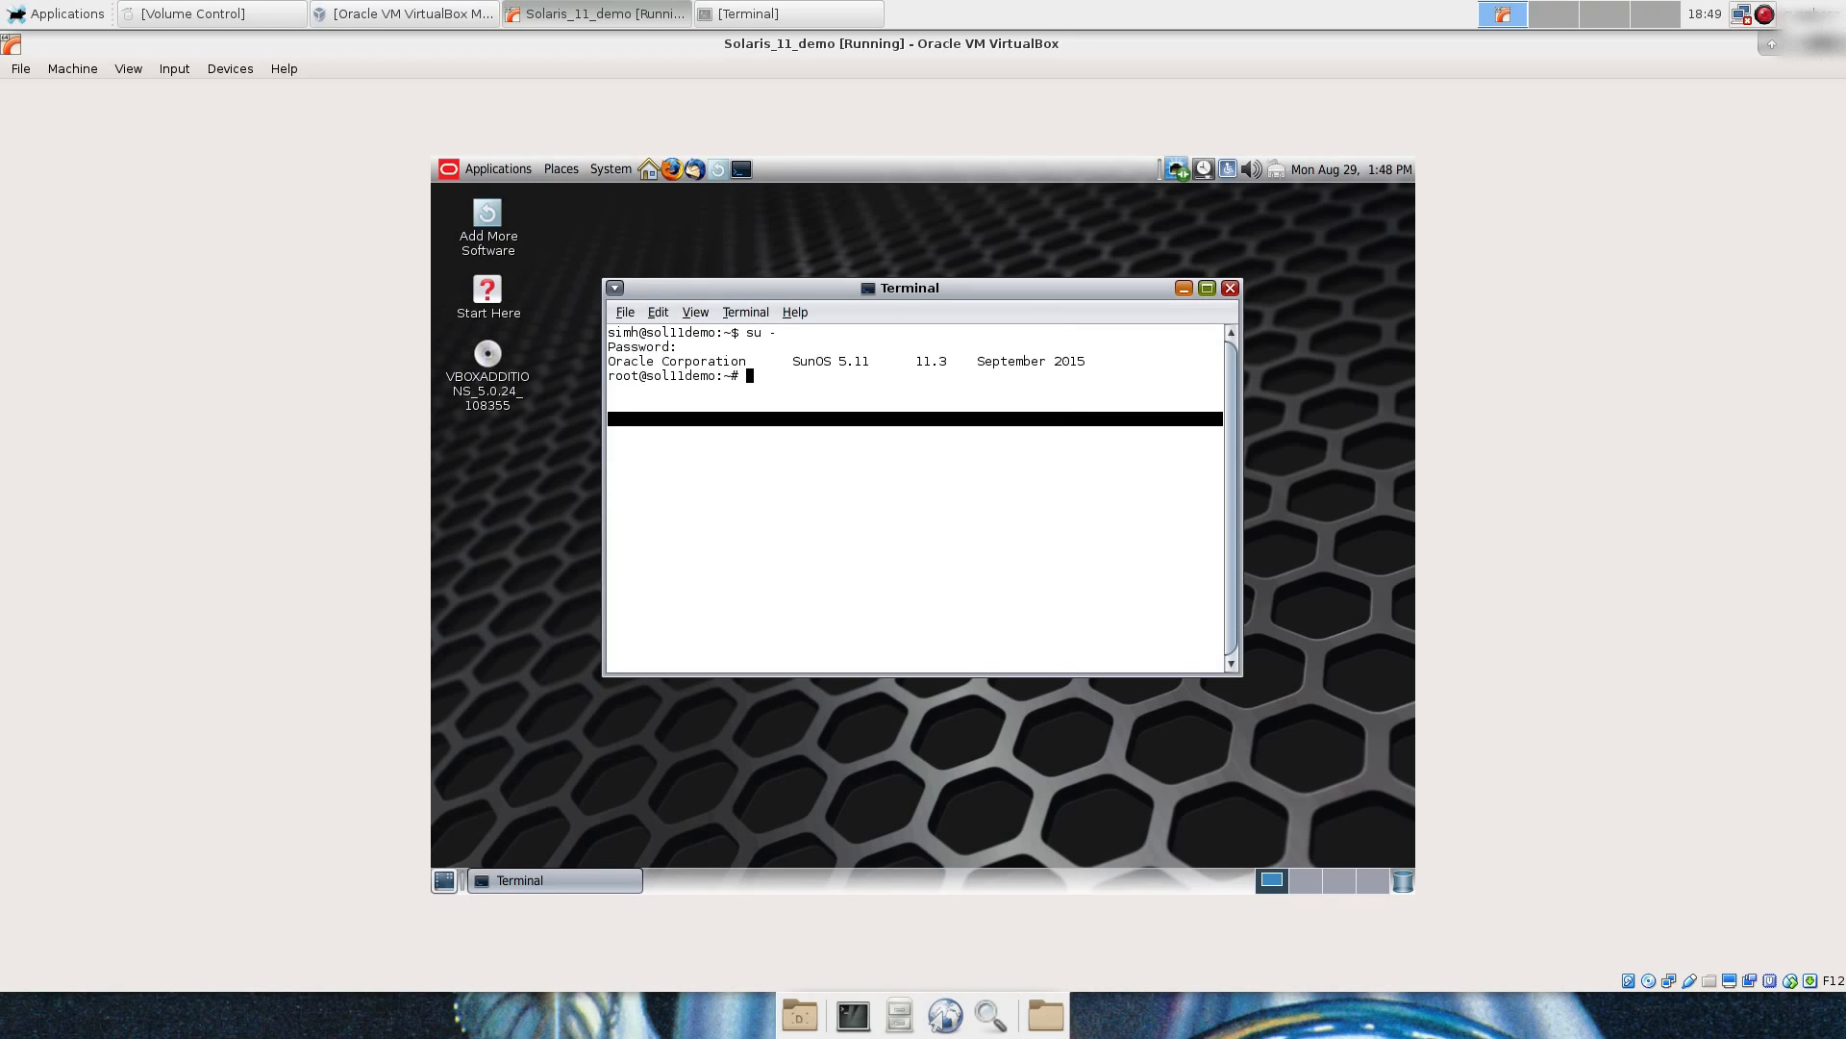
pyautogui.write('cd /')
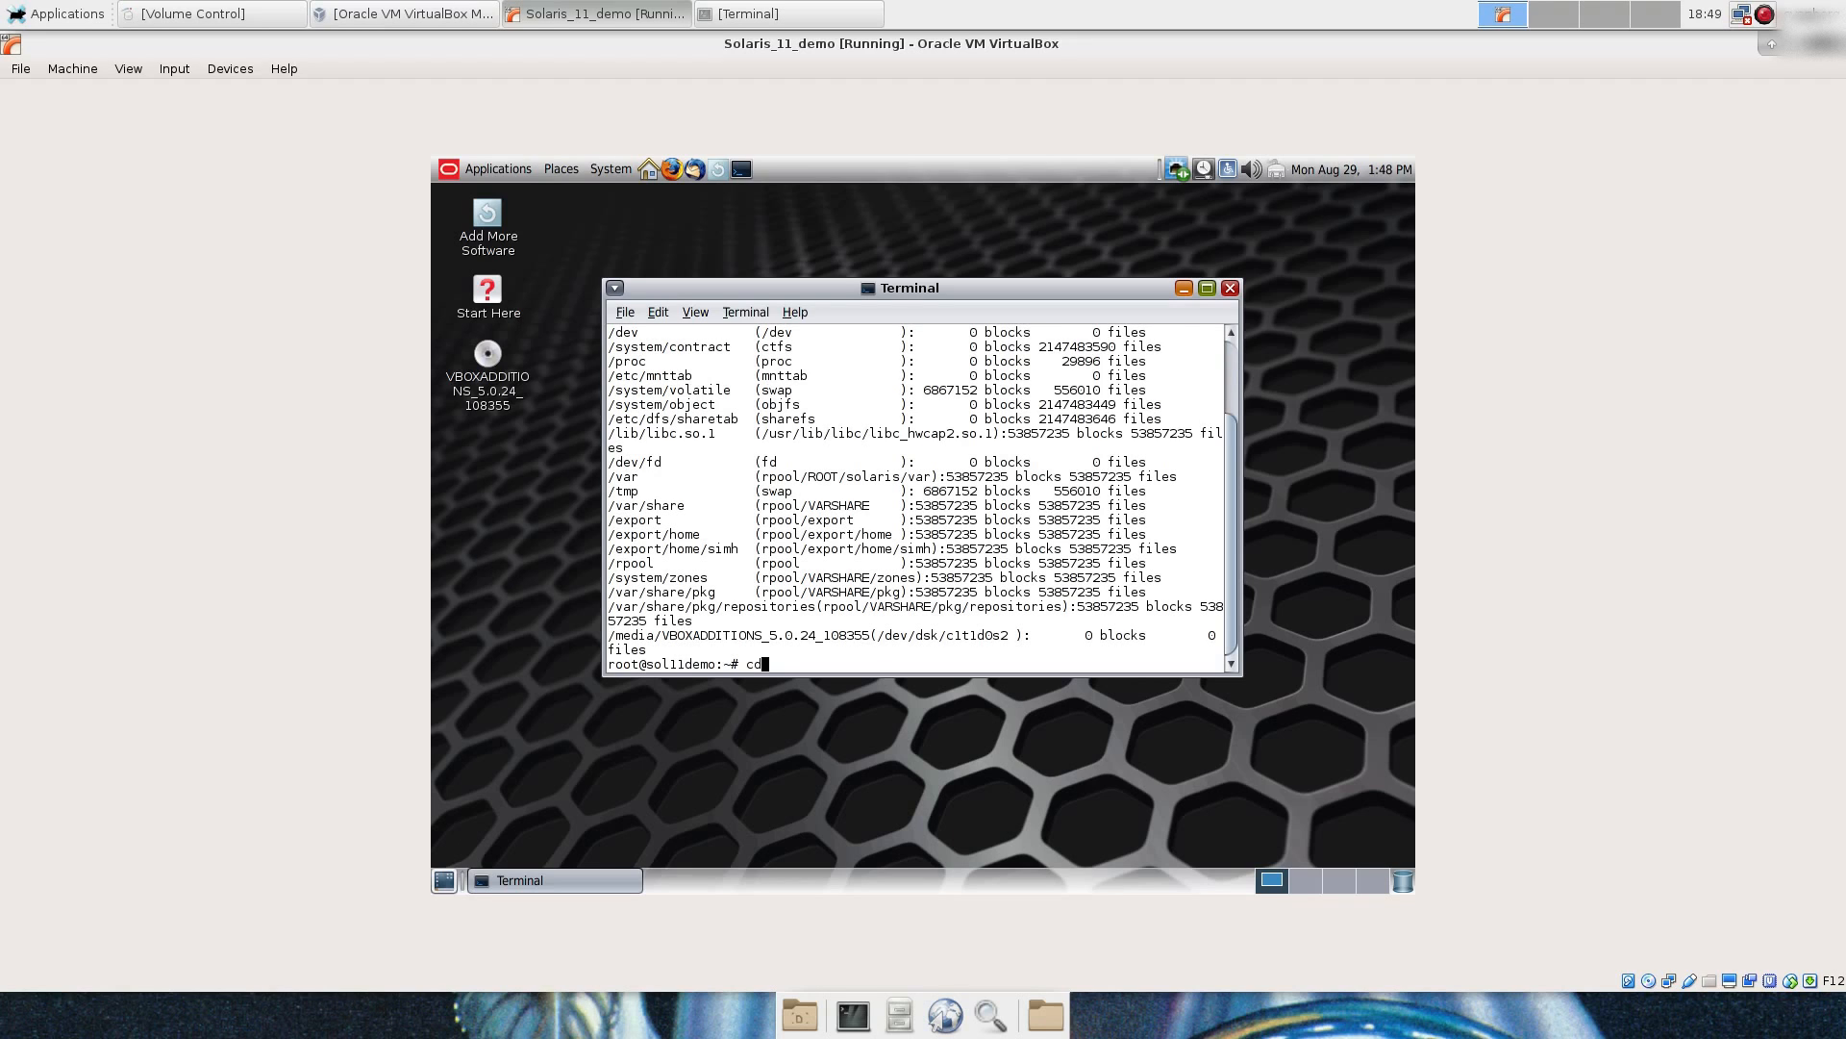
pyautogui.write('/media/VBOXADDITIONS_5.0.24_108355/')
pyautogui.write('ls')
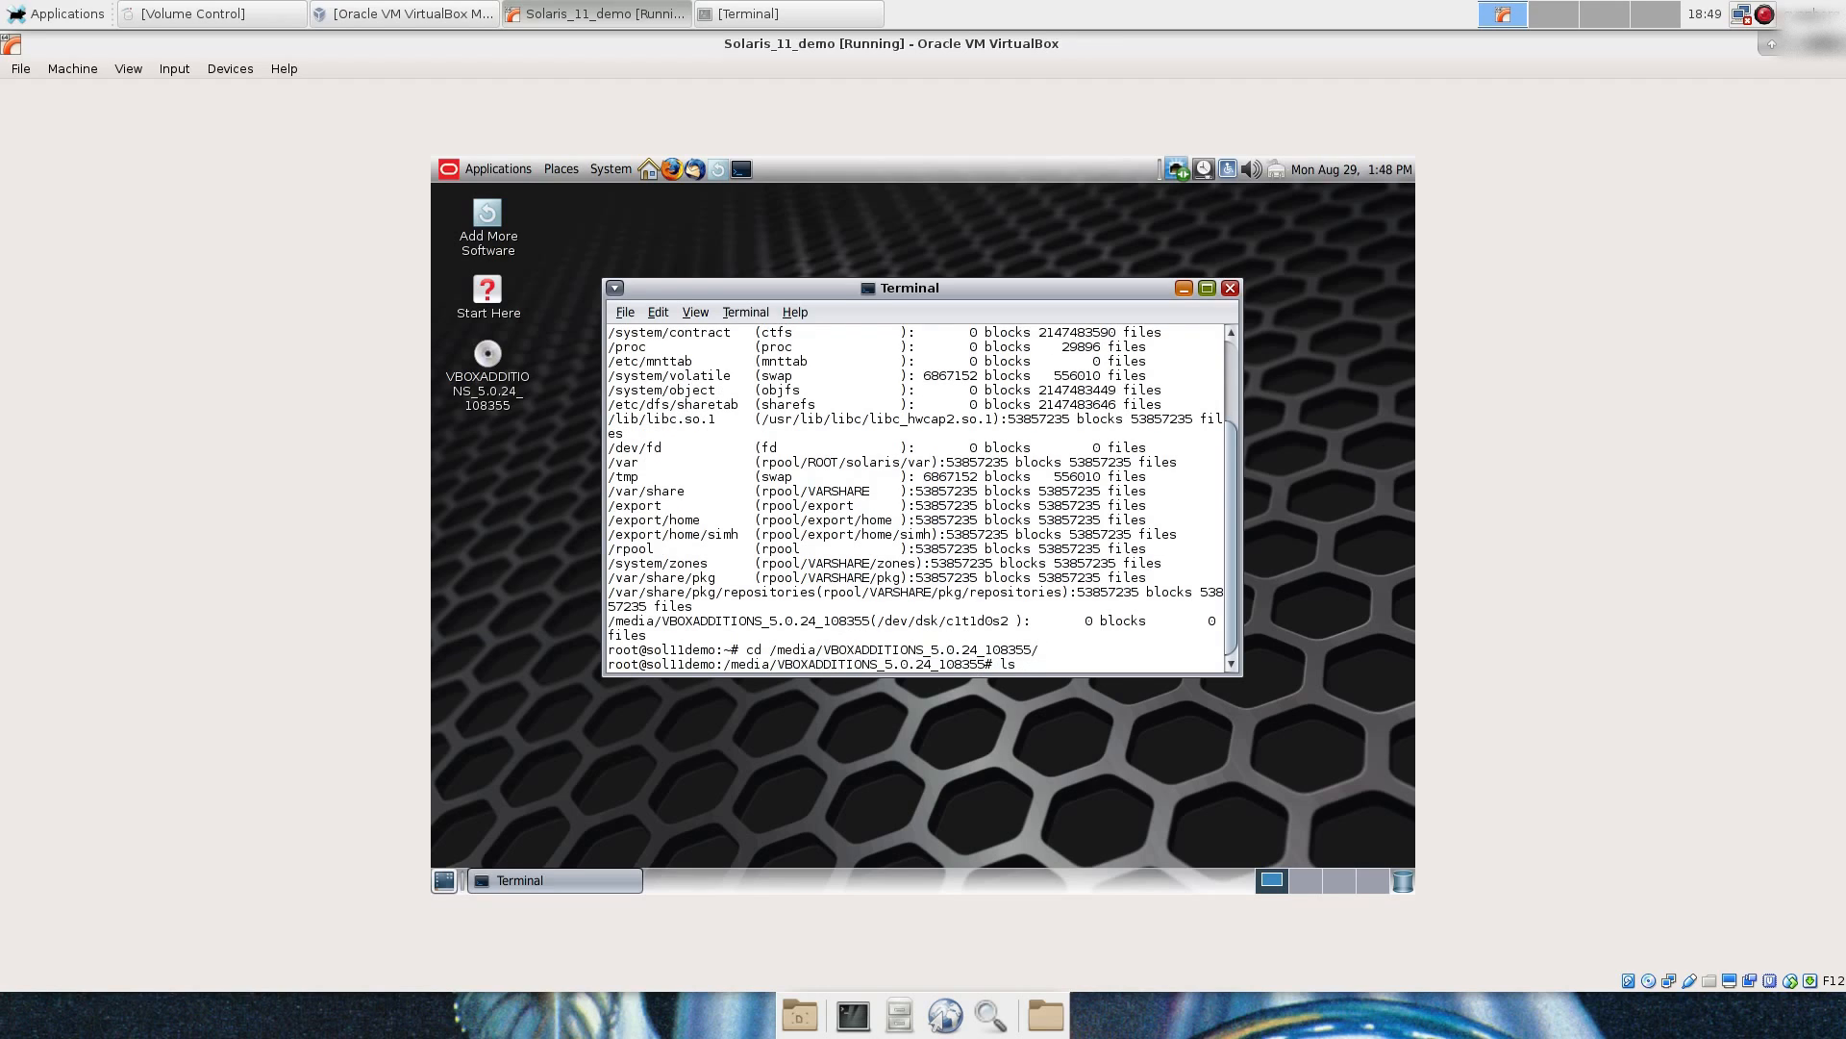
pyautogui.press('Return')
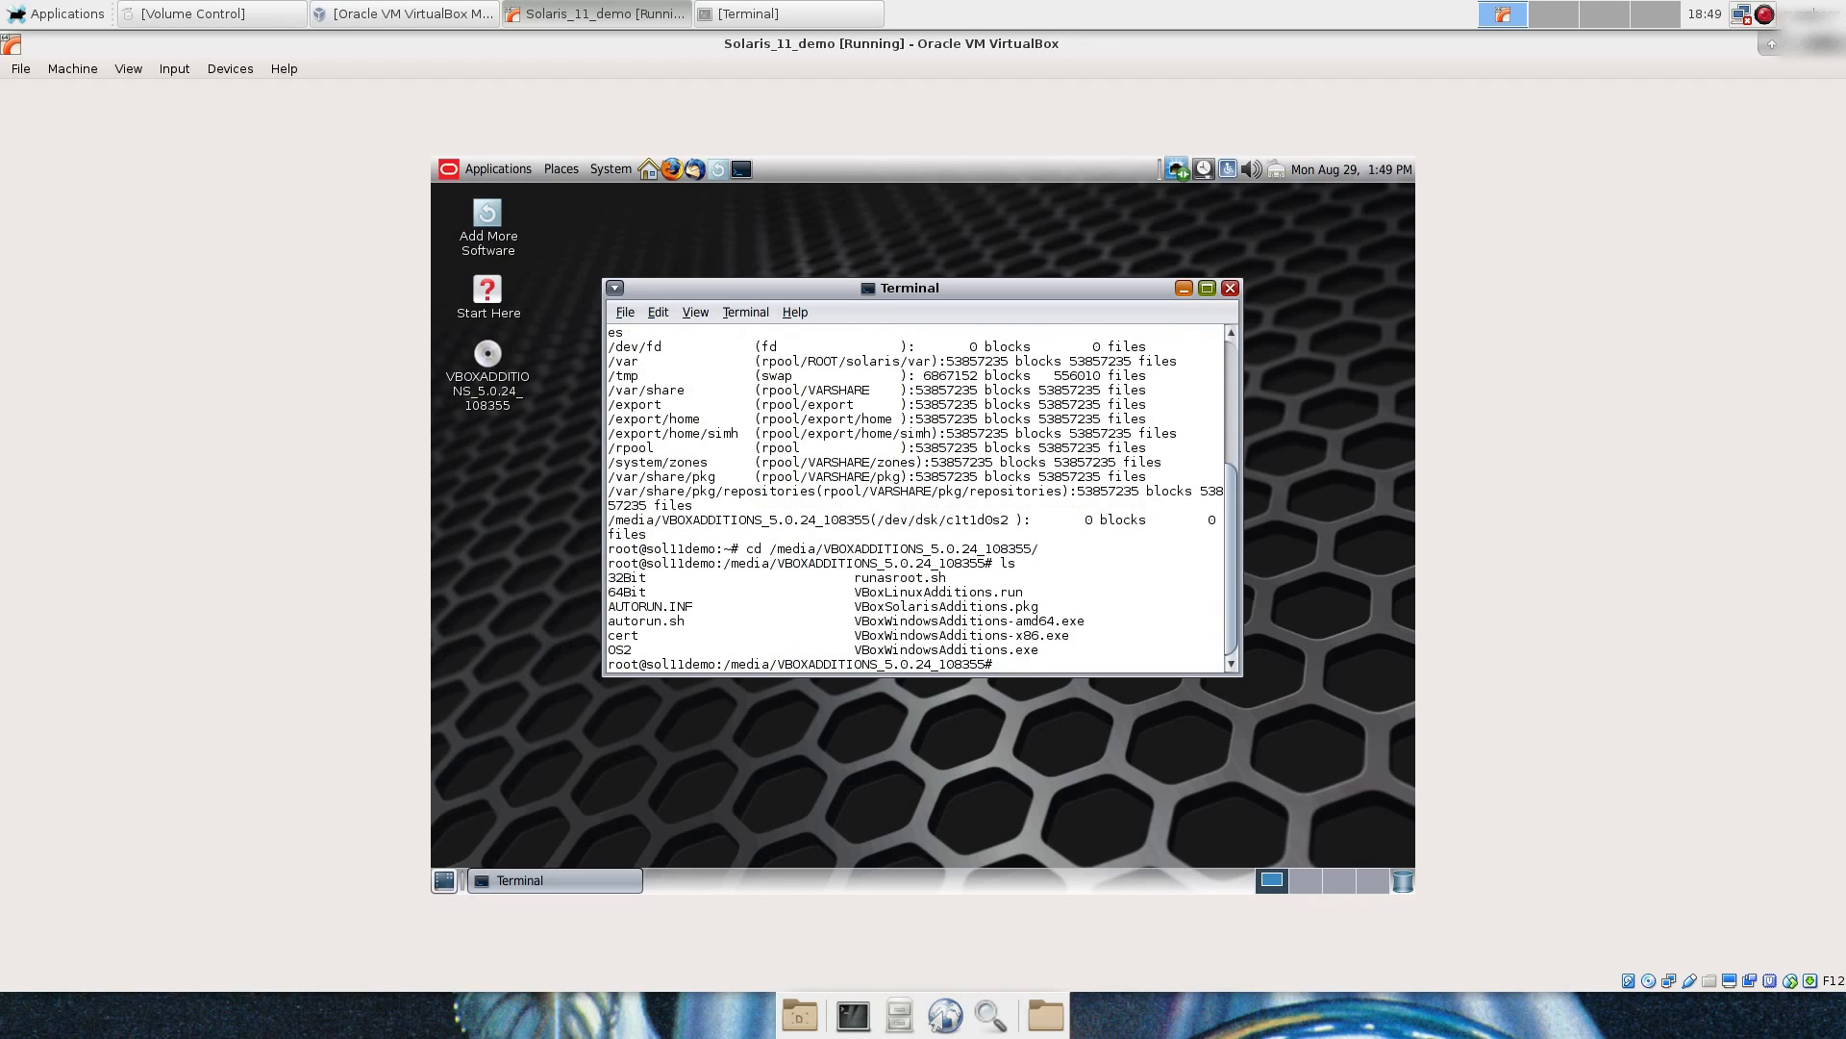
# Step: Run pkgadd -d on VBoxSolarisAdditions.pkg and accept processing all packages
pyautogui.write('pkg')
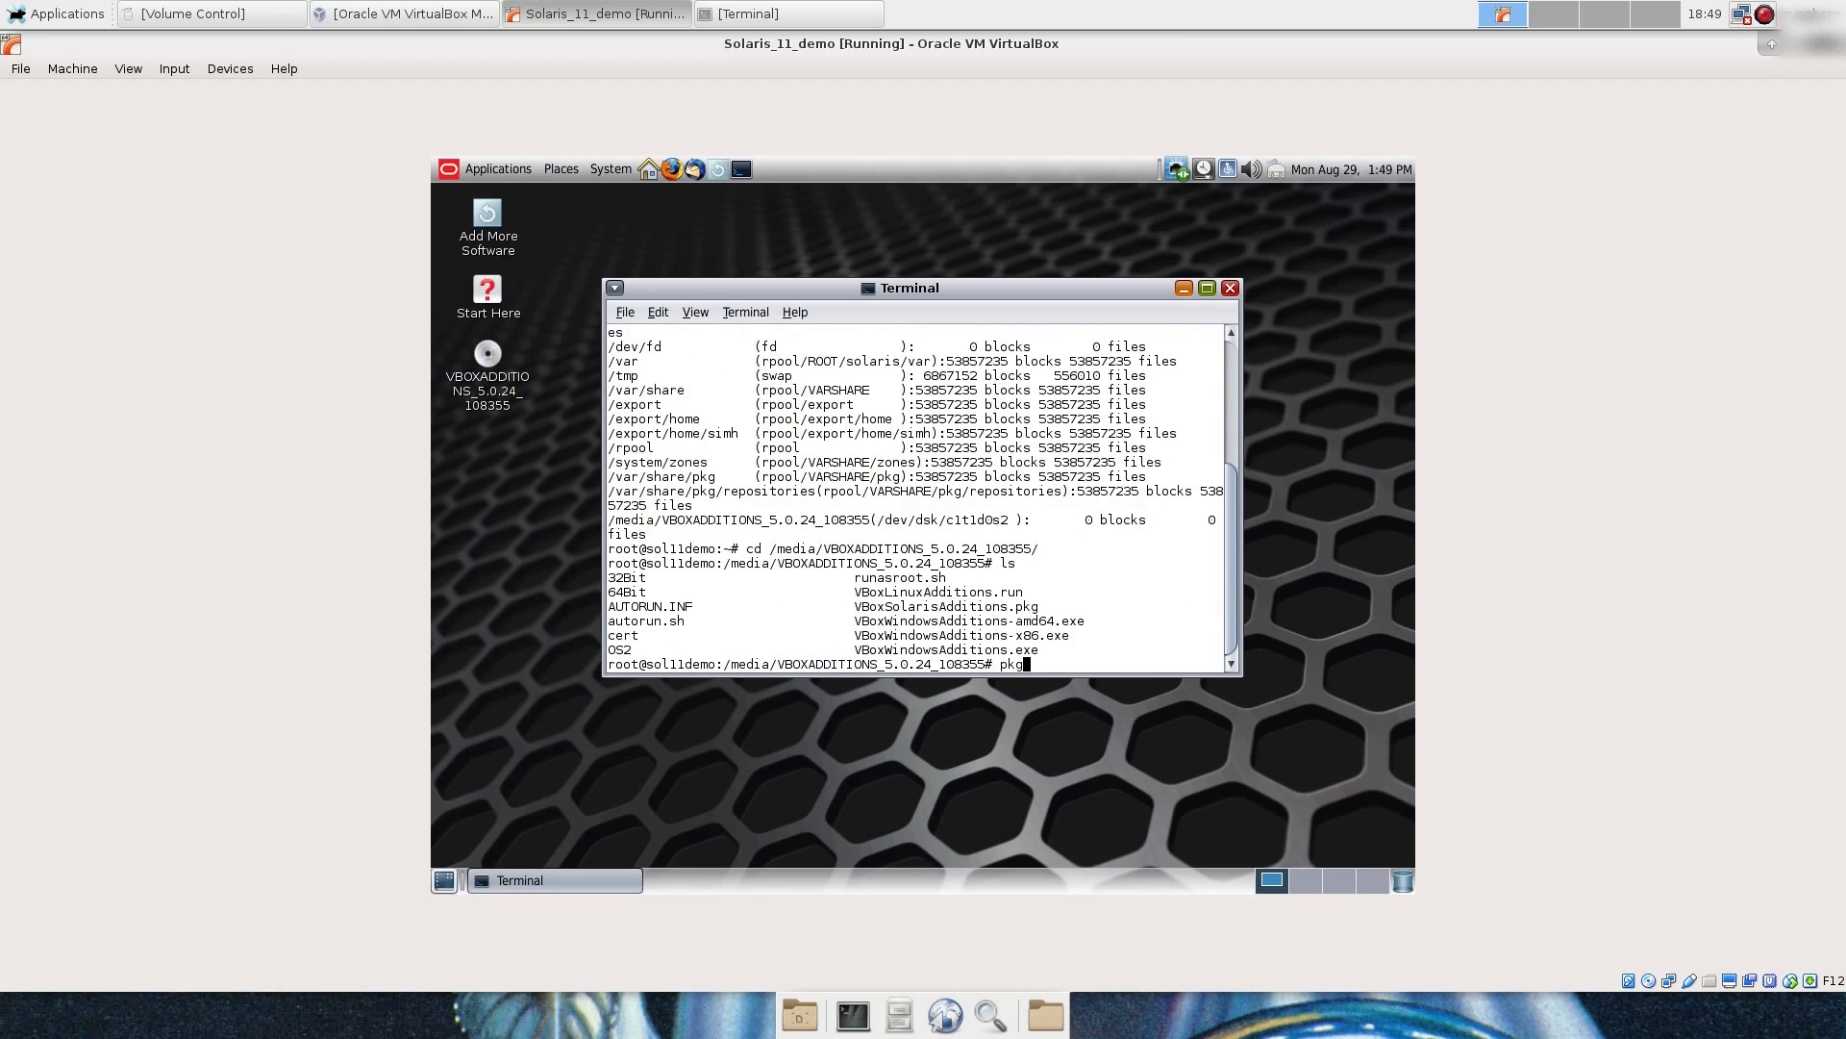
pyautogui.write('aadd')
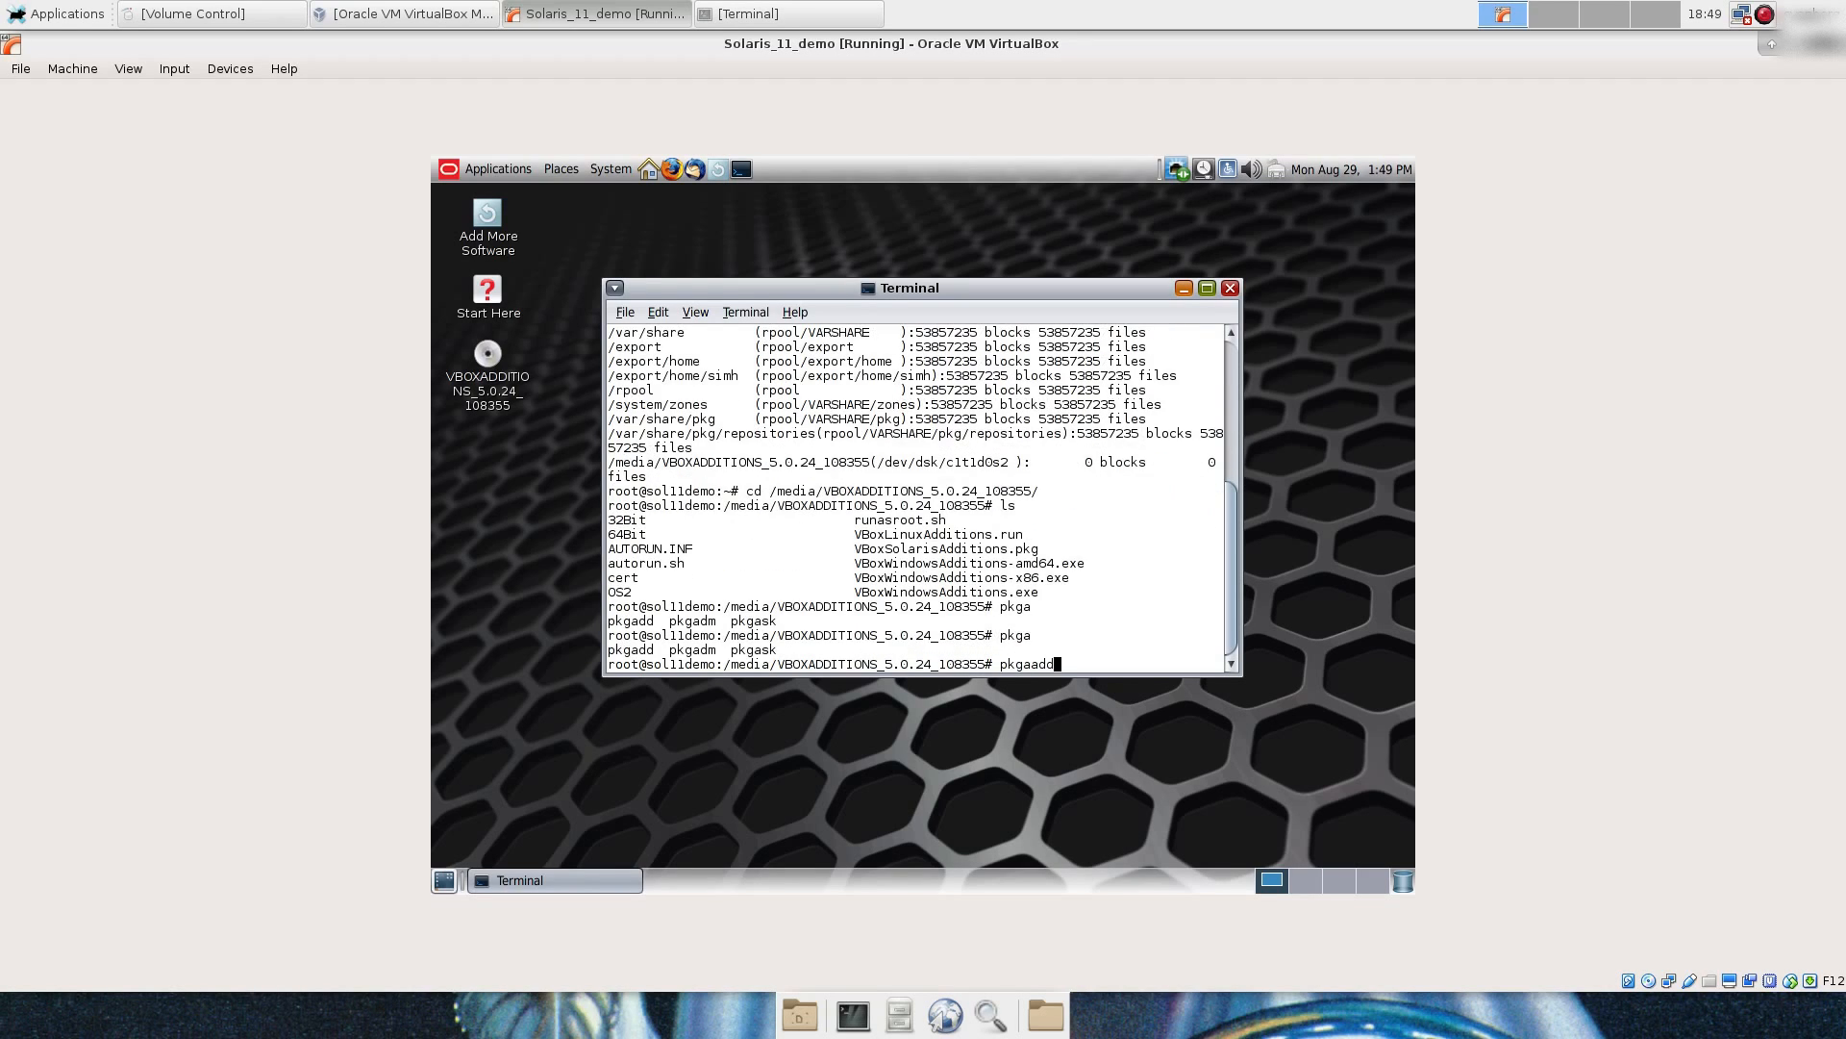
pyautogui.write('-')
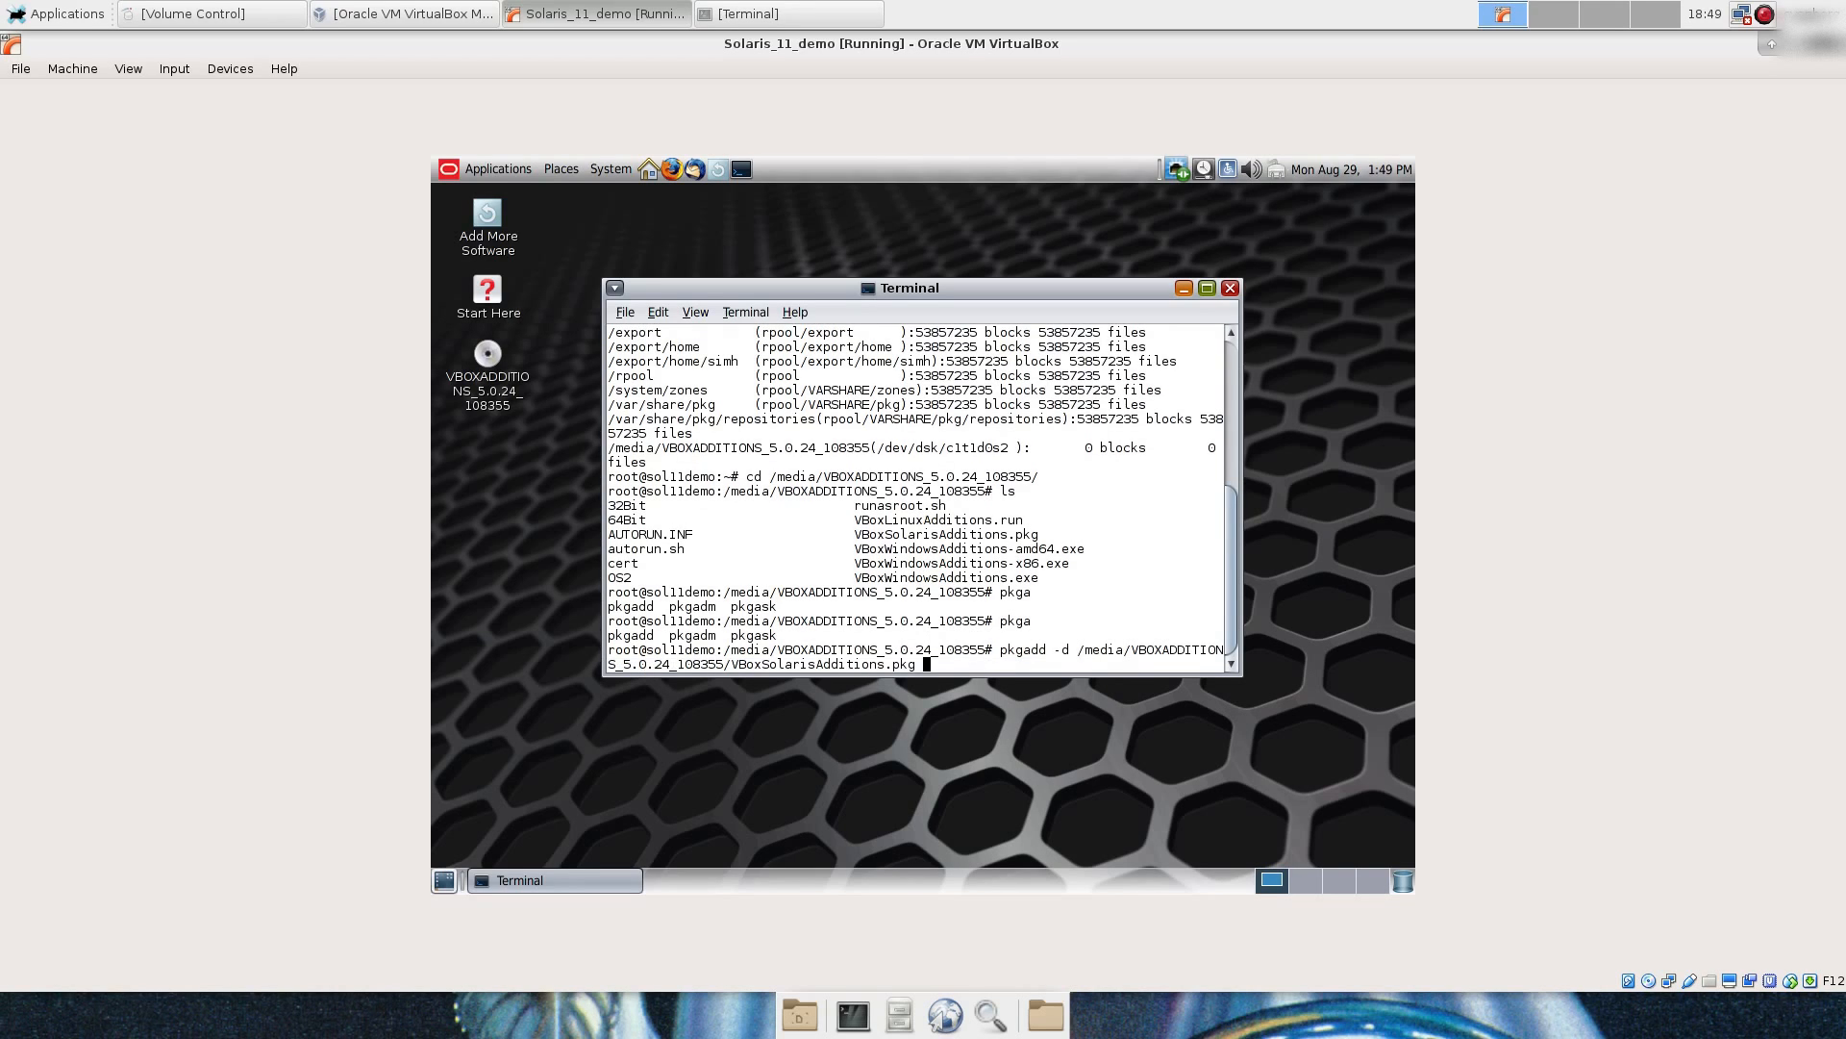
pyautogui.press('Return')
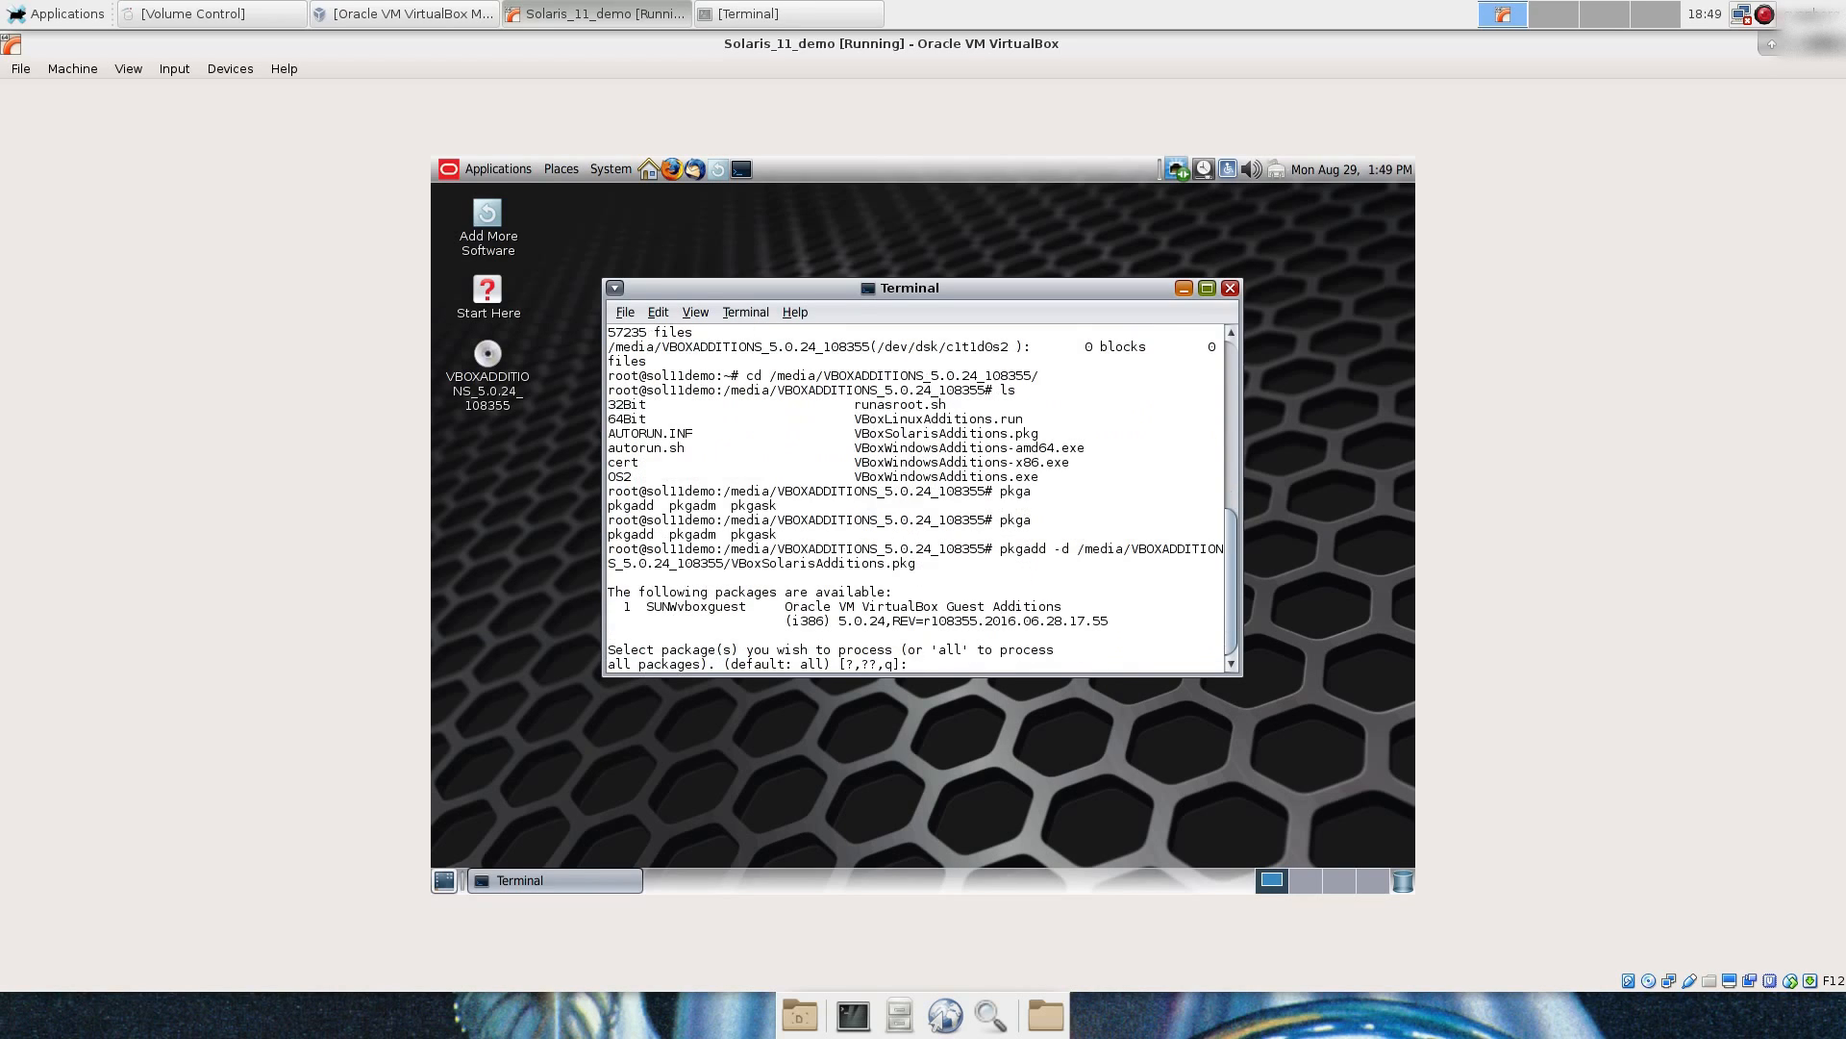
pyautogui.press('Return')
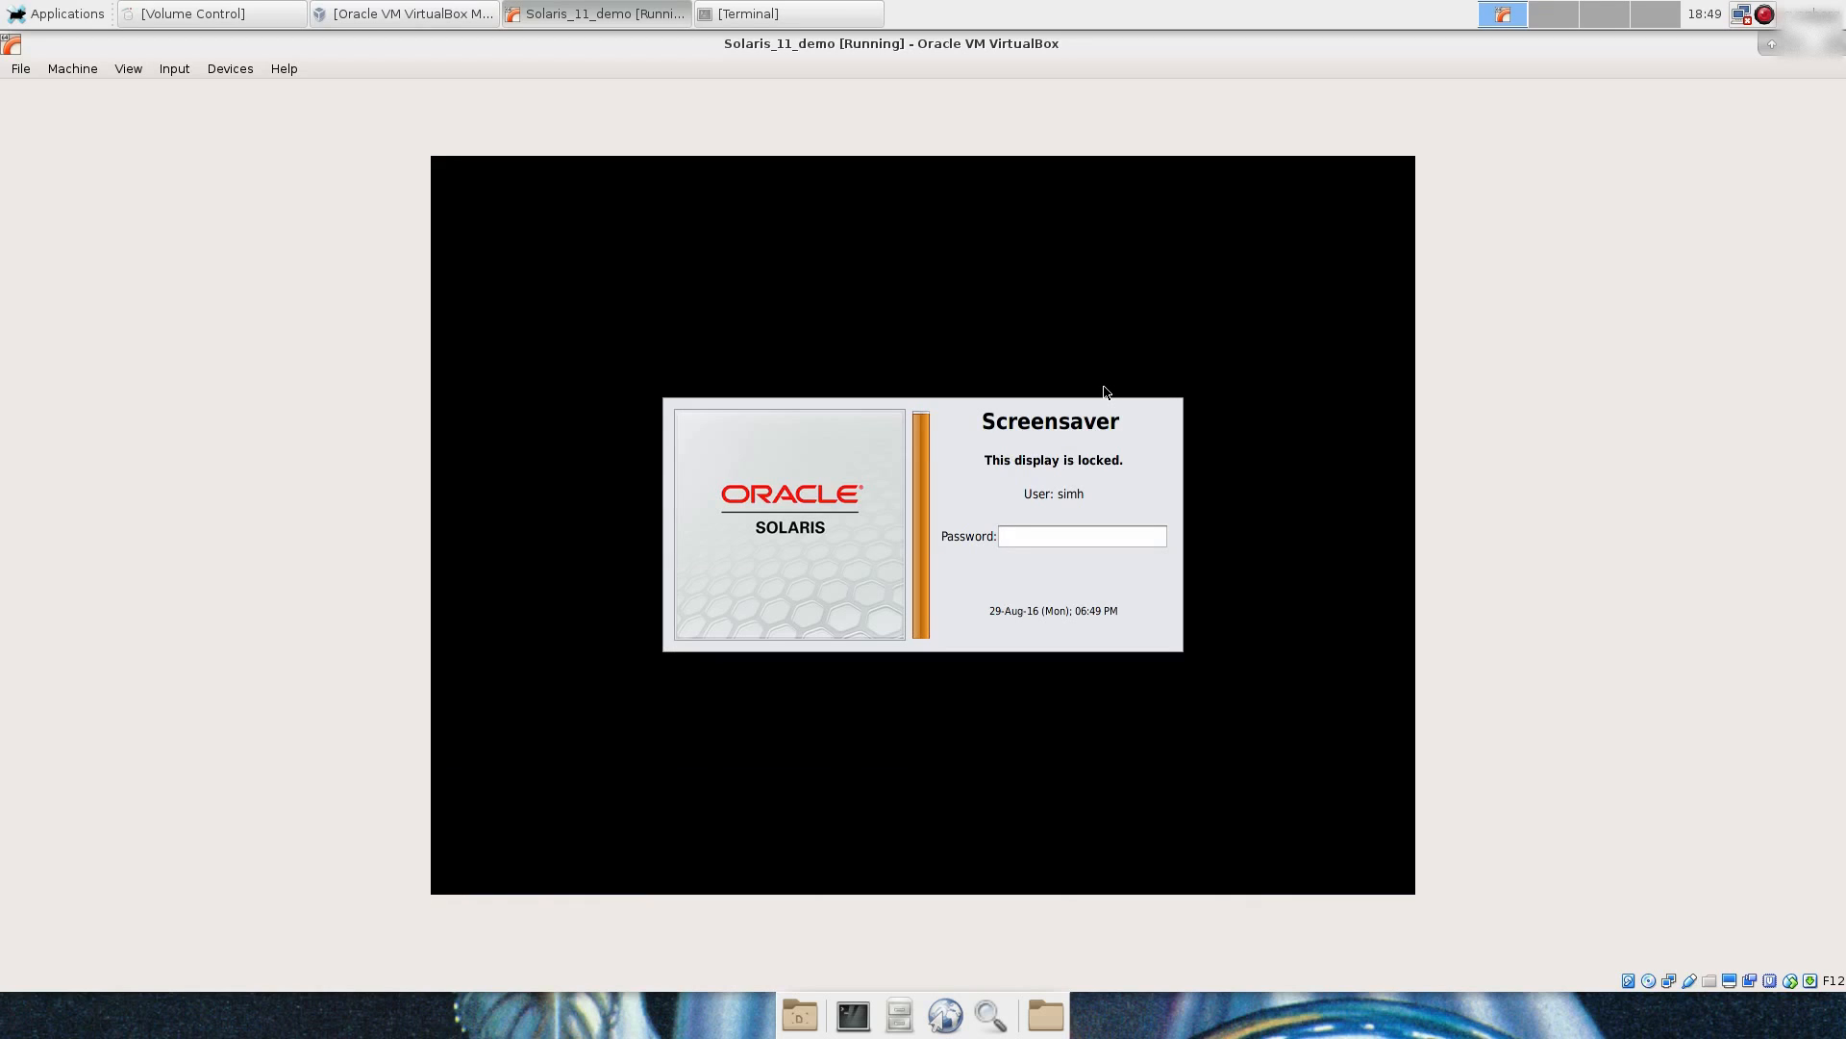
# Step: Unlock the screensaver with the user password, revealing the finished Guest Additions install
pyautogui.write('***')
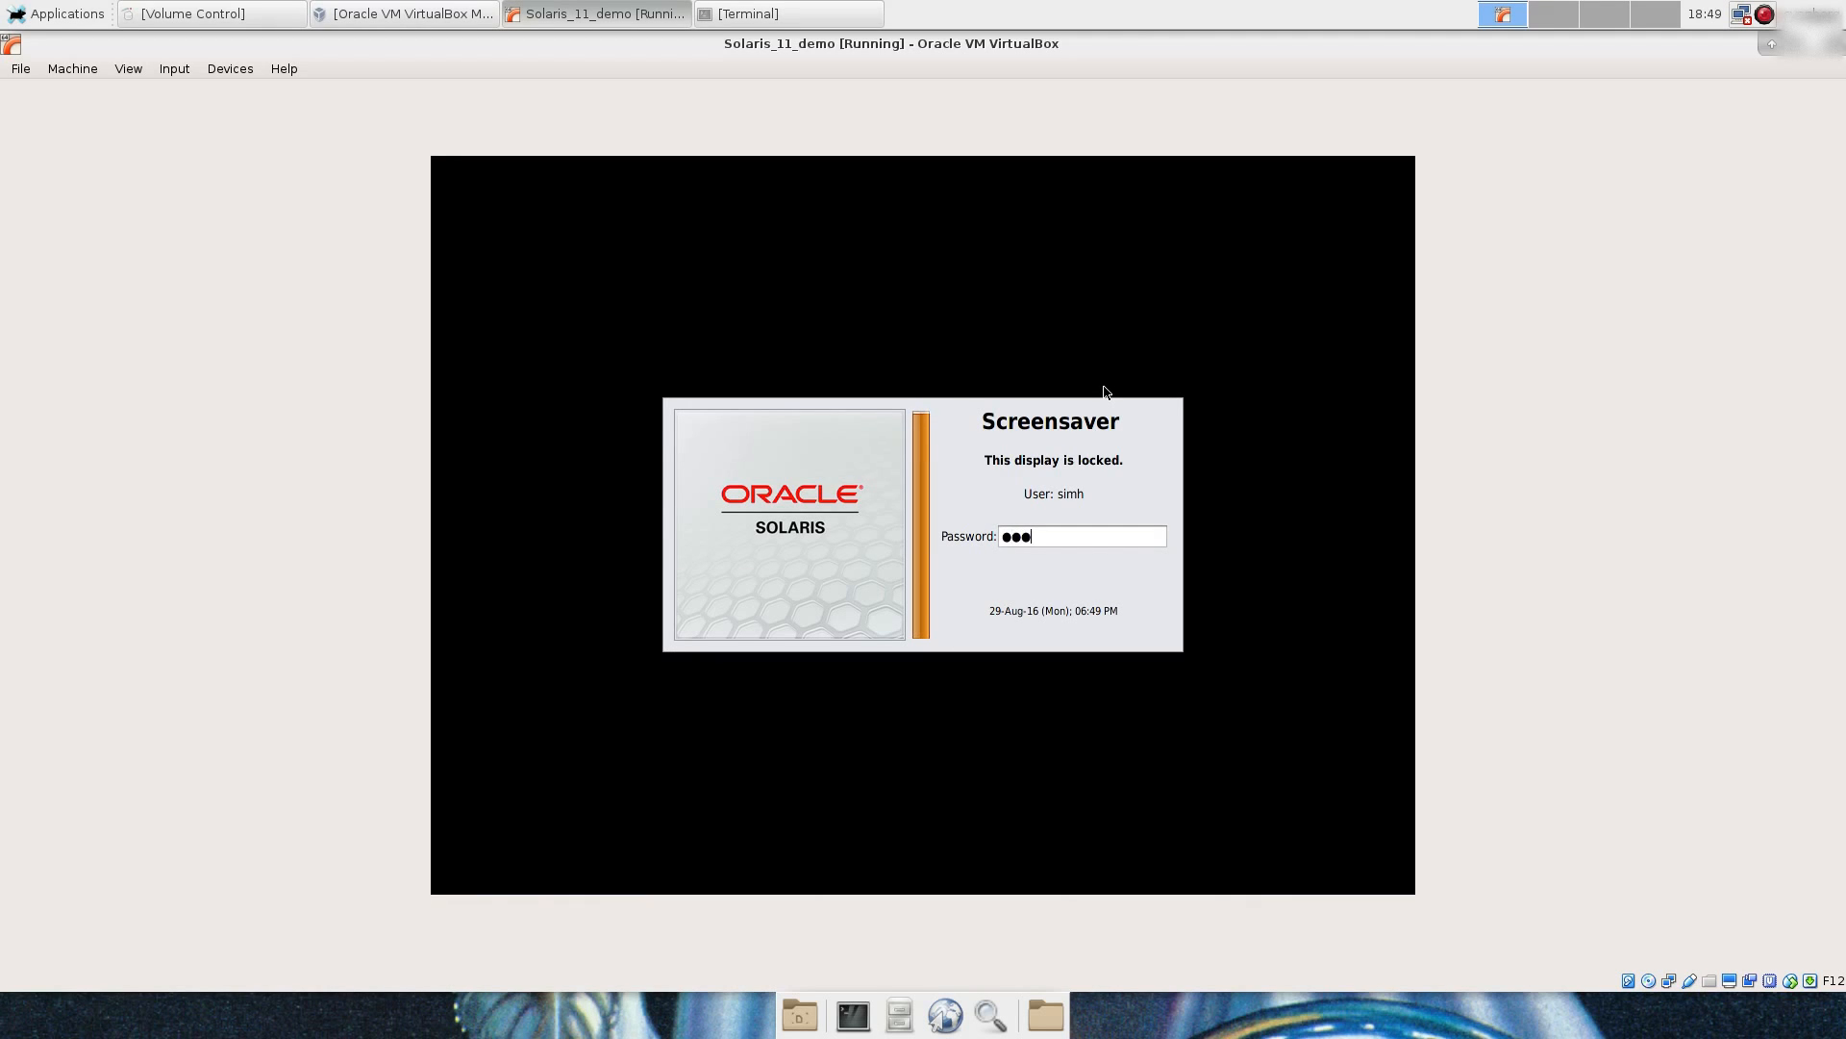
pyautogui.press('Return')
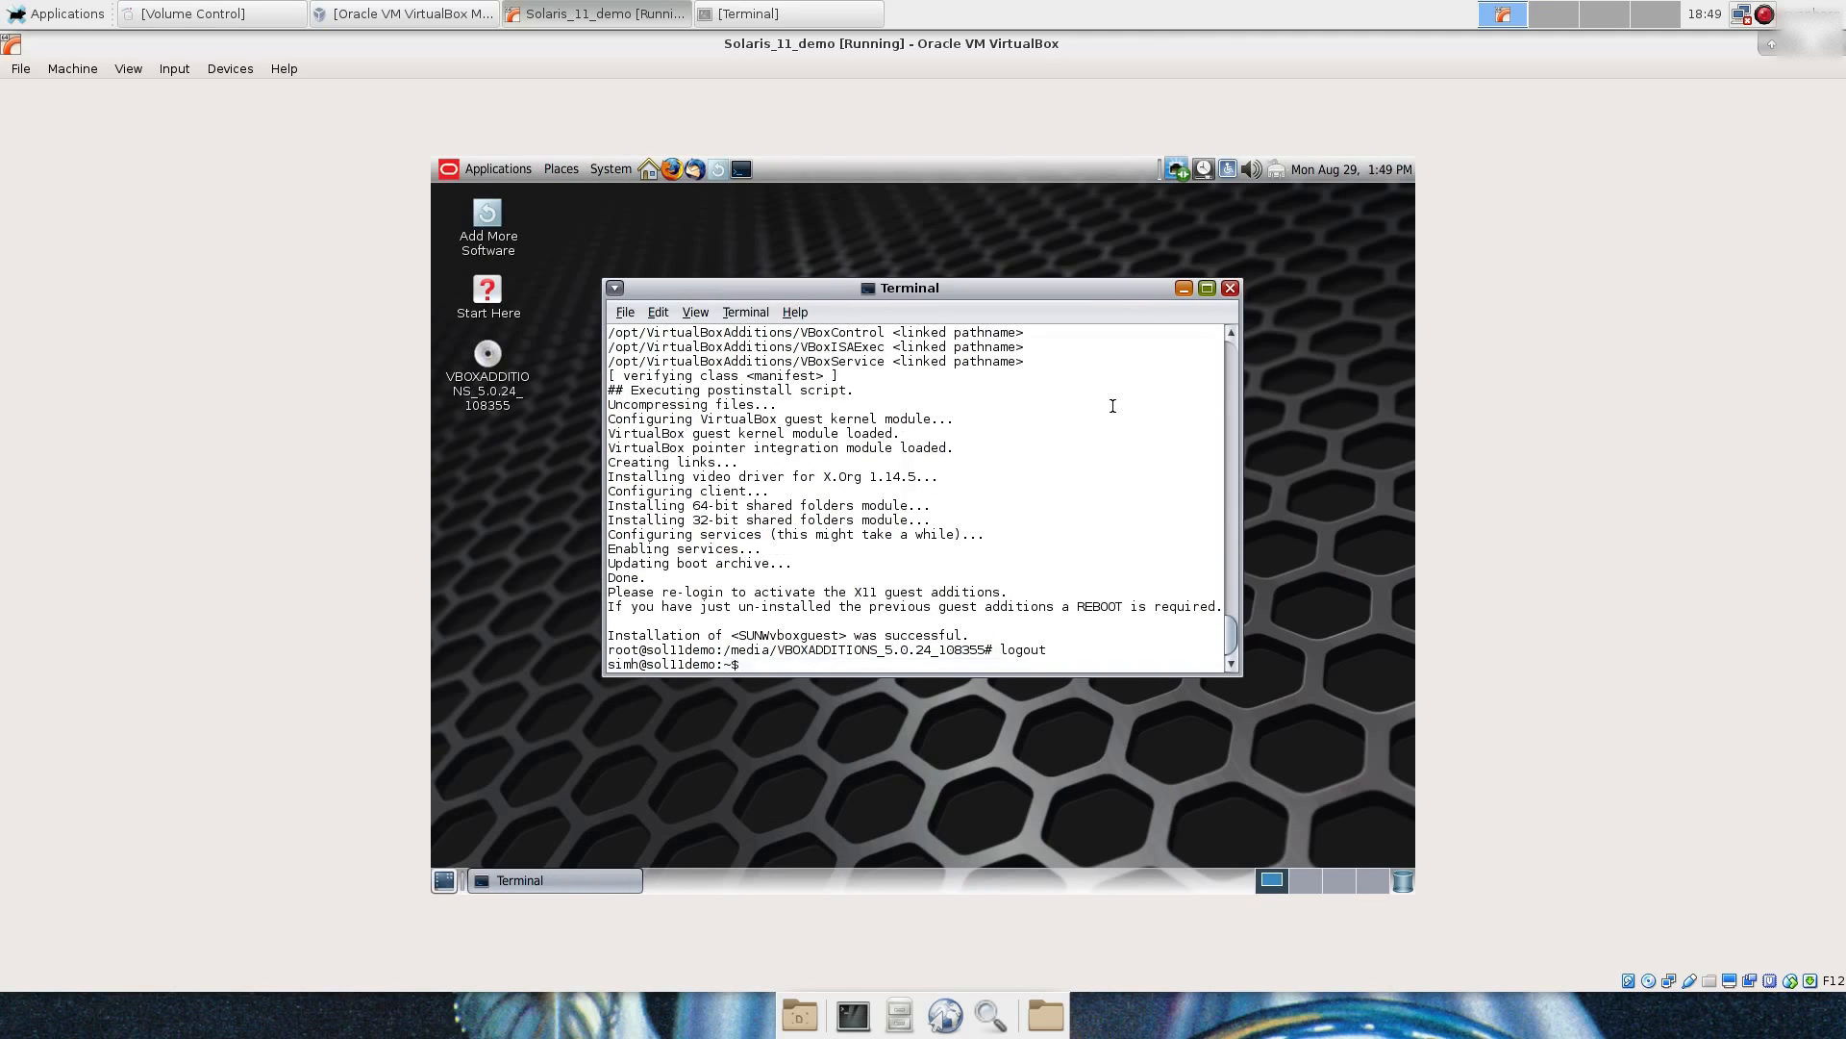
# Step: Close the terminal and log out of the Solaris session via System > Log Out
pyautogui.click(1229, 287)
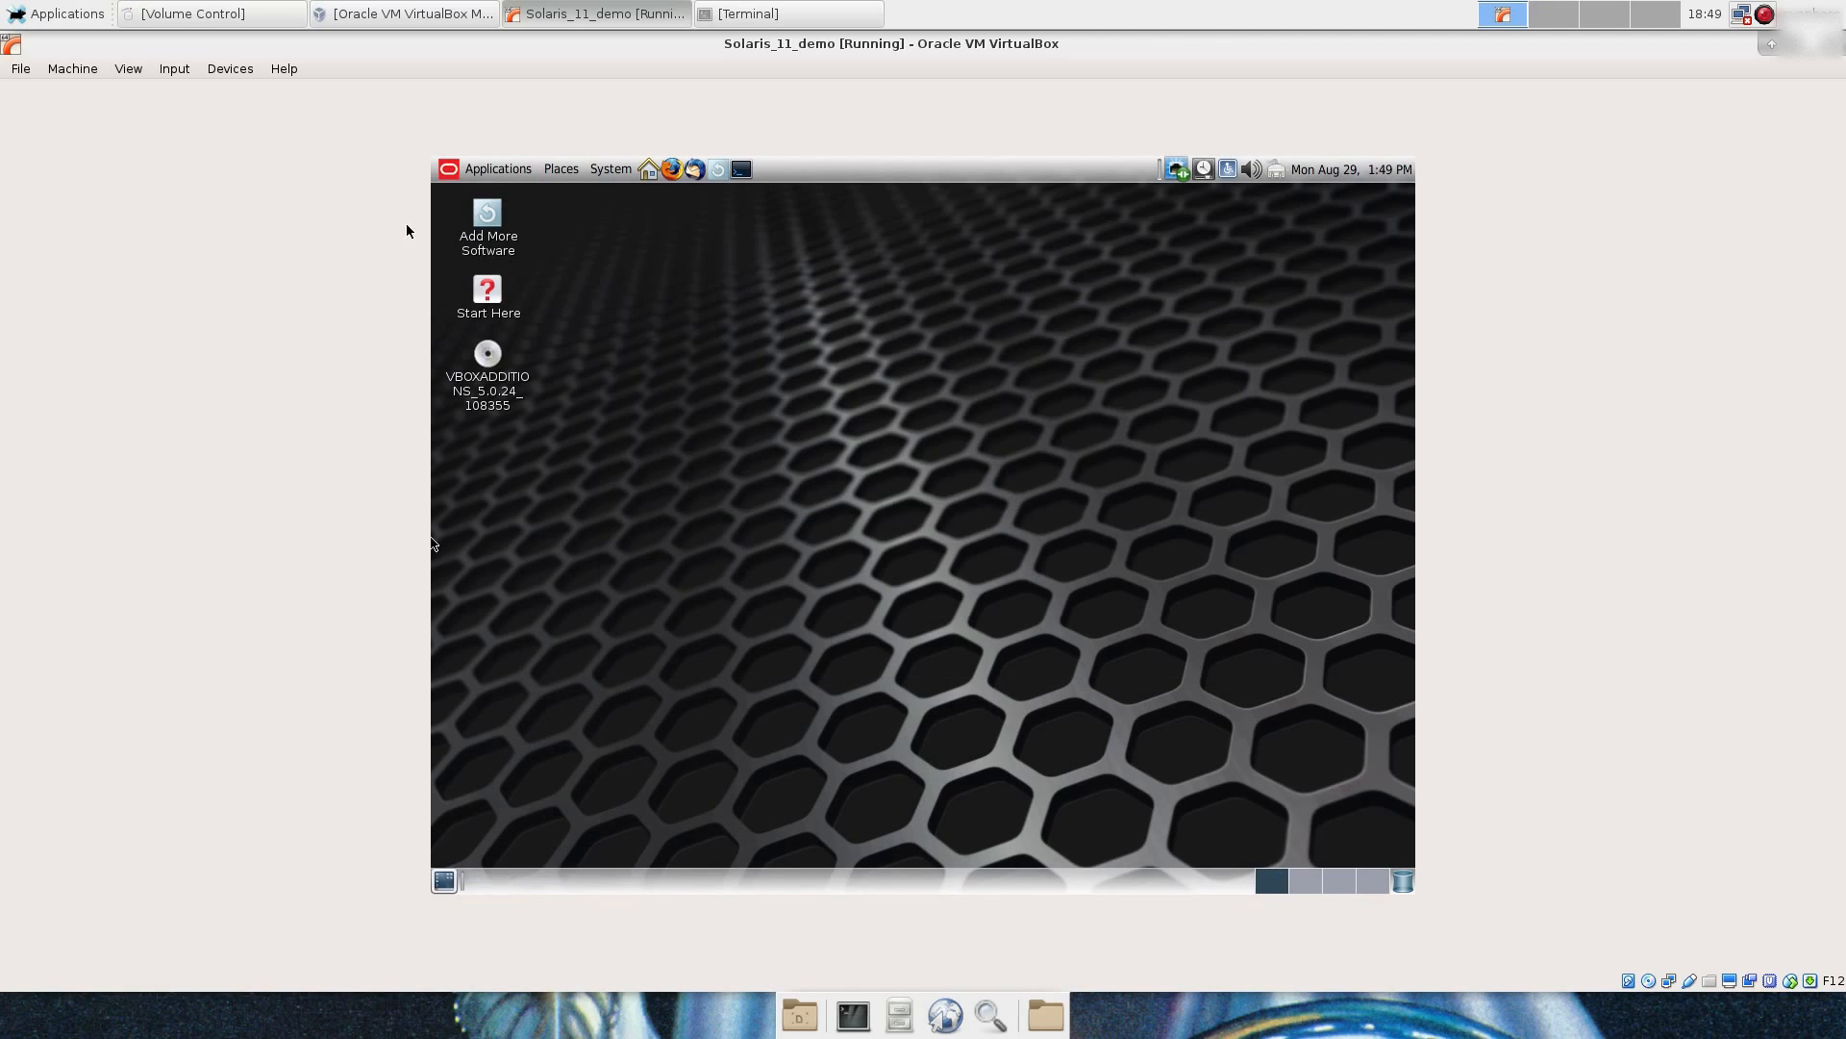
pyautogui.click(610, 169)
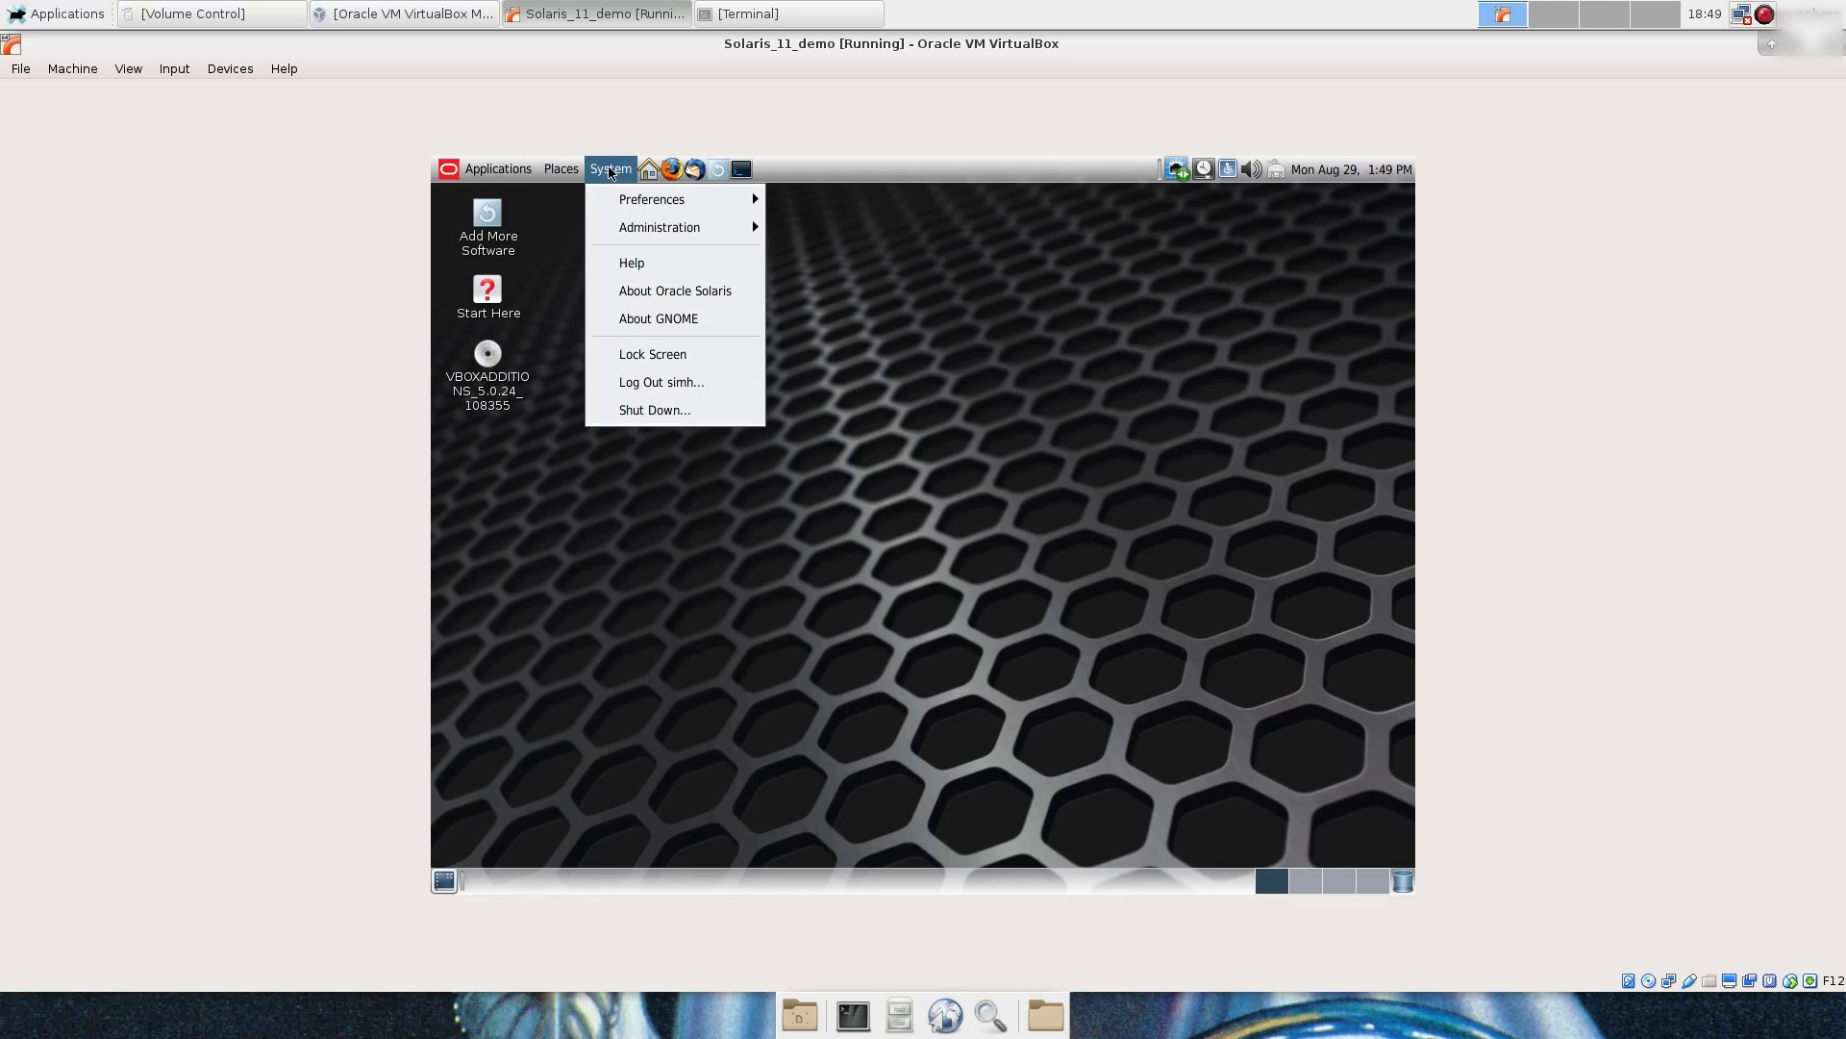
pyautogui.moveTo(706, 429)
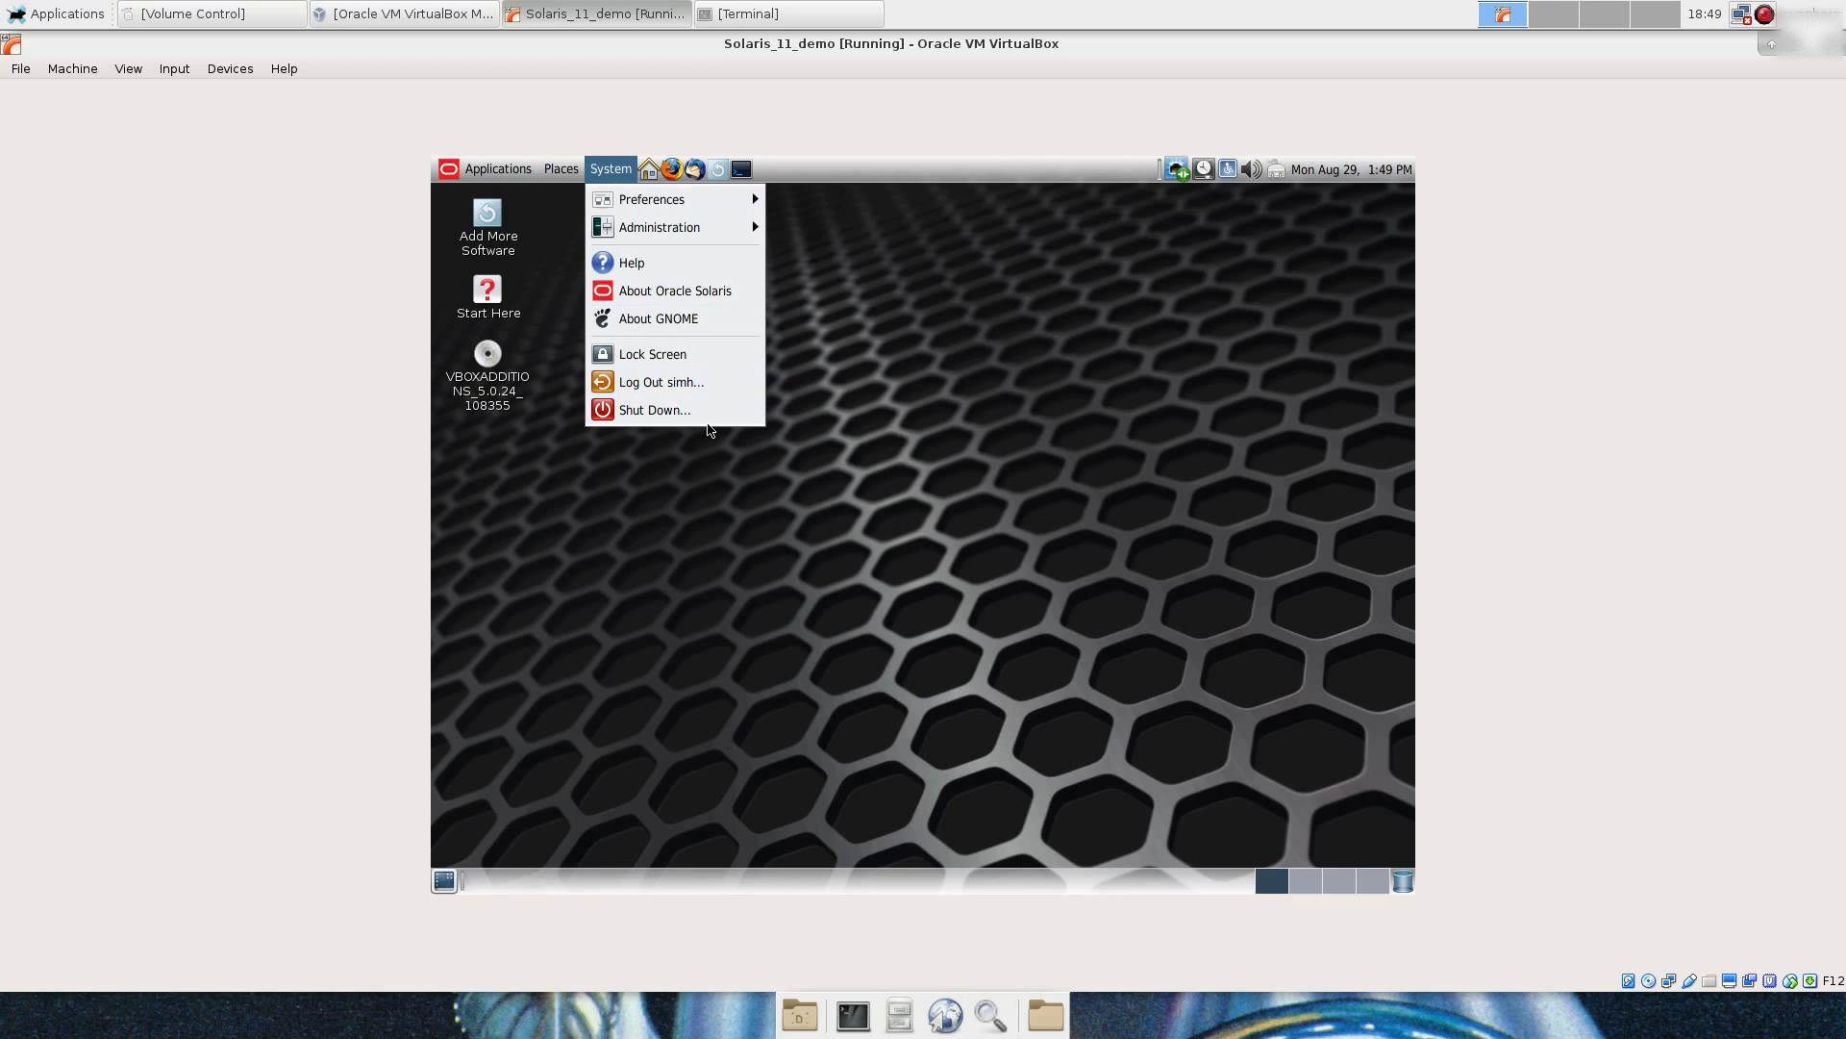
pyautogui.click(660, 381)
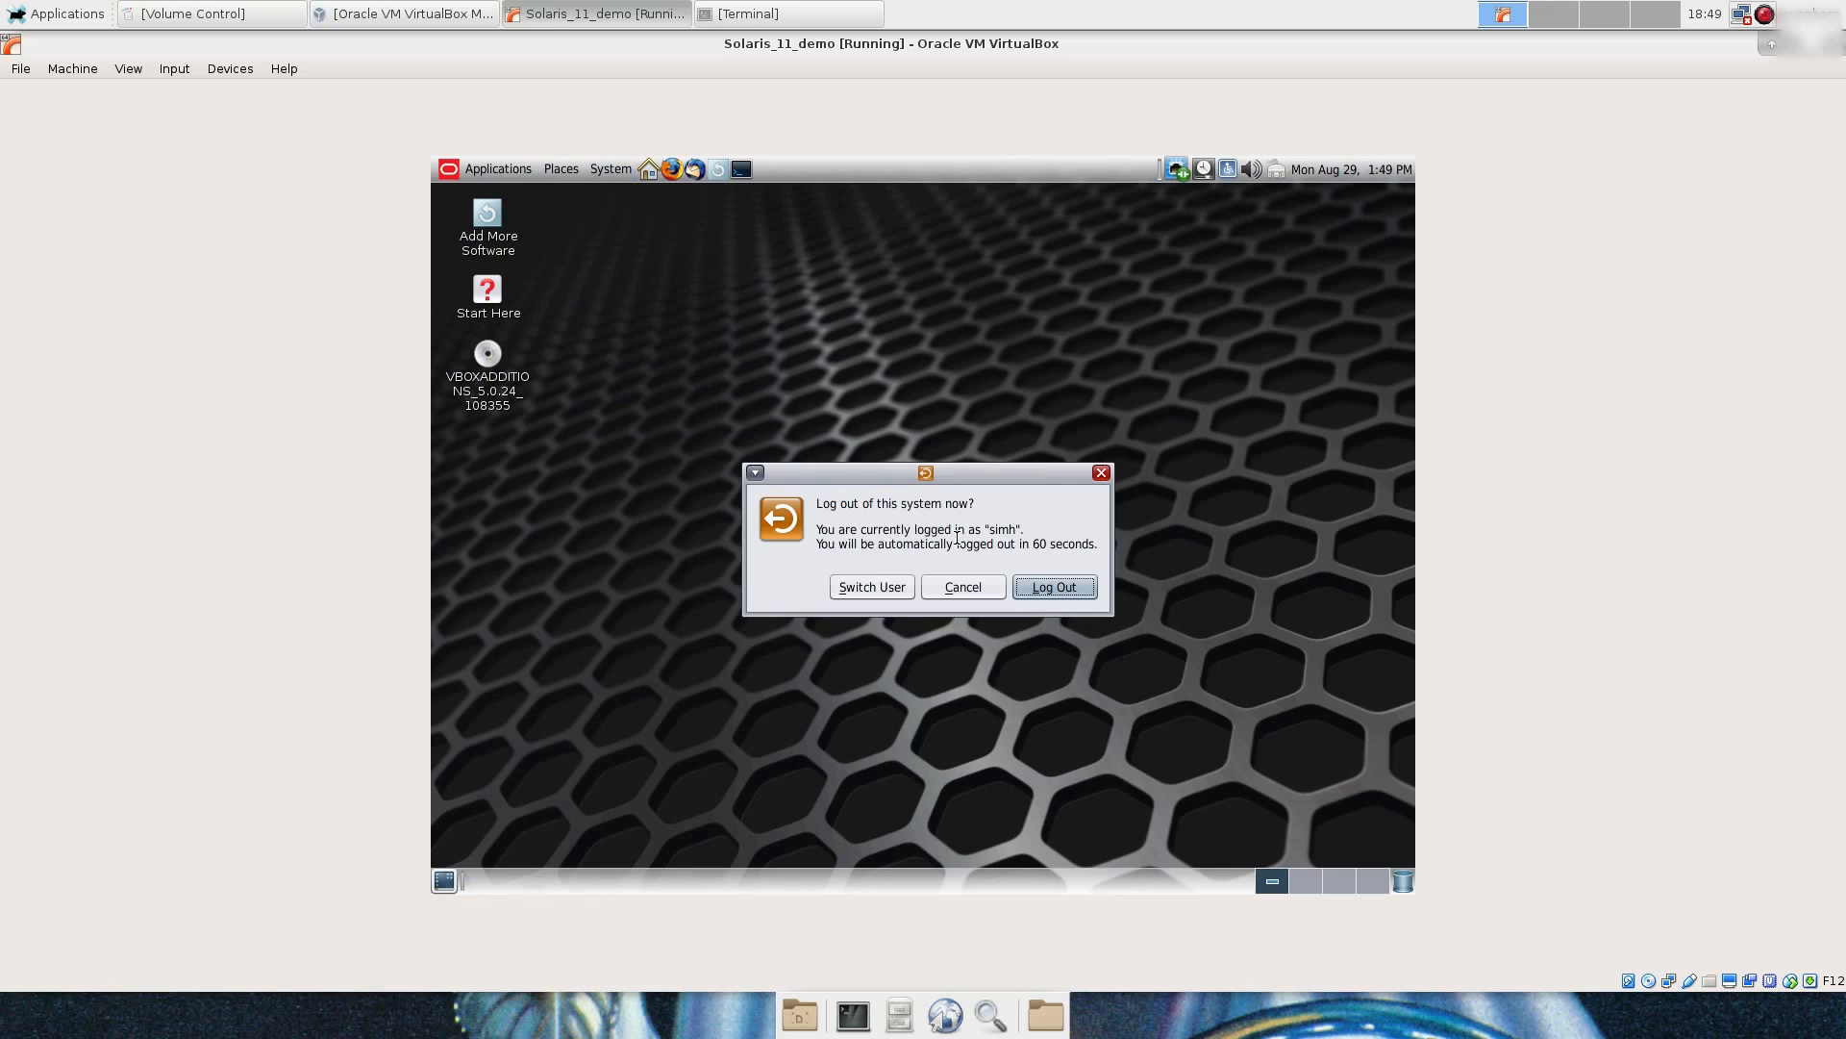
pyautogui.click(961, 586)
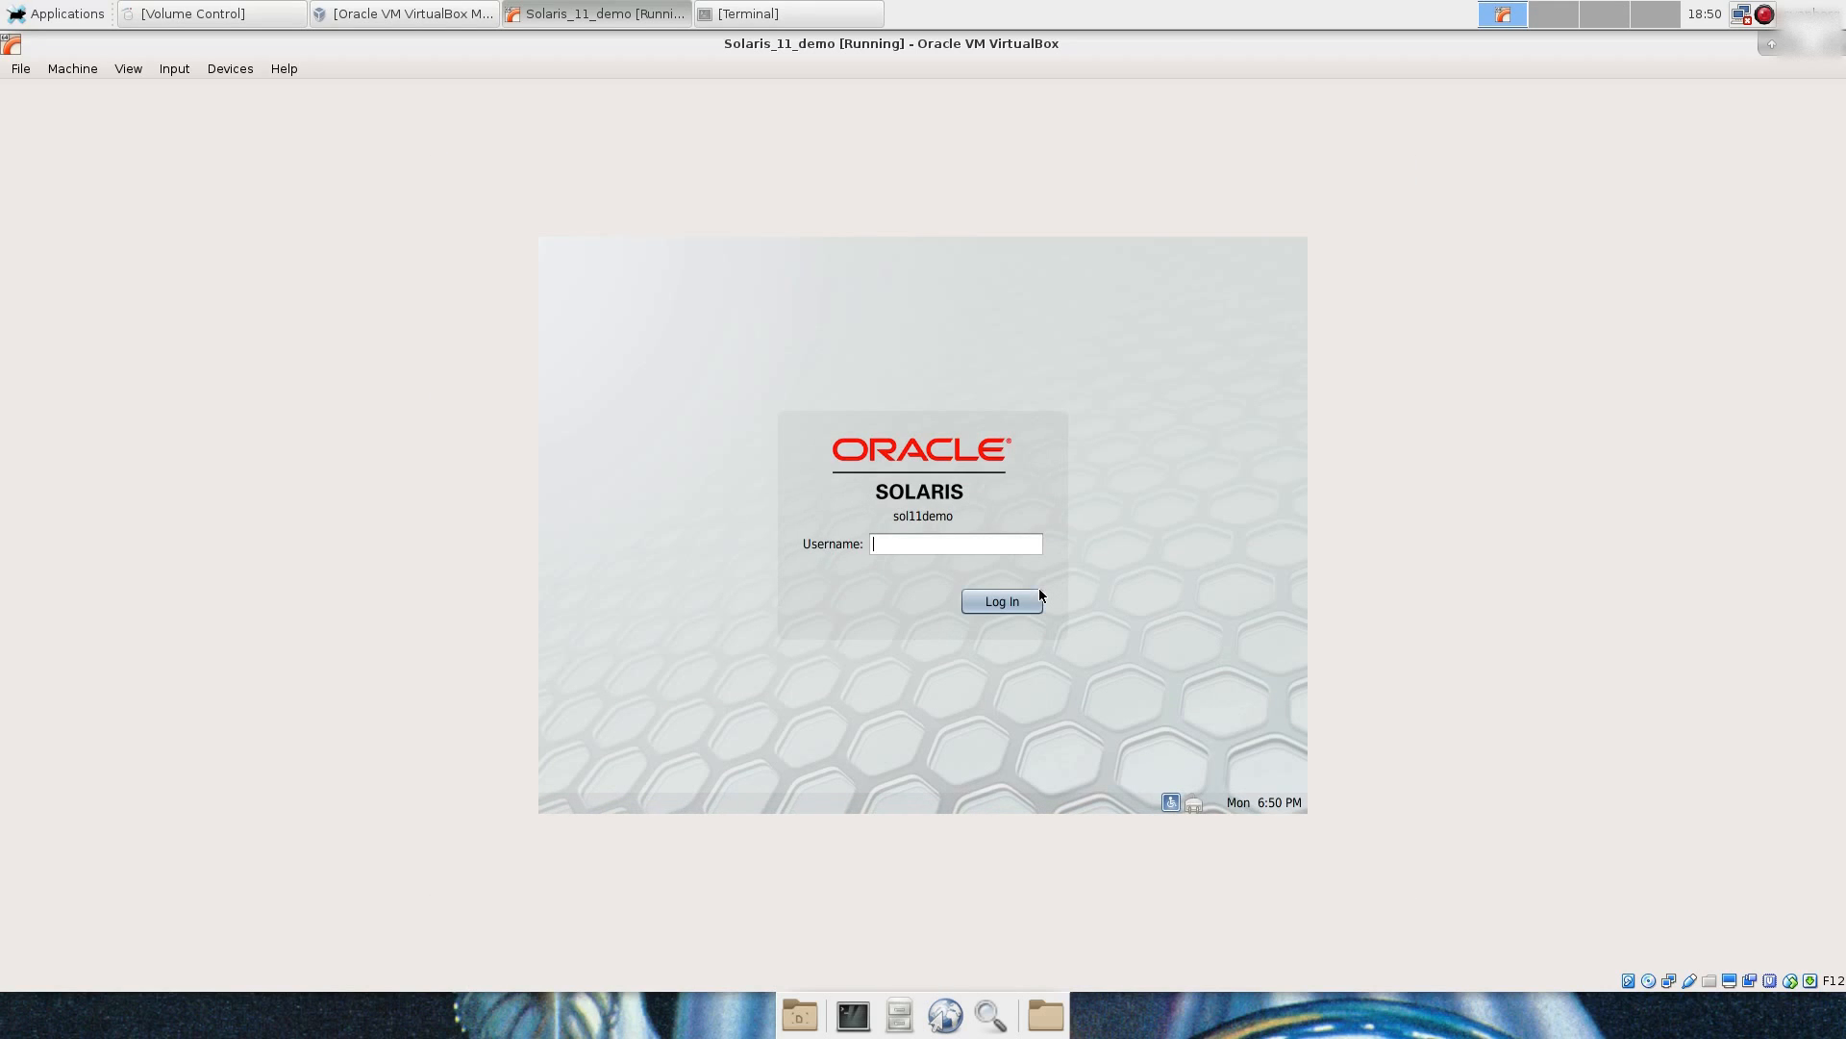
# Step: Log back into the graphical desktop and dismiss the last-login notice
pyautogui.click(1000, 600)
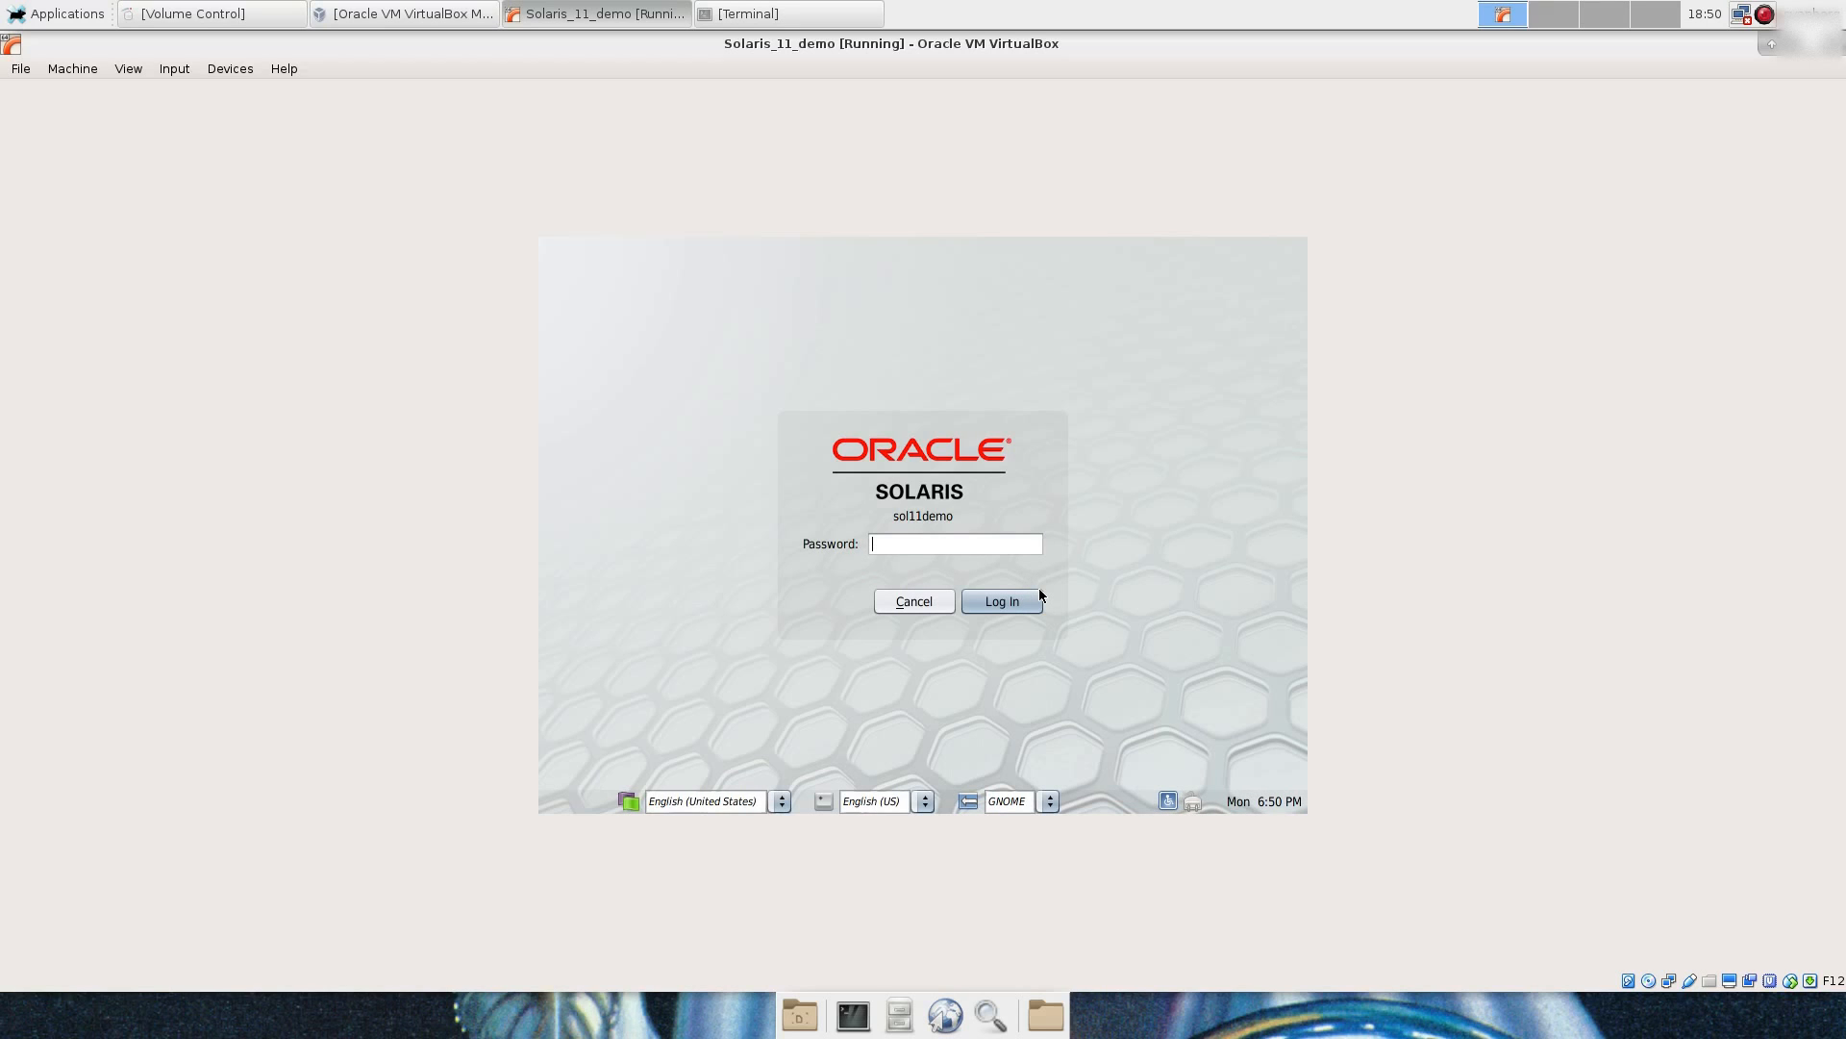
pyautogui.click(1000, 600)
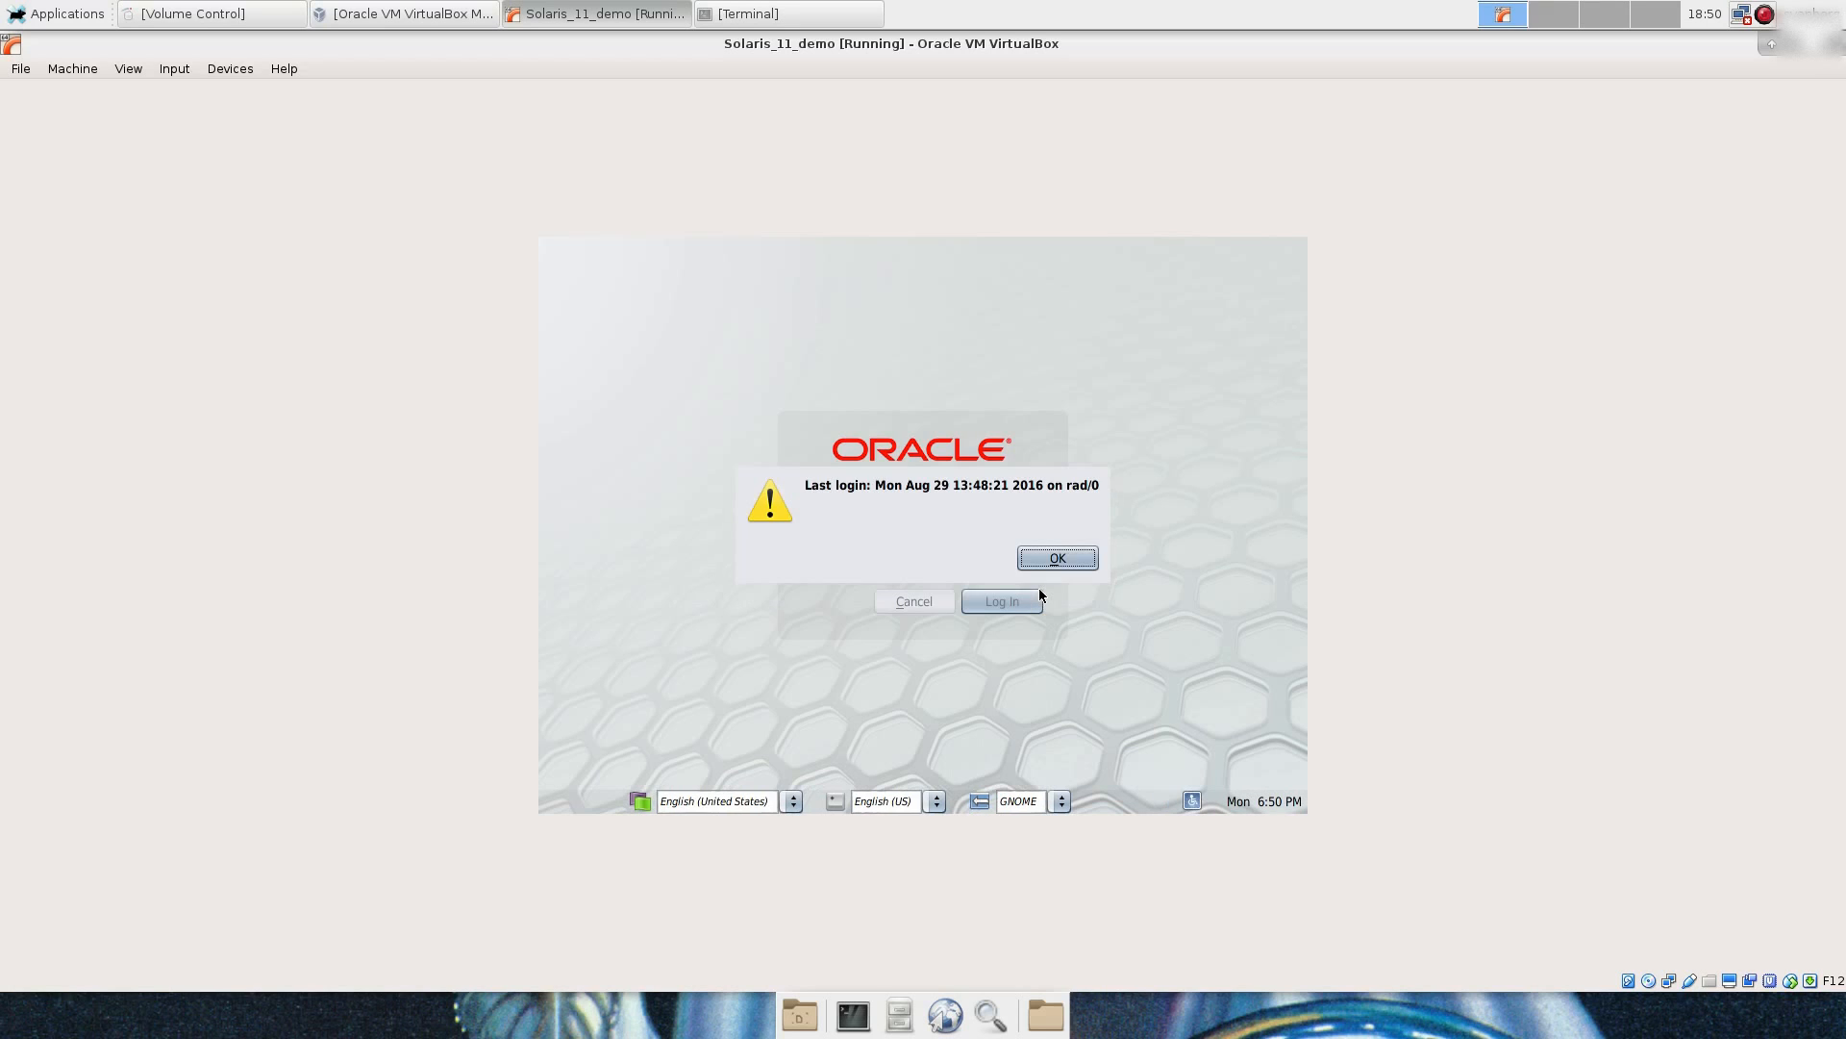
pyautogui.click(1056, 558)
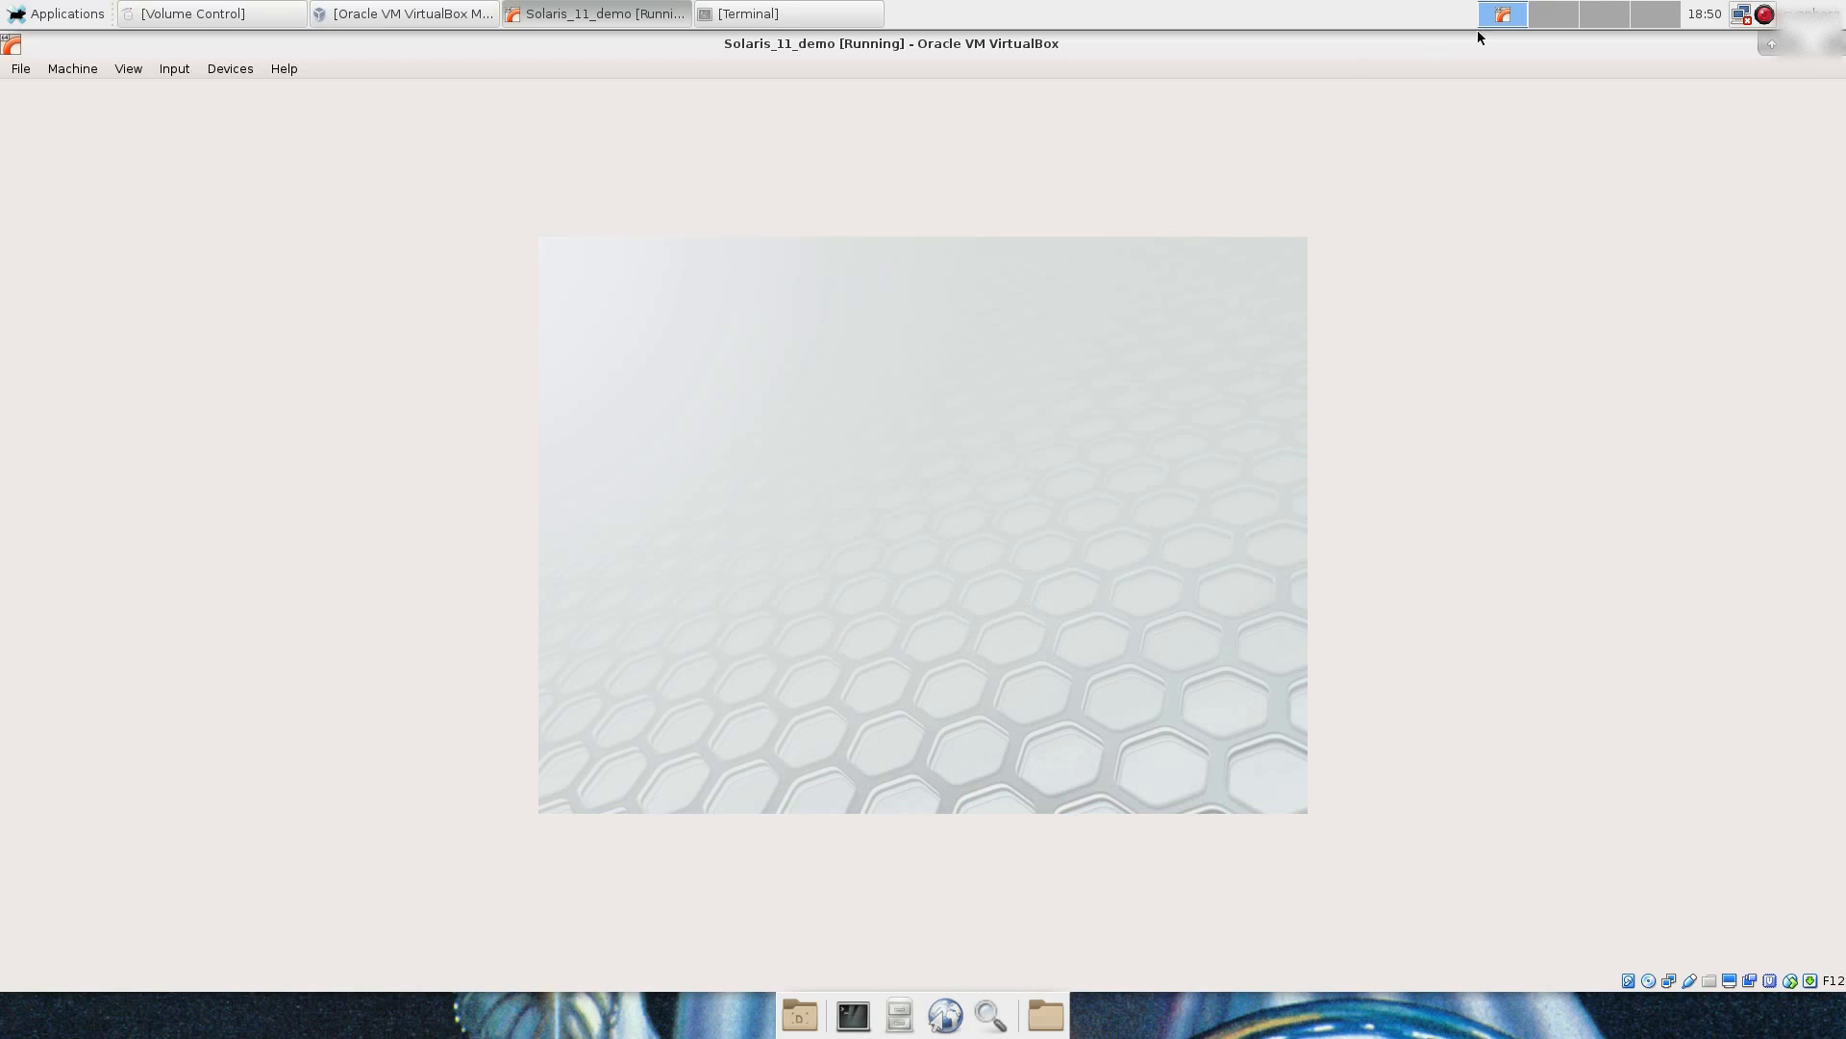
pyautogui.moveTo(1410, 260)
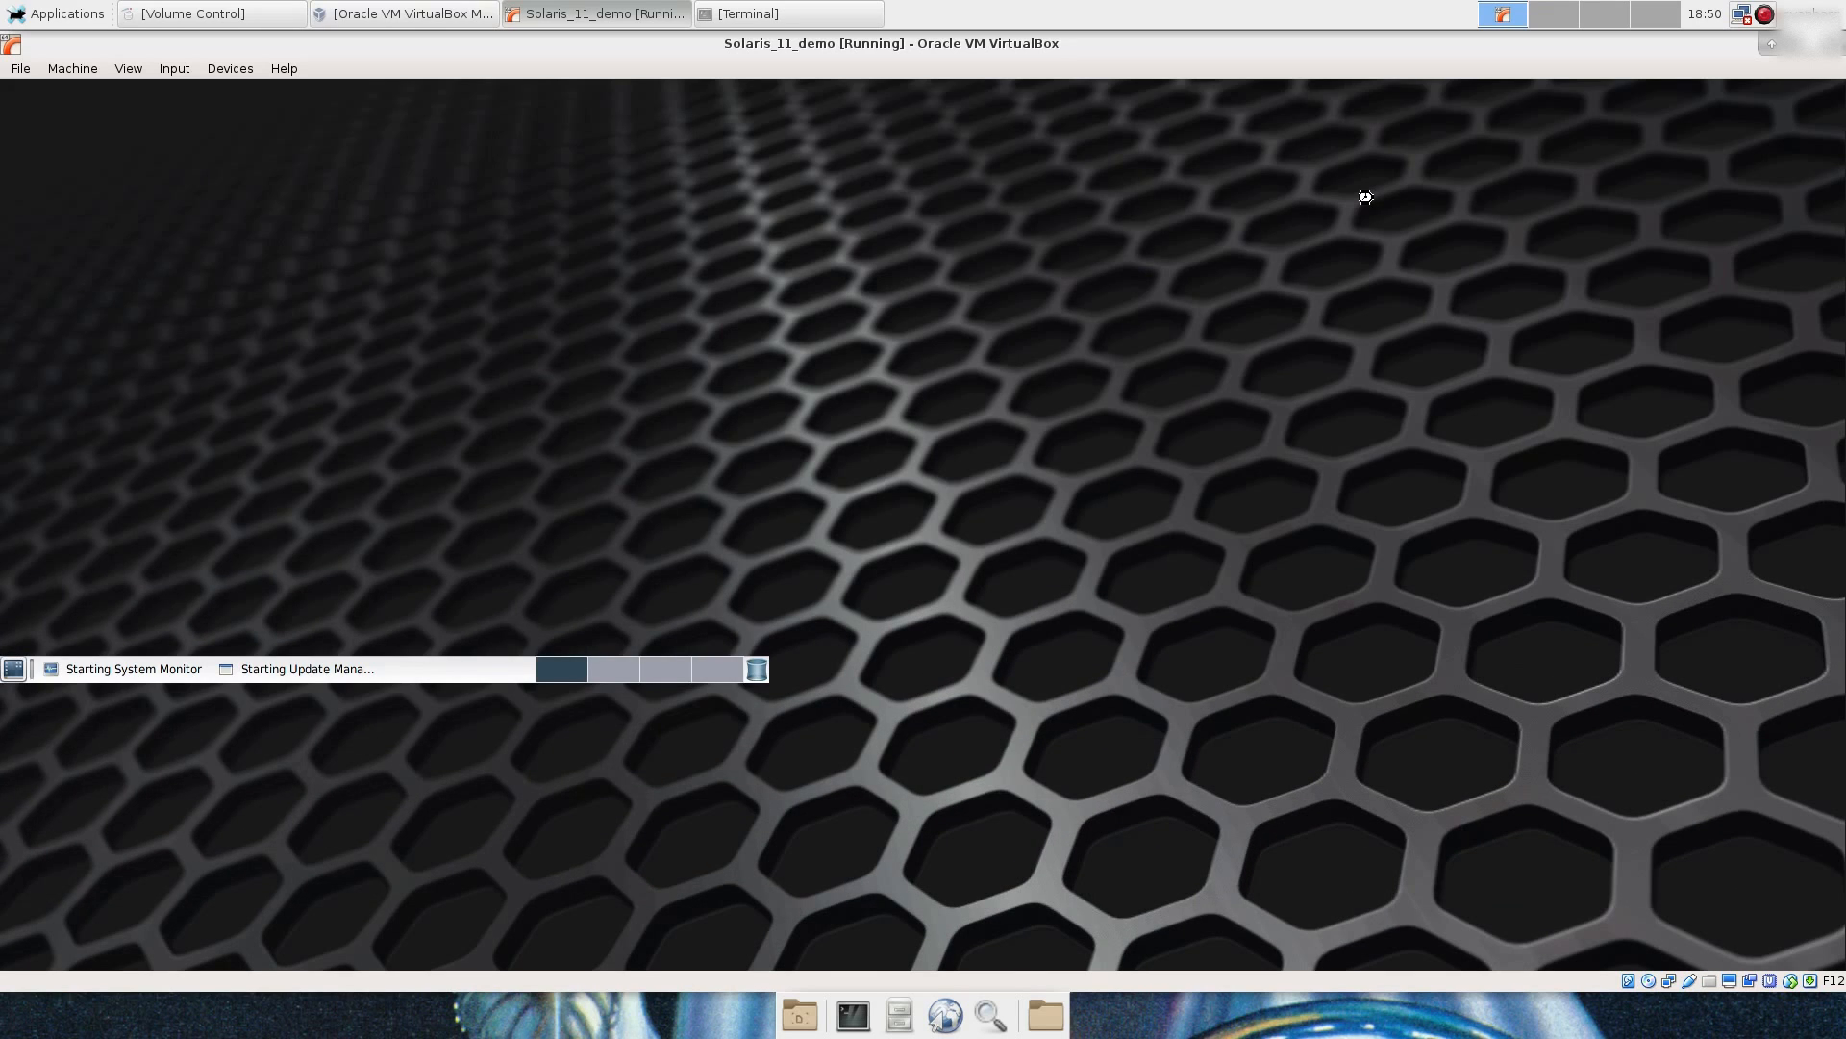
pyautogui.moveTo(1325, 197)
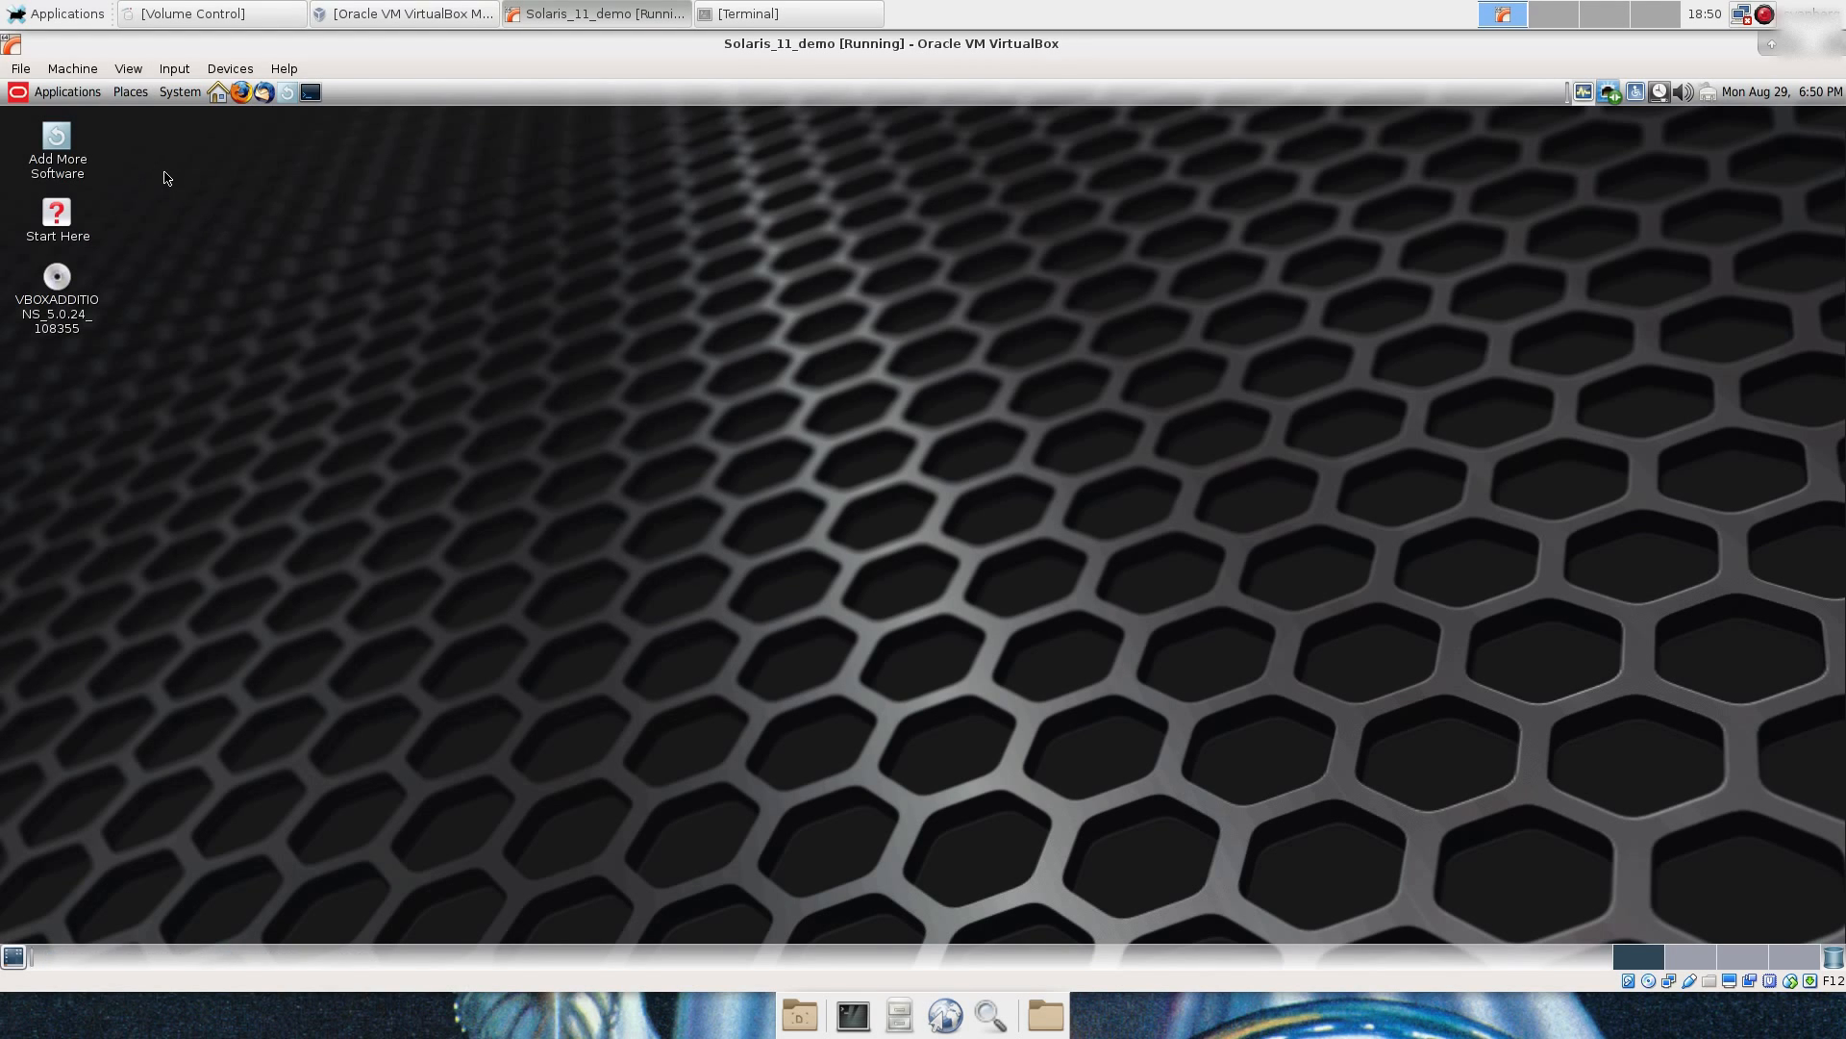
pyautogui.moveTo(94, 144)
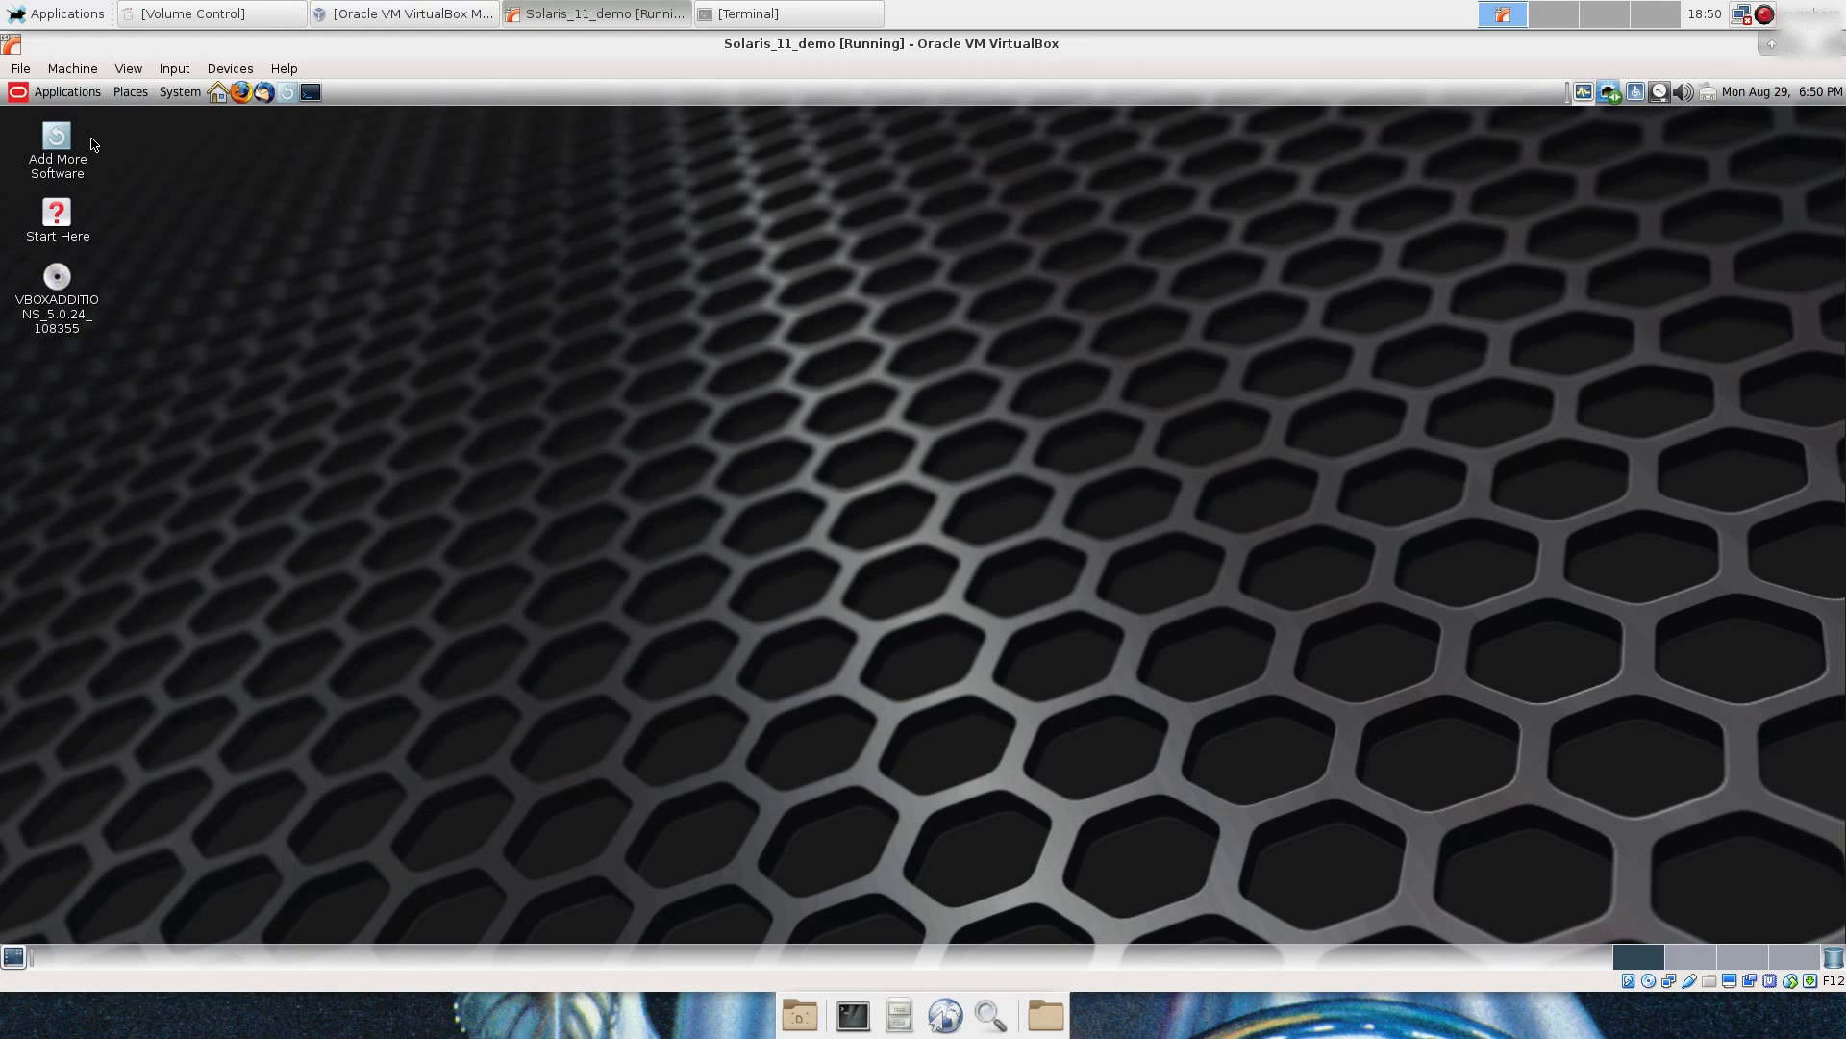
# Step: Launch a Terminal window on the Solaris guest desktop from the top panel
pyautogui.click(67, 92)
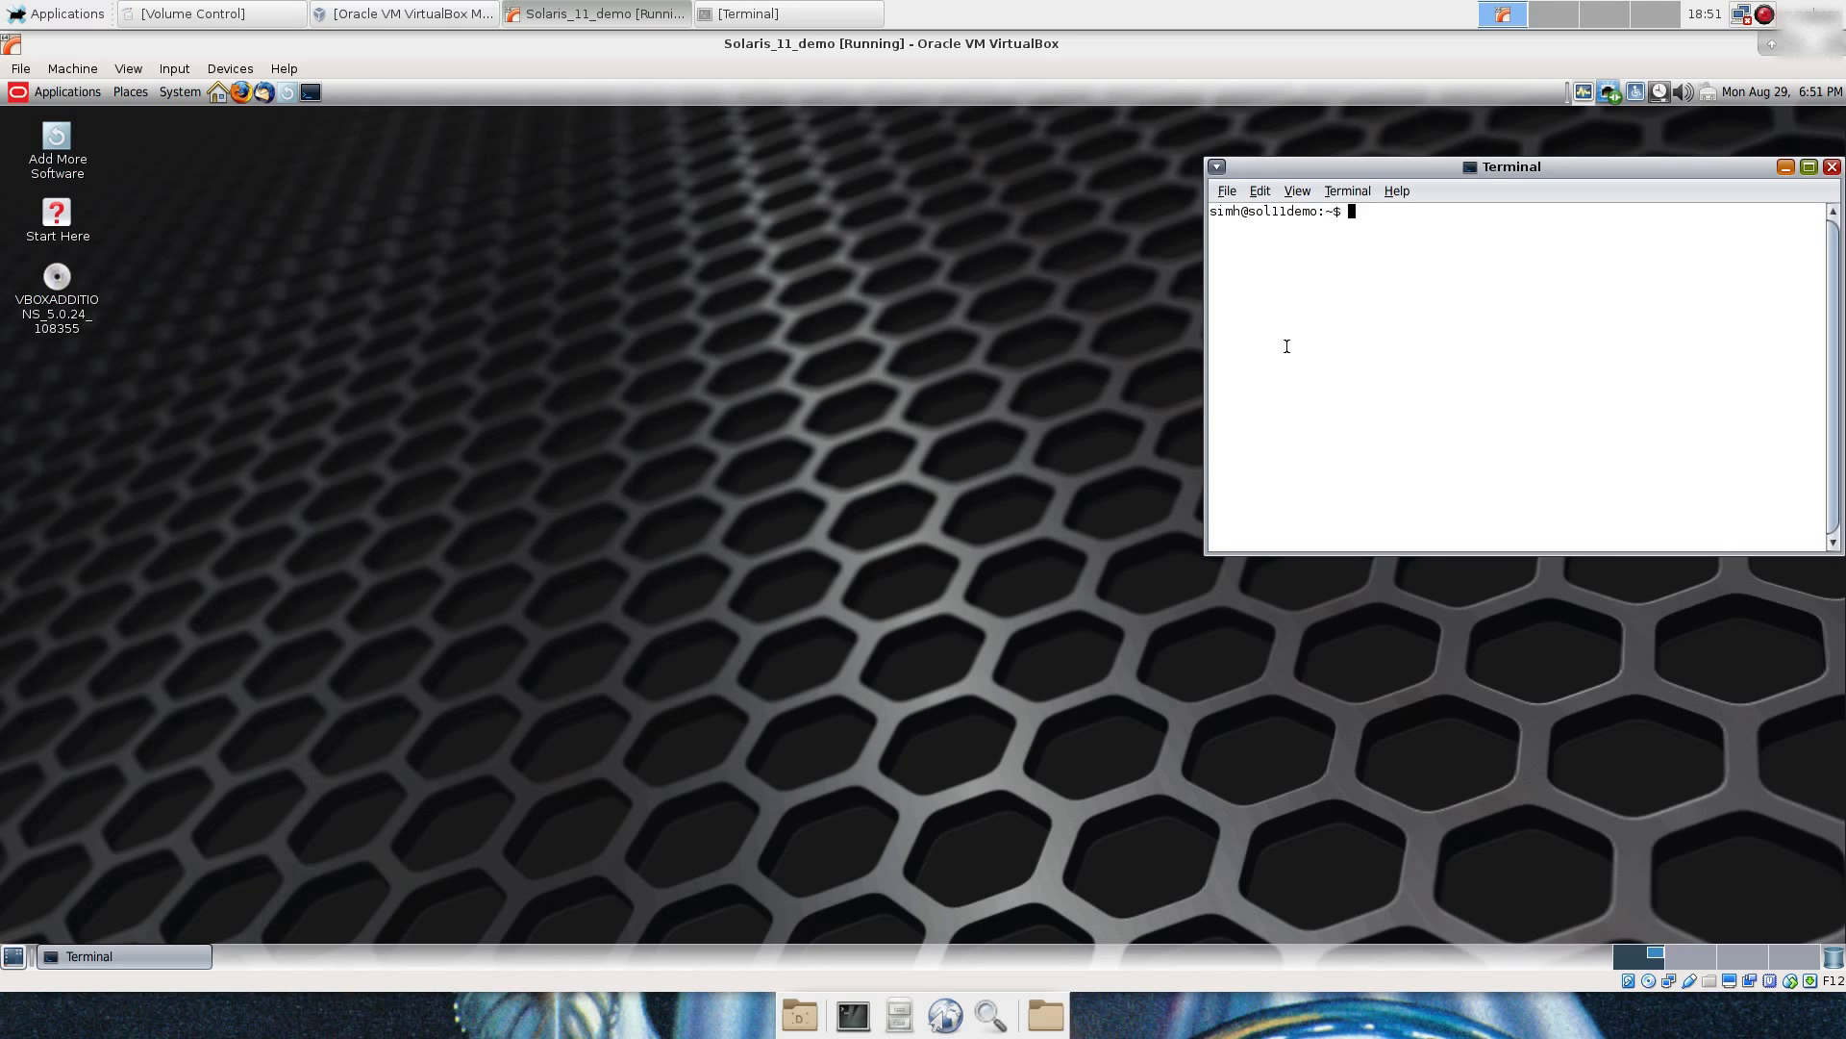
pyautogui.moveTo(1050, 259)
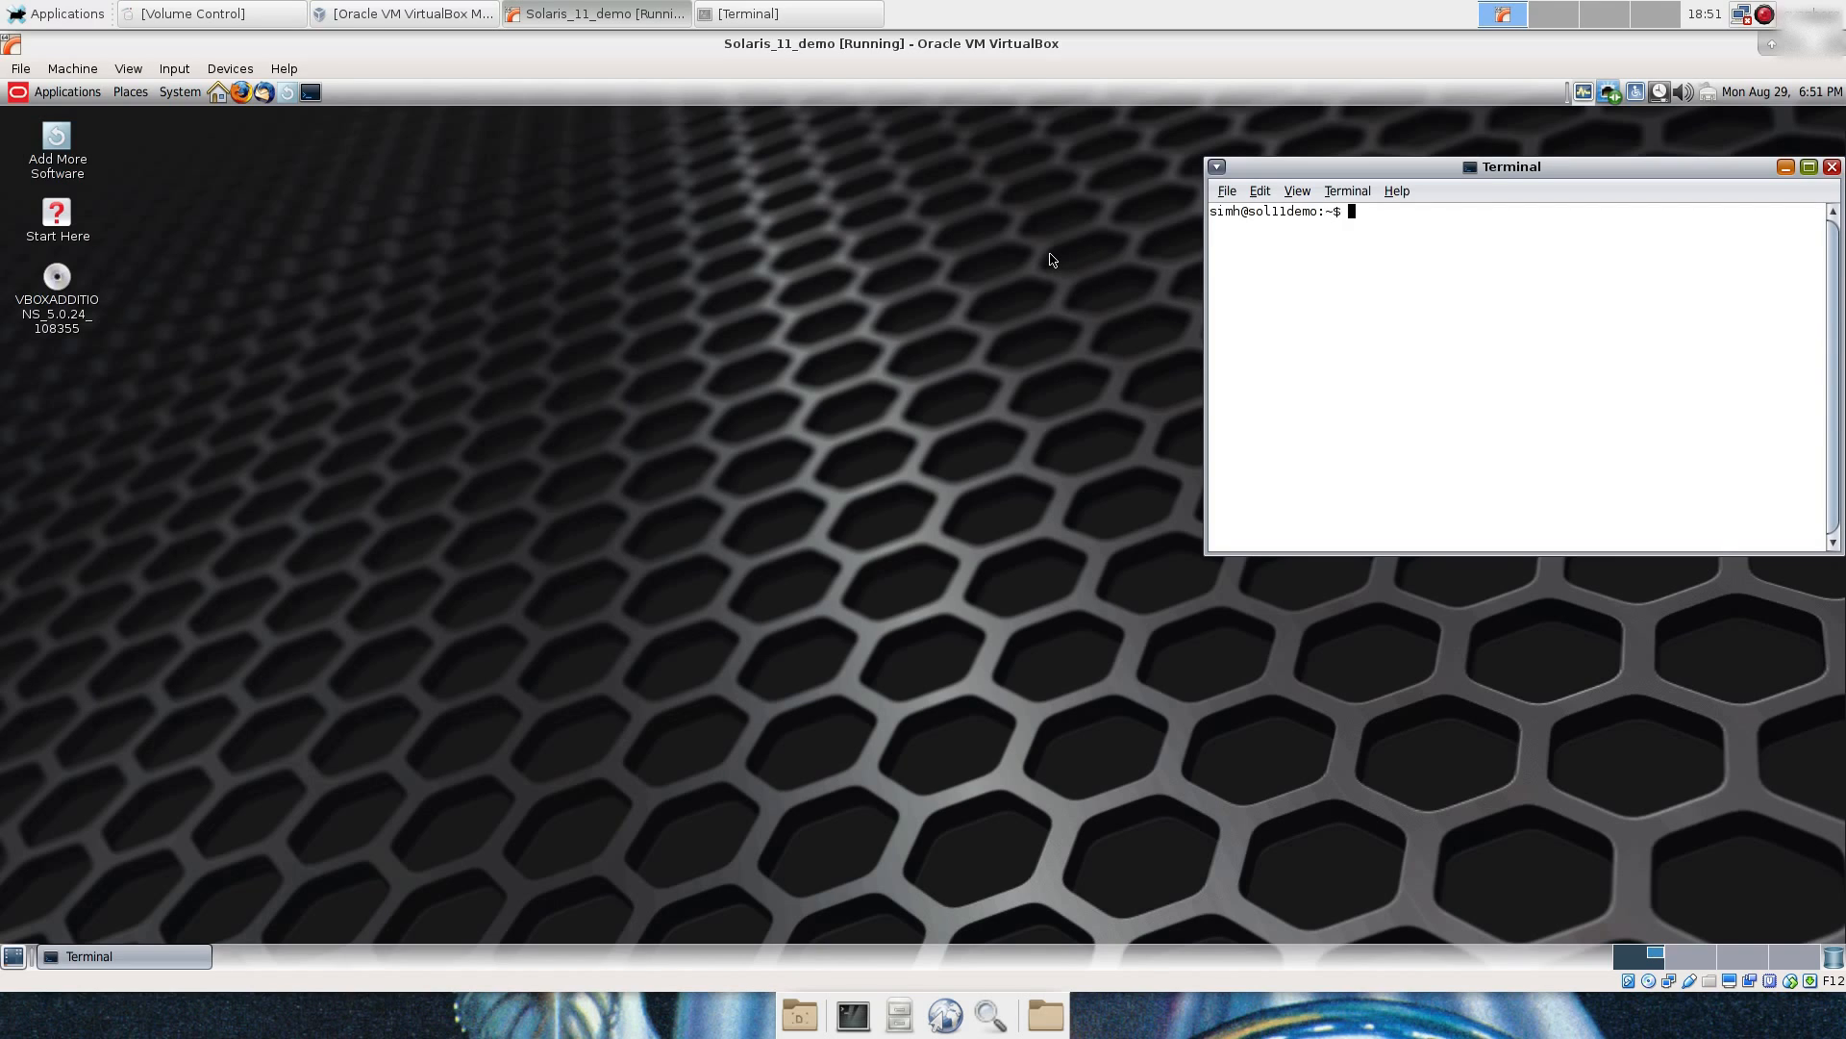
pyautogui.moveTo(1186, 129)
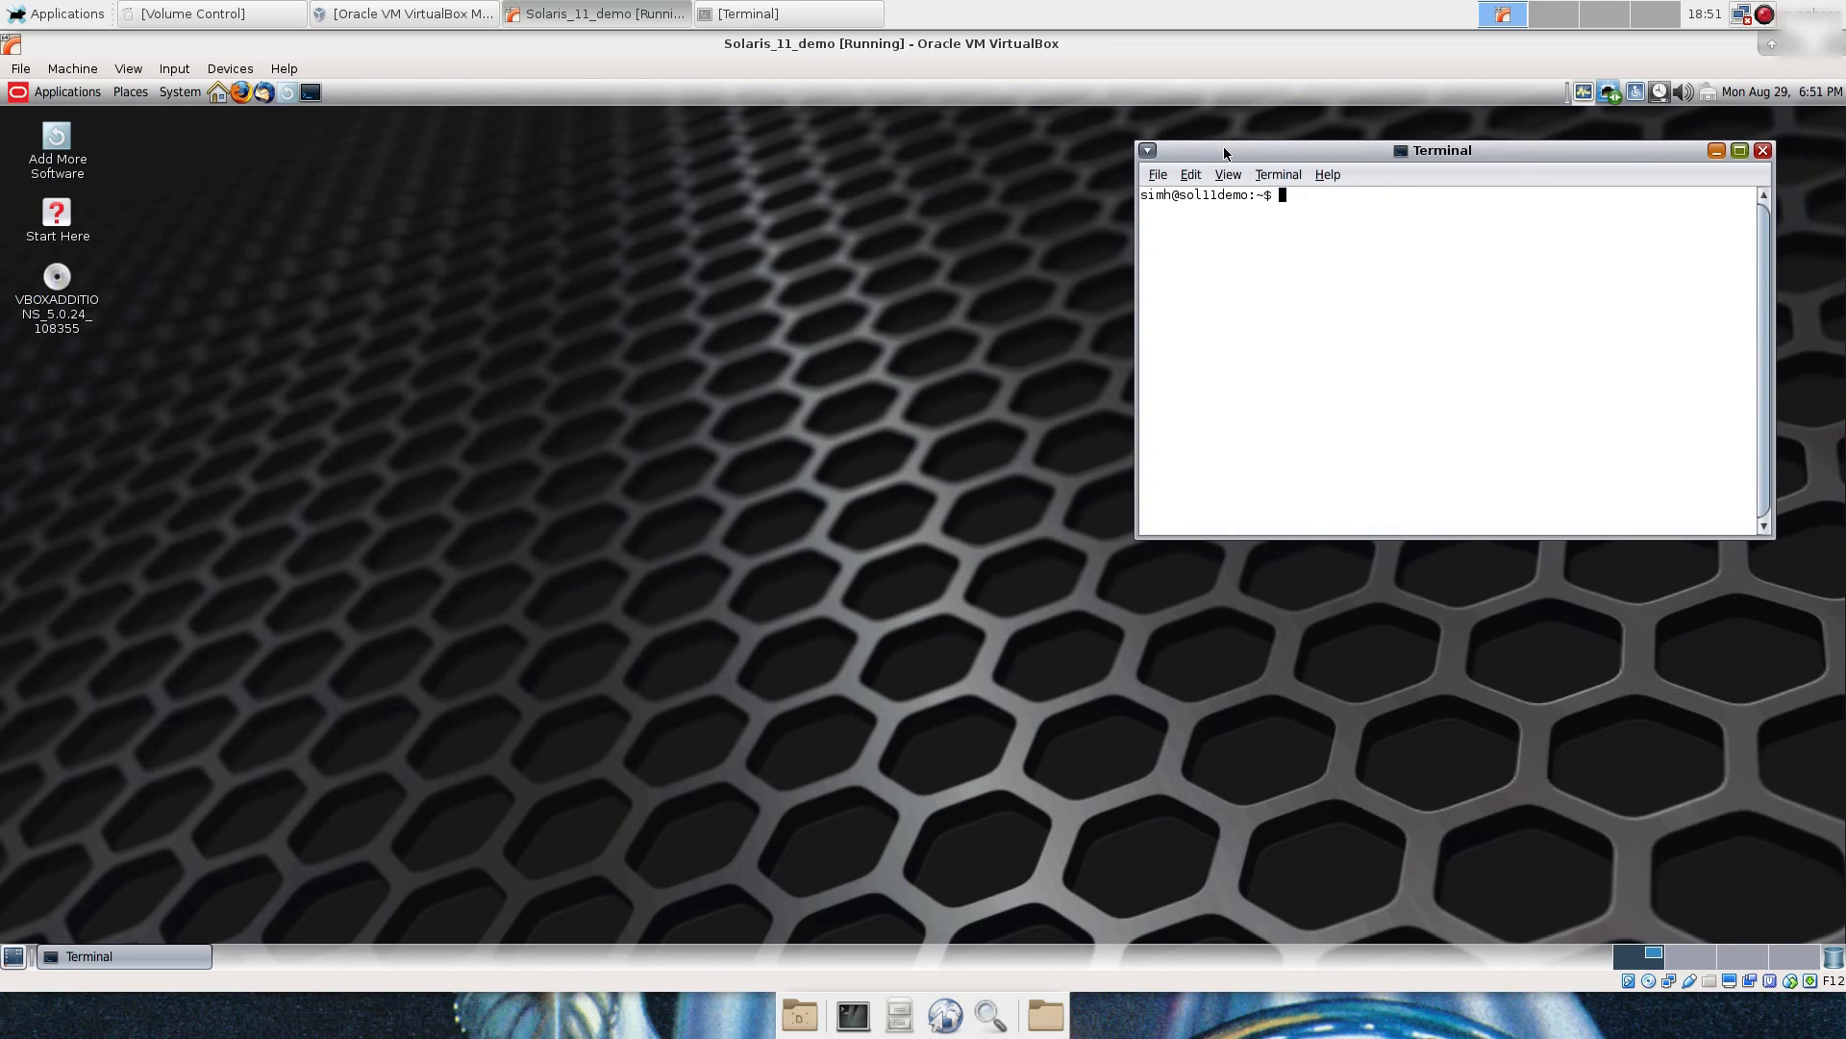
# Step: Start an xterm placed below the terminal, then launch the File Browser from System Tools
pyautogui.click(67, 92)
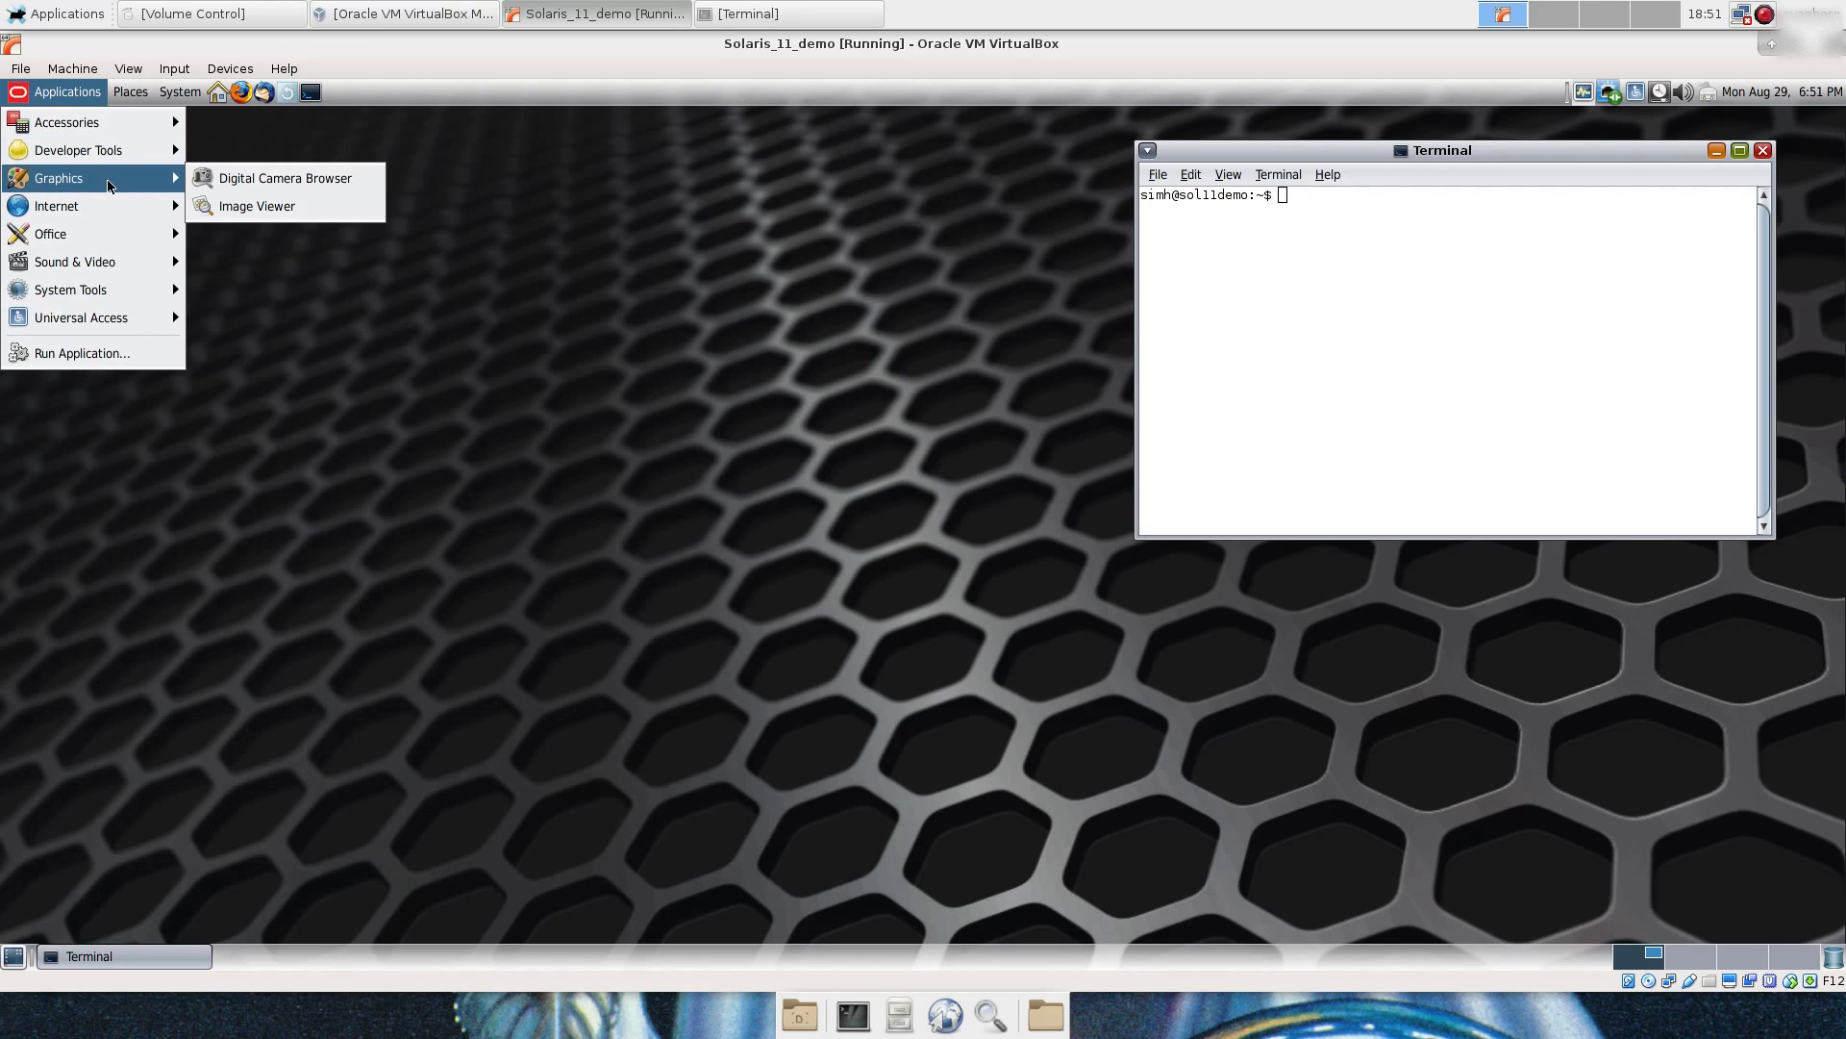
pyautogui.moveTo(79, 150)
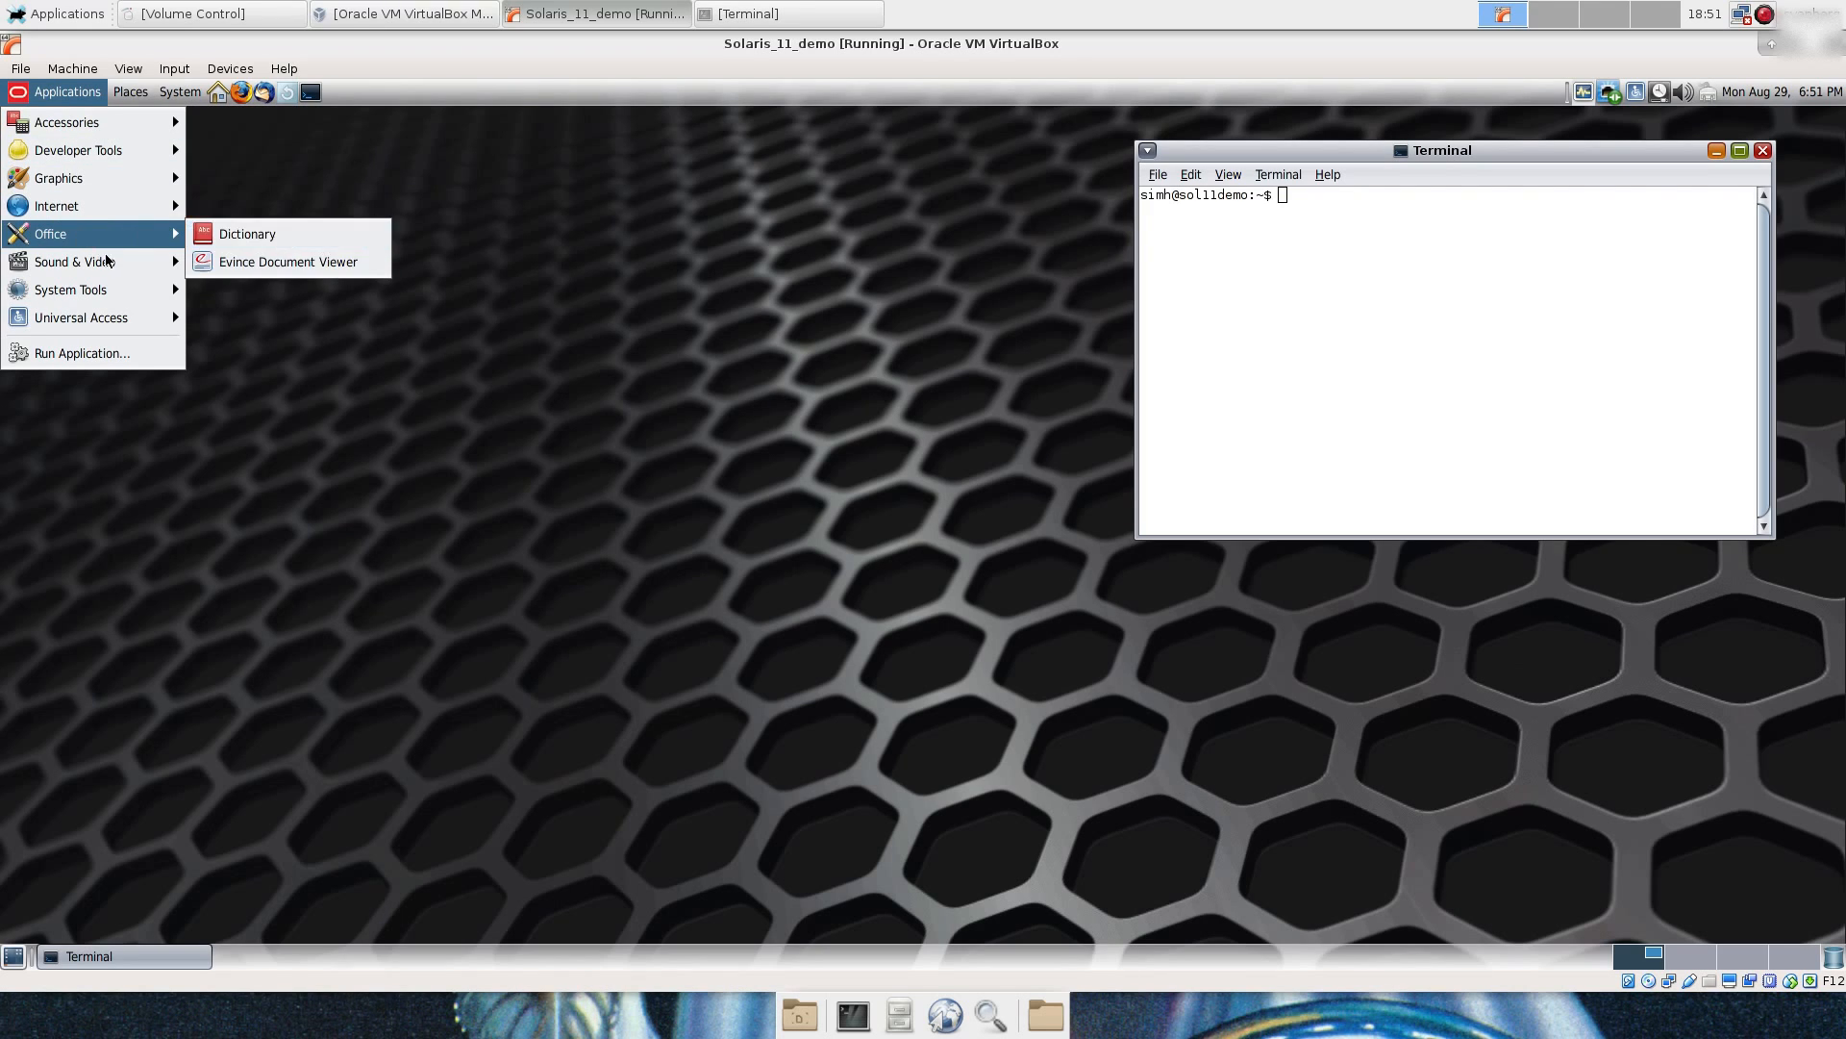
pyautogui.moveTo(73, 261)
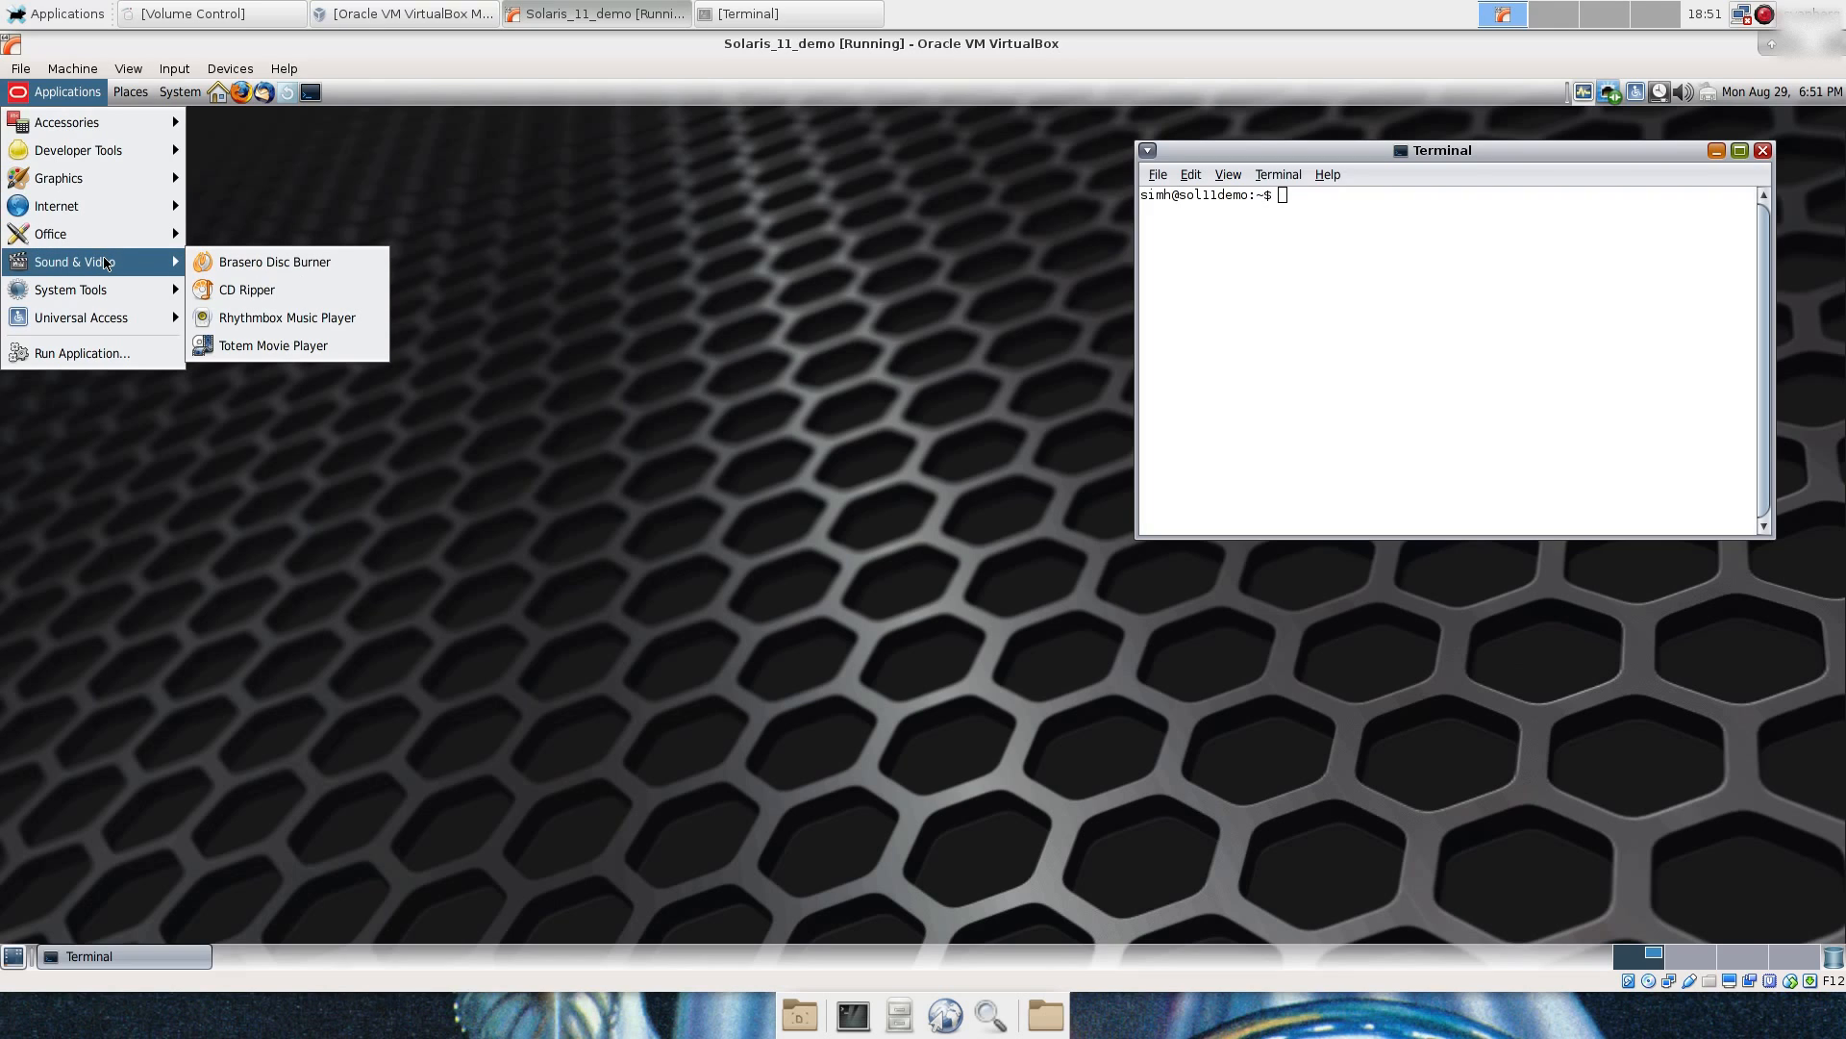
pyautogui.moveTo(69, 291)
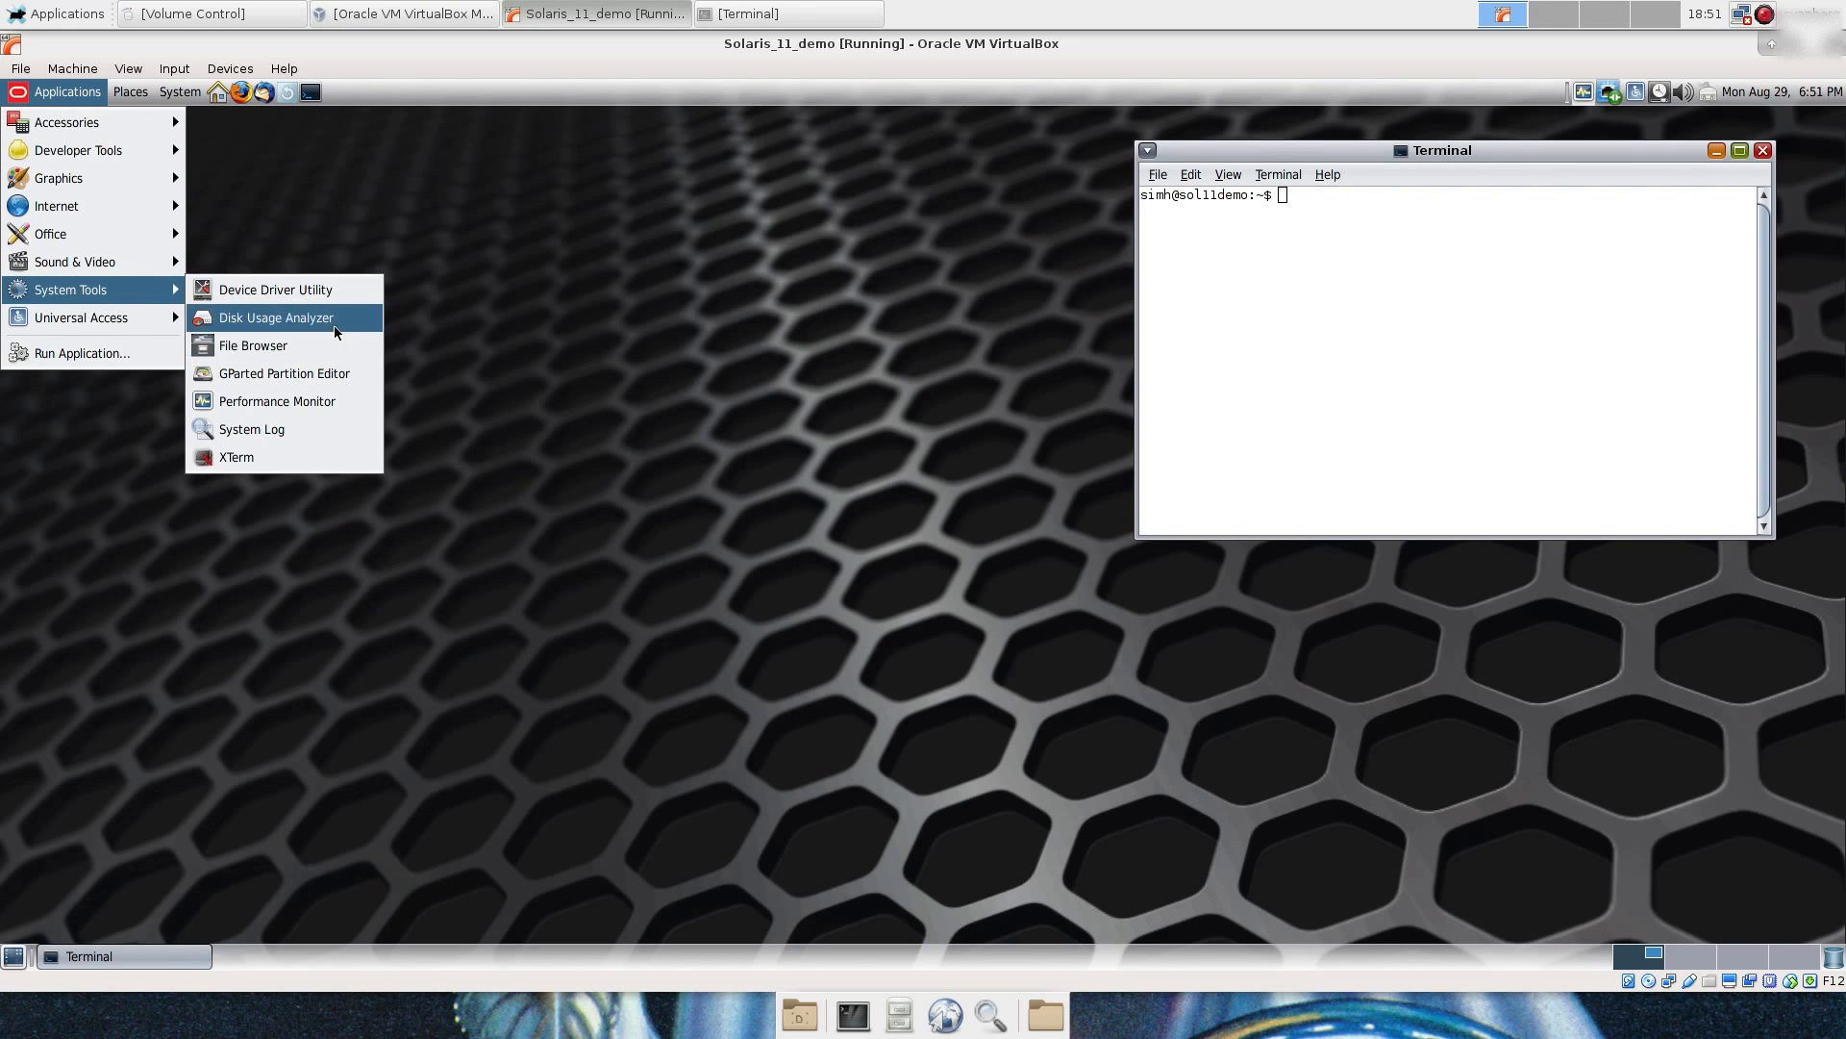
pyautogui.moveTo(282, 373)
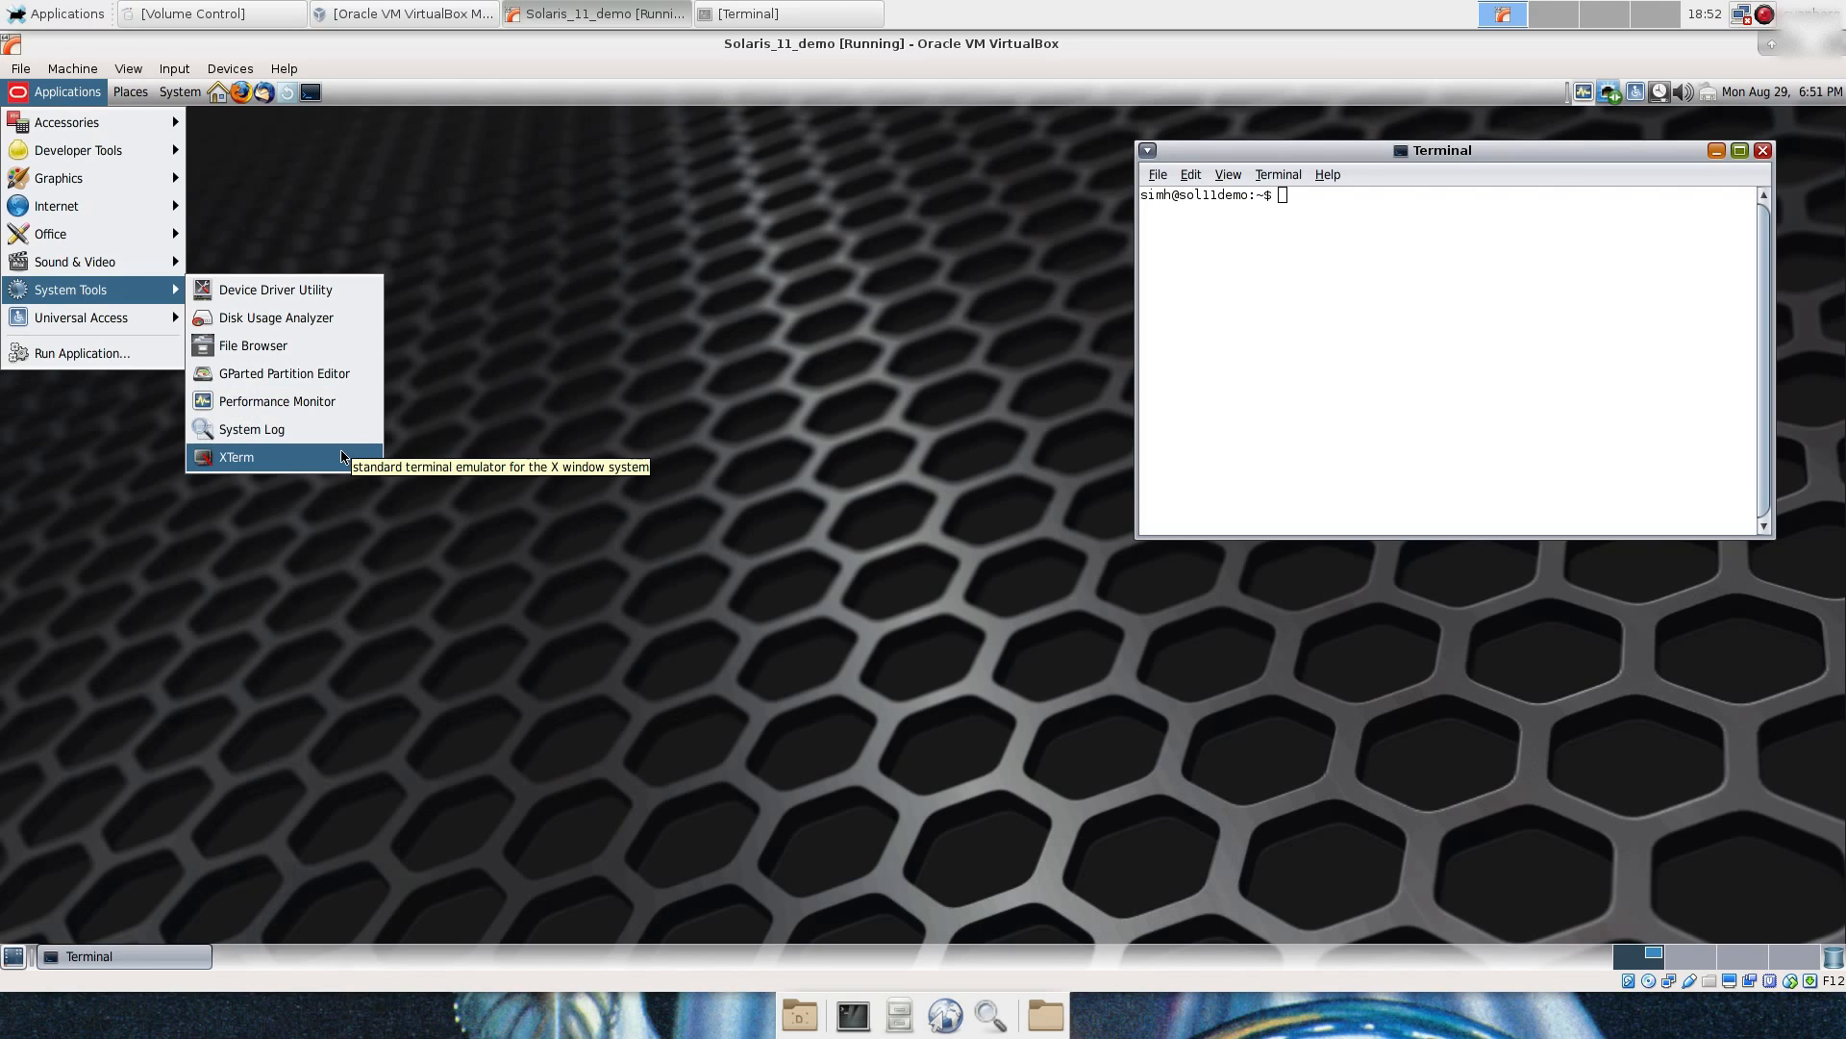
pyautogui.click(234, 458)
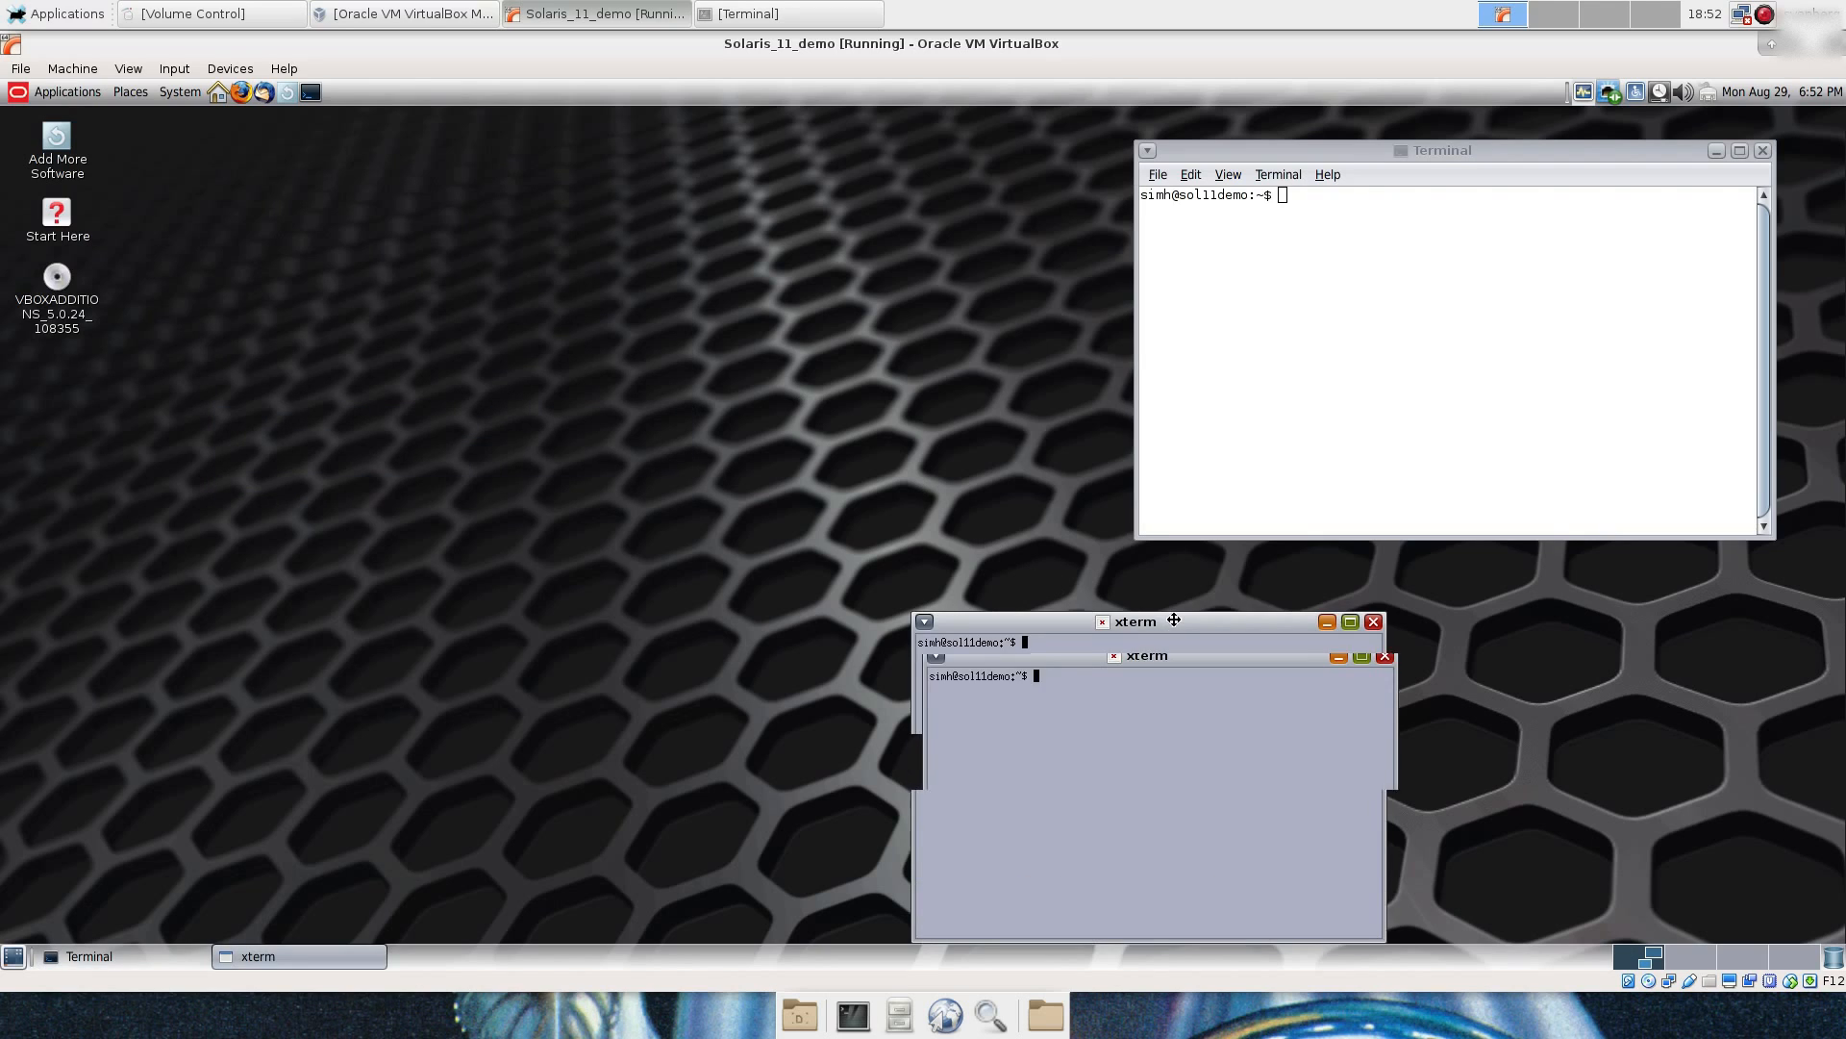
pyautogui.click(66, 92)
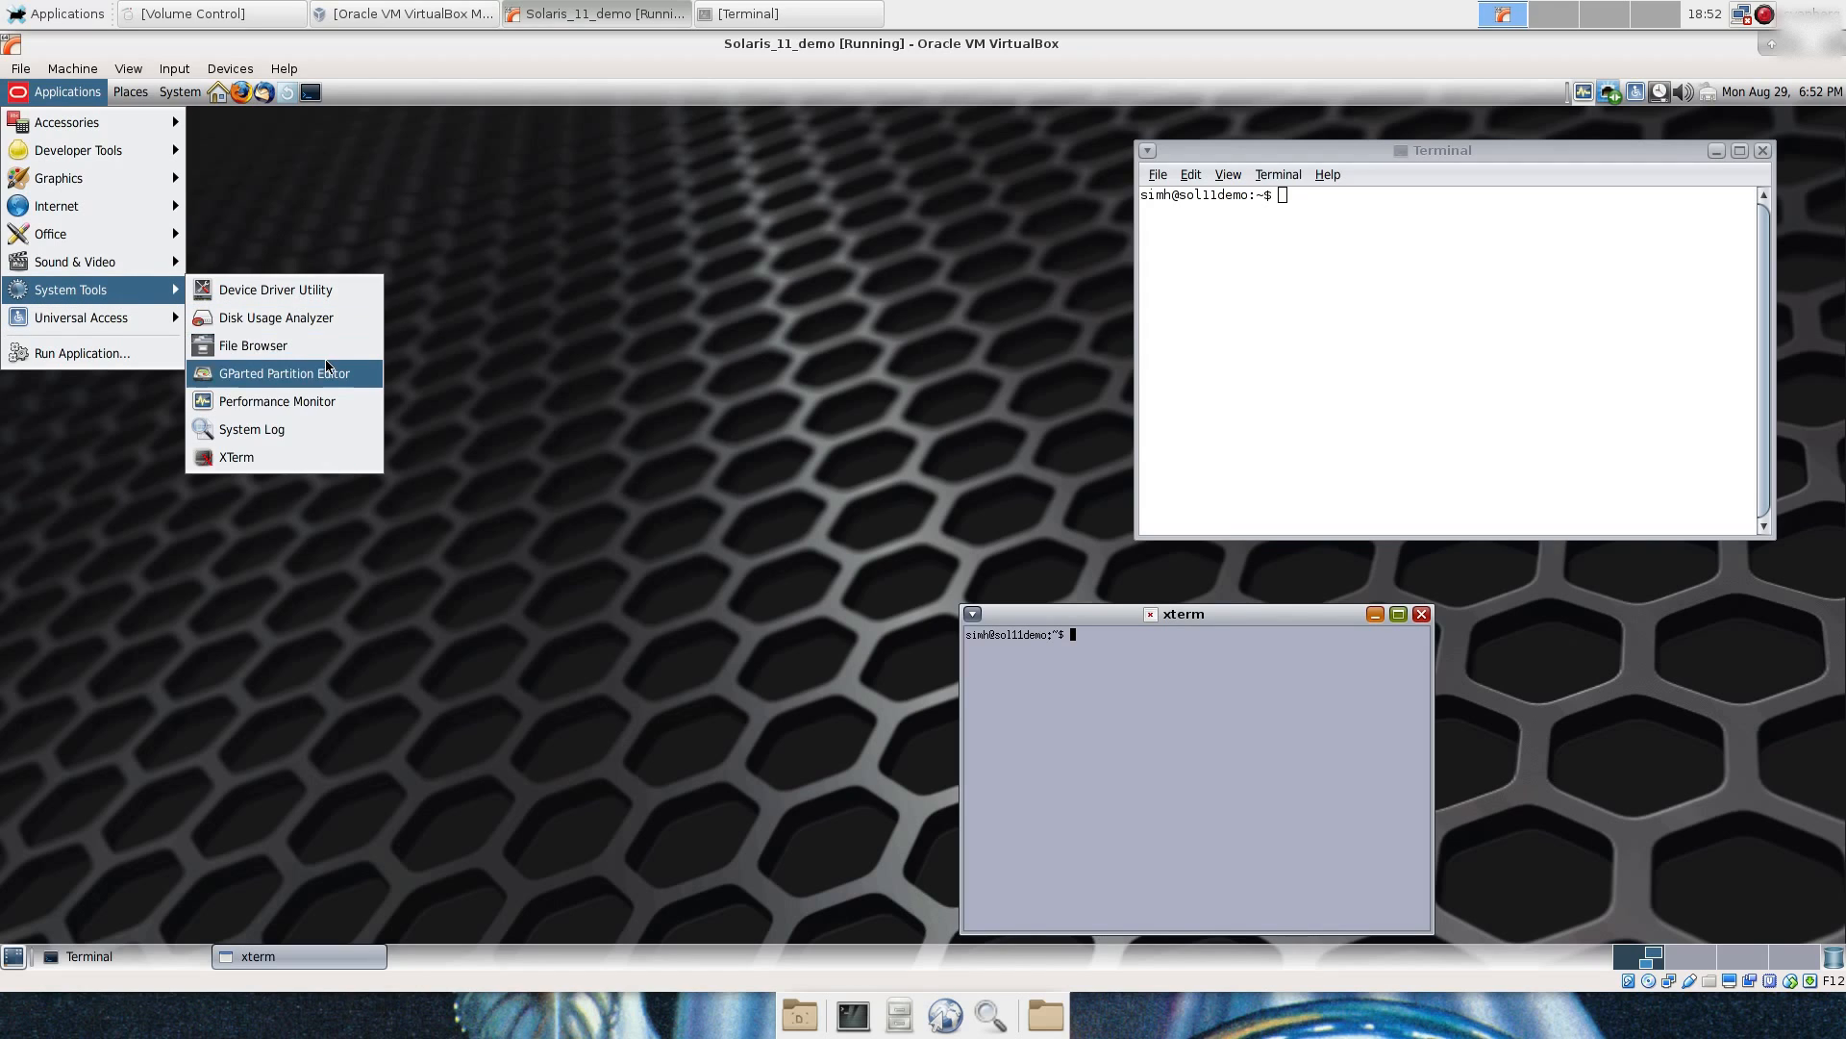
pyautogui.click(358, 344)
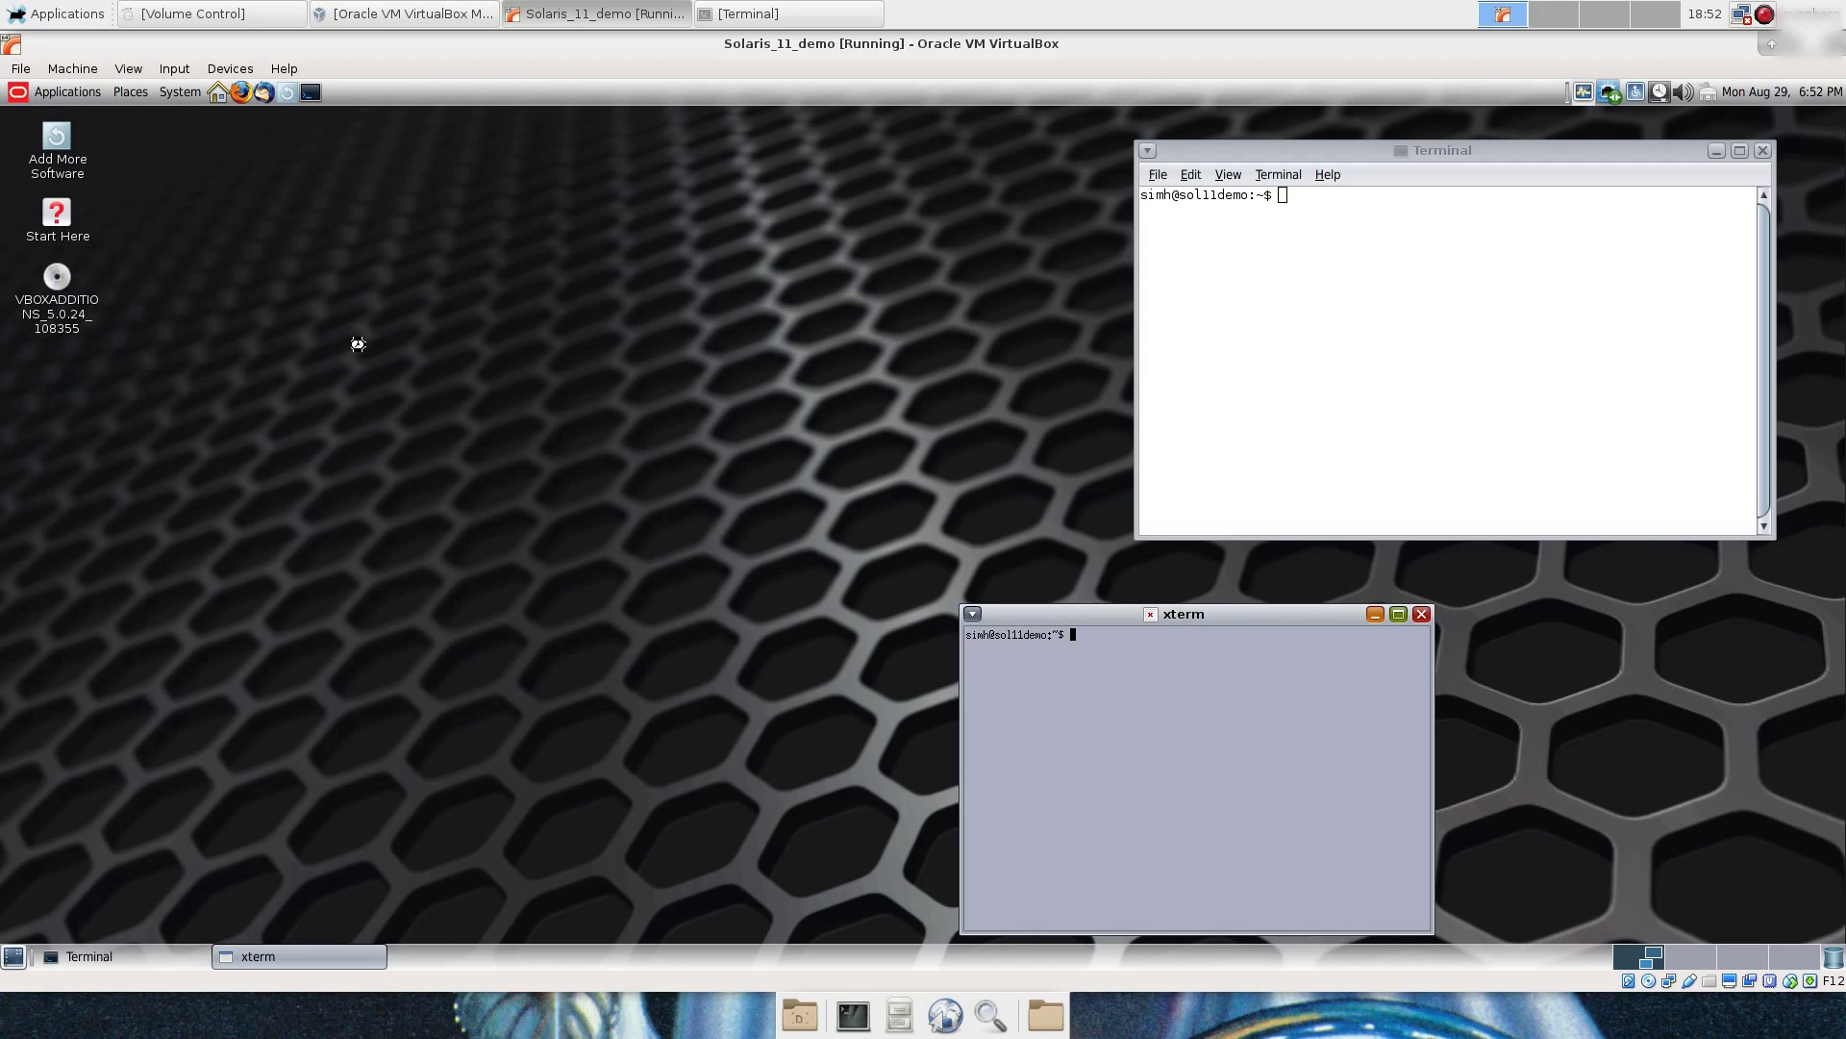
# Step: Run the Device Driver Utility as root with the admin password and scan the guest hardware
pyautogui.click(68, 92)
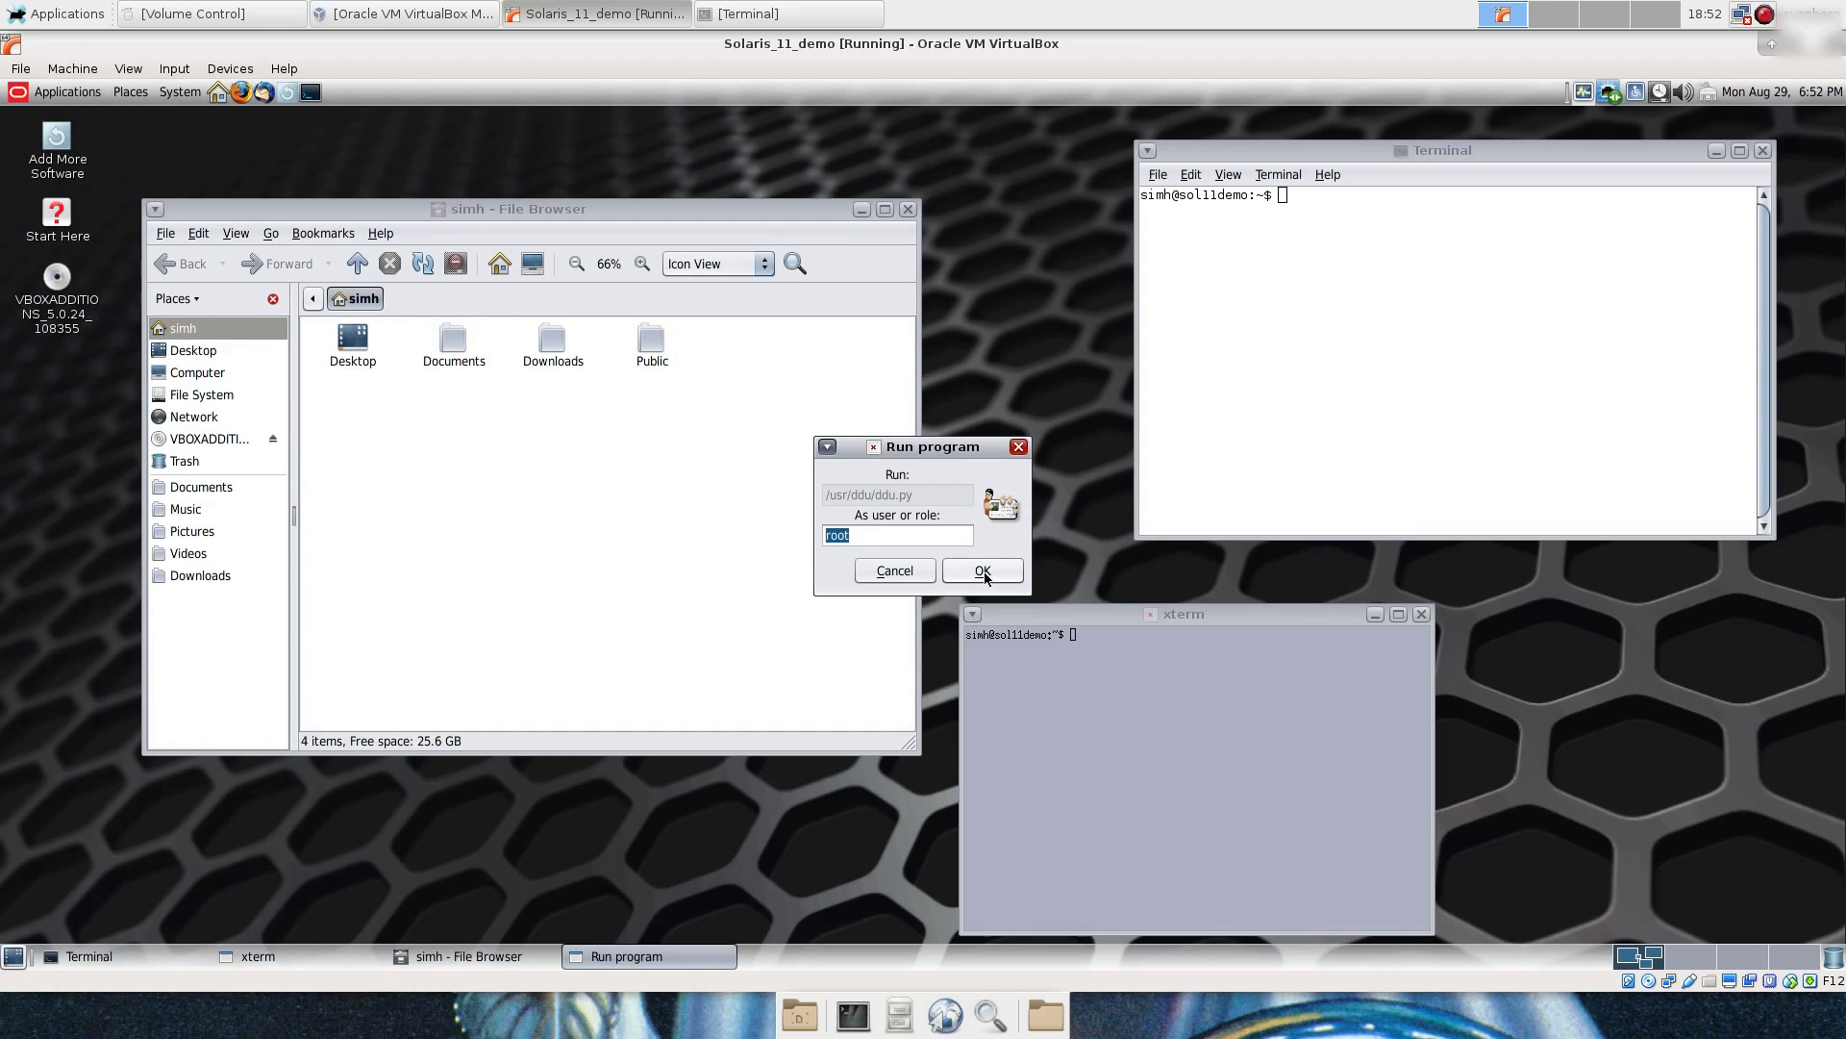
pyautogui.click(981, 569)
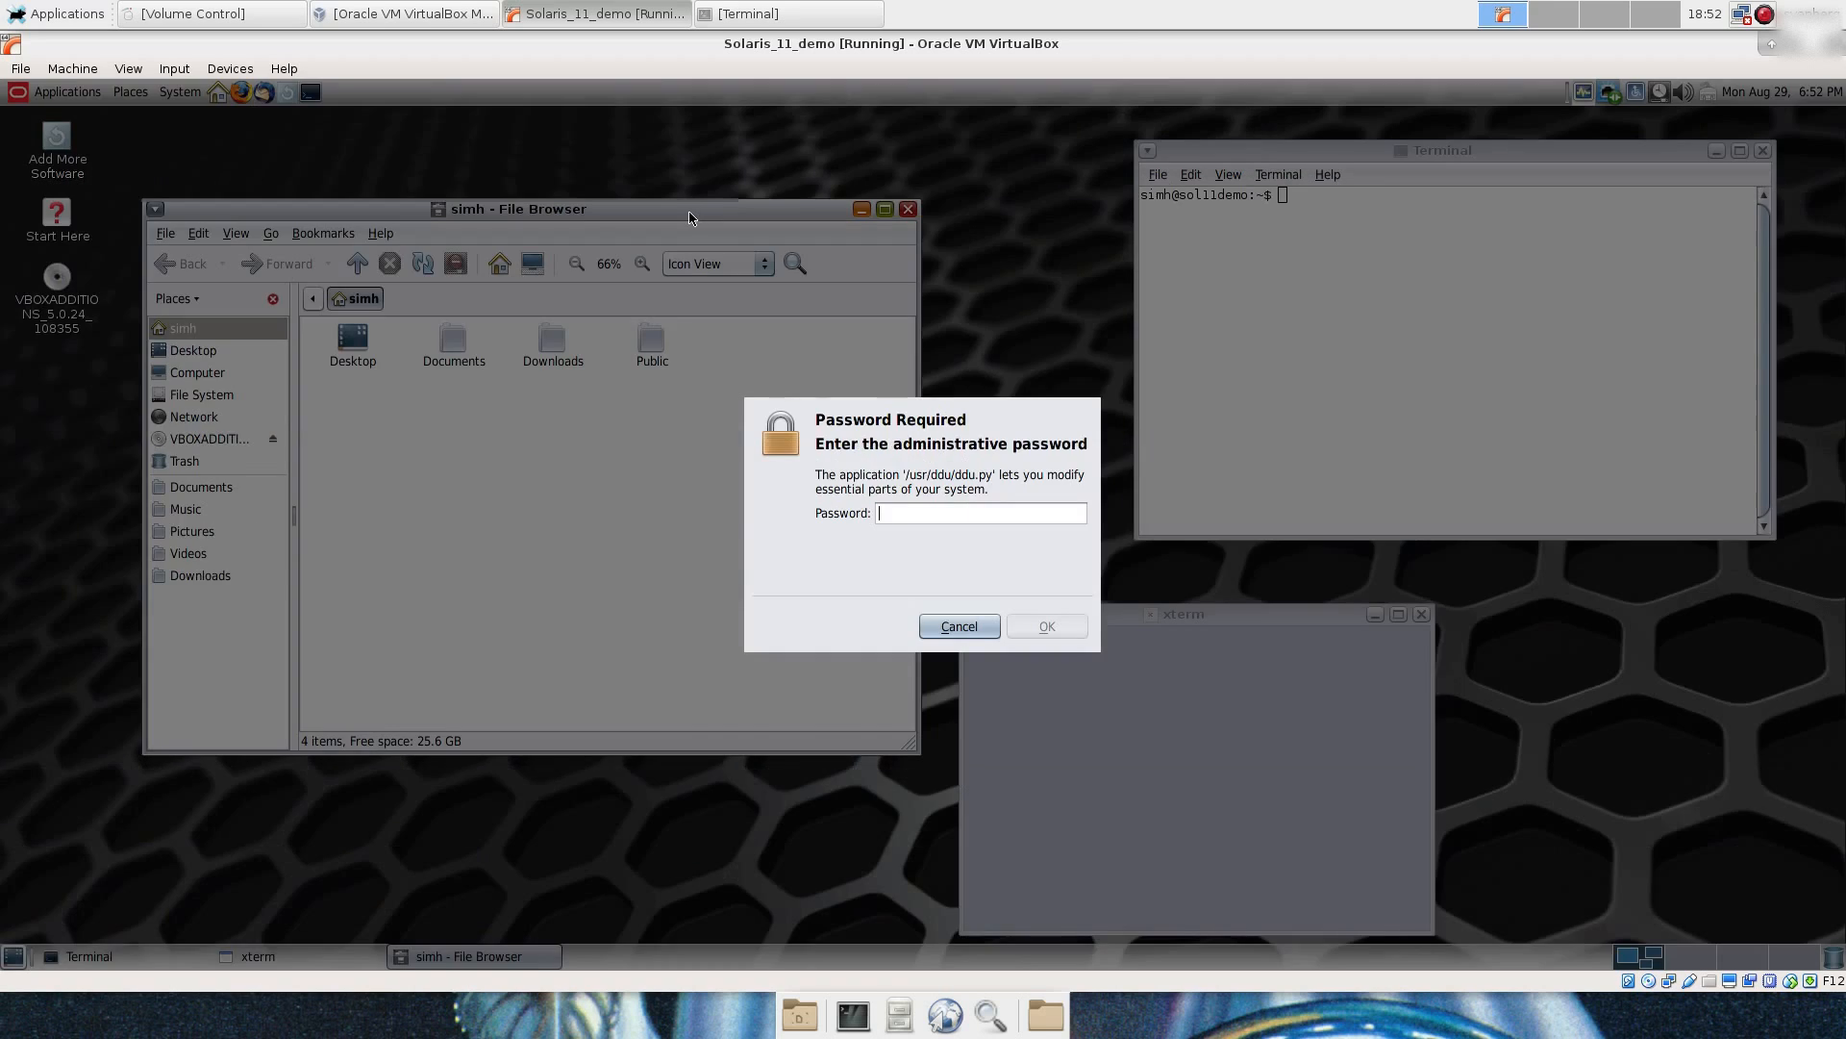
pyautogui.write('••••')
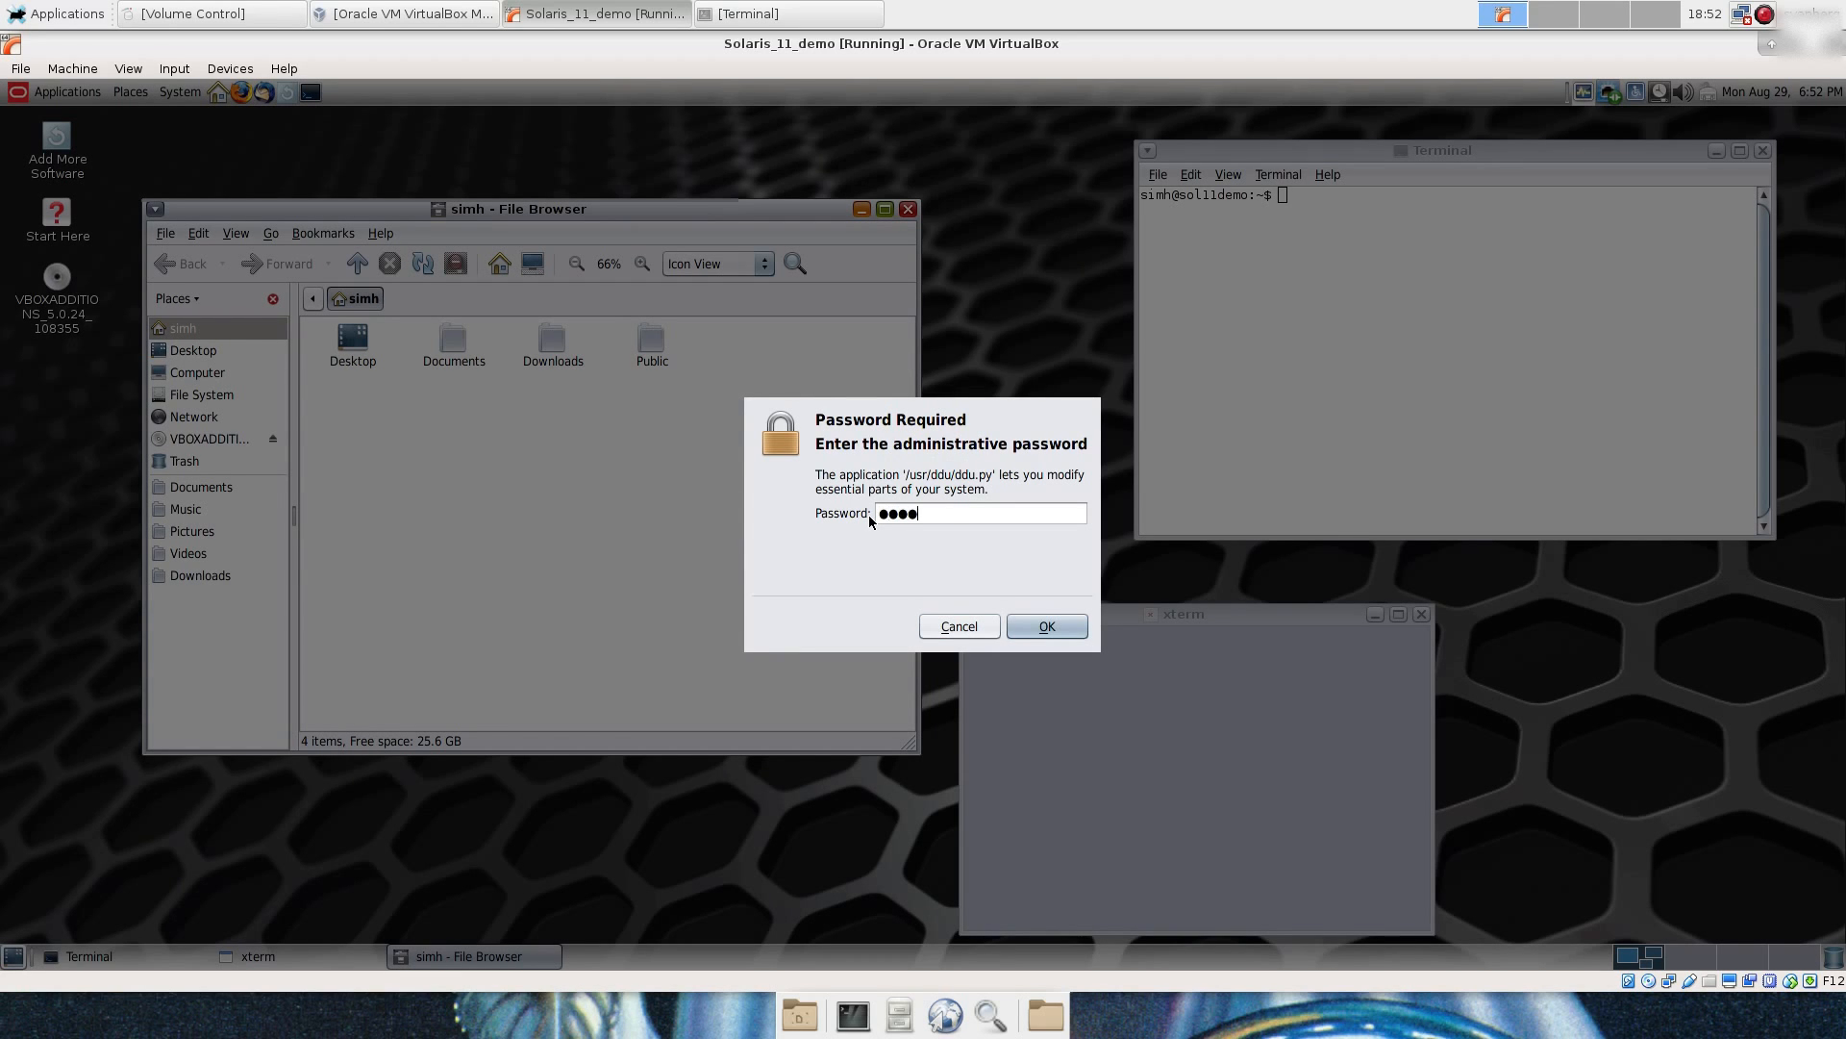
pyautogui.click(1044, 625)
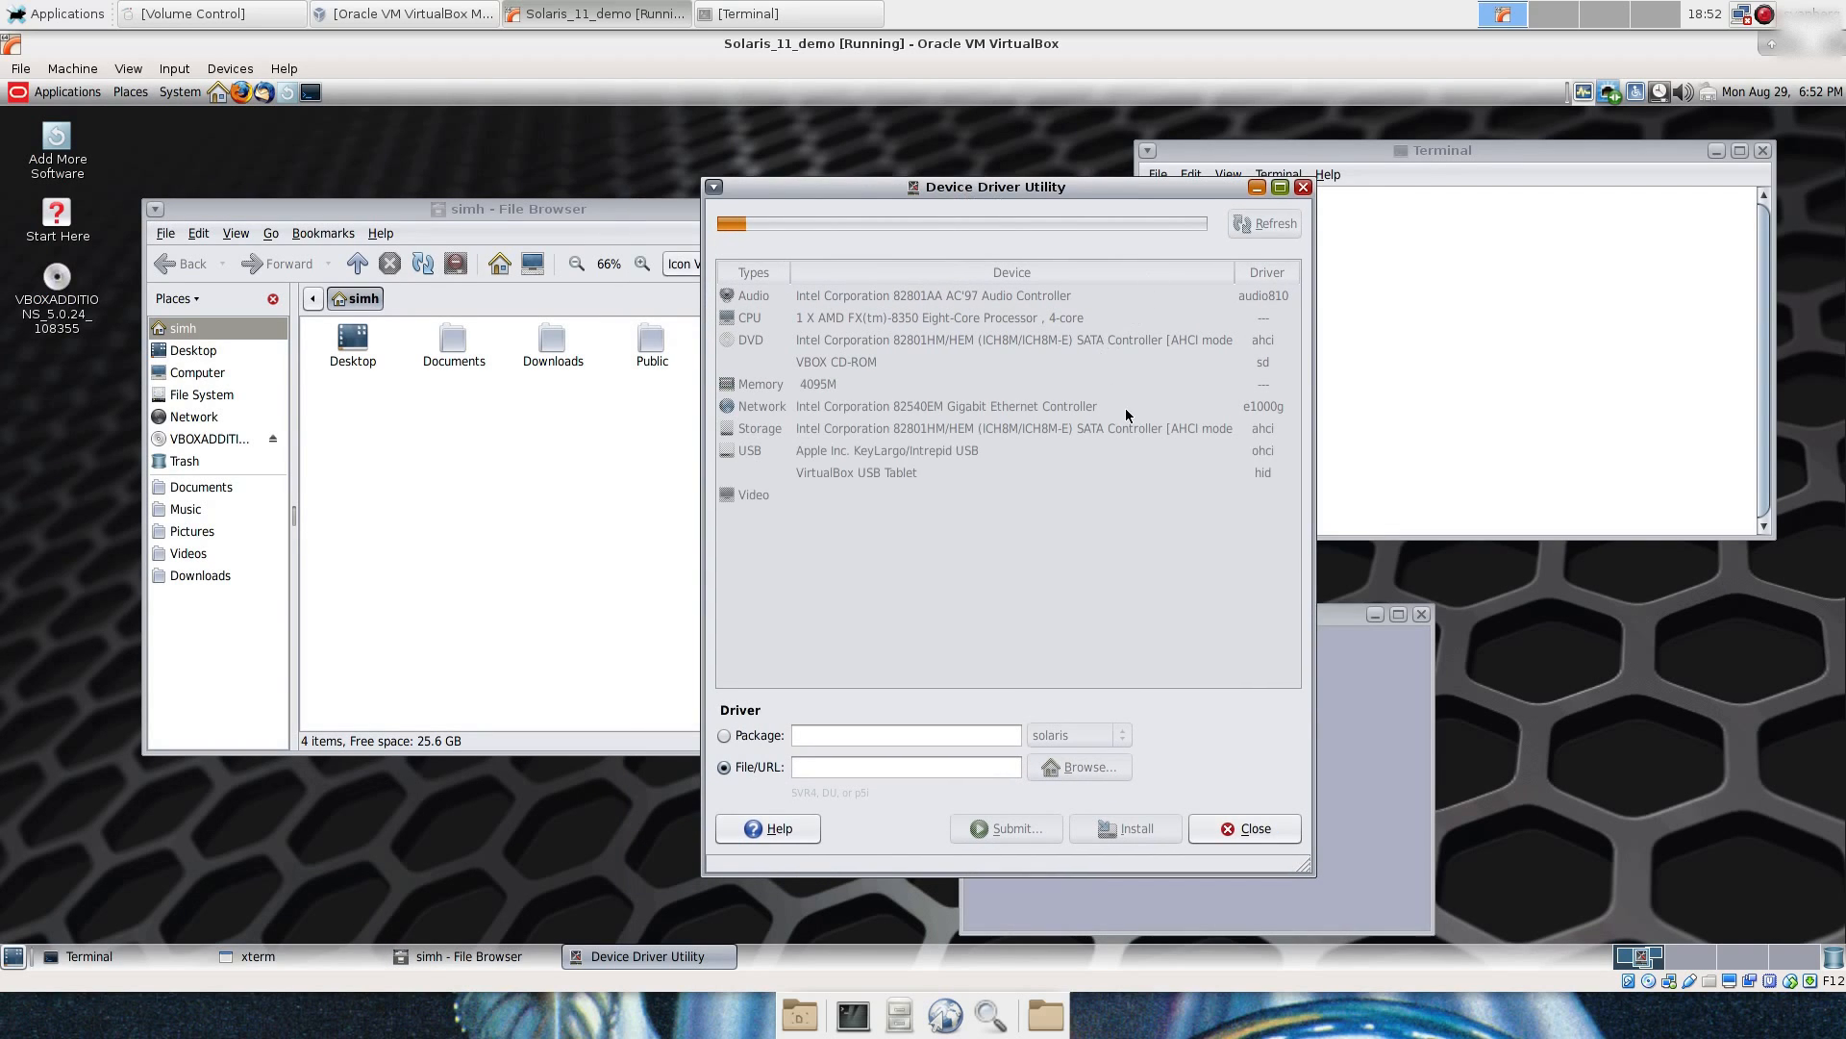
pyautogui.click(1264, 223)
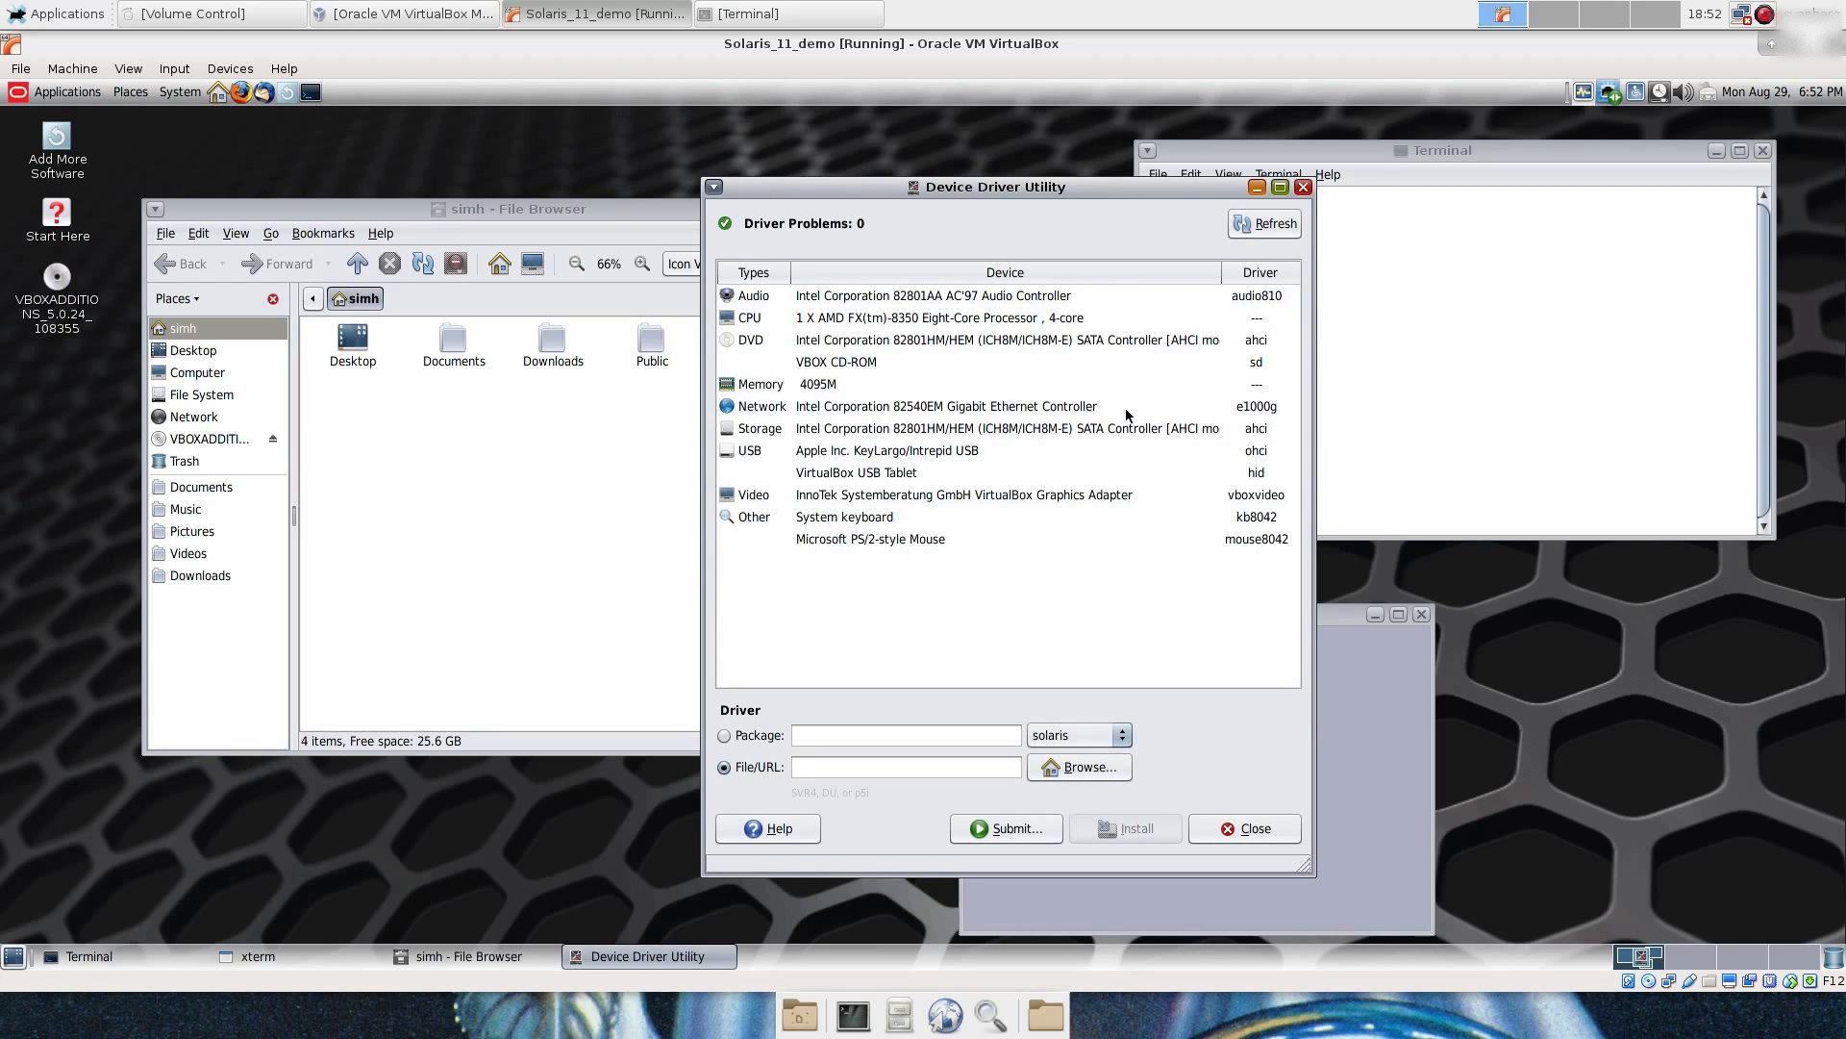
pyautogui.moveTo(800, 450)
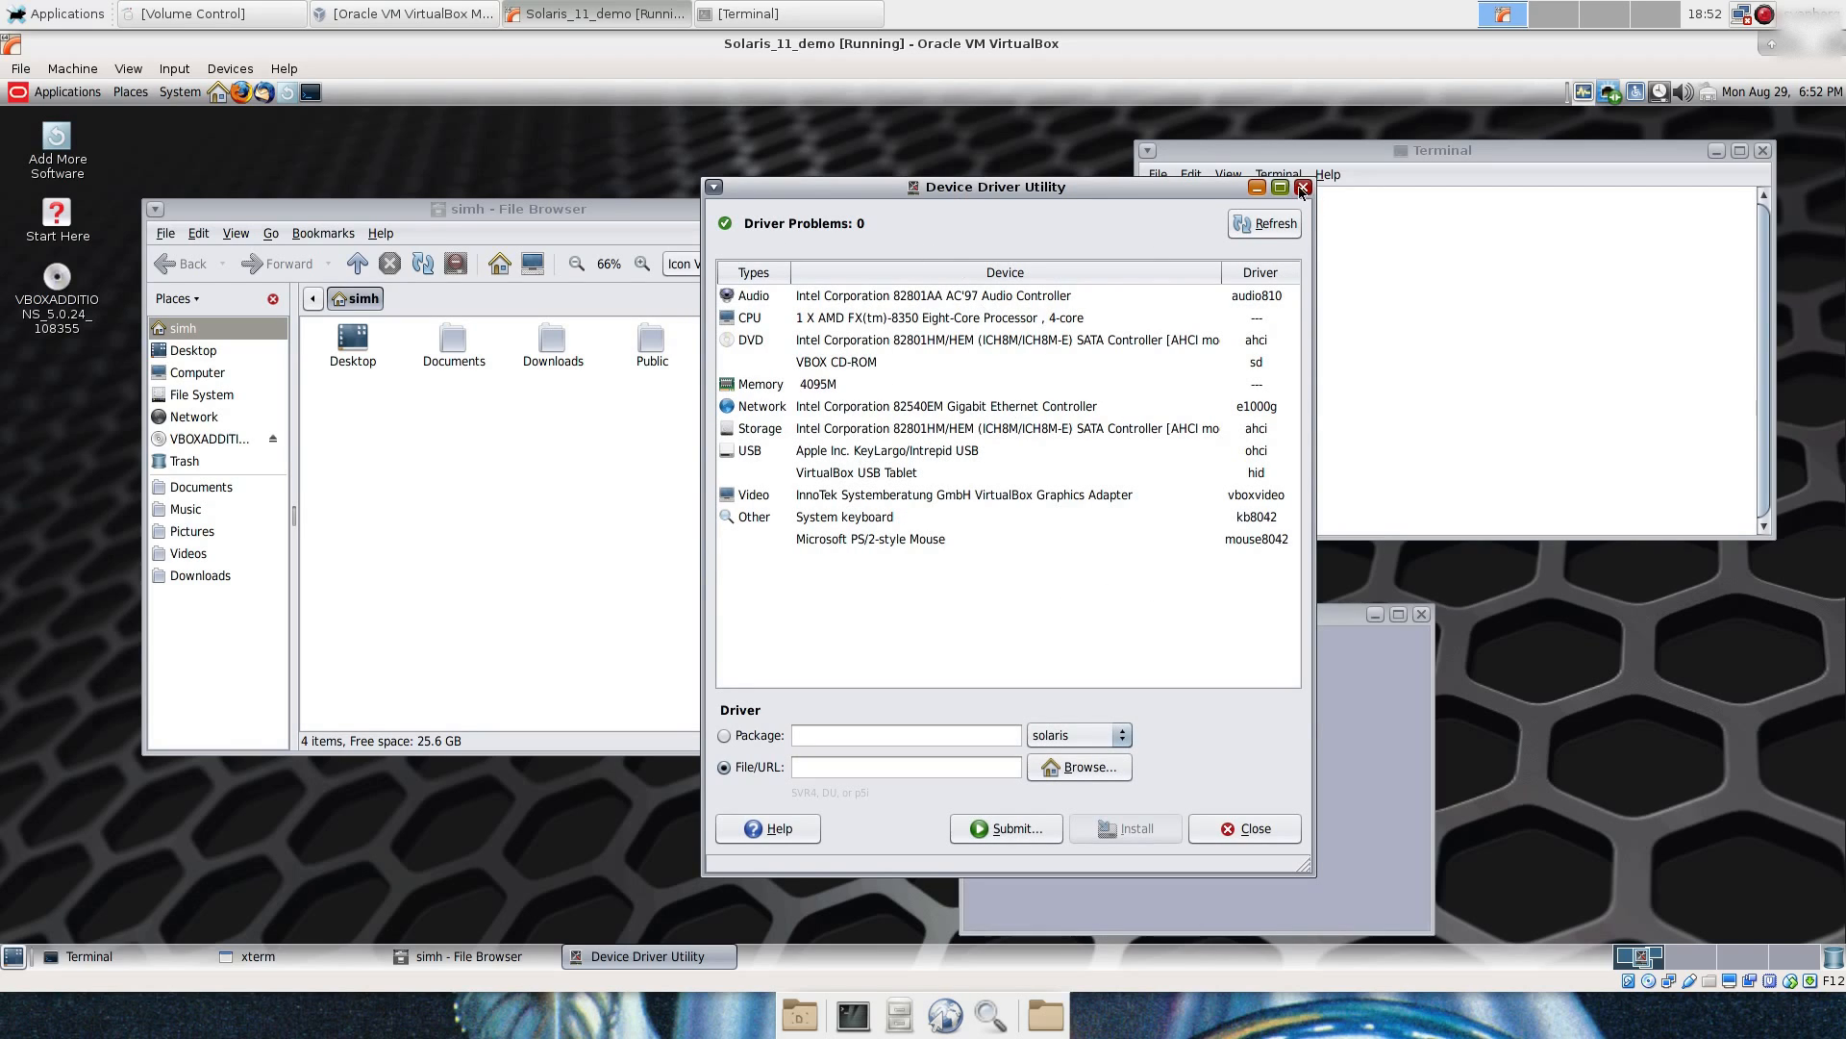
# Step: Close the Device Driver Utility, then browse the Places menu and System > Preferences
pyautogui.click(131, 93)
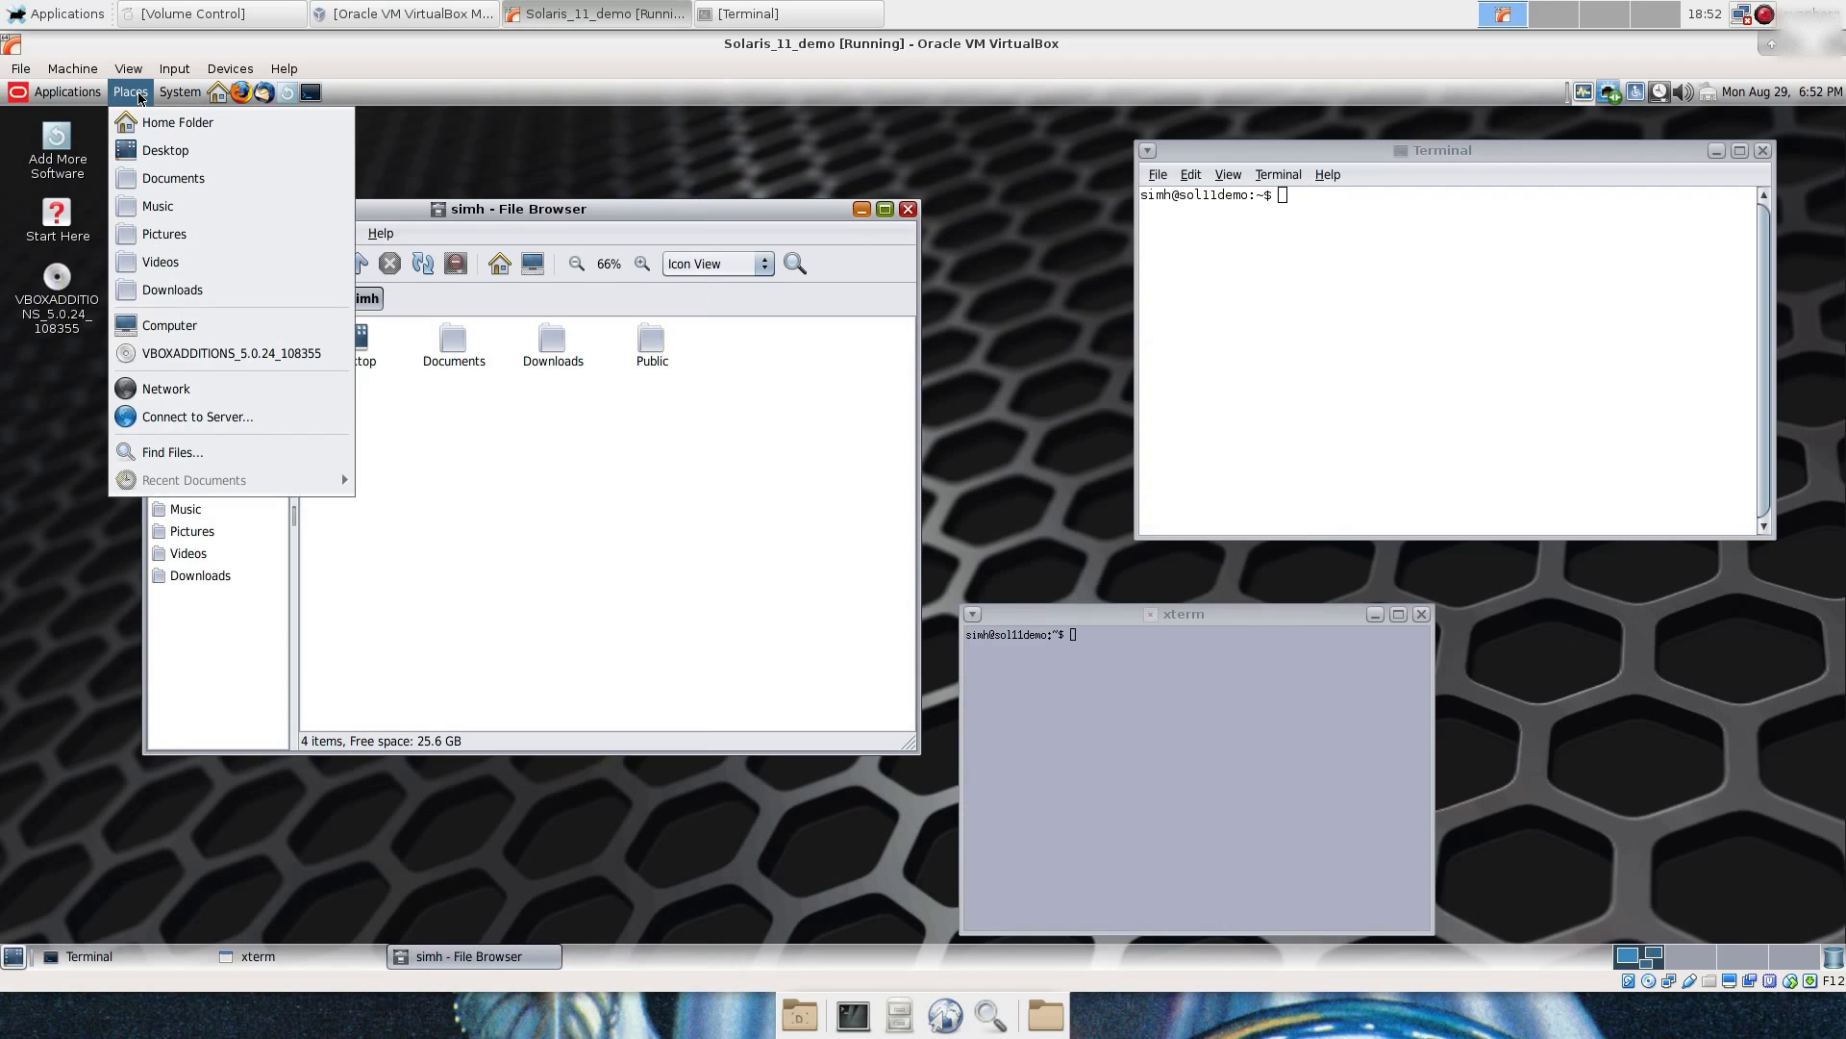
pyautogui.click(181, 92)
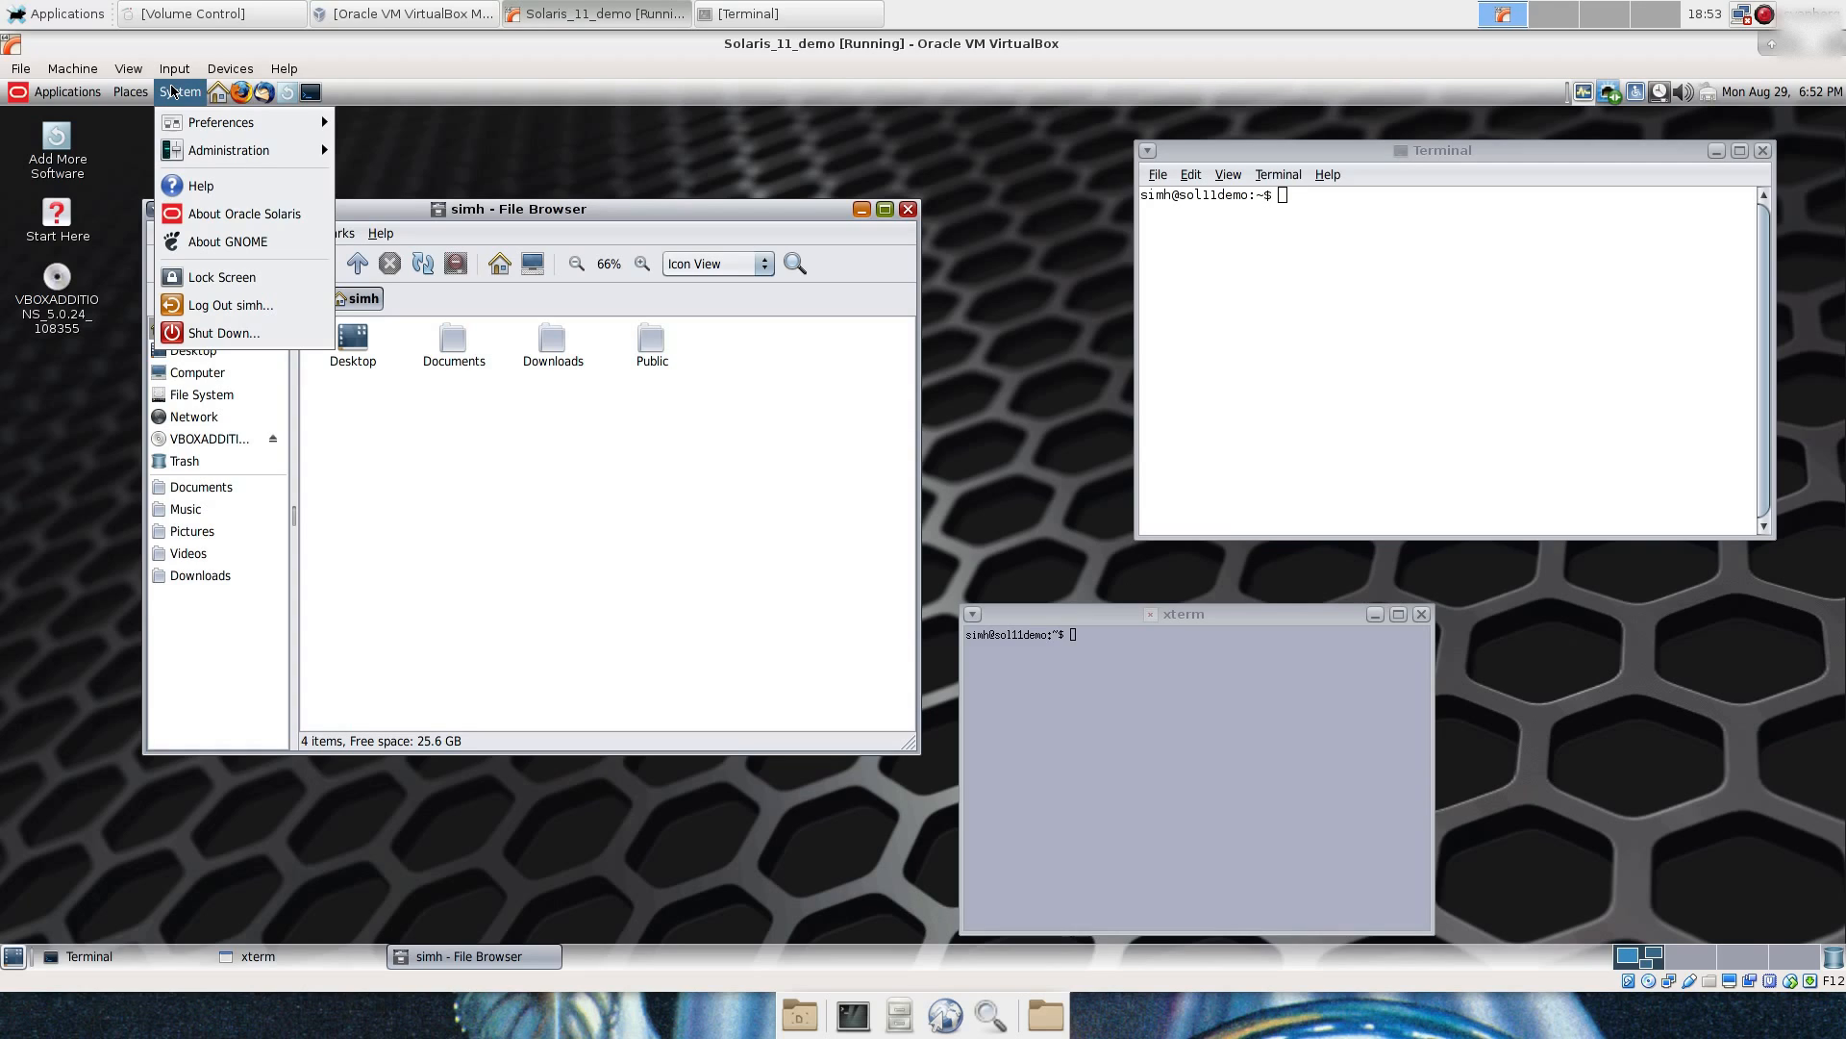
pyautogui.click(219, 121)
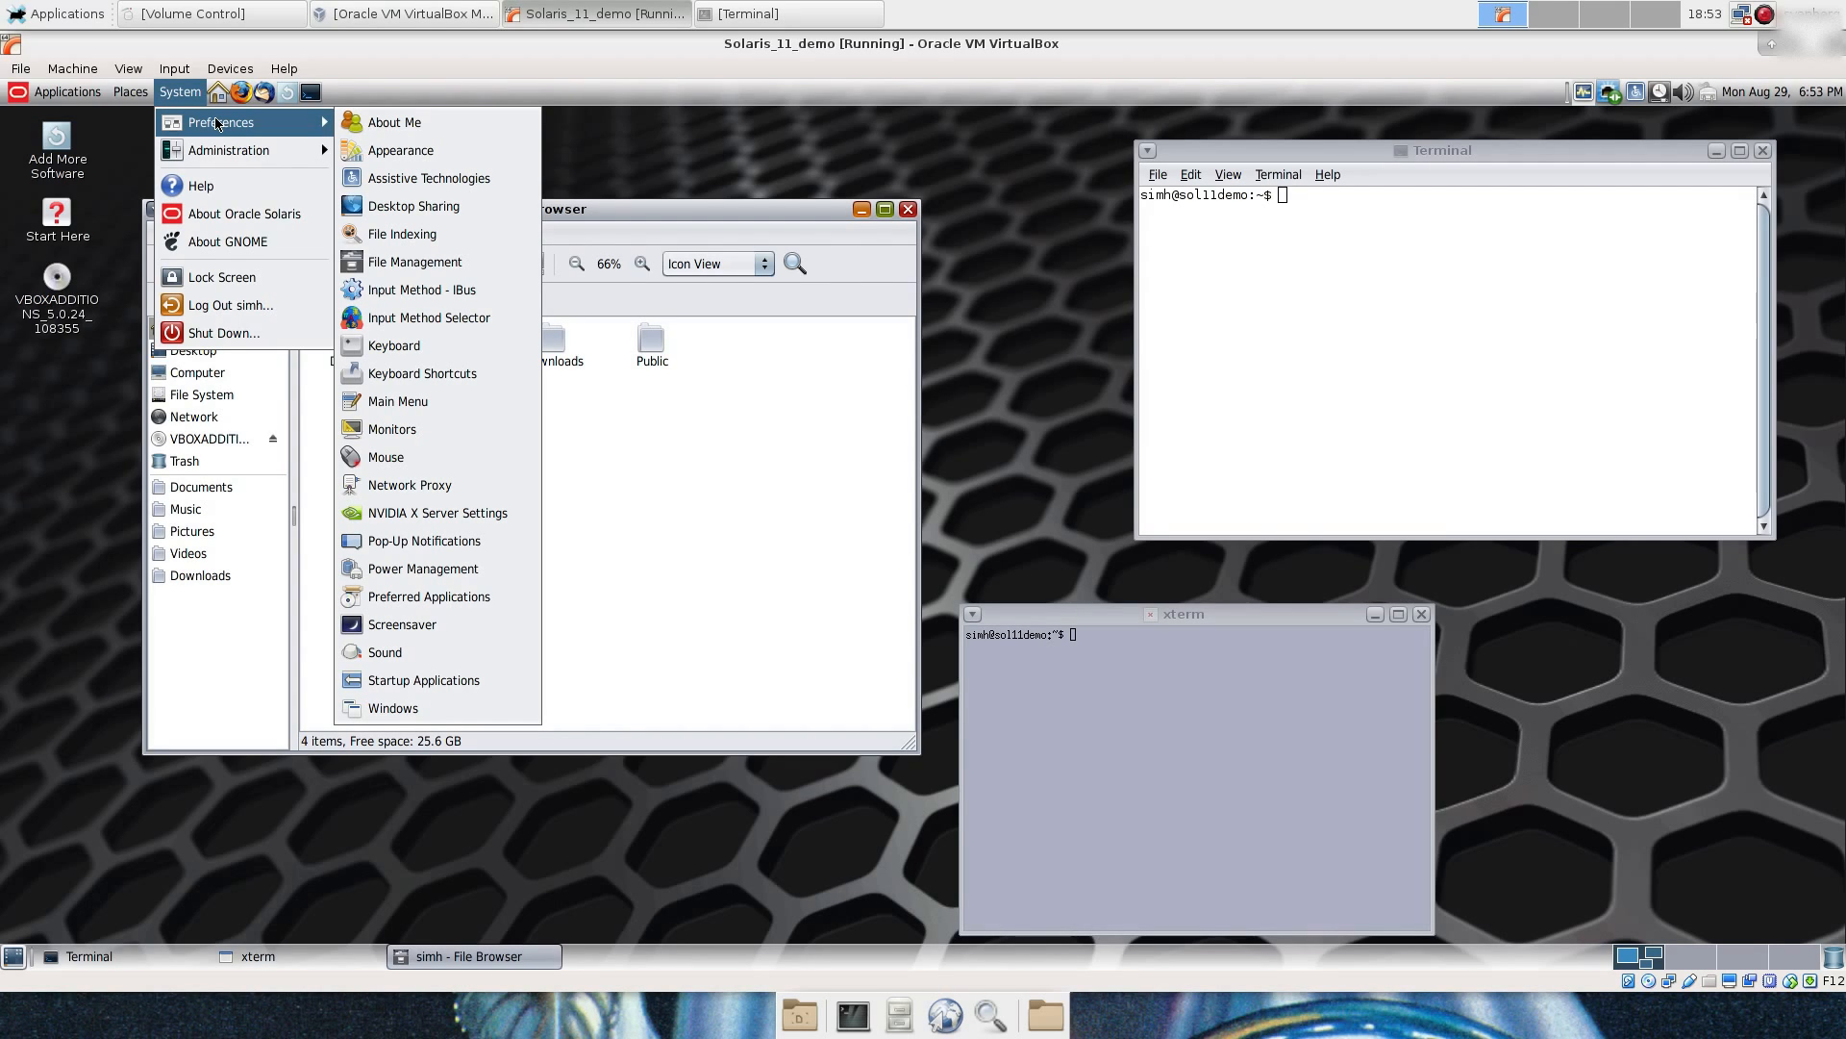
pyautogui.moveTo(244, 214)
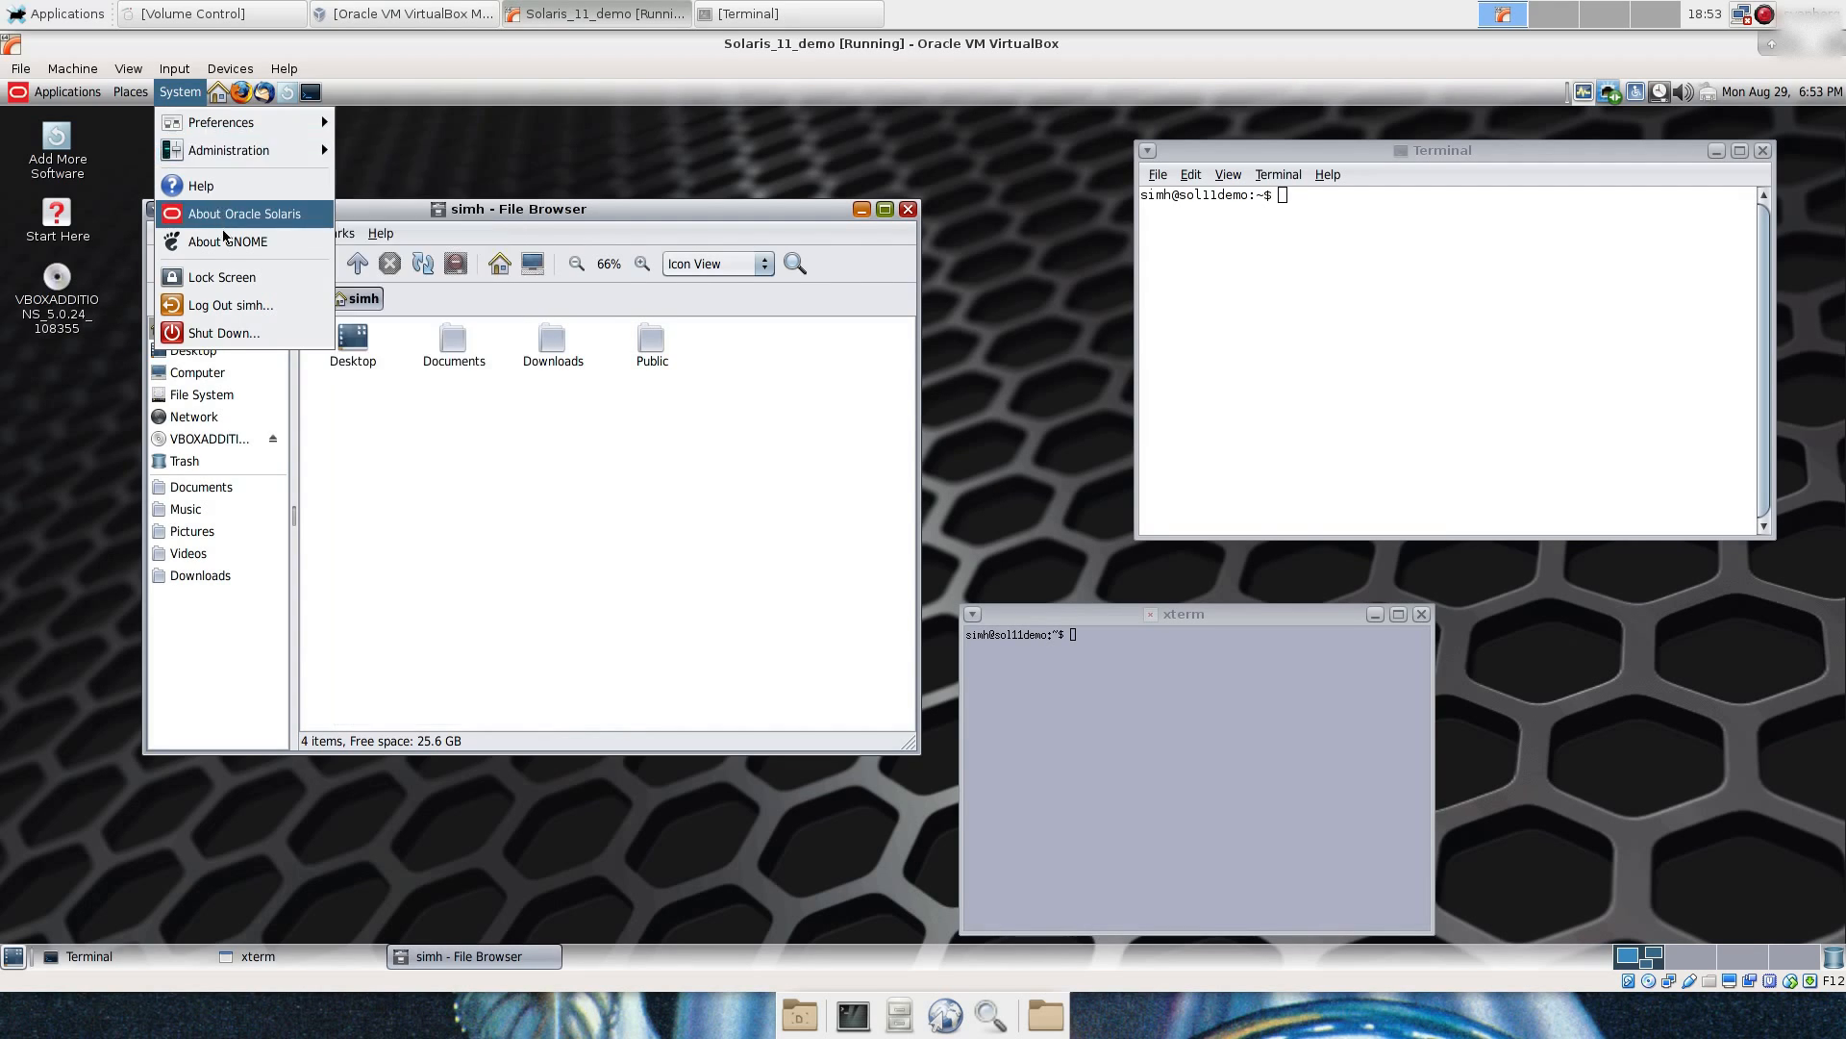
# Step: View and dismiss the About GNOME dialog, then open System > Administration
pyautogui.click(227, 242)
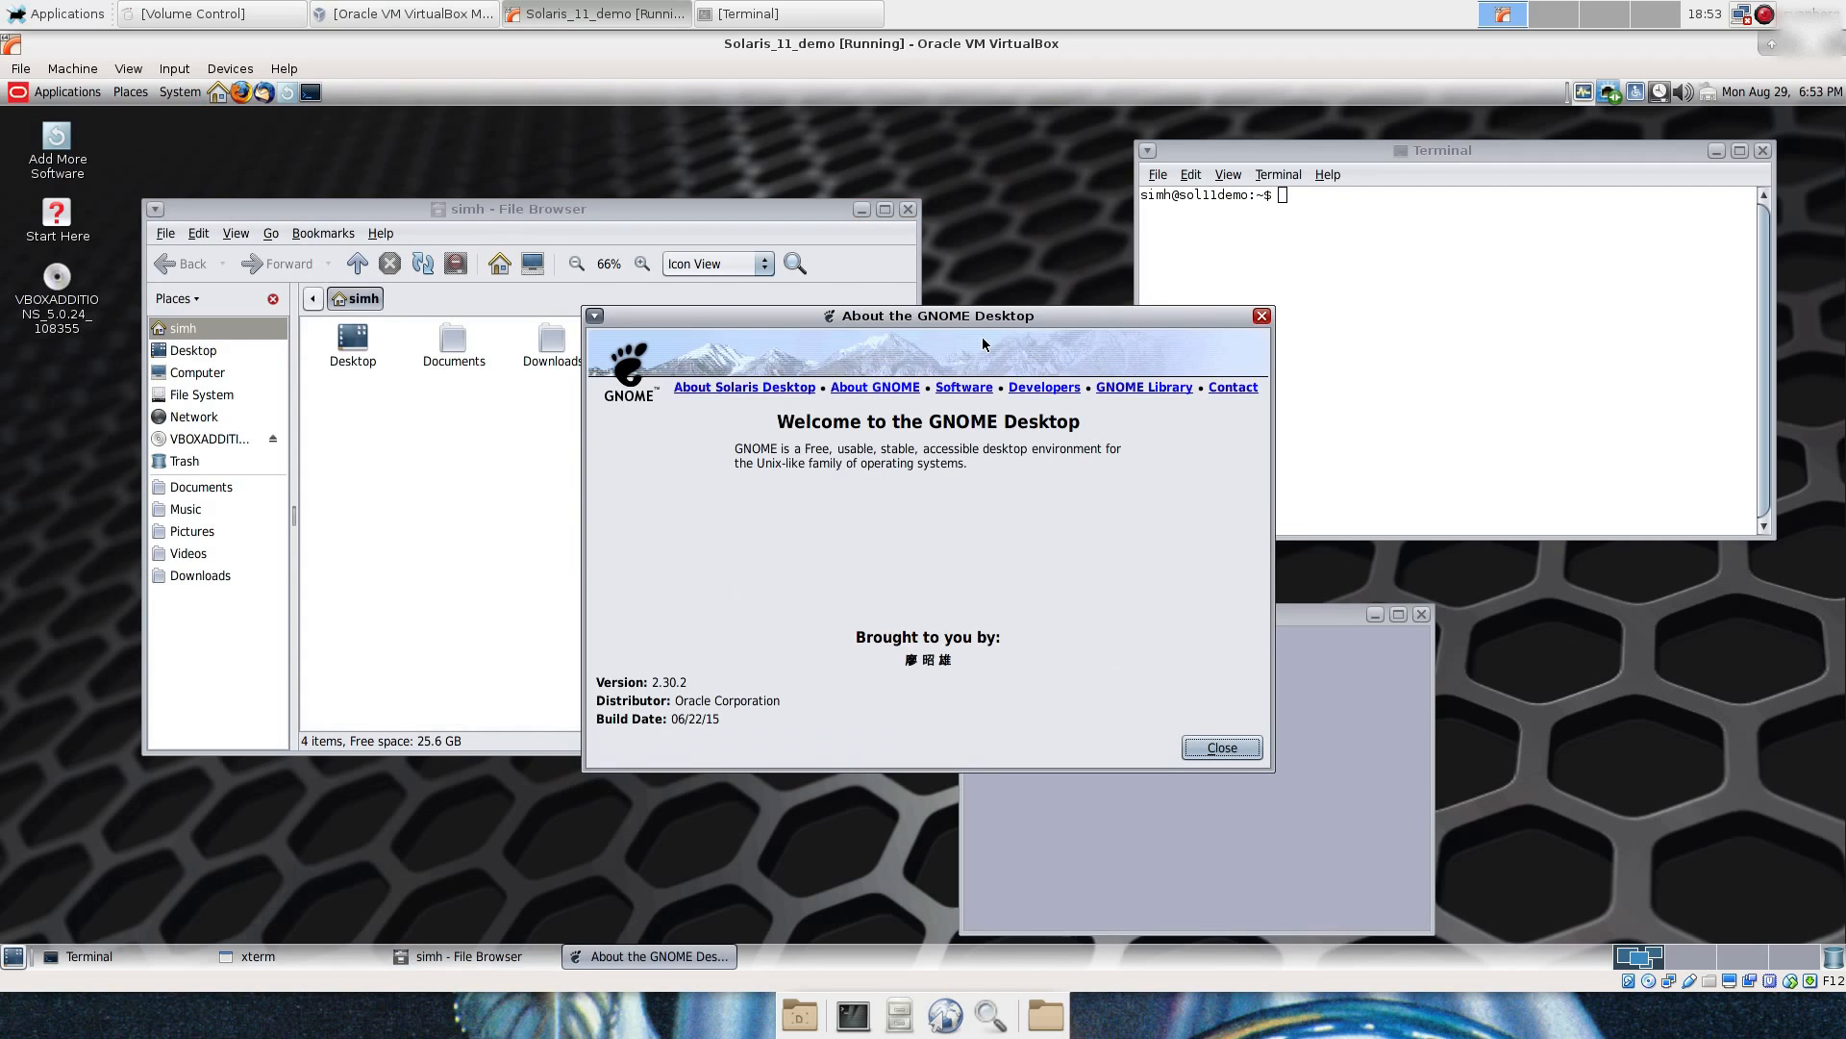
pyautogui.moveTo(937, 315); pyautogui.dragTo(925, 308)
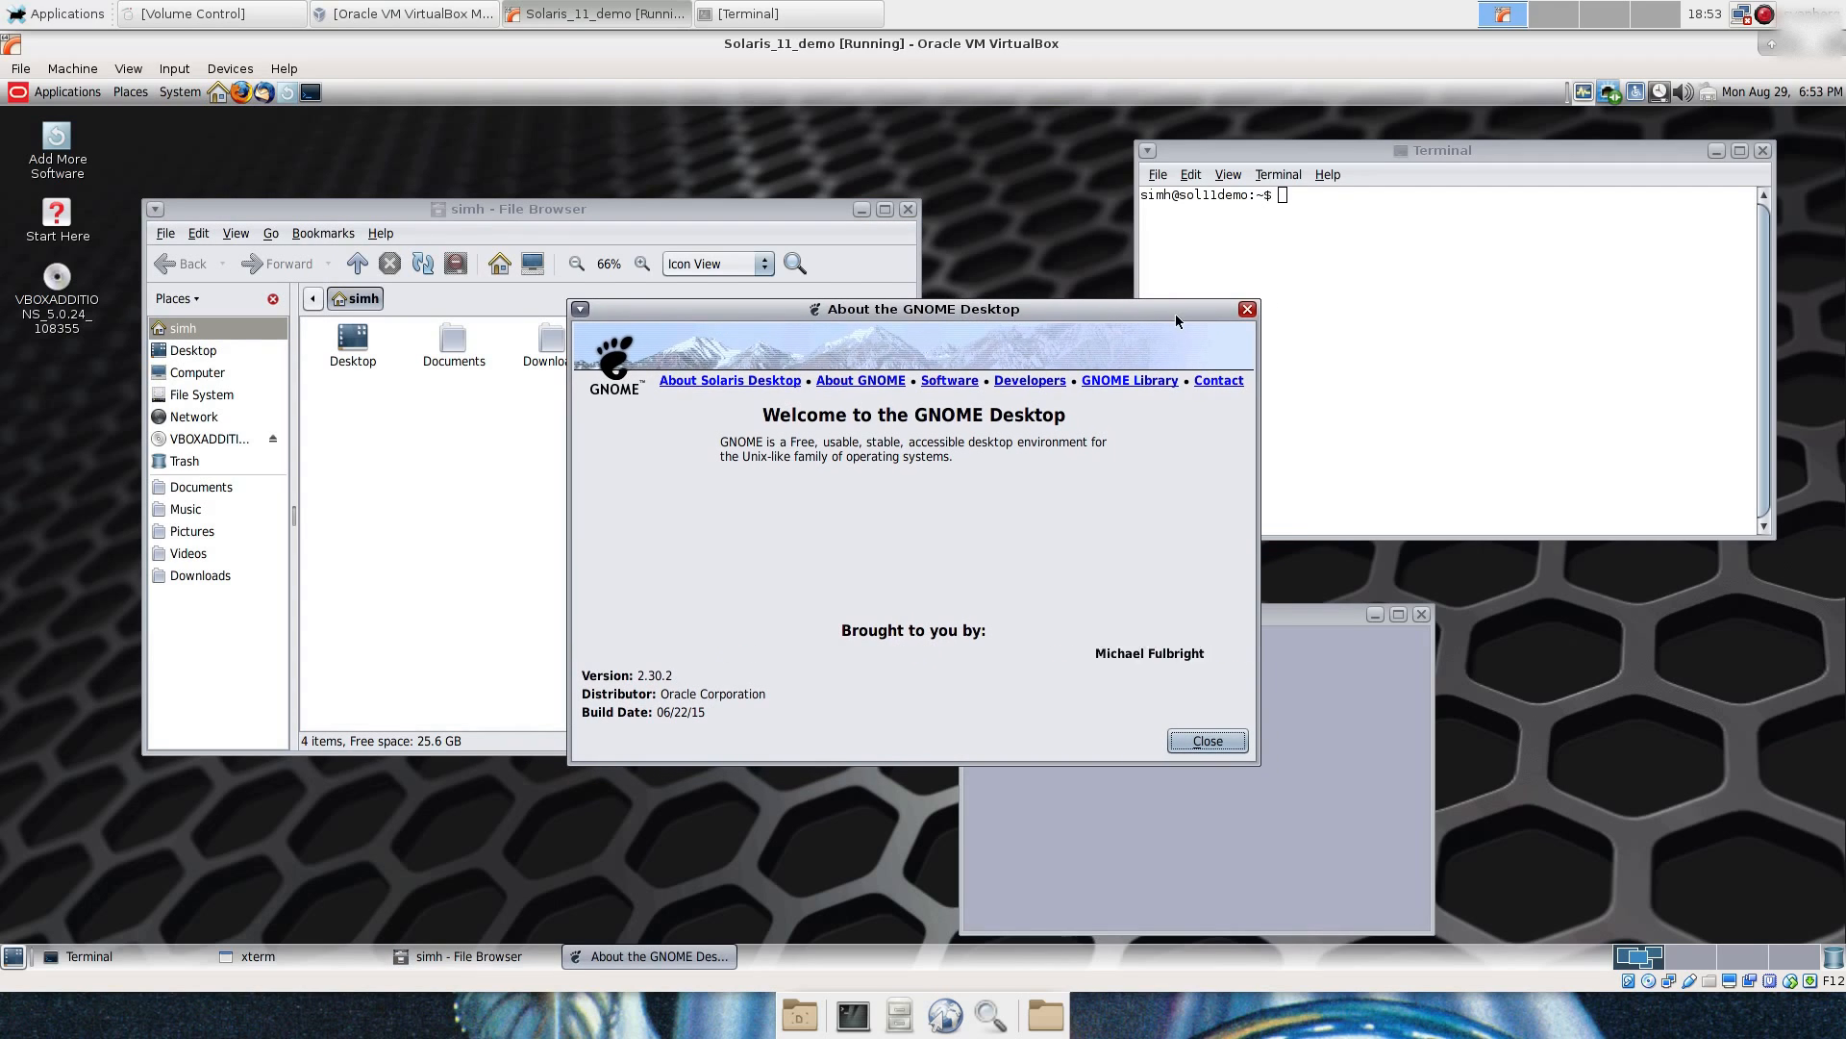
pyautogui.click(1206, 738)
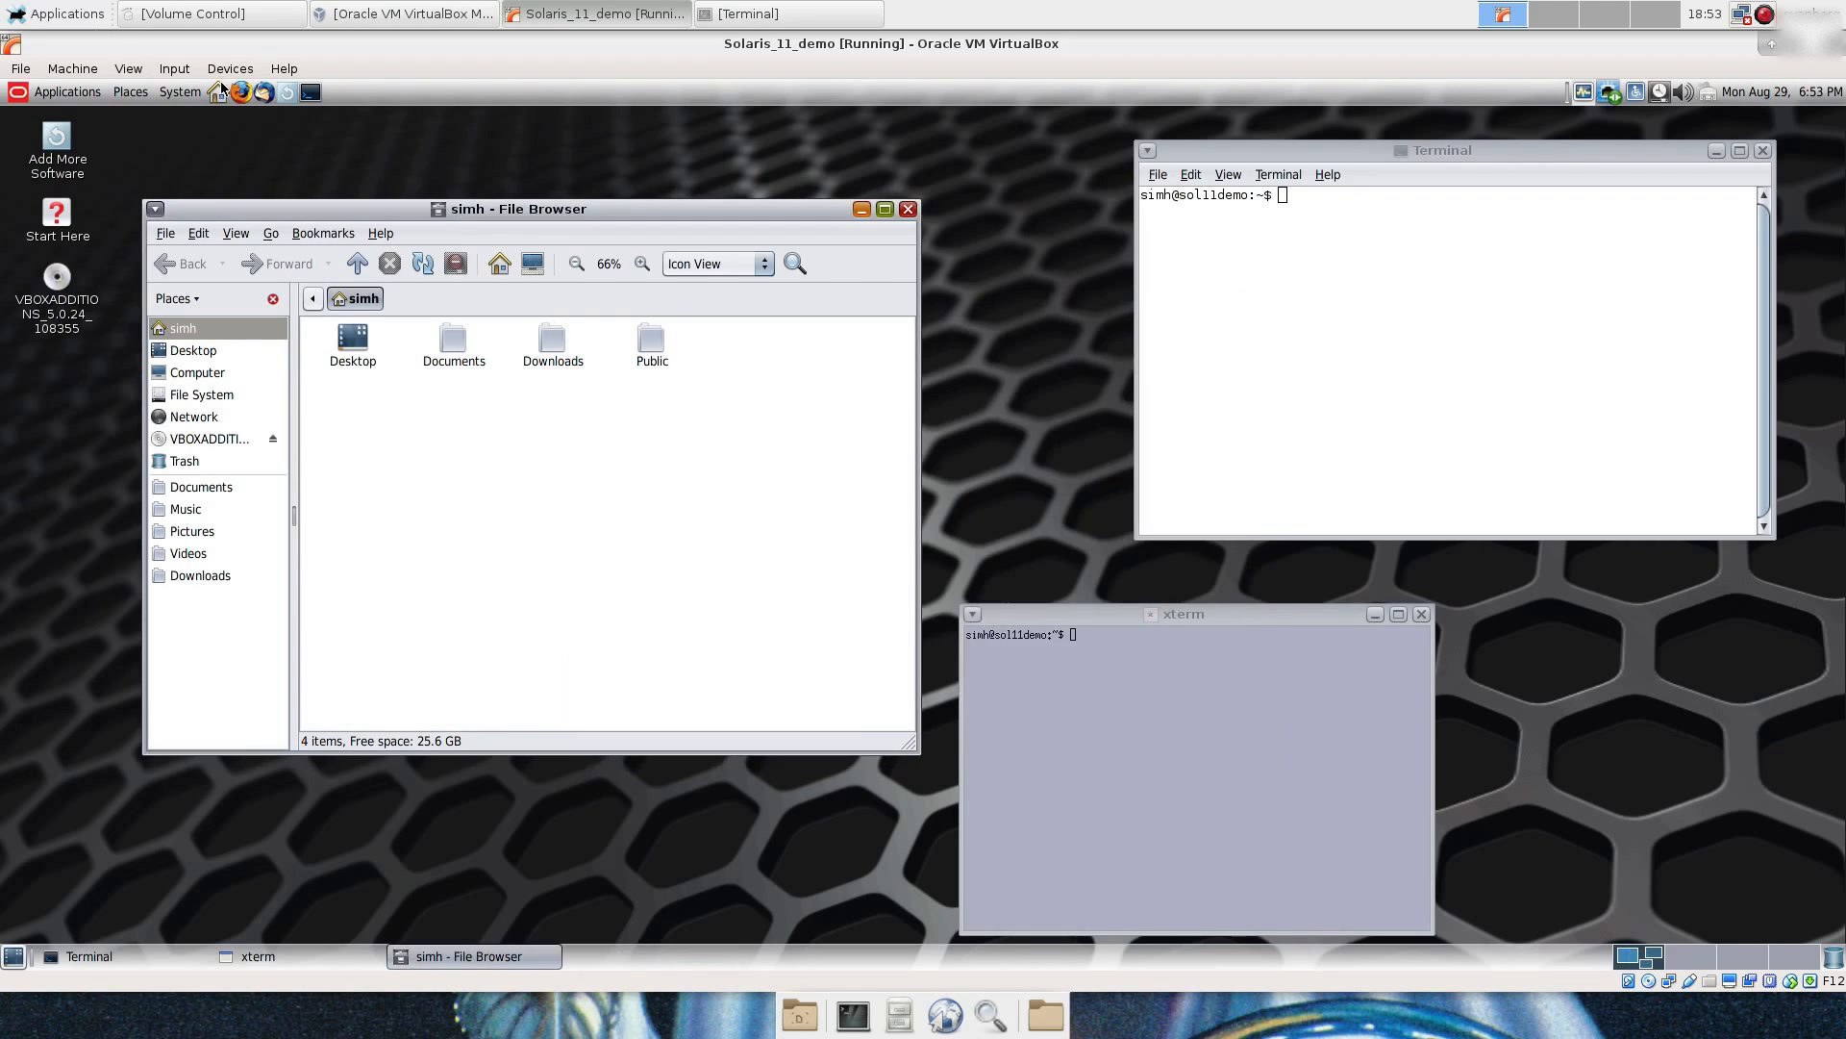
pyautogui.click(179, 92)
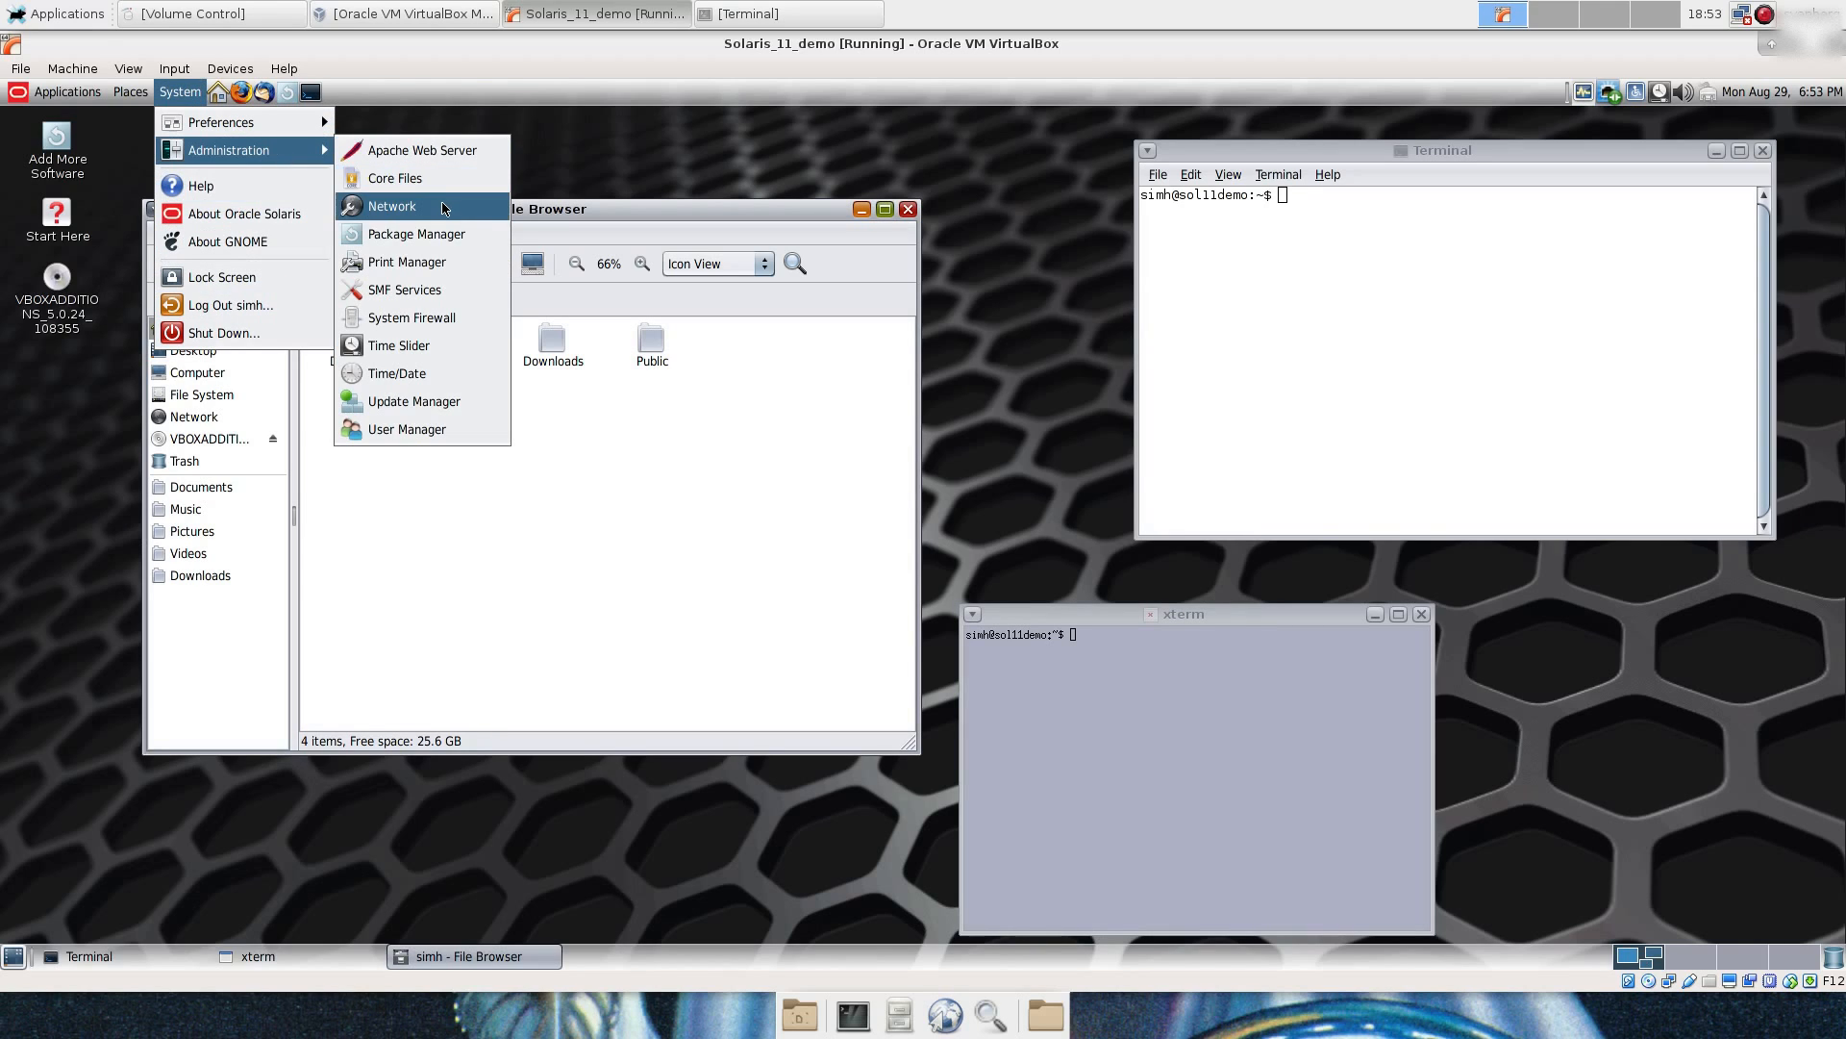
pyautogui.moveTo(416, 233)
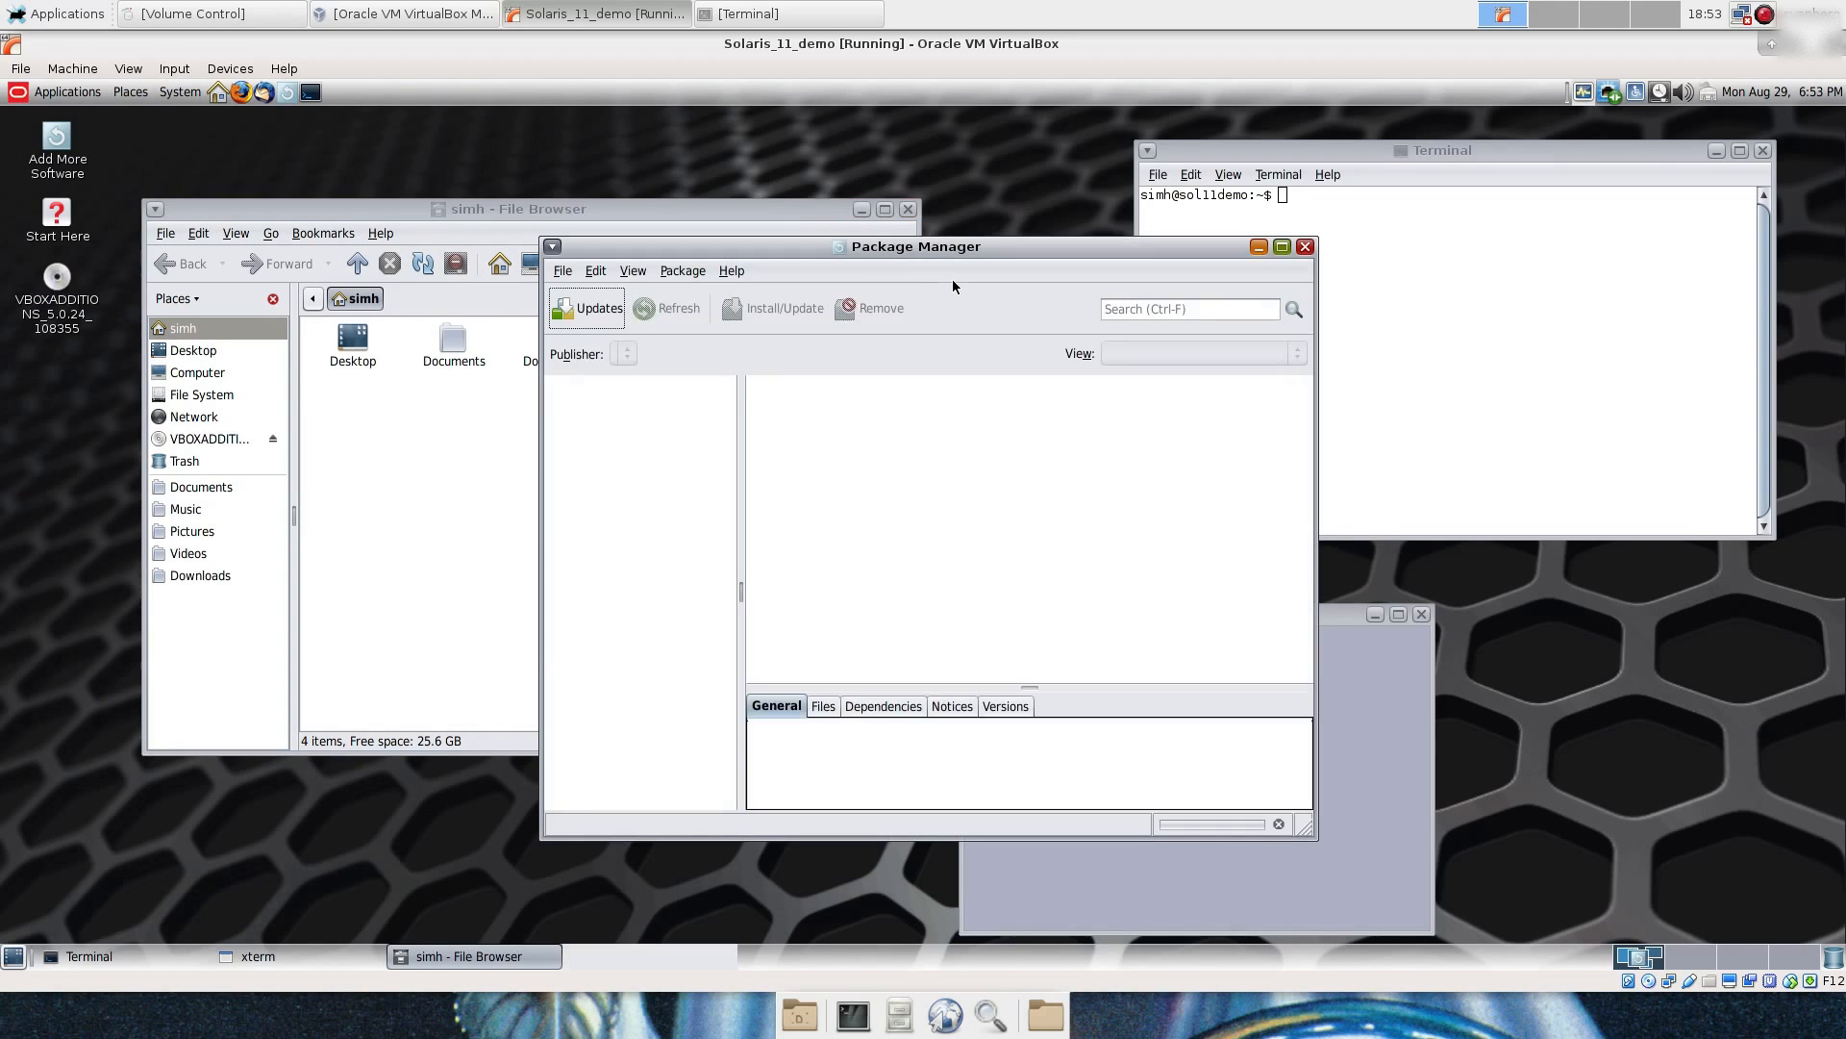
# Step: In Package Manager select Games, tick gnome-games and start Install/Update
pyautogui.click(667, 307)
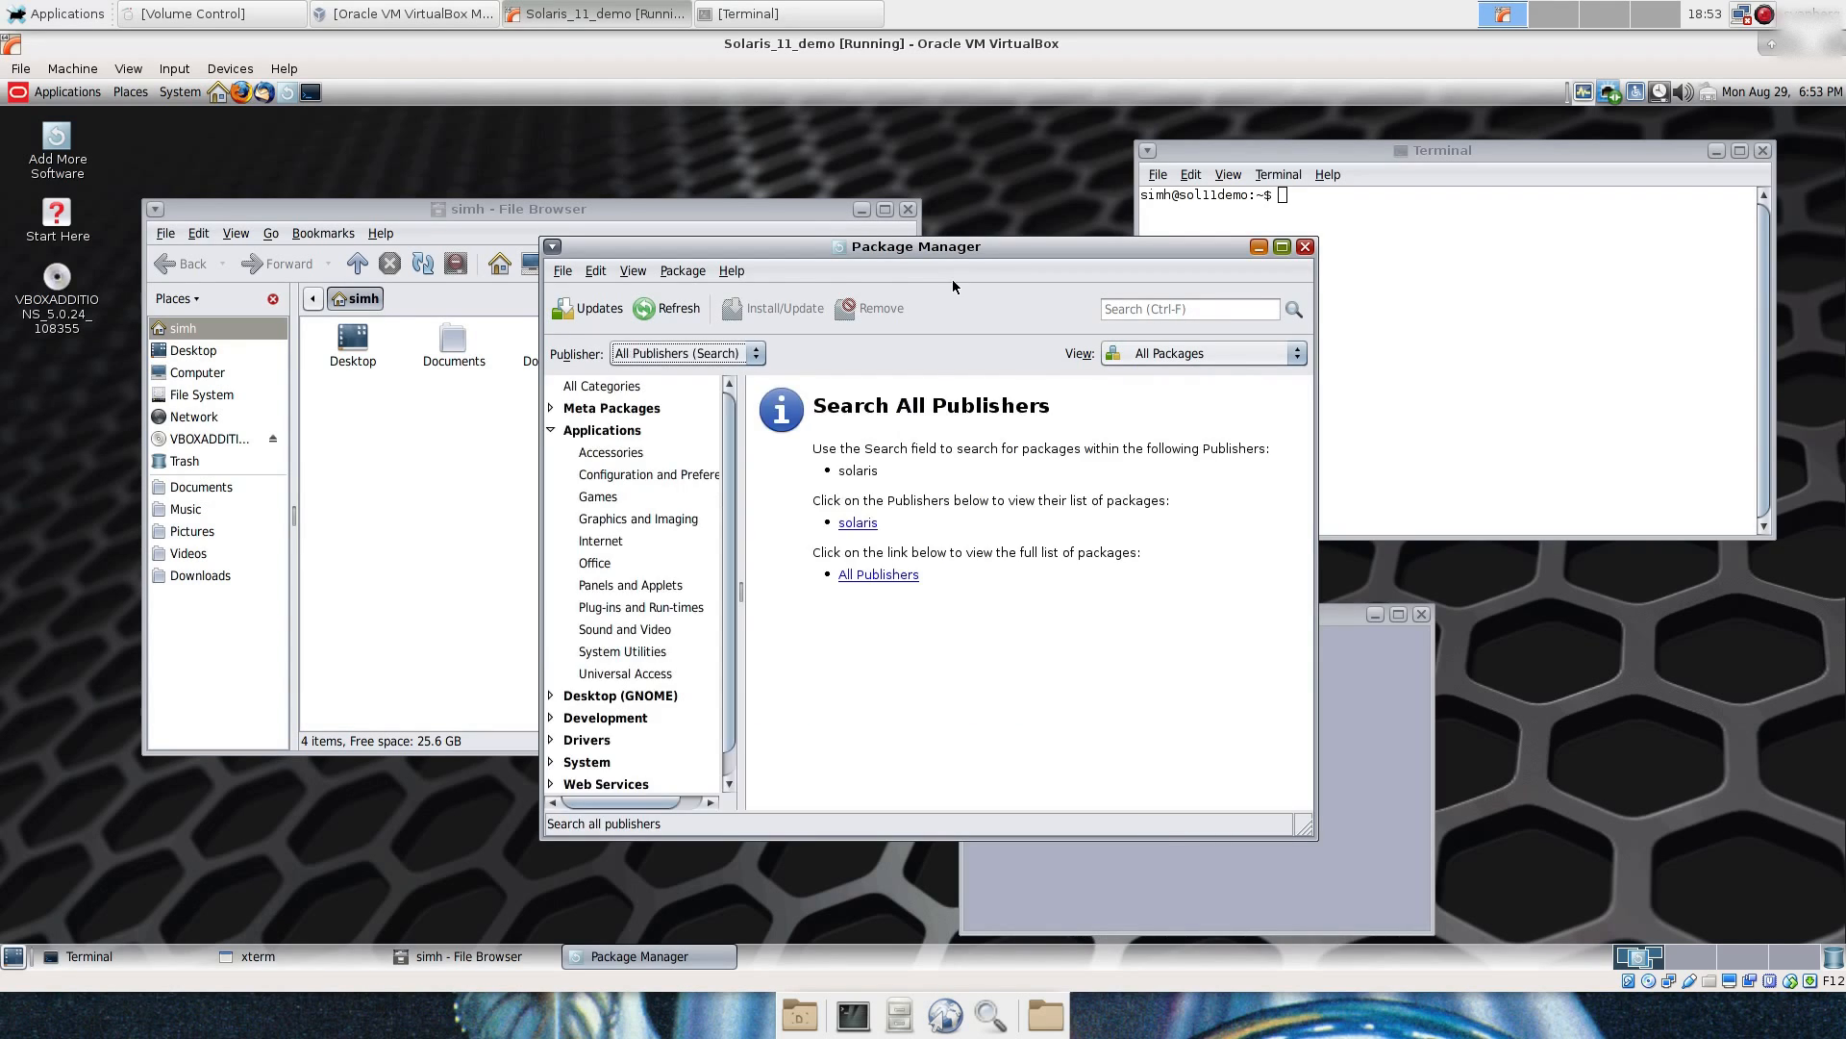
pyautogui.moveTo(749, 463)
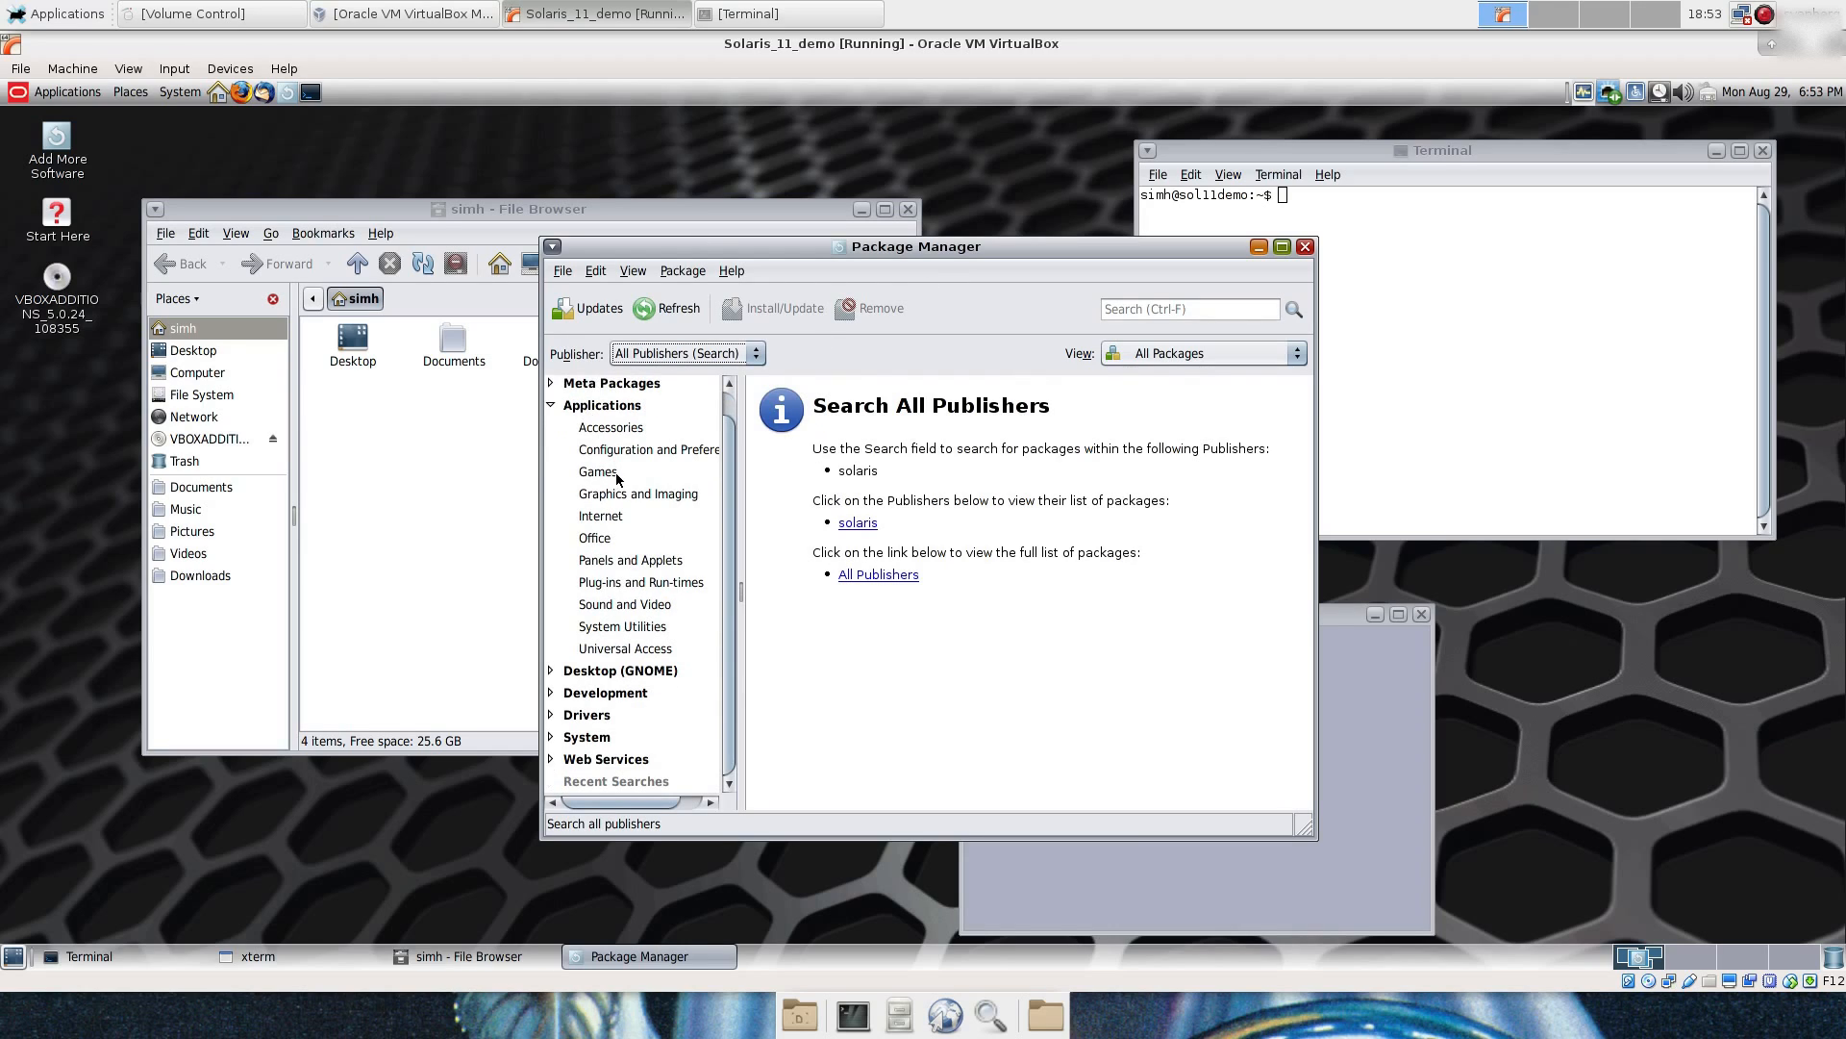
pyautogui.click(598, 472)
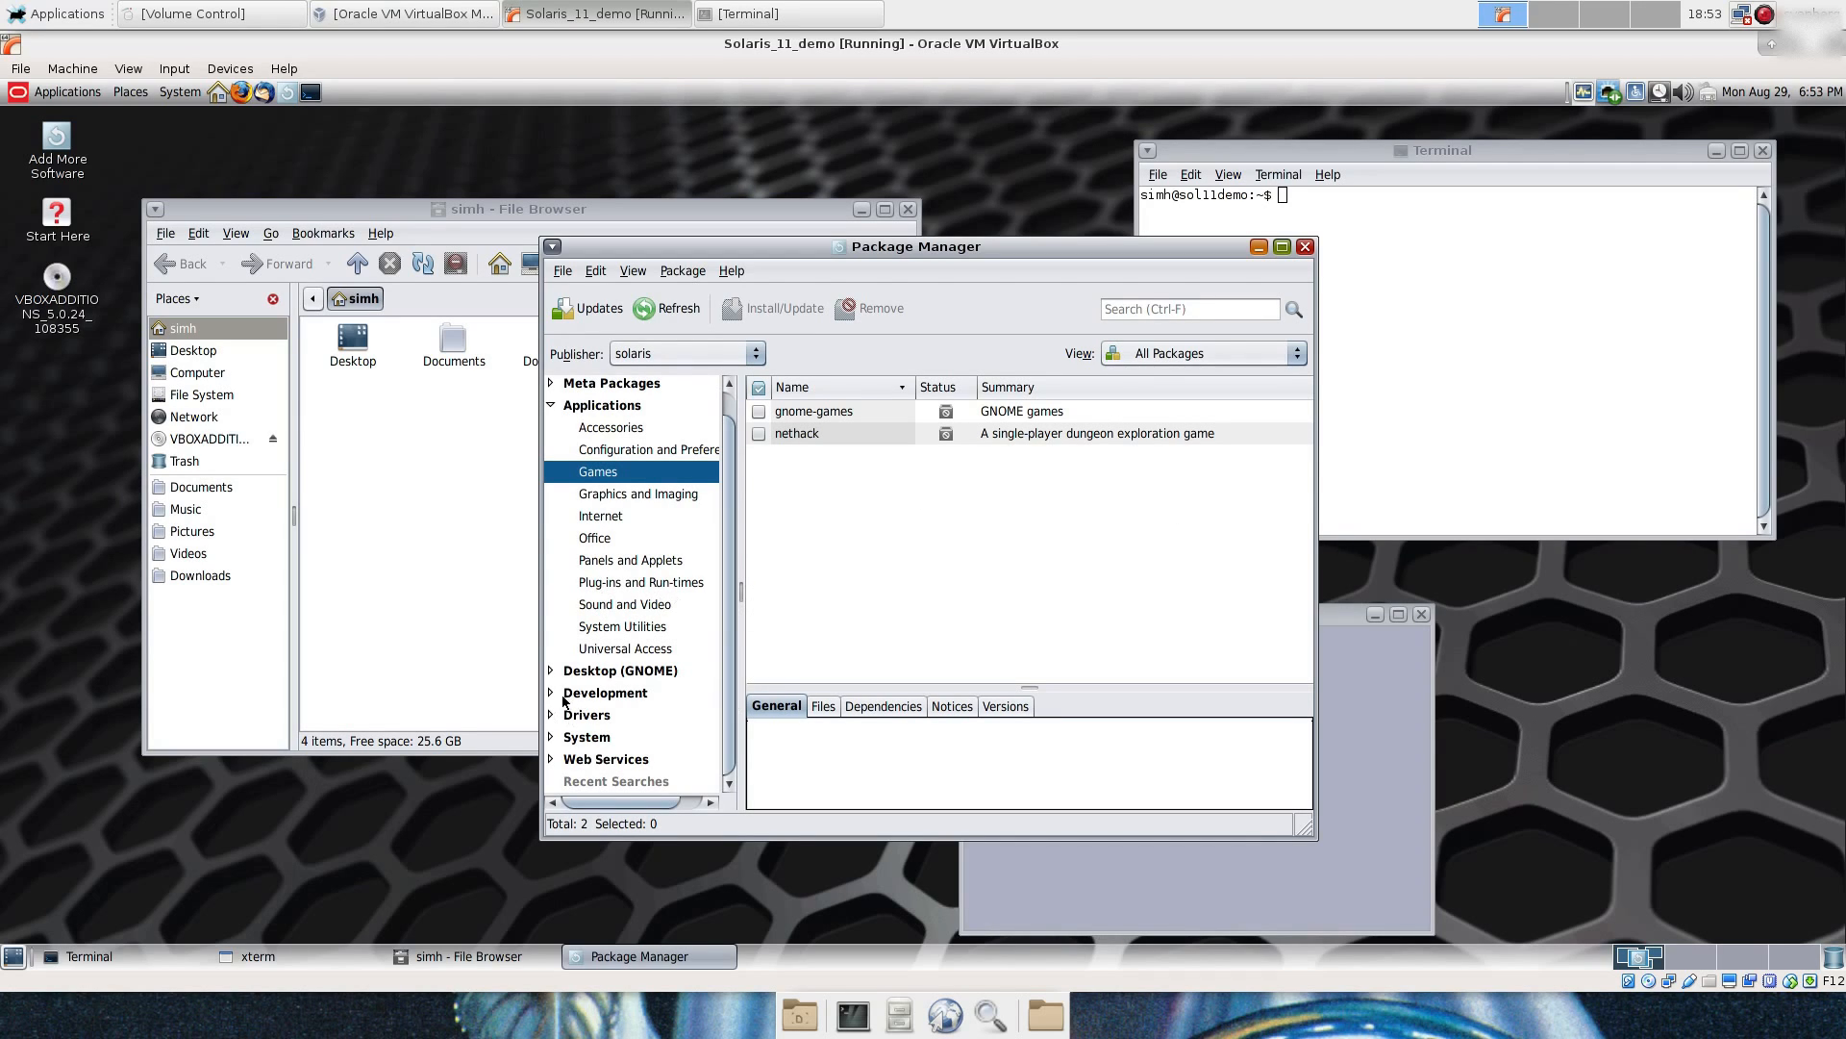
pyautogui.moveTo(894, 439)
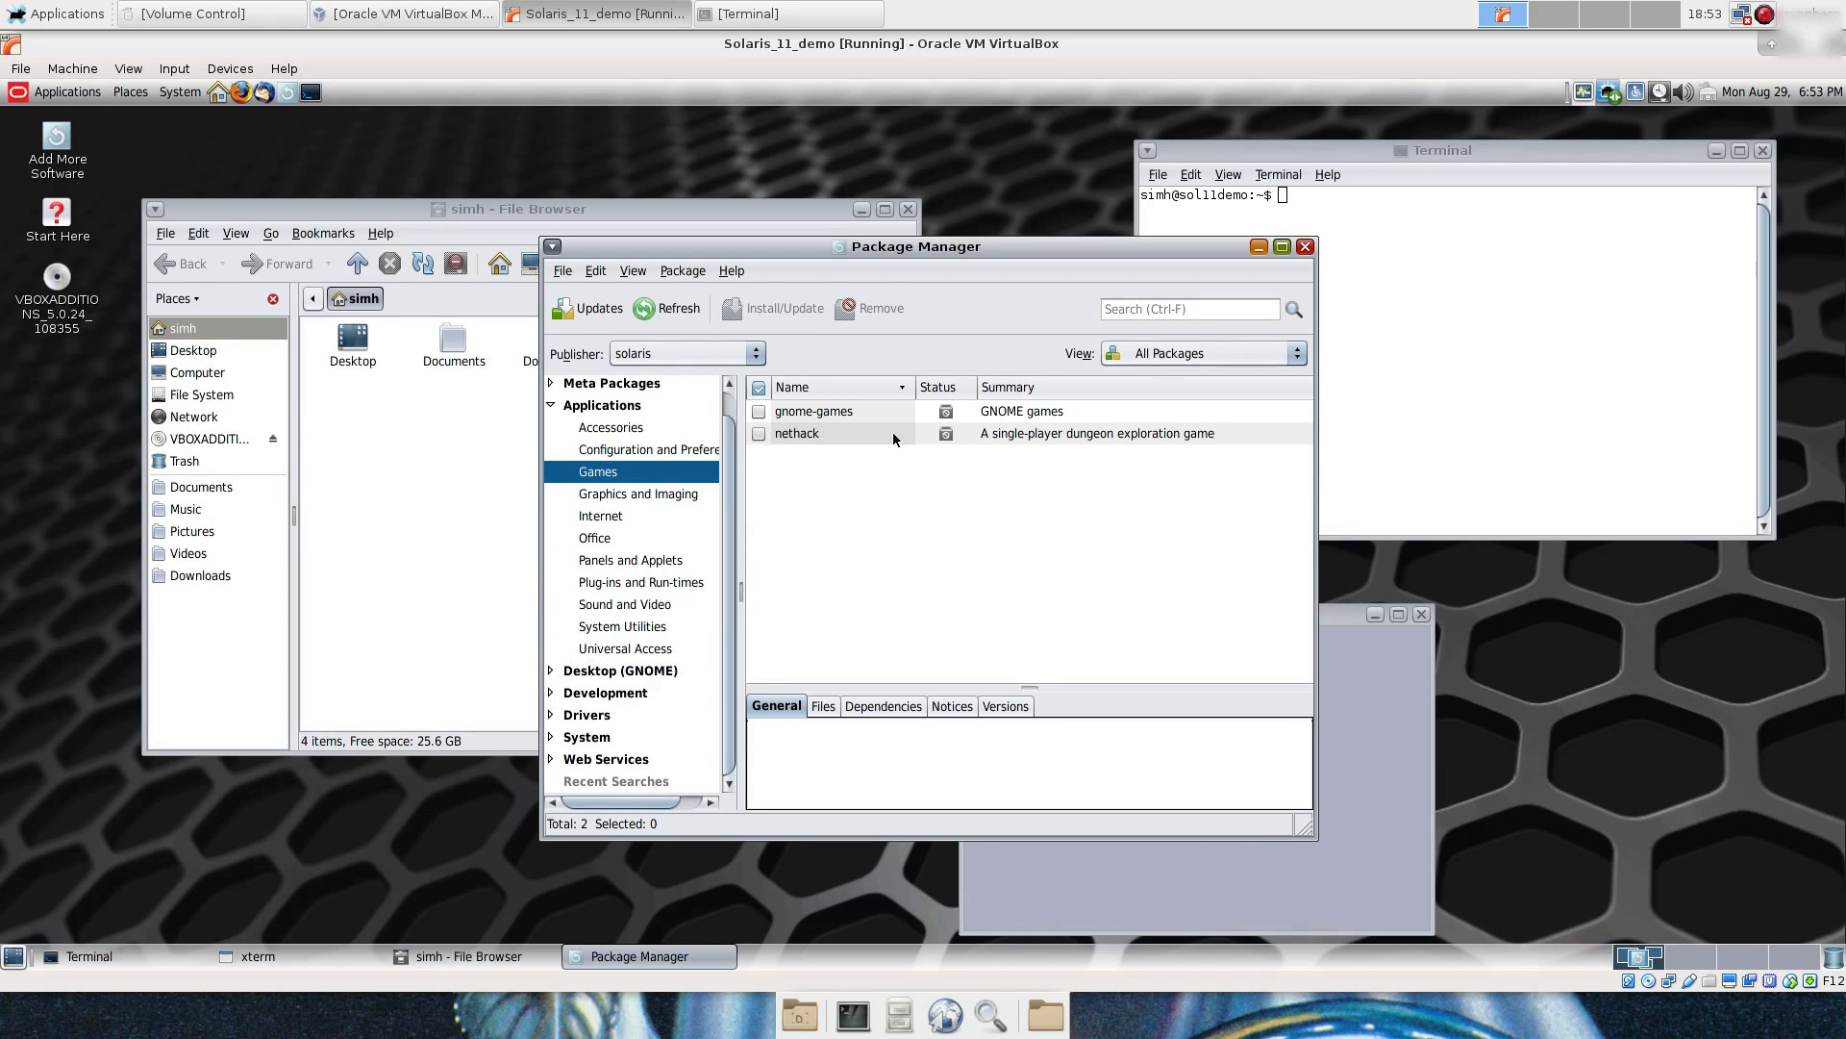
pyautogui.click(759, 412)
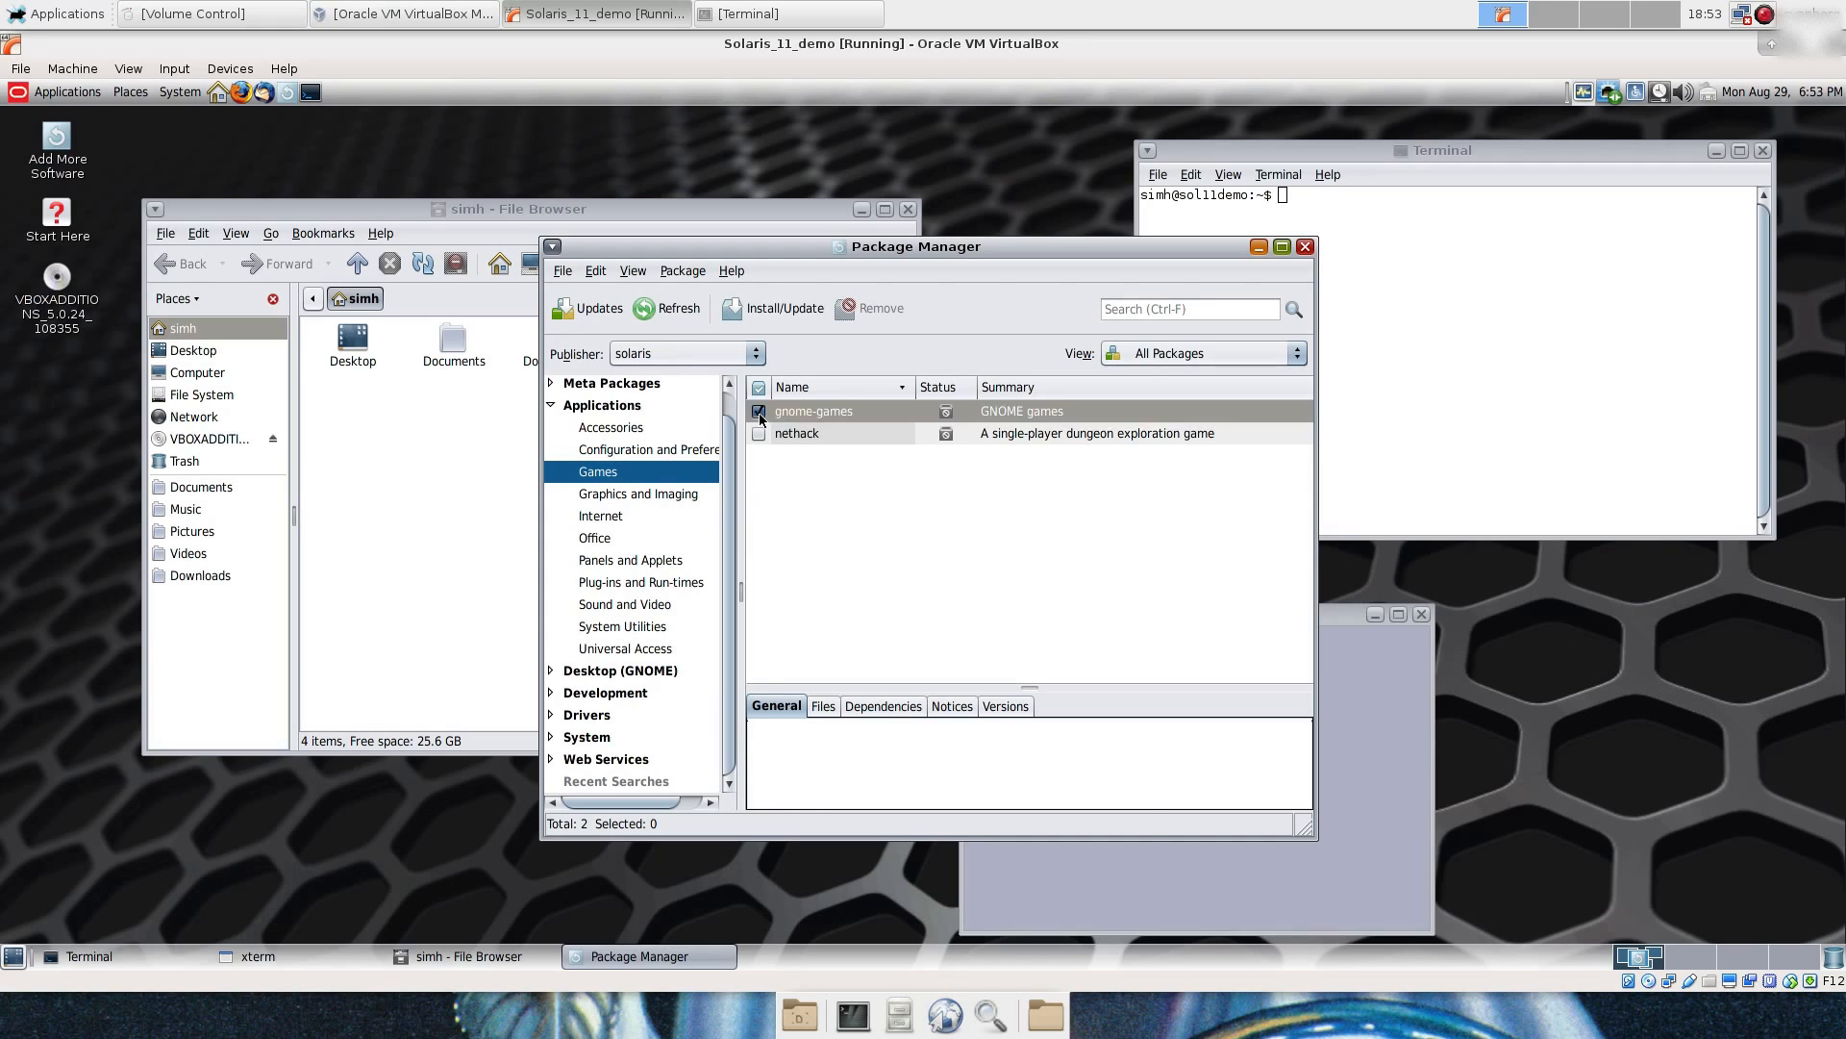
pyautogui.click(812, 411)
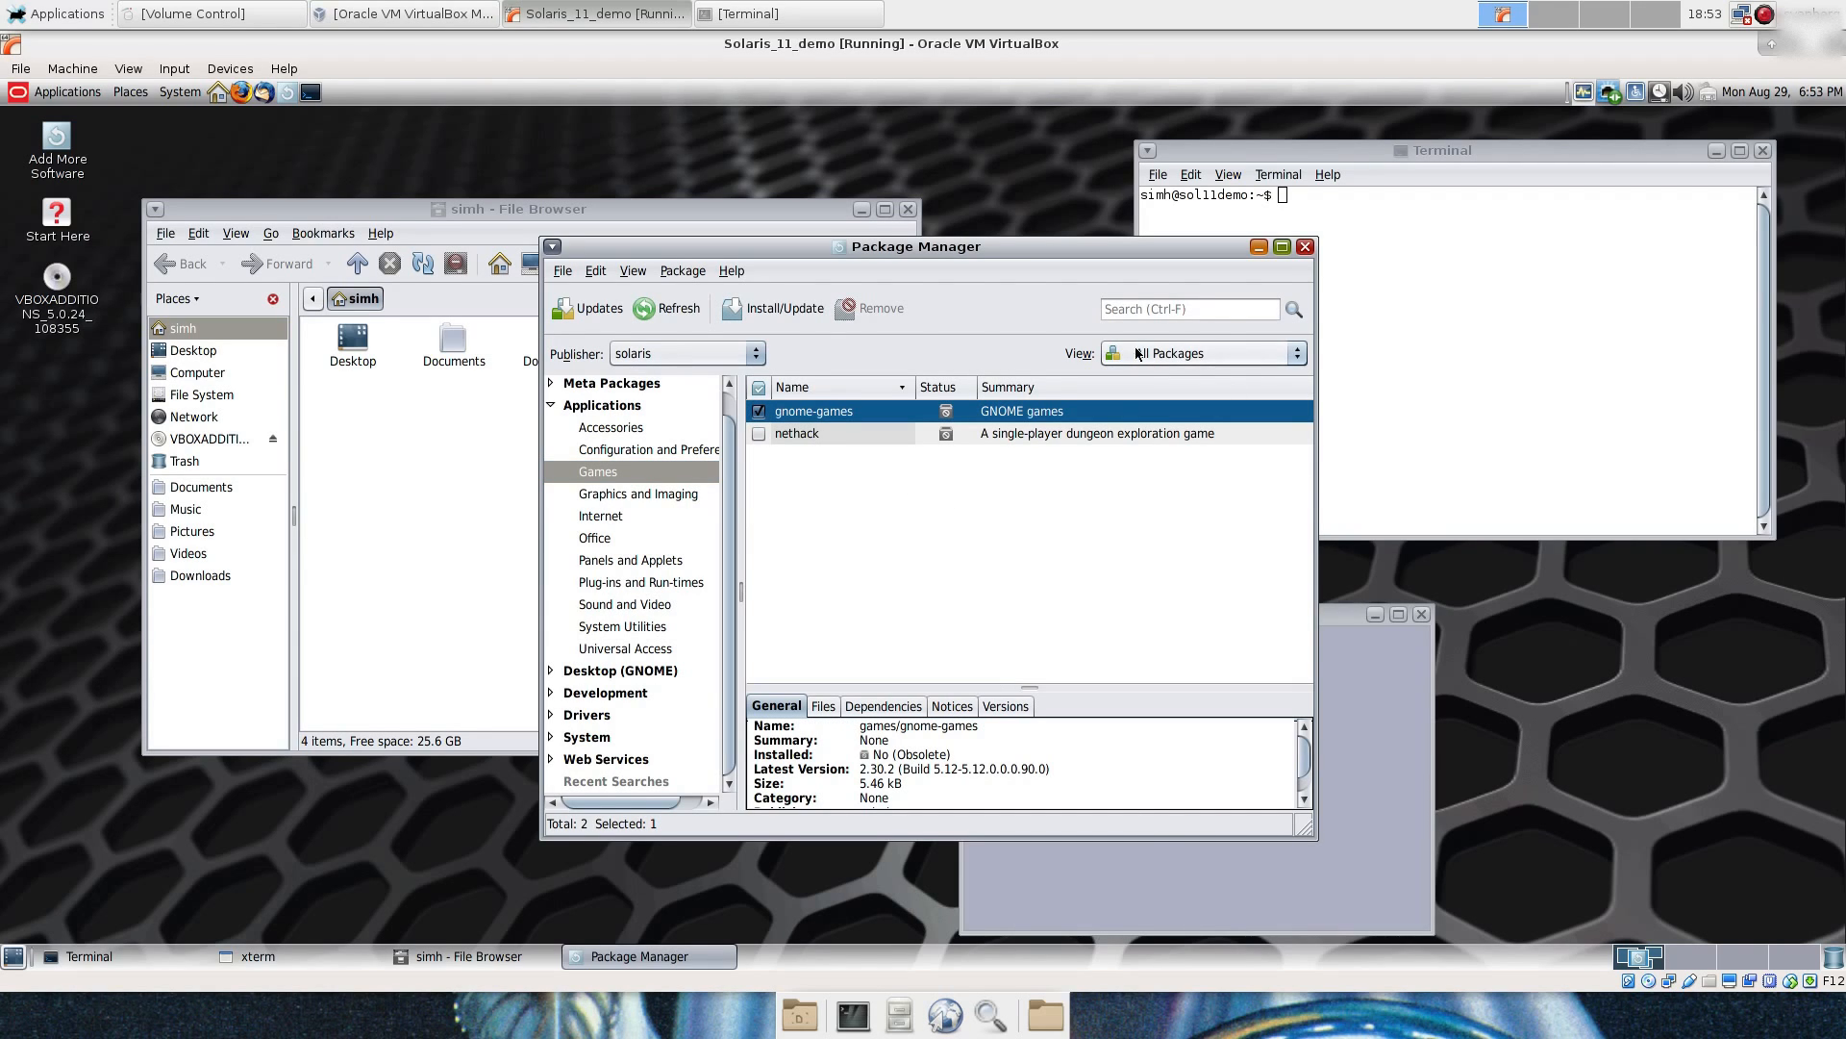
pyautogui.click(783, 308)
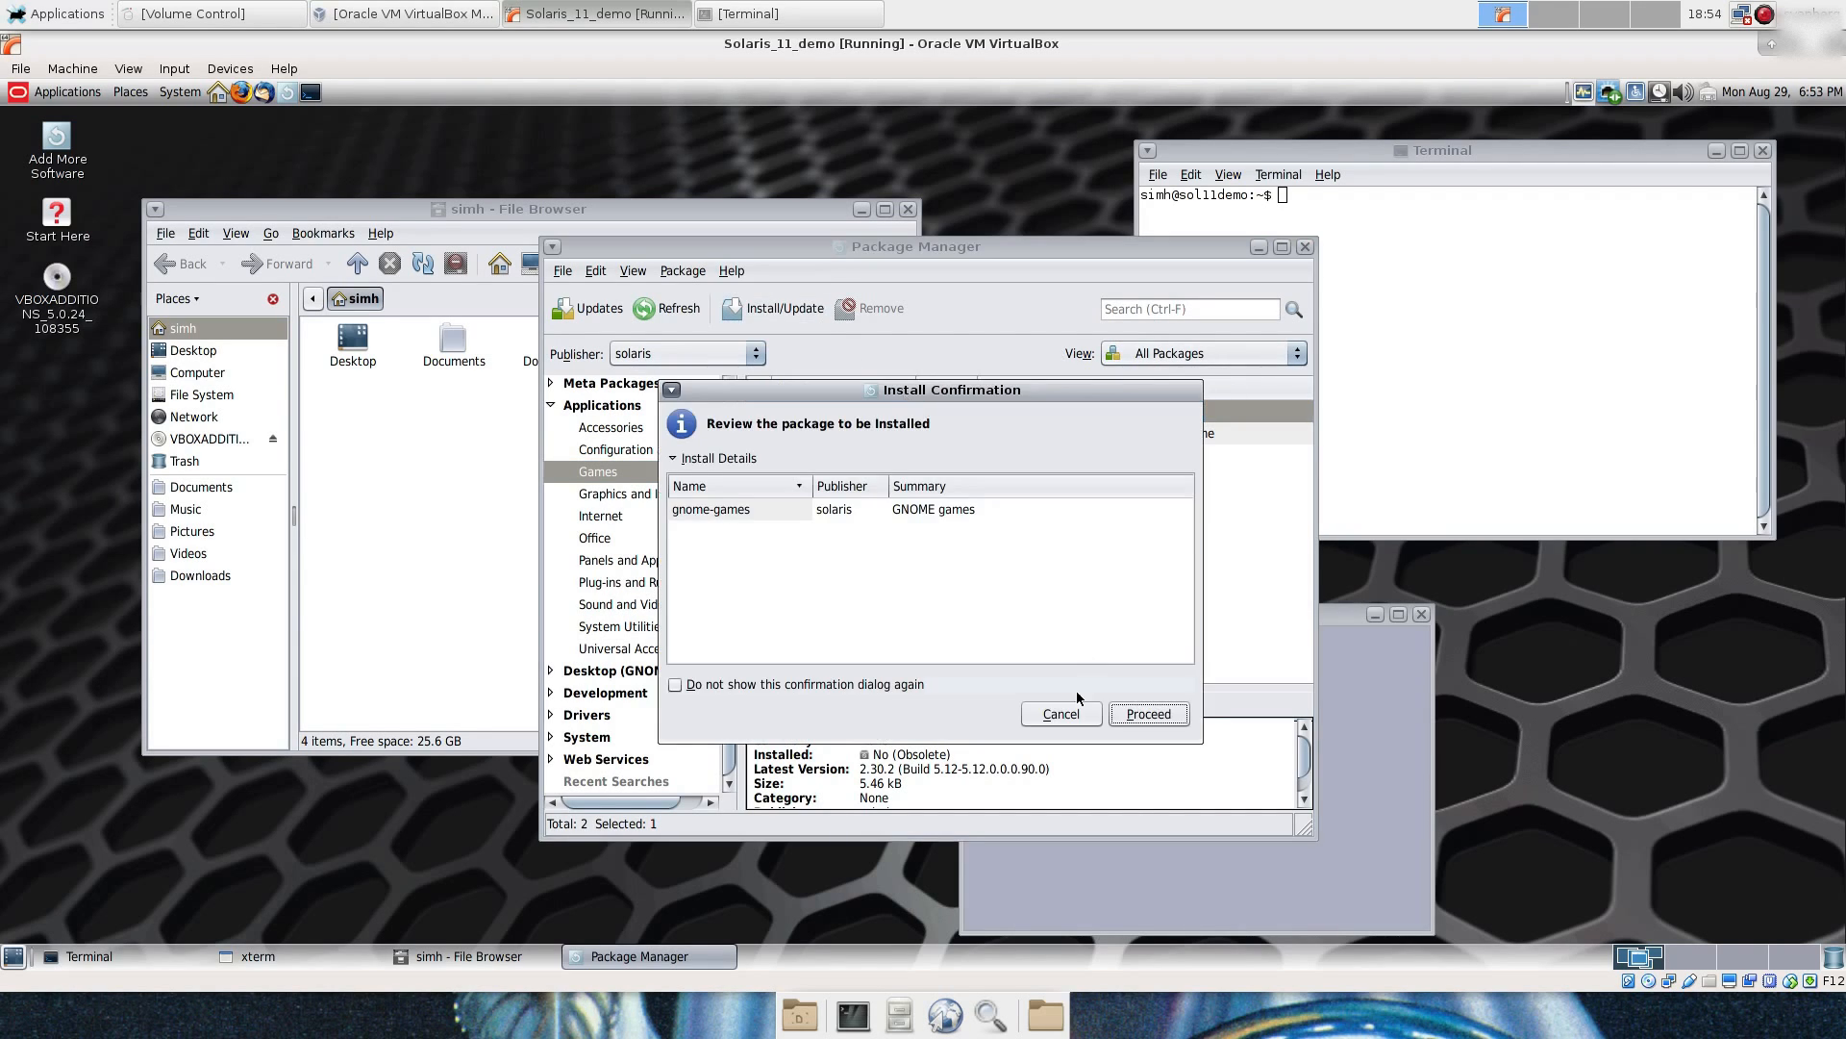
# Step: Proceed with the gnome-games installation and wait for it to finish
pyautogui.click(1146, 713)
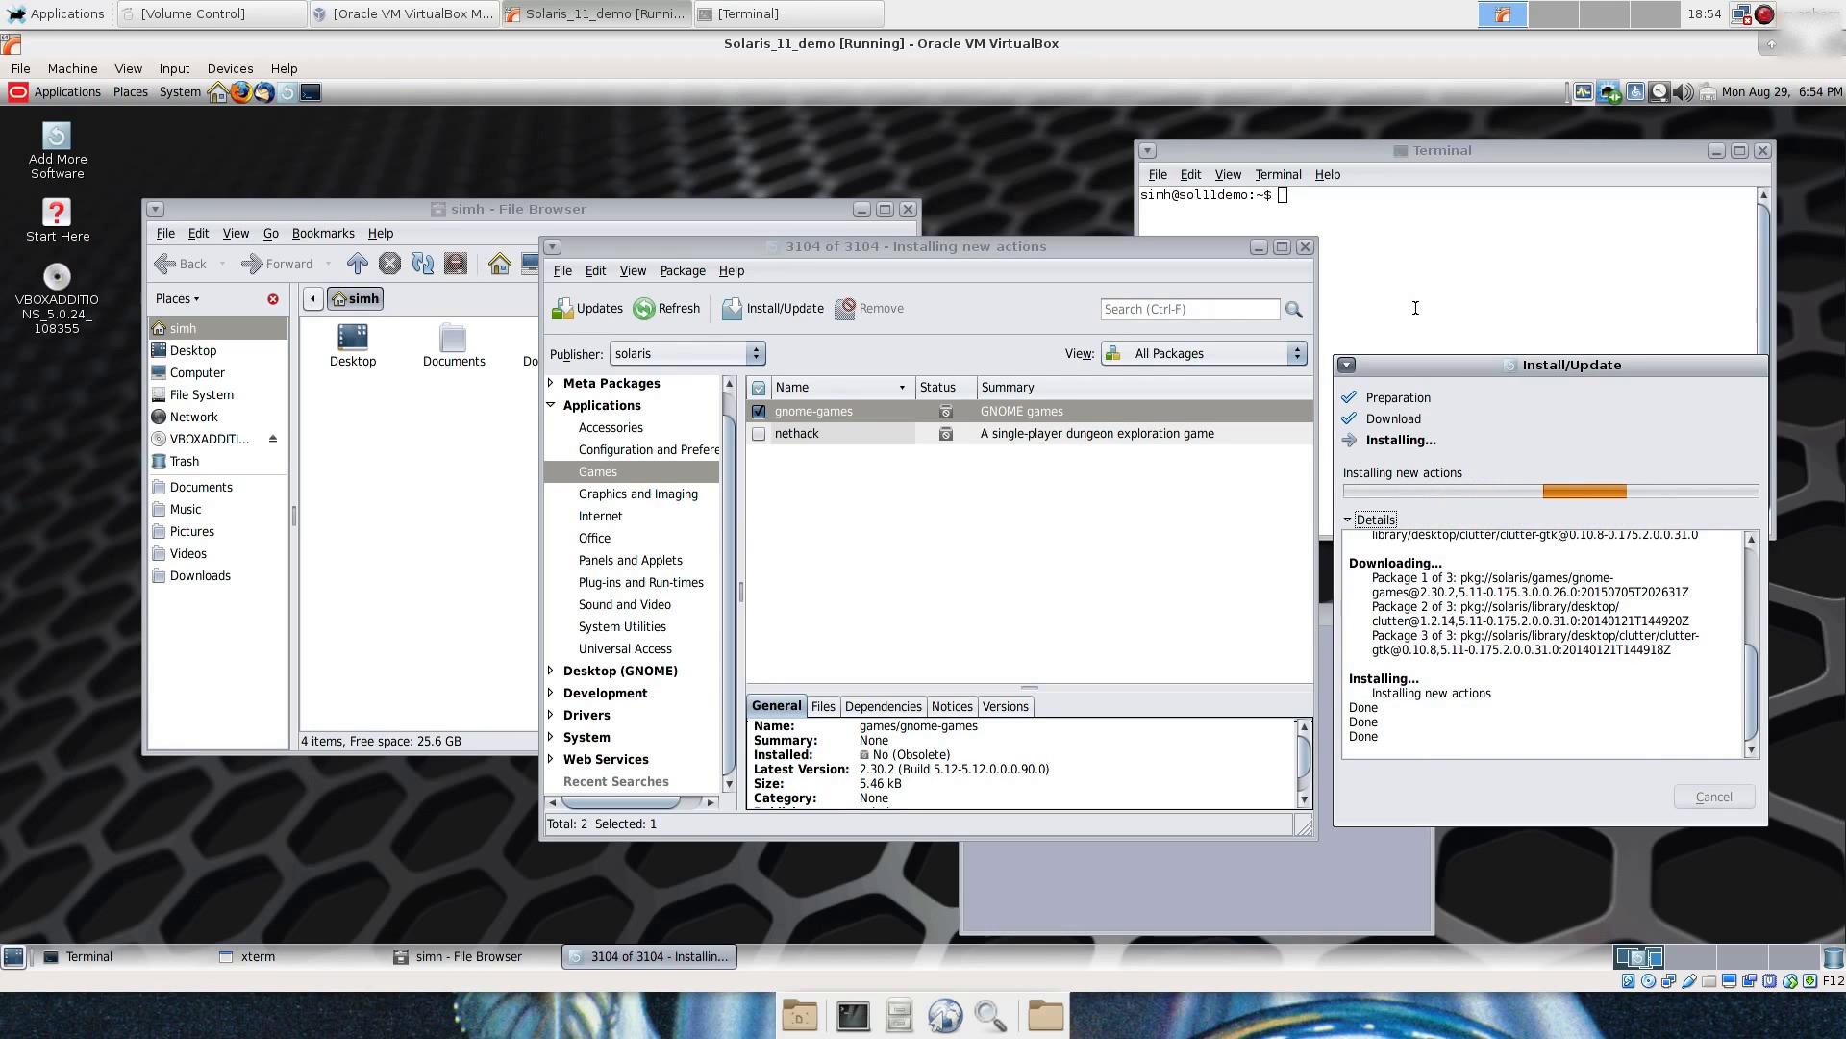
pyautogui.moveTo(1468, 373)
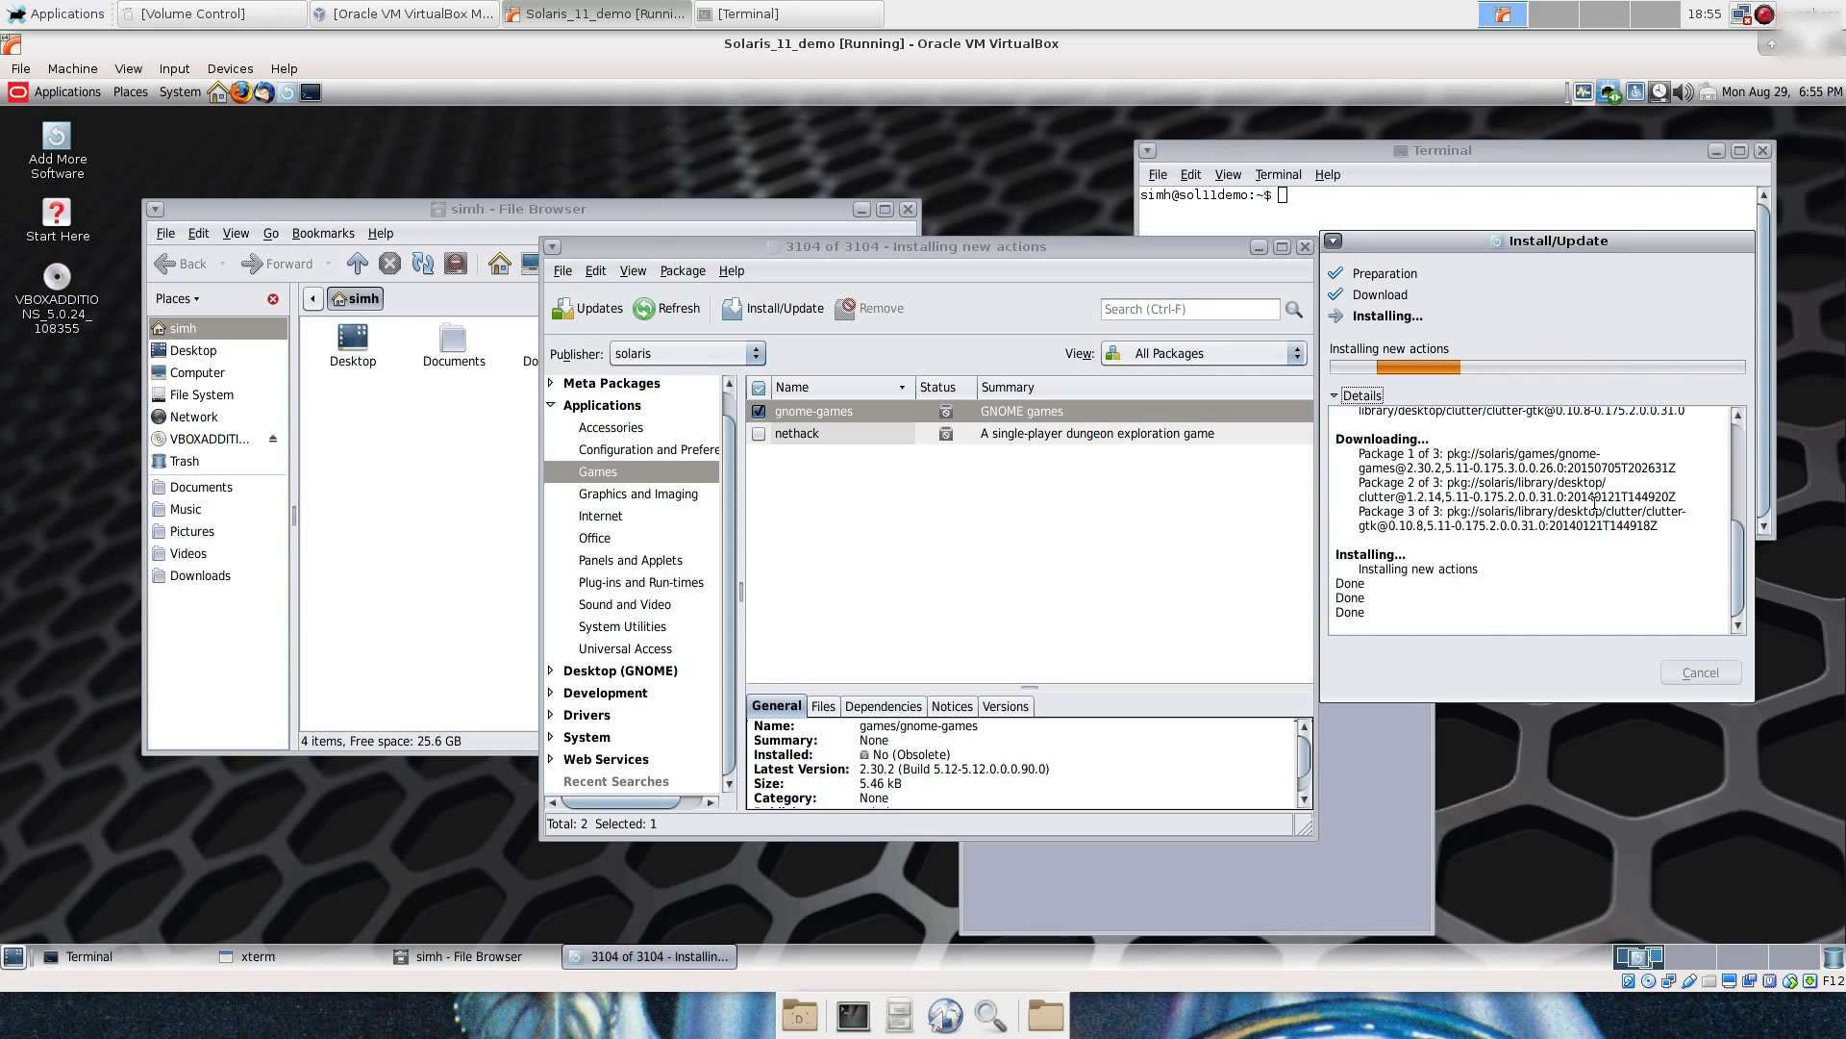
pyautogui.click(1437, 150)
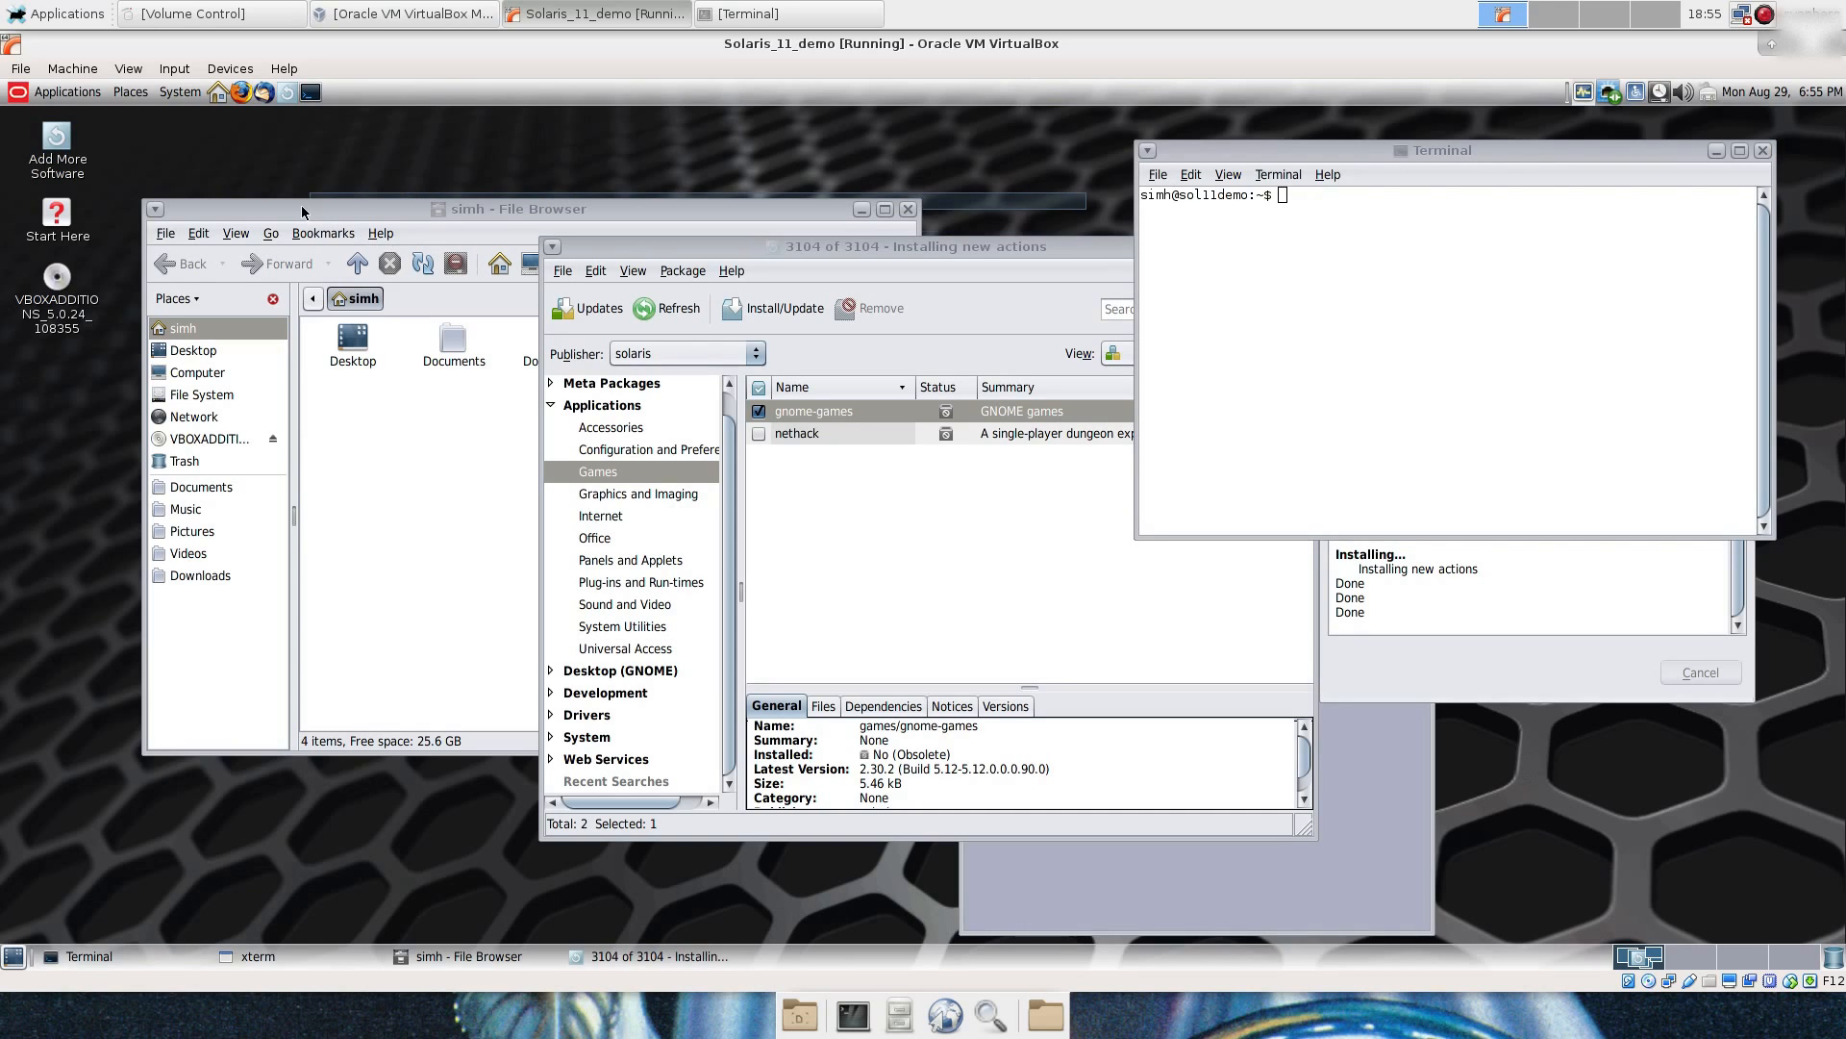
pyautogui.click(1414, 150)
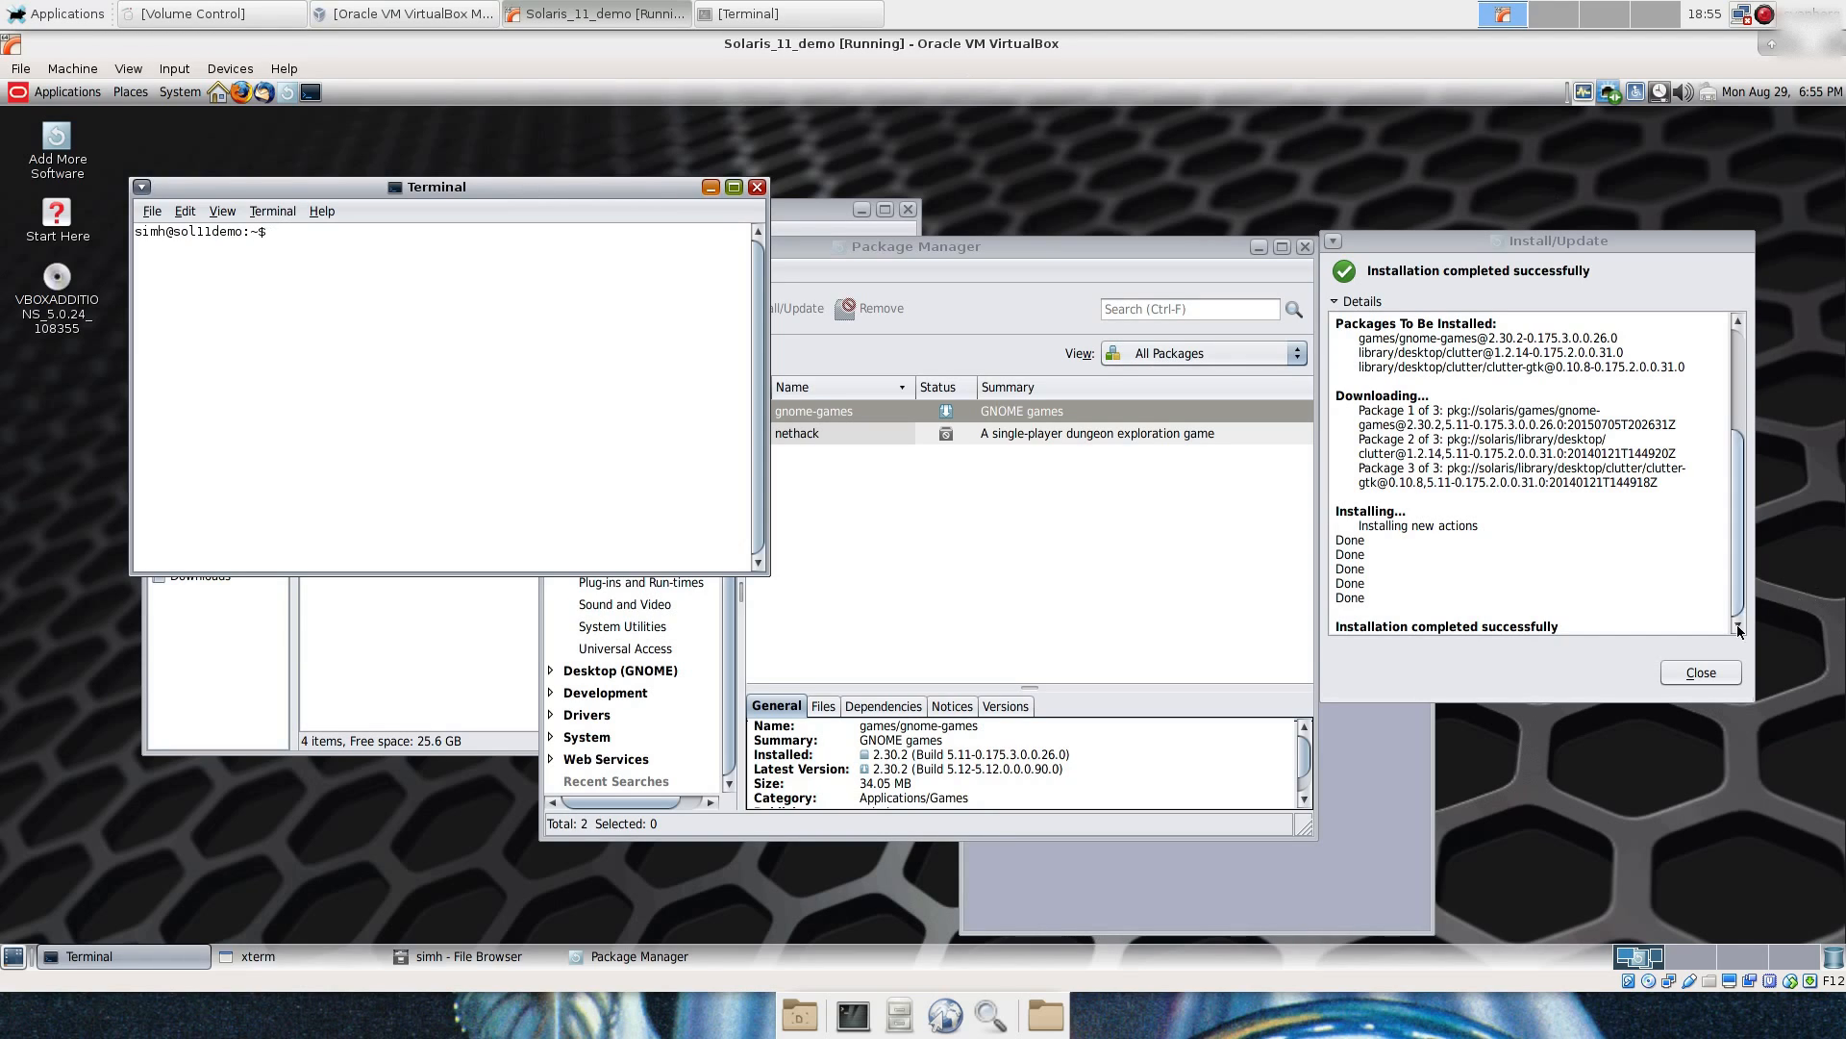
# Step: Dismiss the install report, become root with su - and cd to /usr/share/xsessions
pyautogui.click(1699, 671)
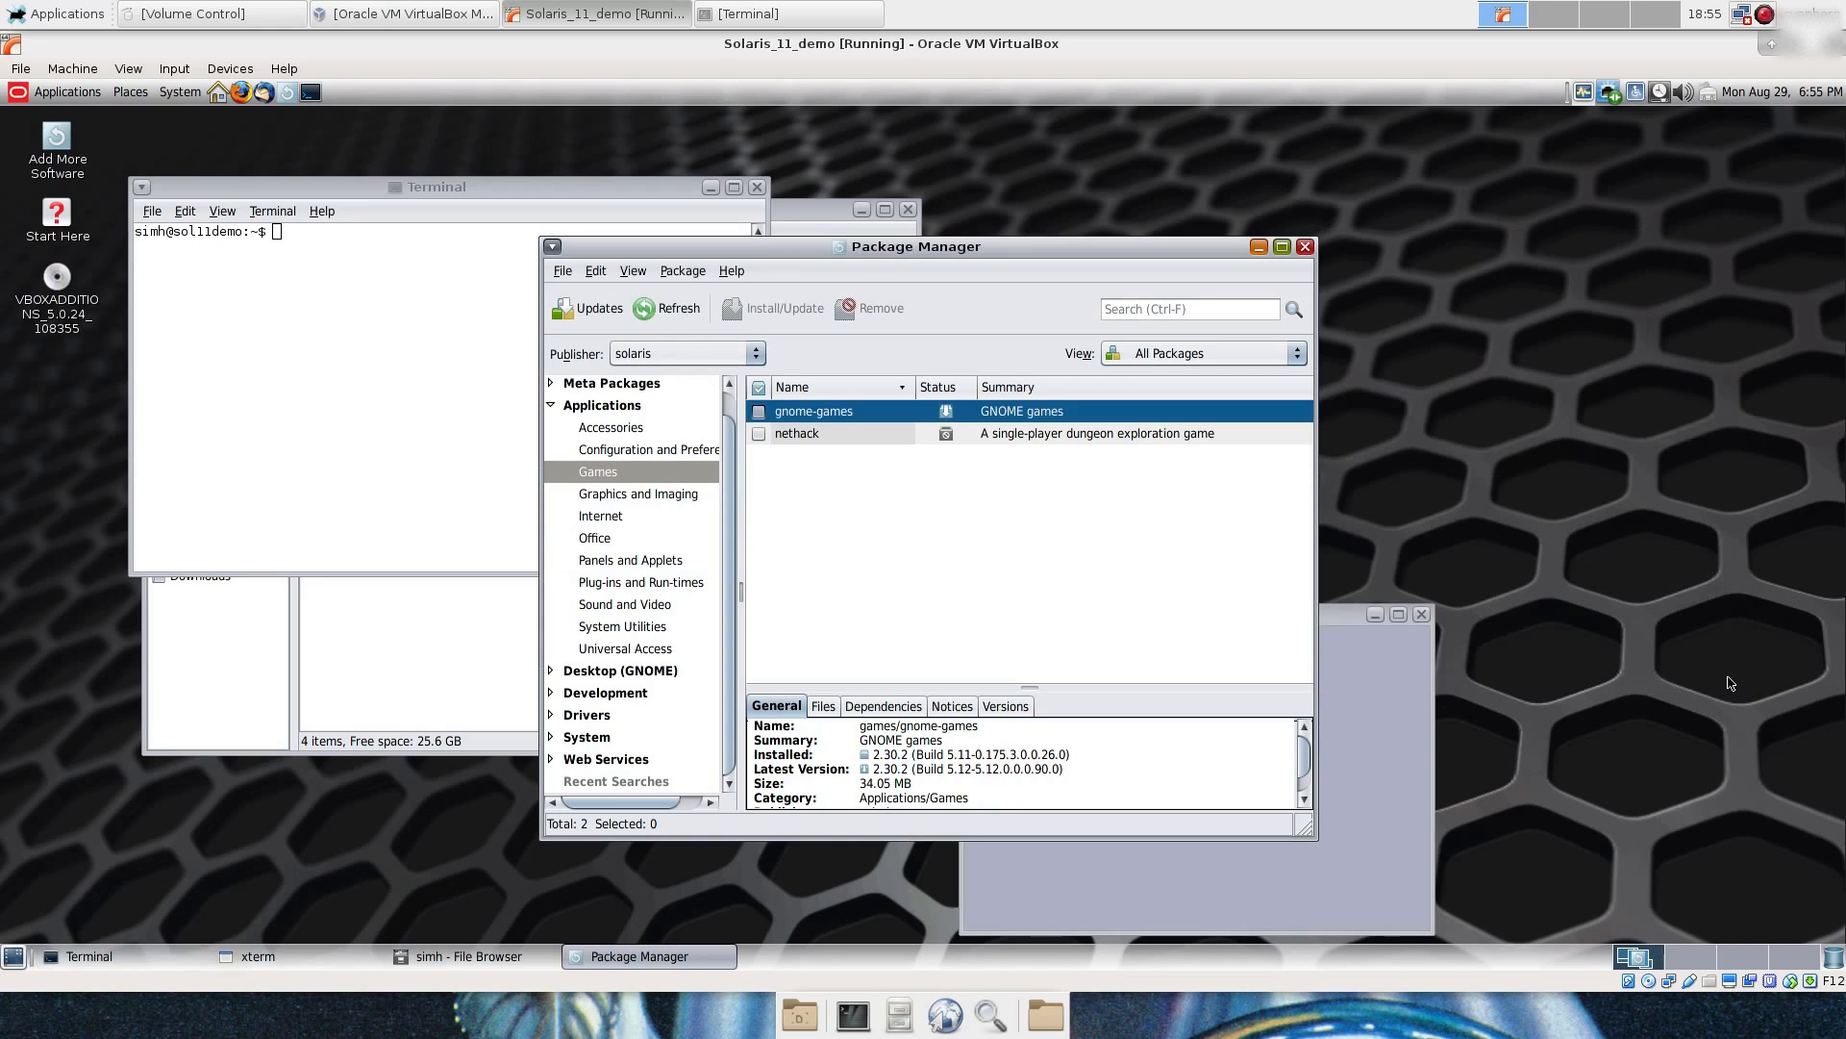
pyautogui.click(433, 187)
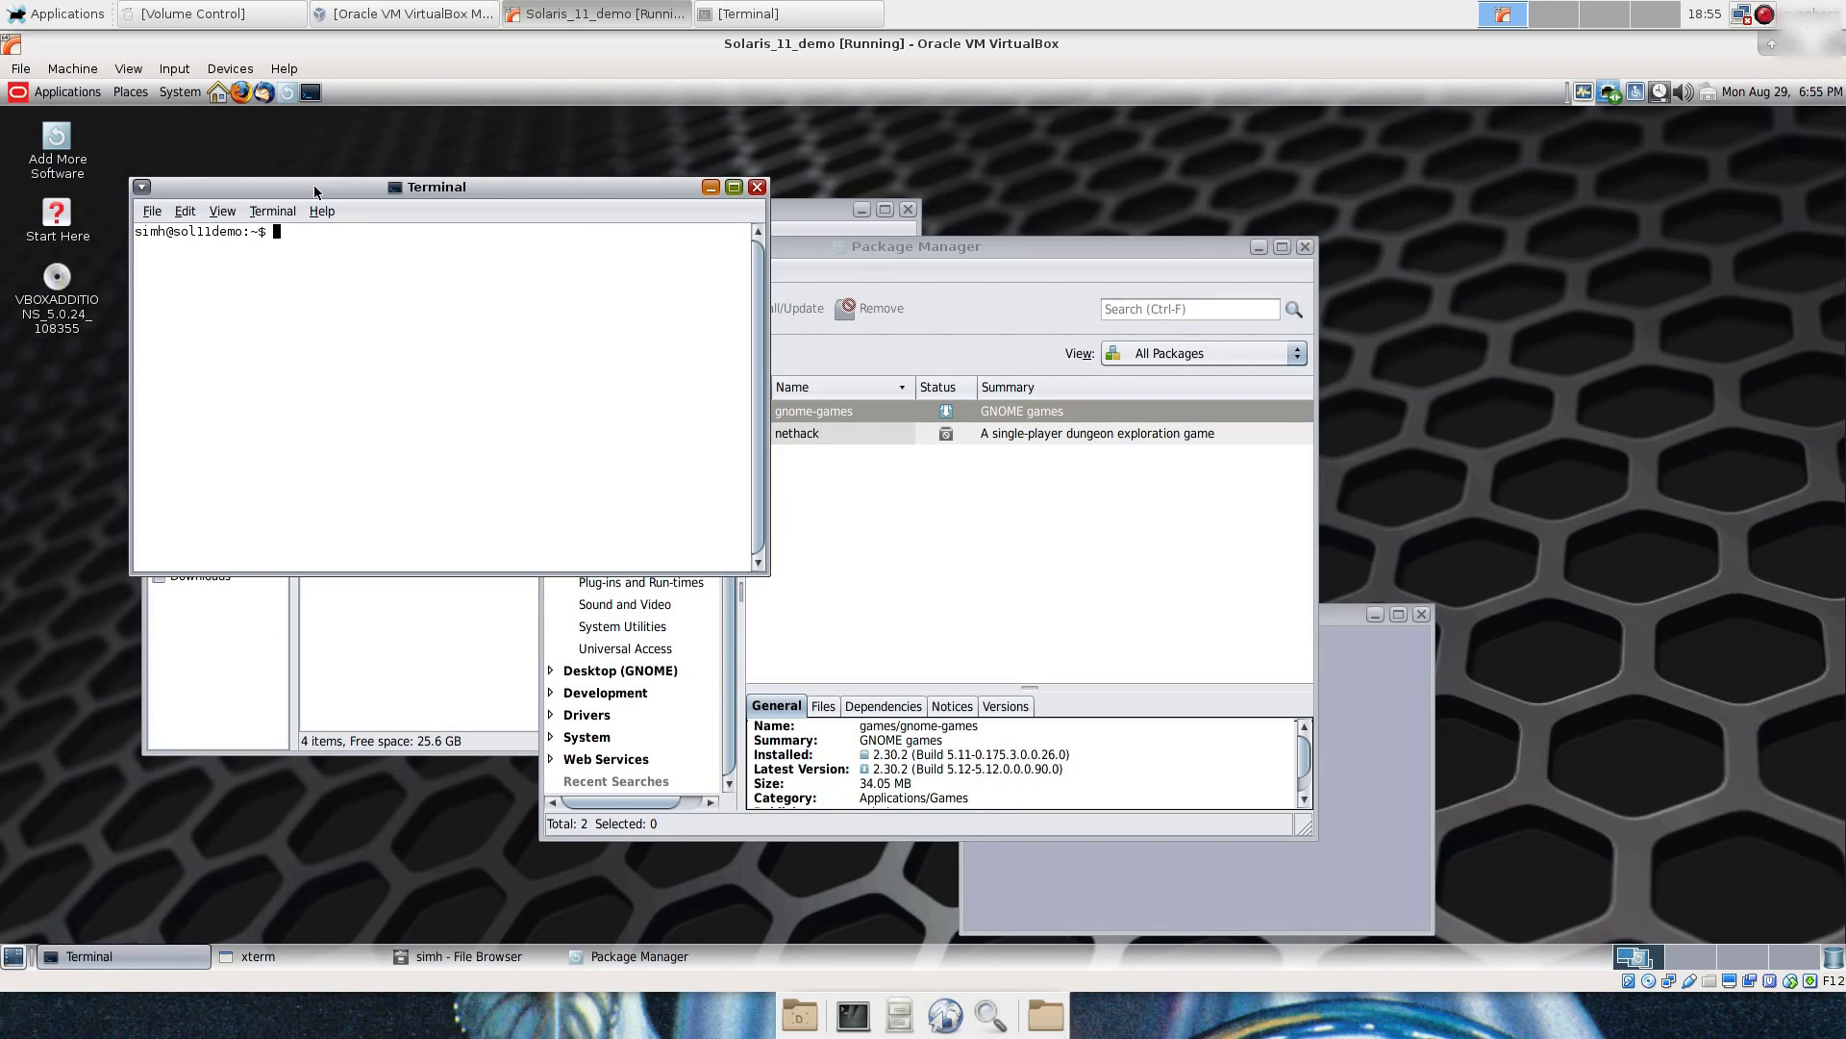
pyautogui.write('su -')
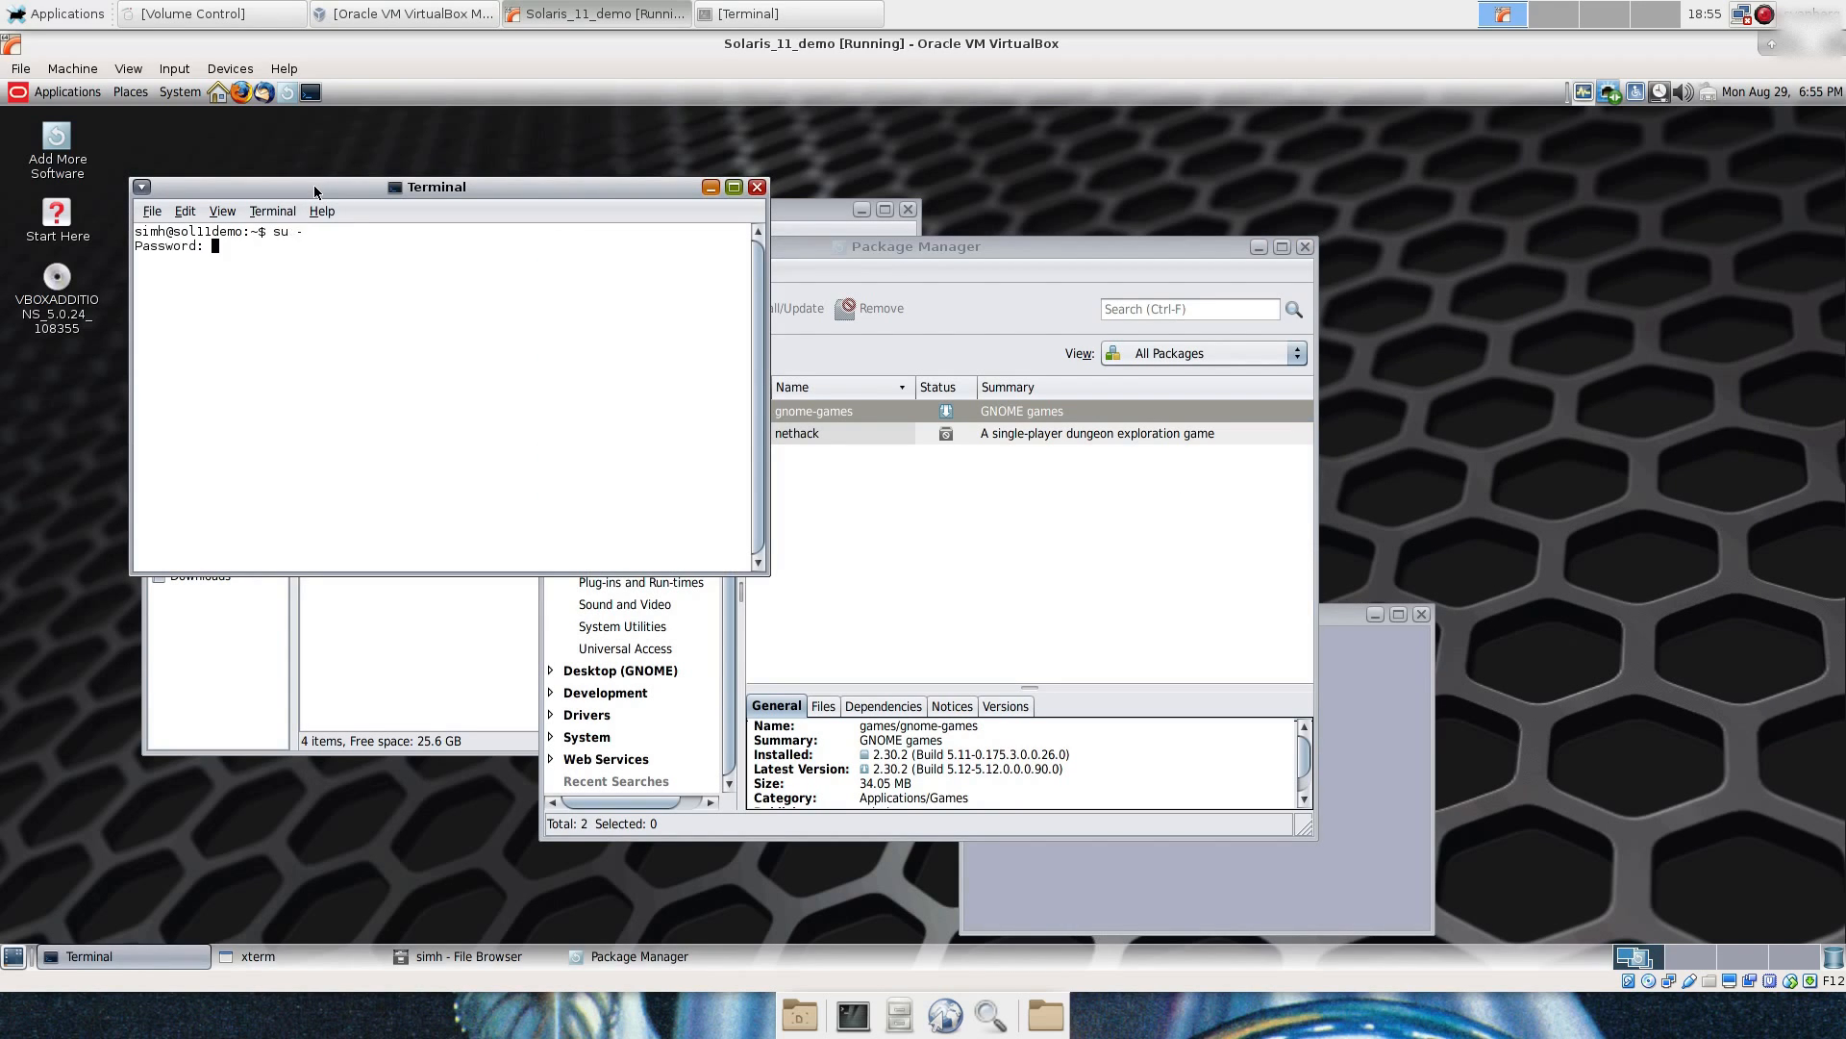
pyautogui.press('Return')
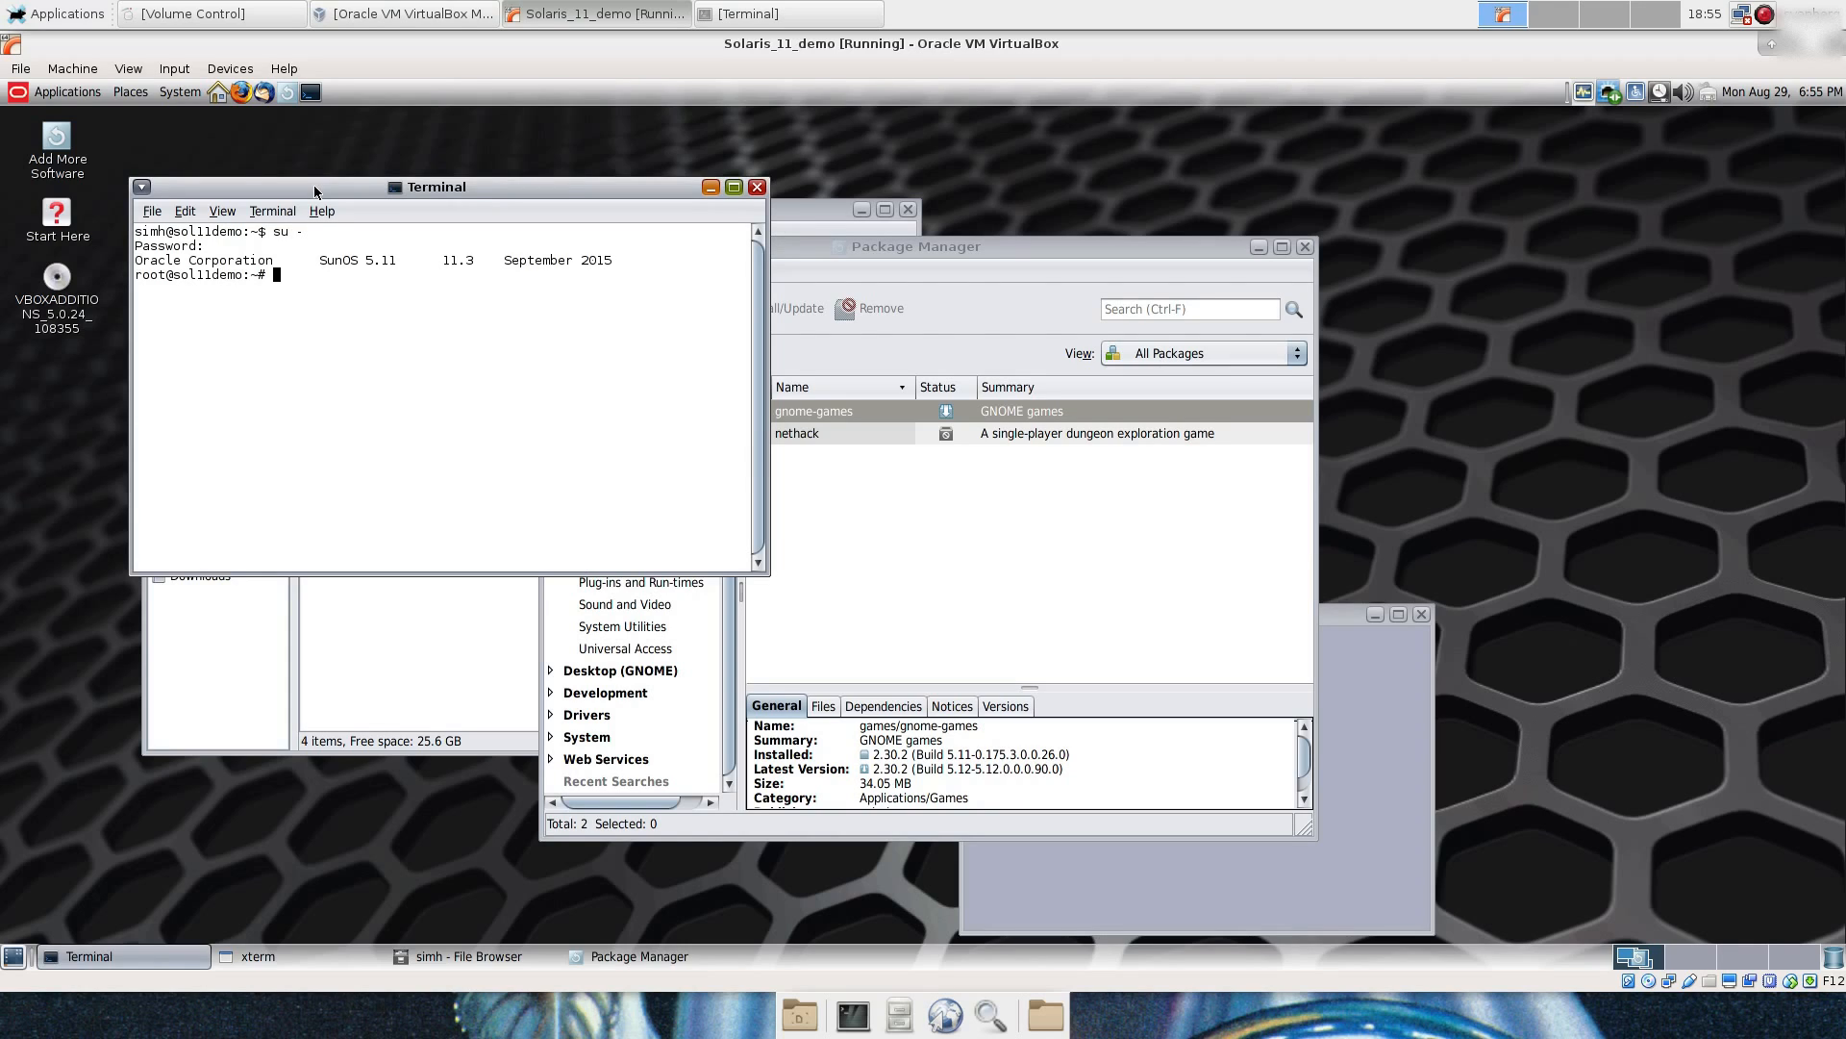
pyautogui.write('cd /usr/share/xsessions/')
pyautogui.write('ls')
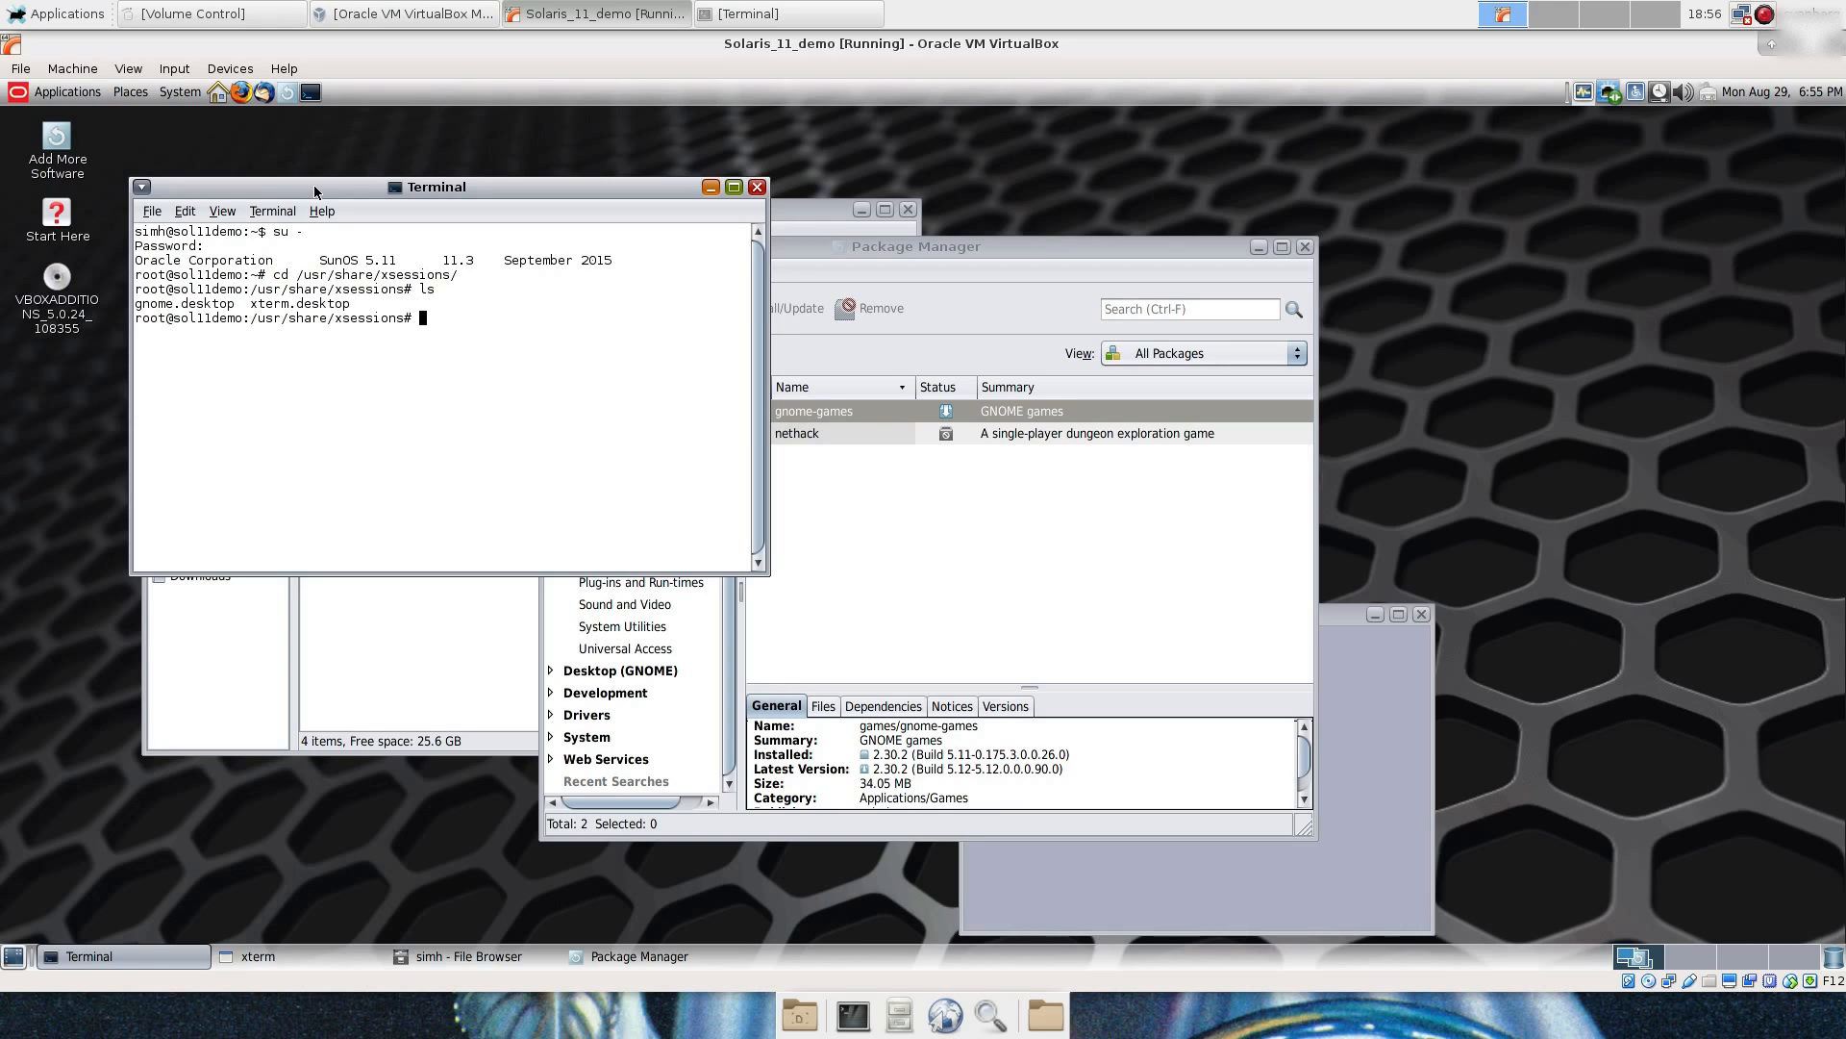
# Step: Copy xterm.desktop to twm.desktop and zoom the terminal text in twice
pyautogui.write('cp xter')
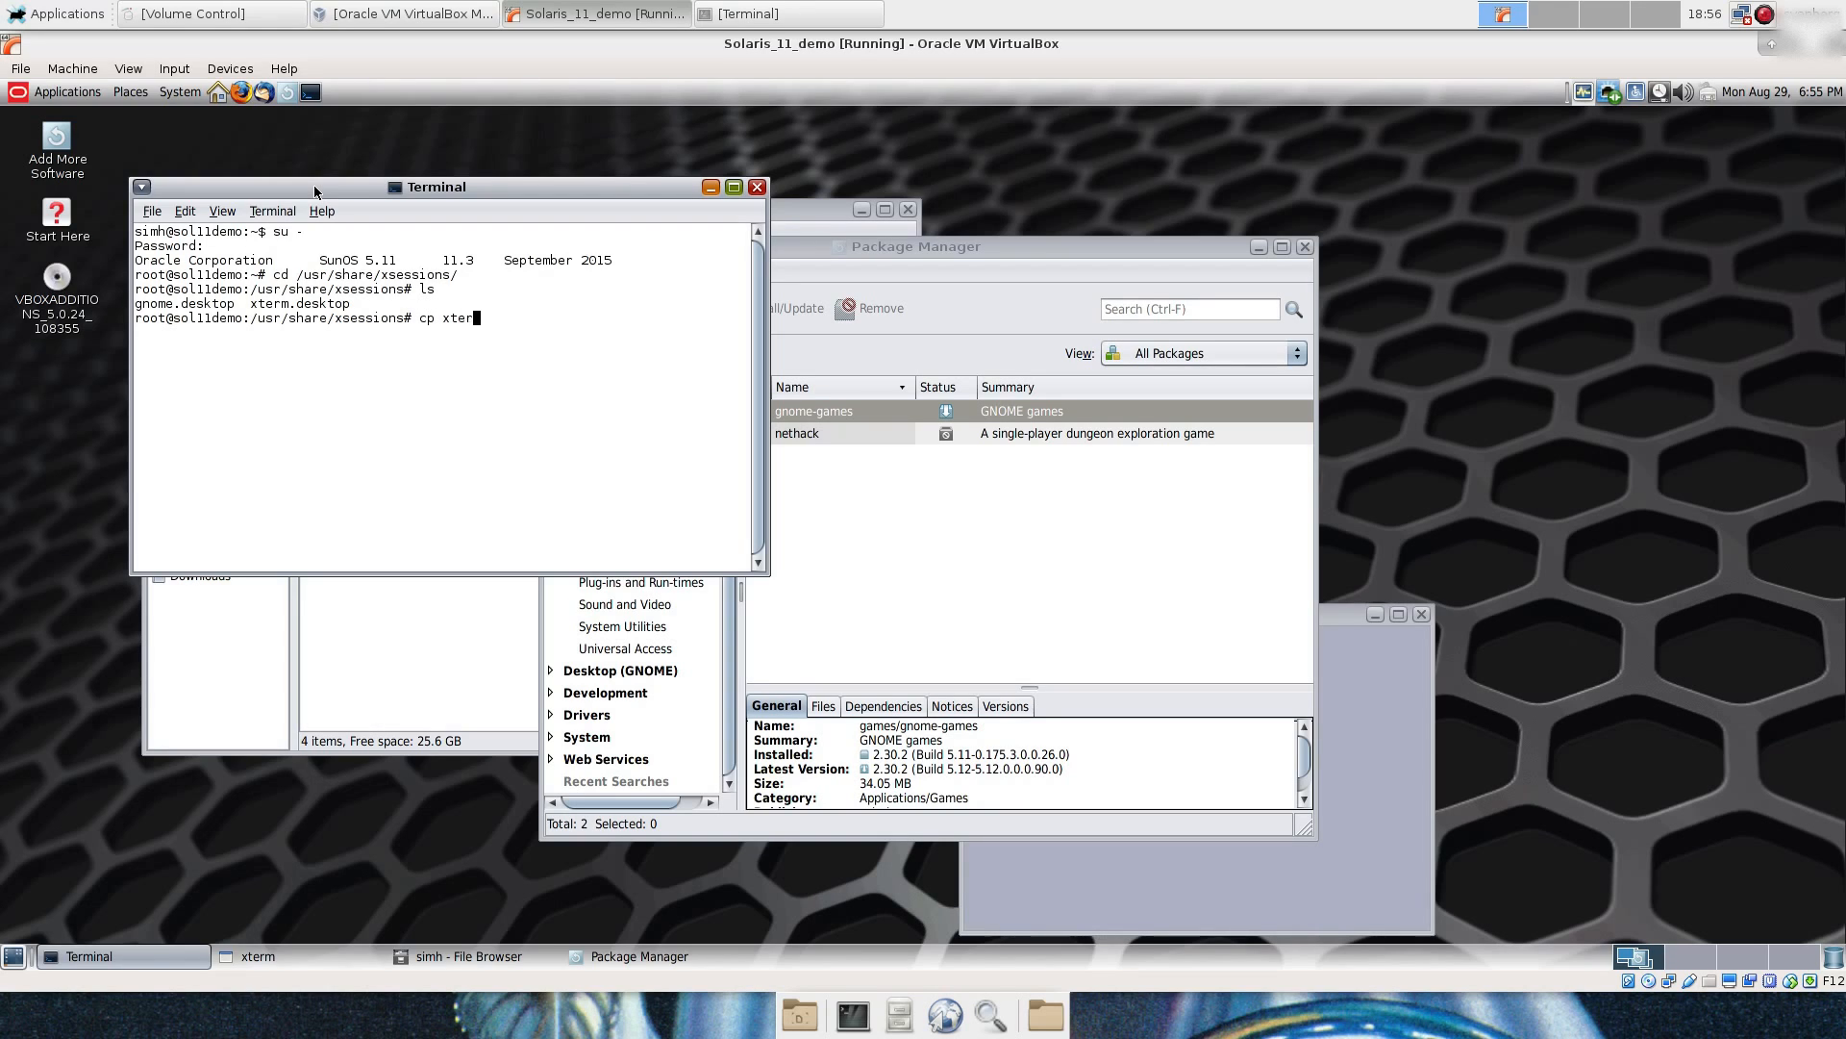
pyautogui.write('m.desktop twm.')
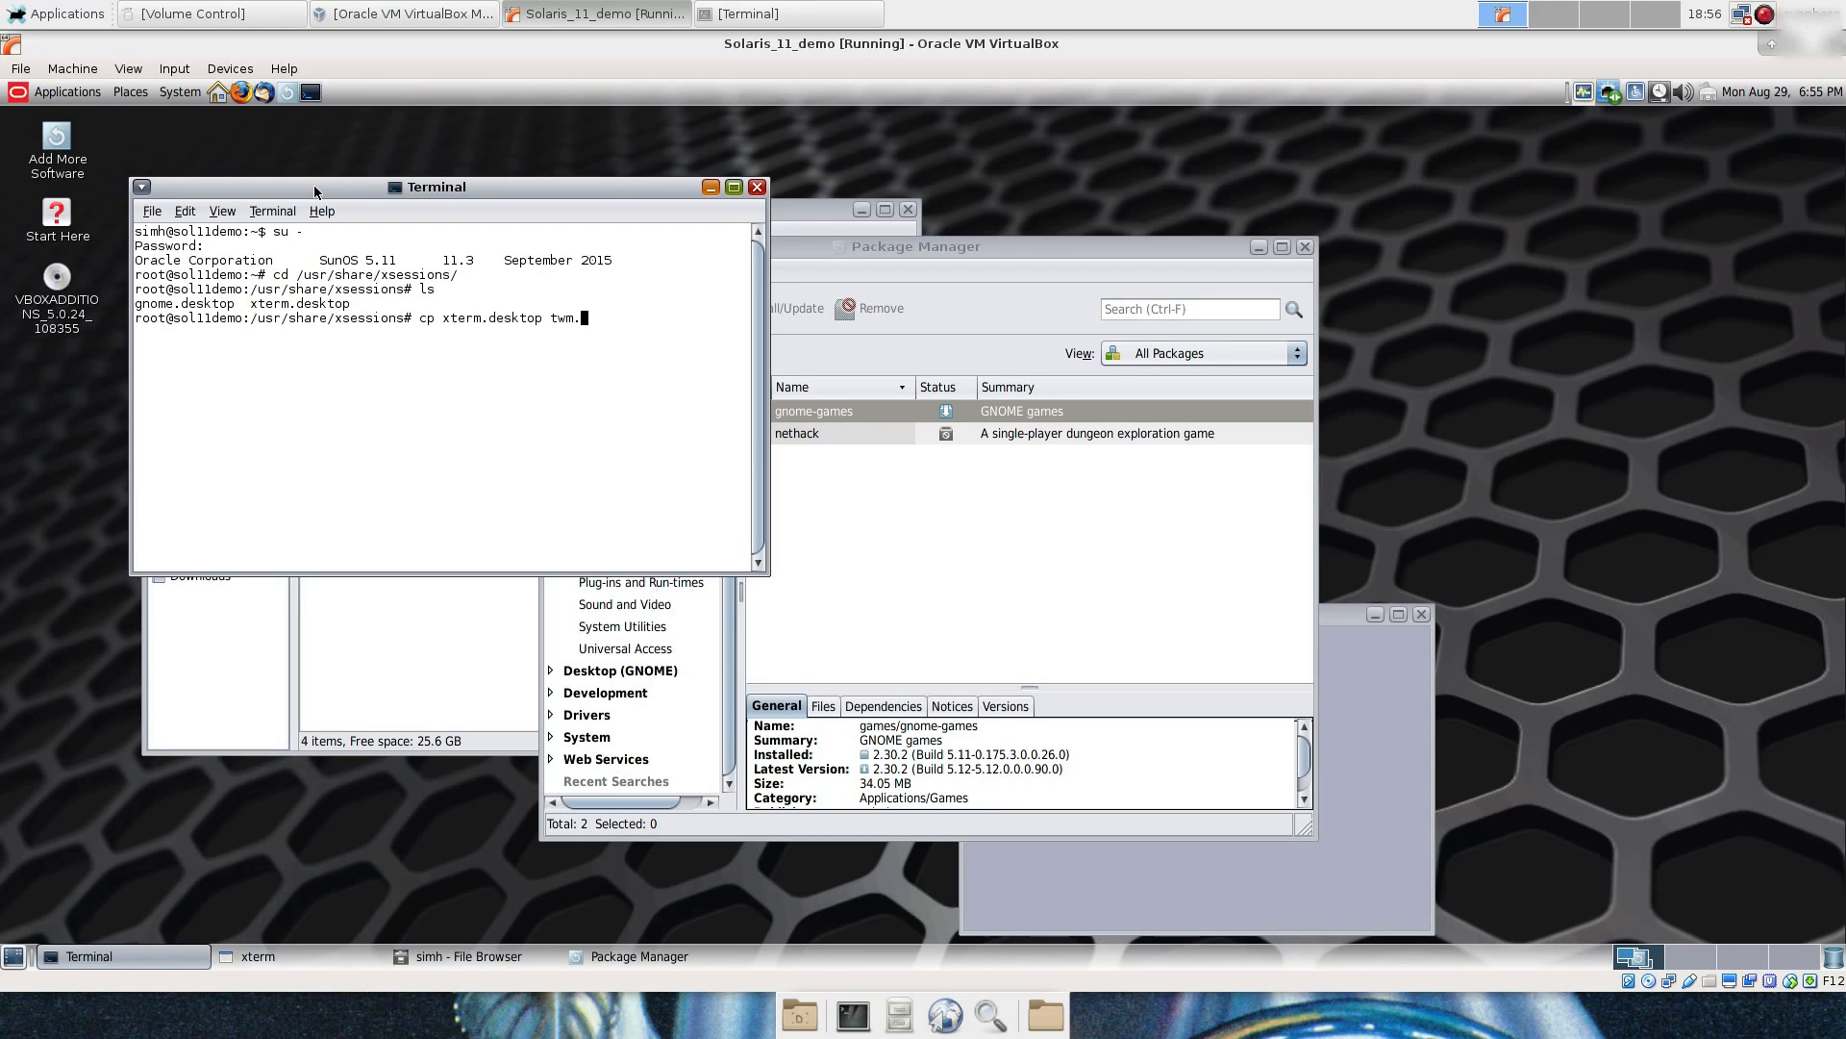
pyautogui.press('Return')
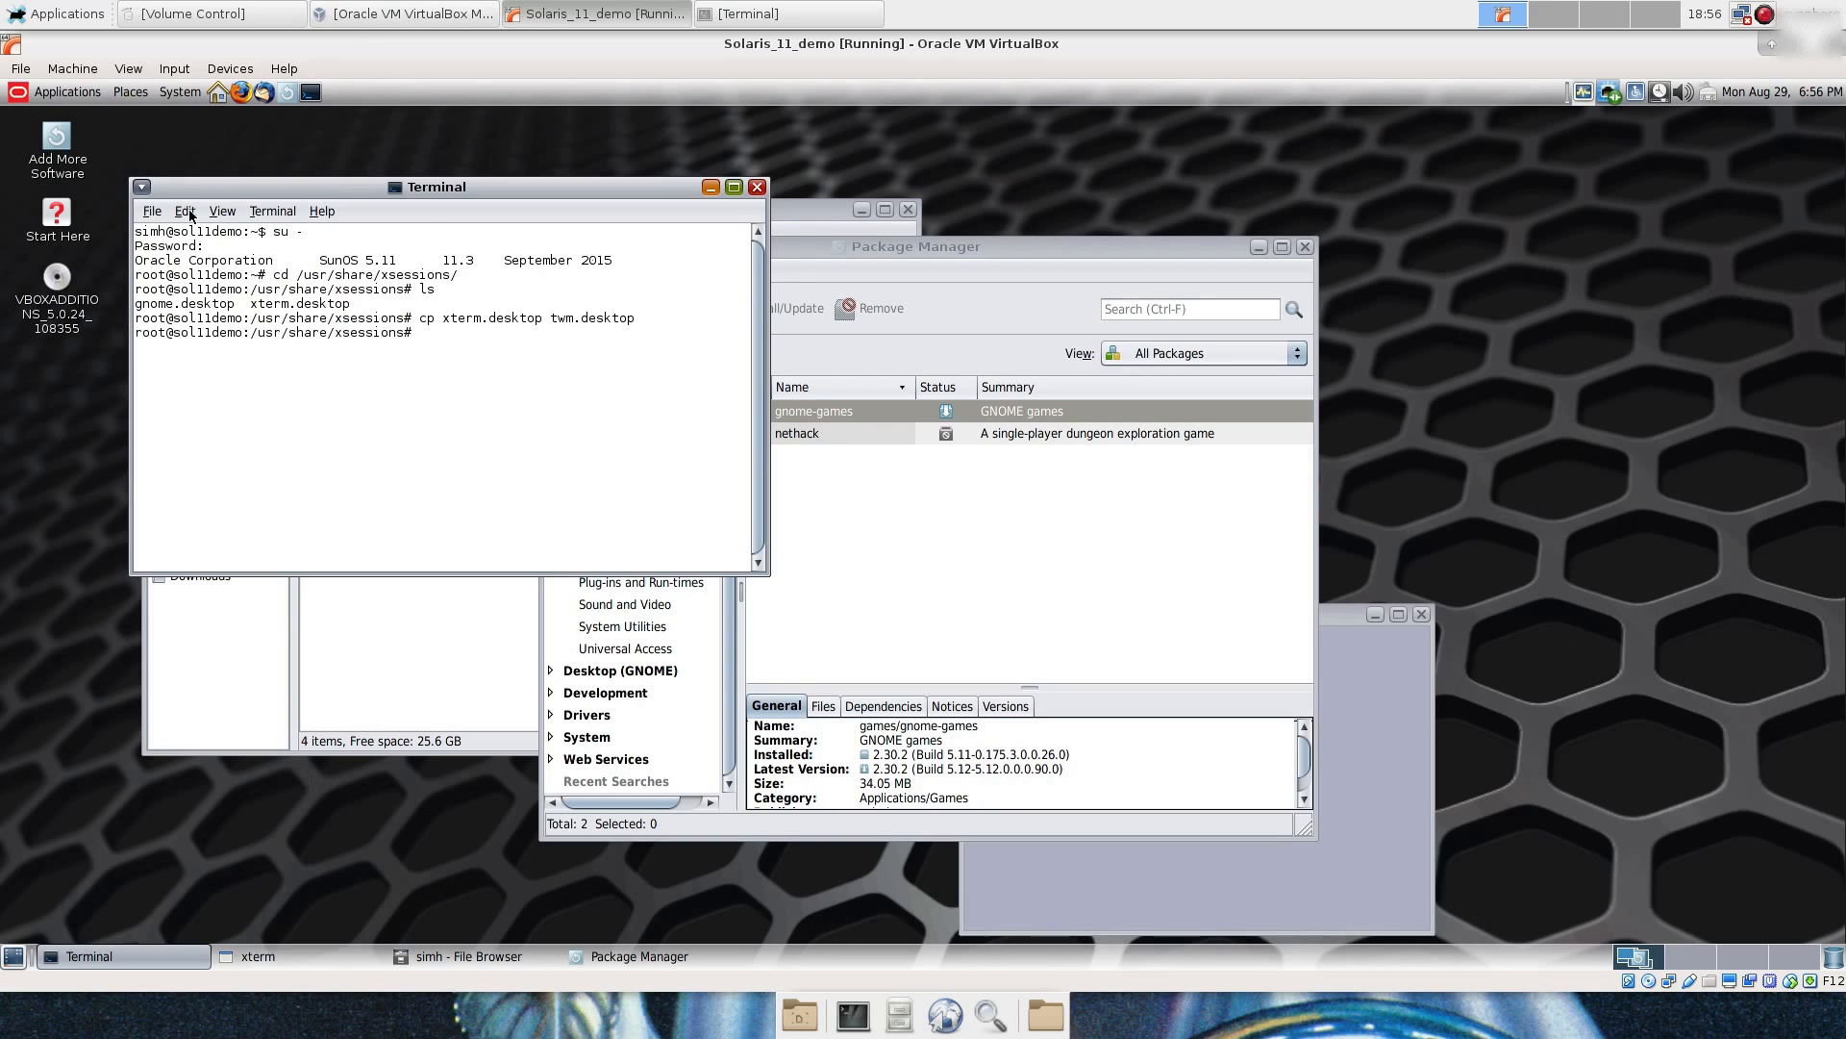
pyautogui.click(221, 211)
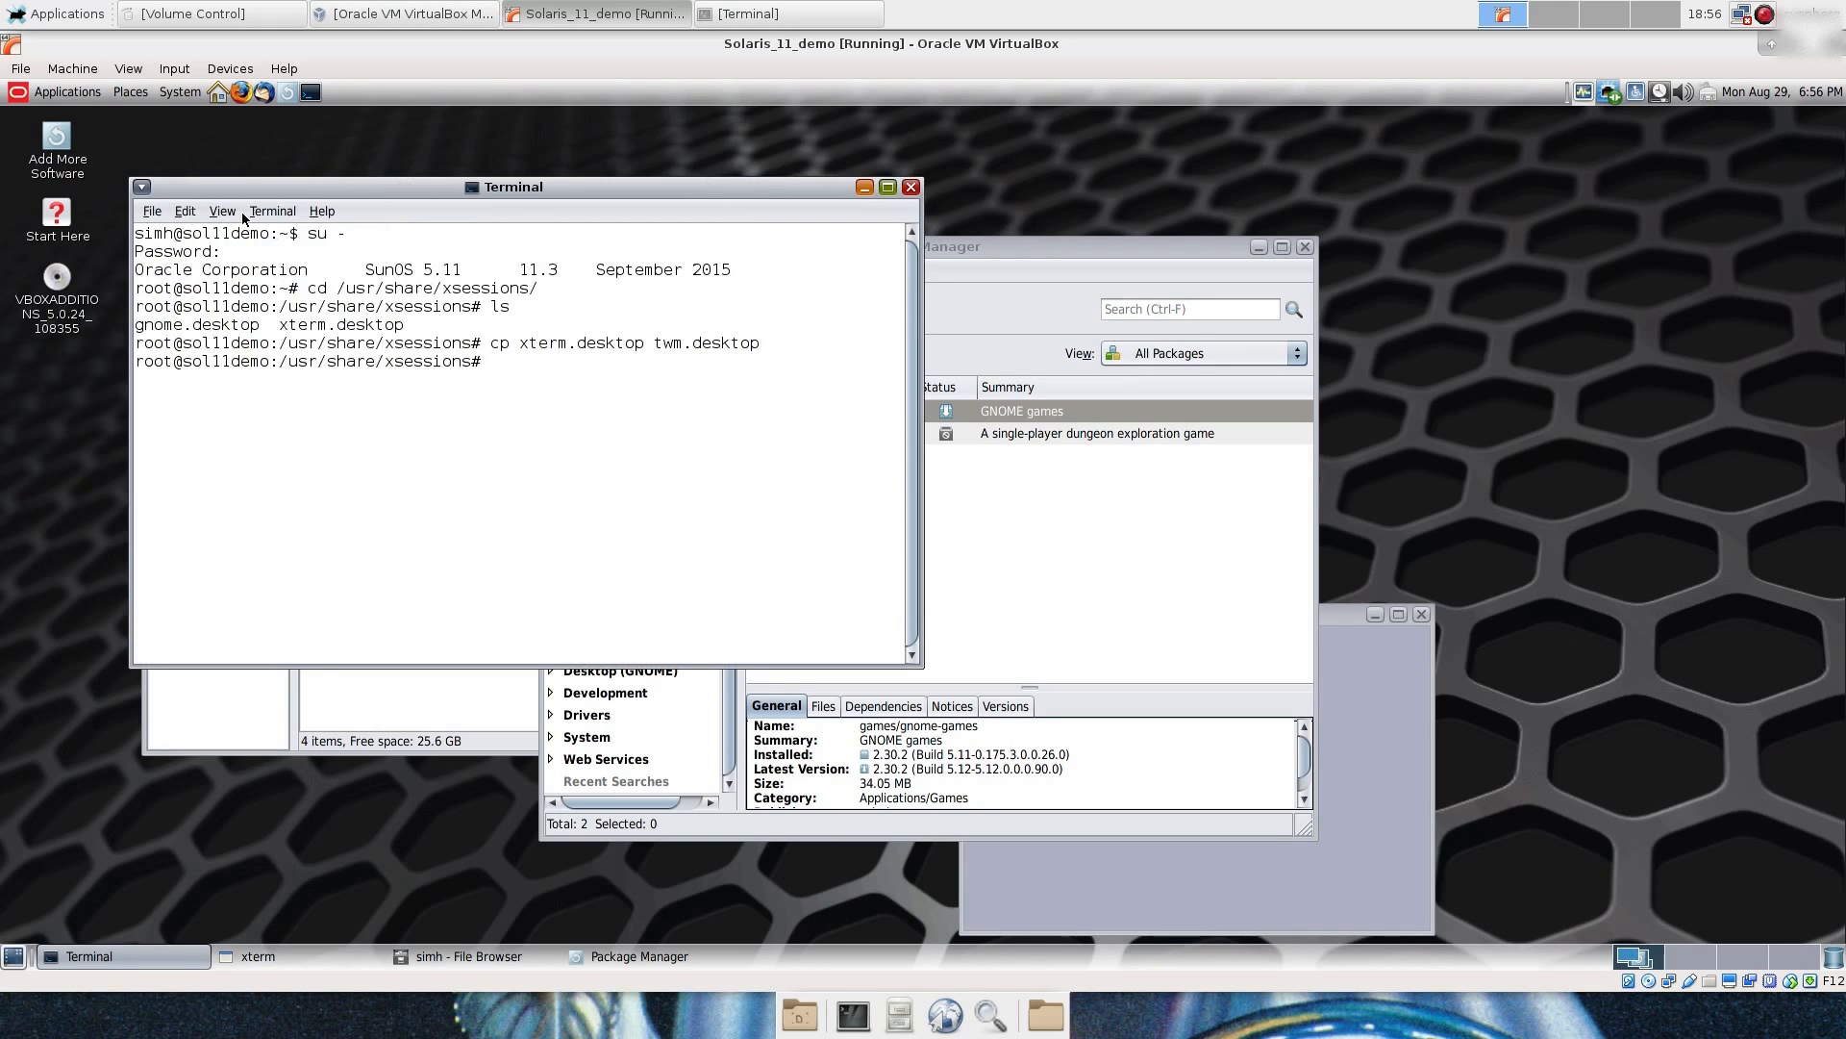
pyautogui.click(221, 211)
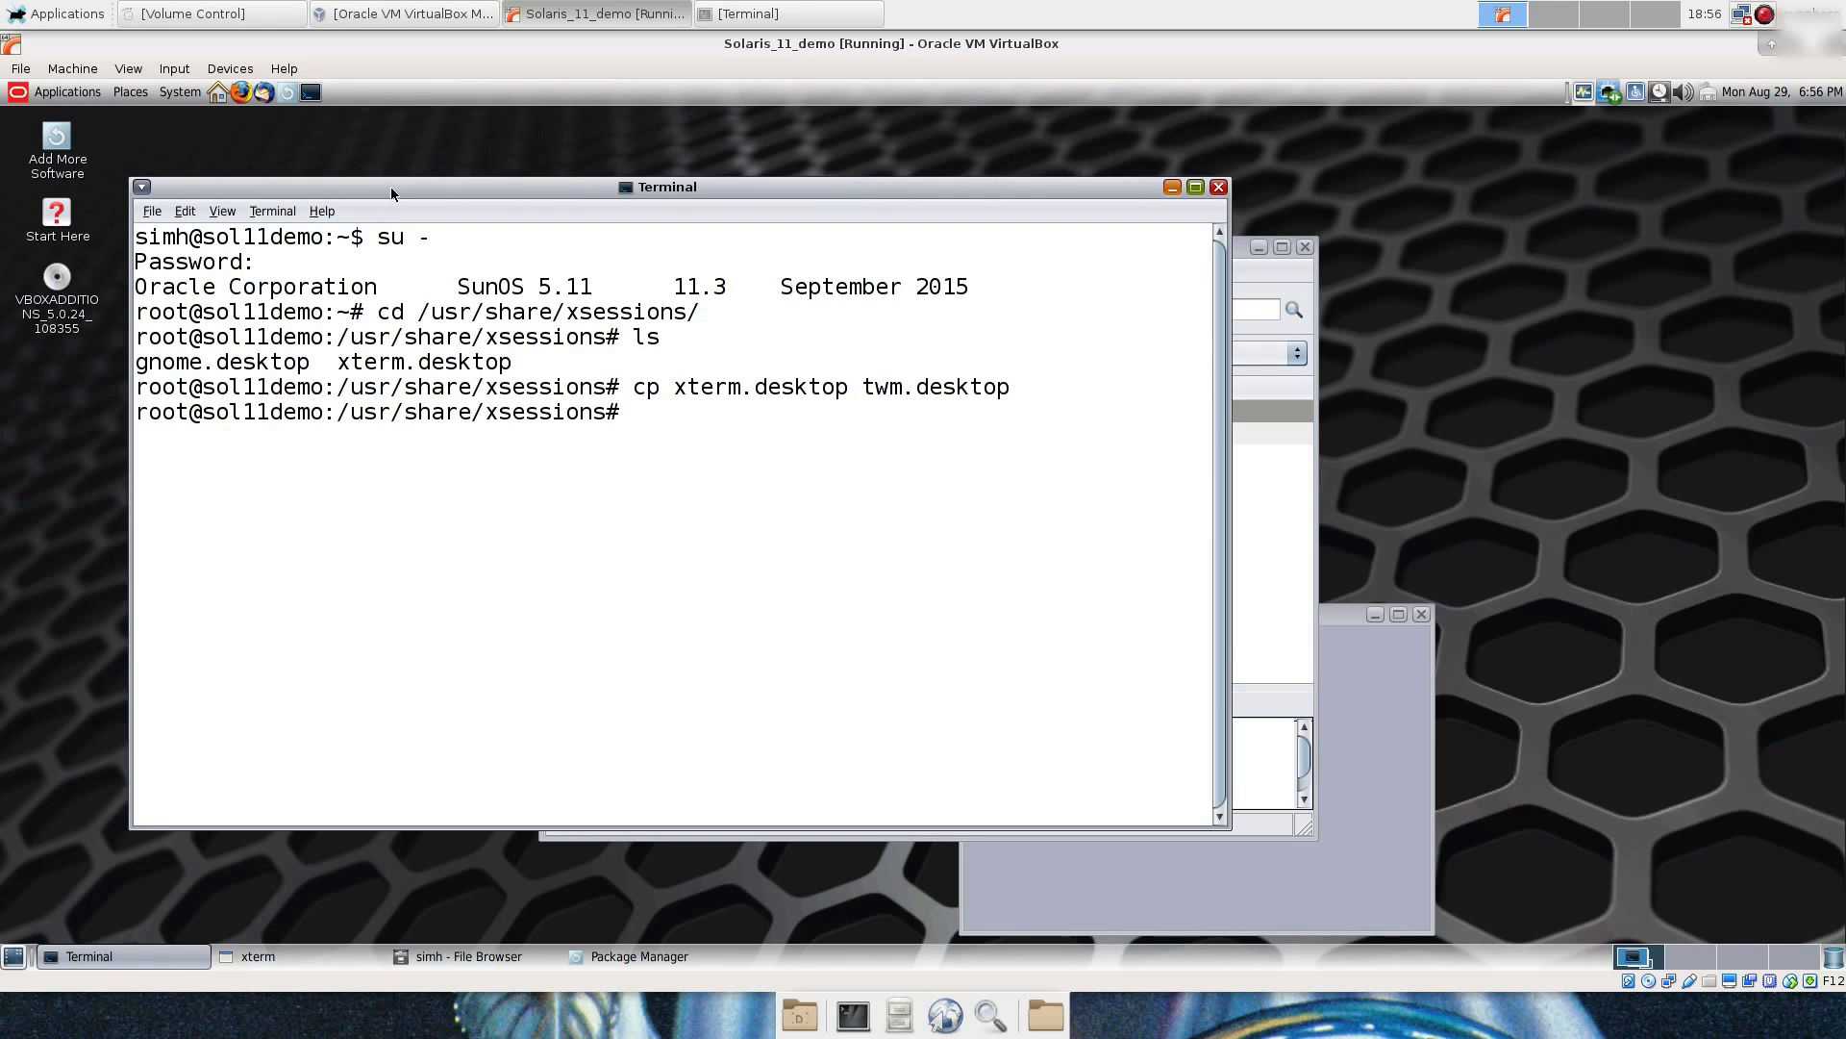
# Step: Edit twm.desktop in vi, setting Name=TWM and Comment=Light WM
pyautogui.moveTo(658, 186); pyautogui.dragTo(610, 148)
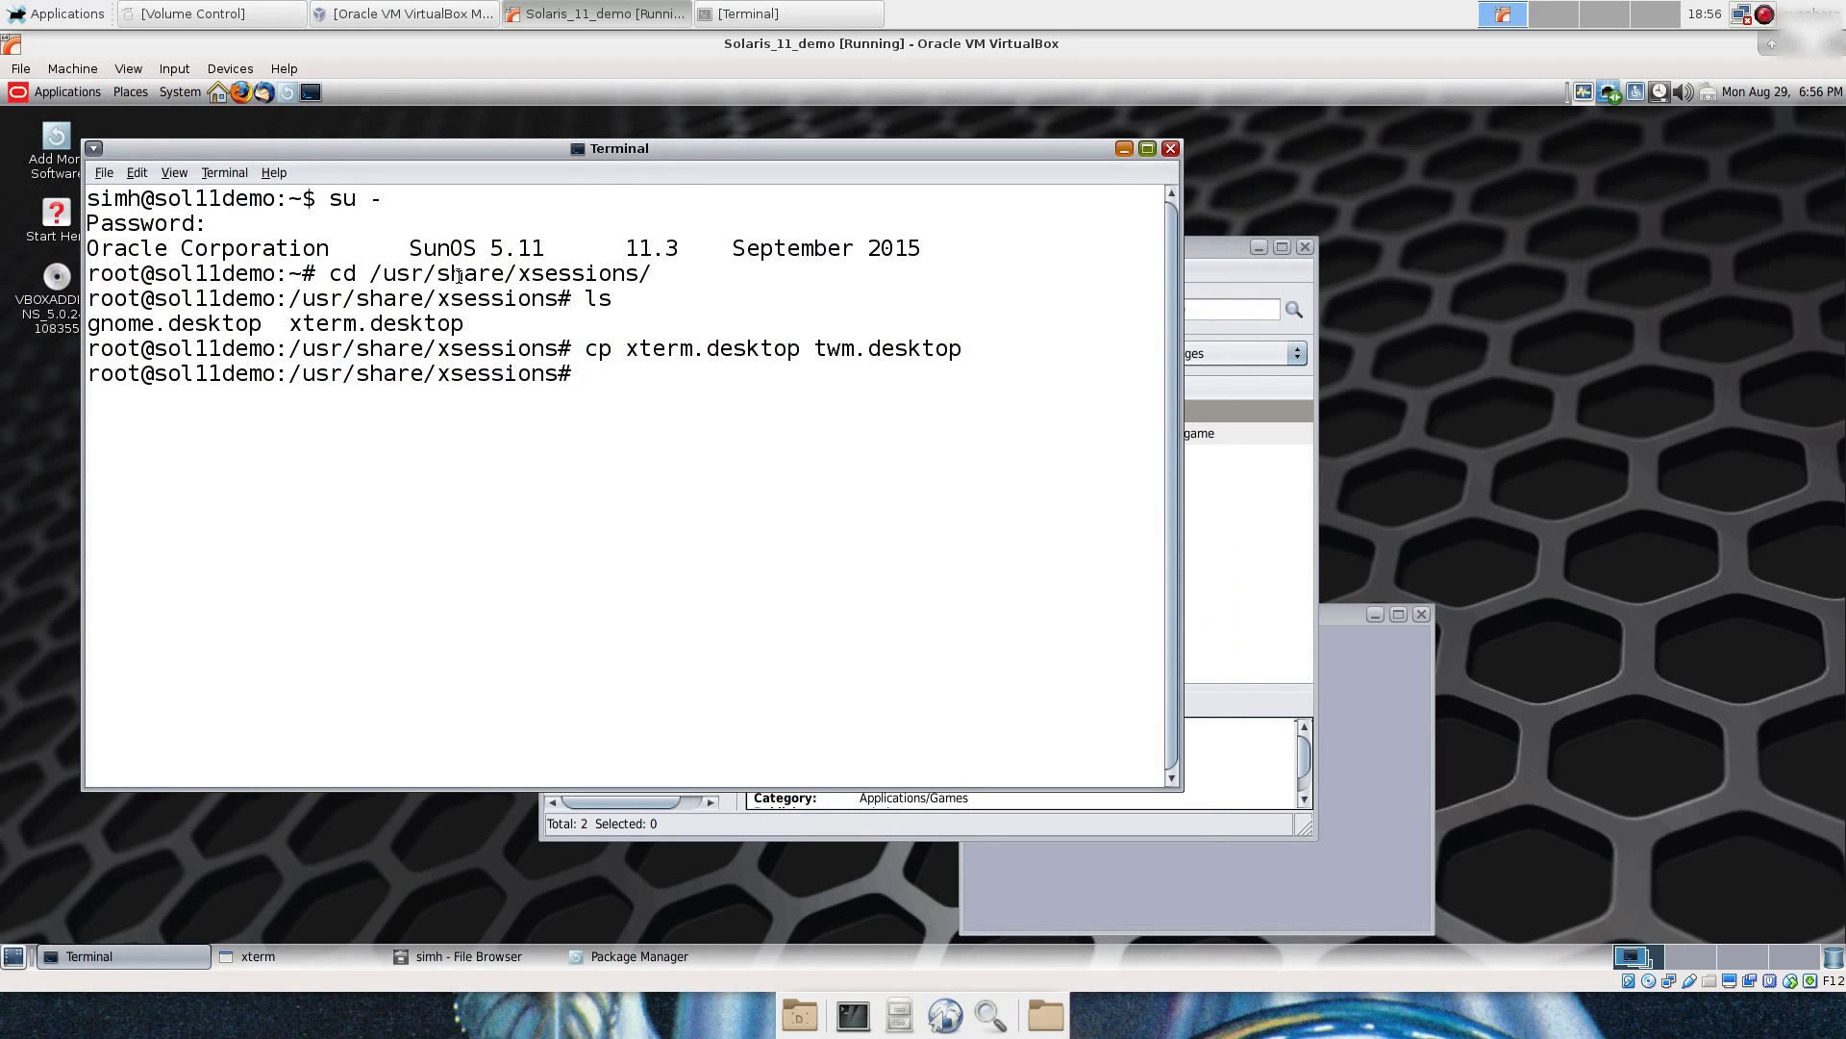
pyautogui.write('vi twm.desktop')
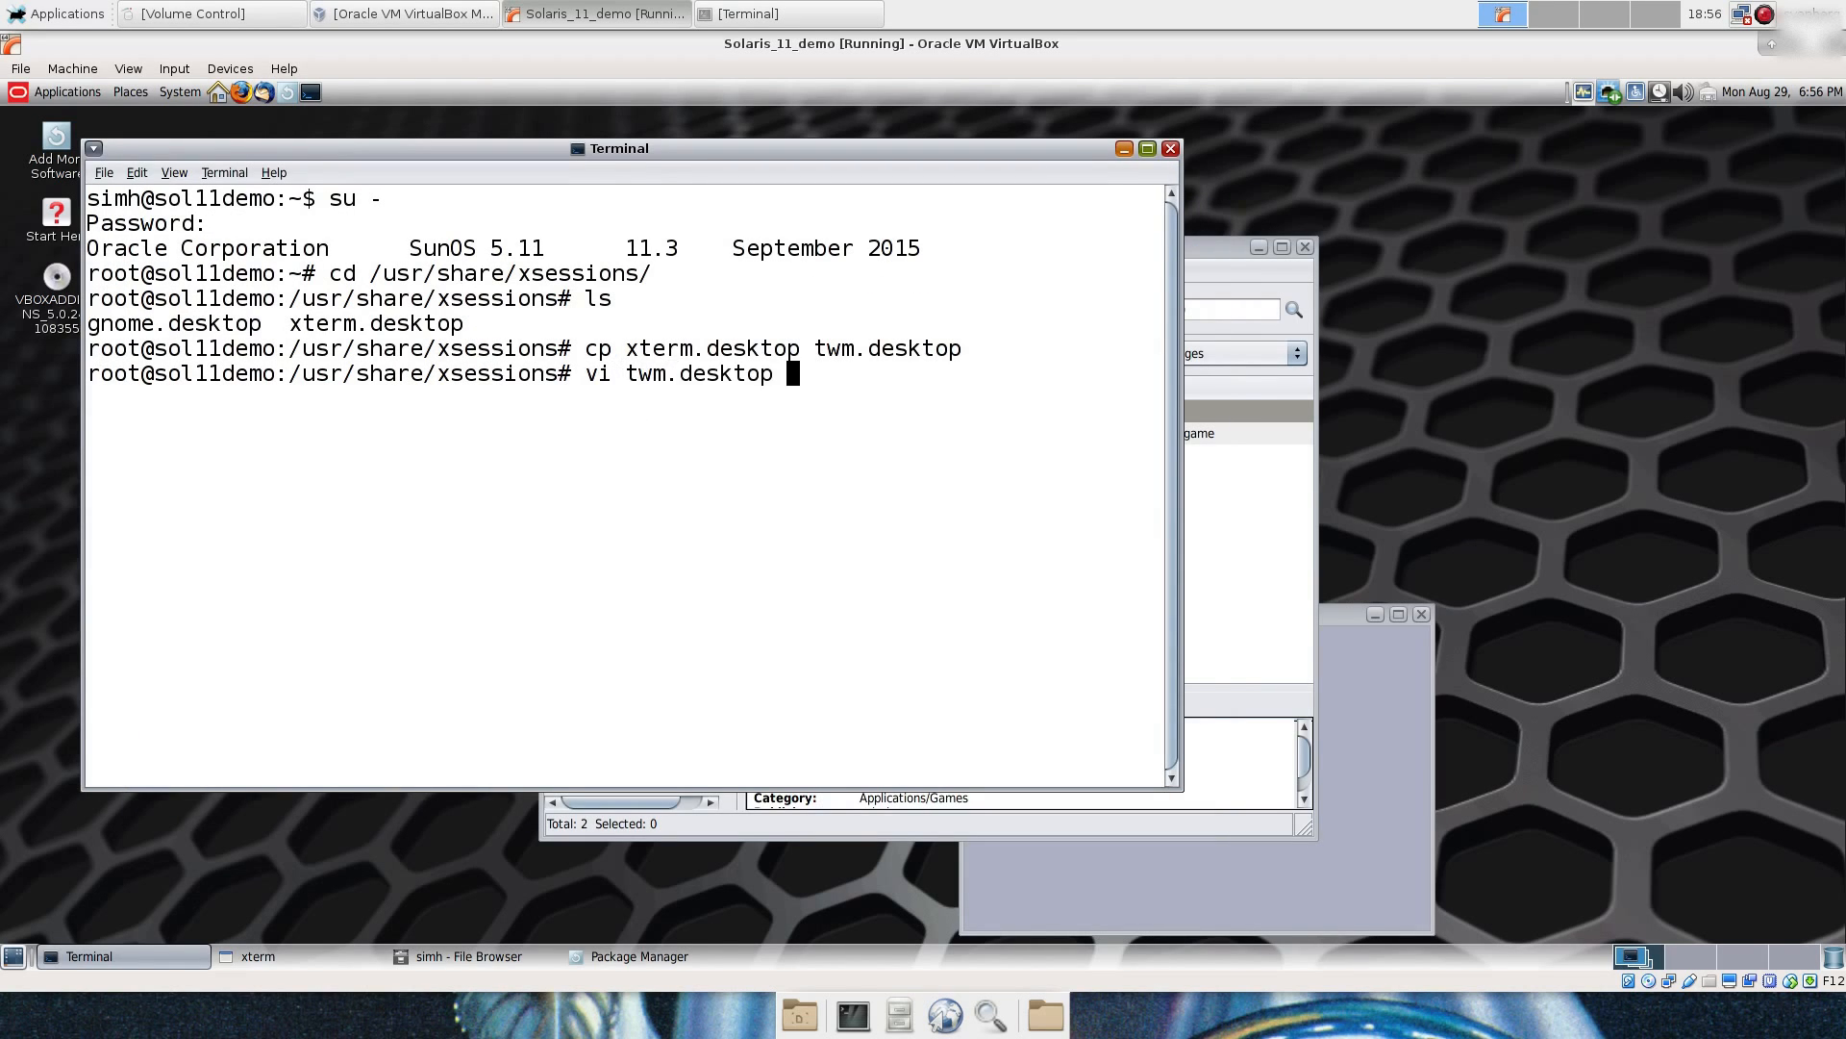
pyautogui.press('Return')
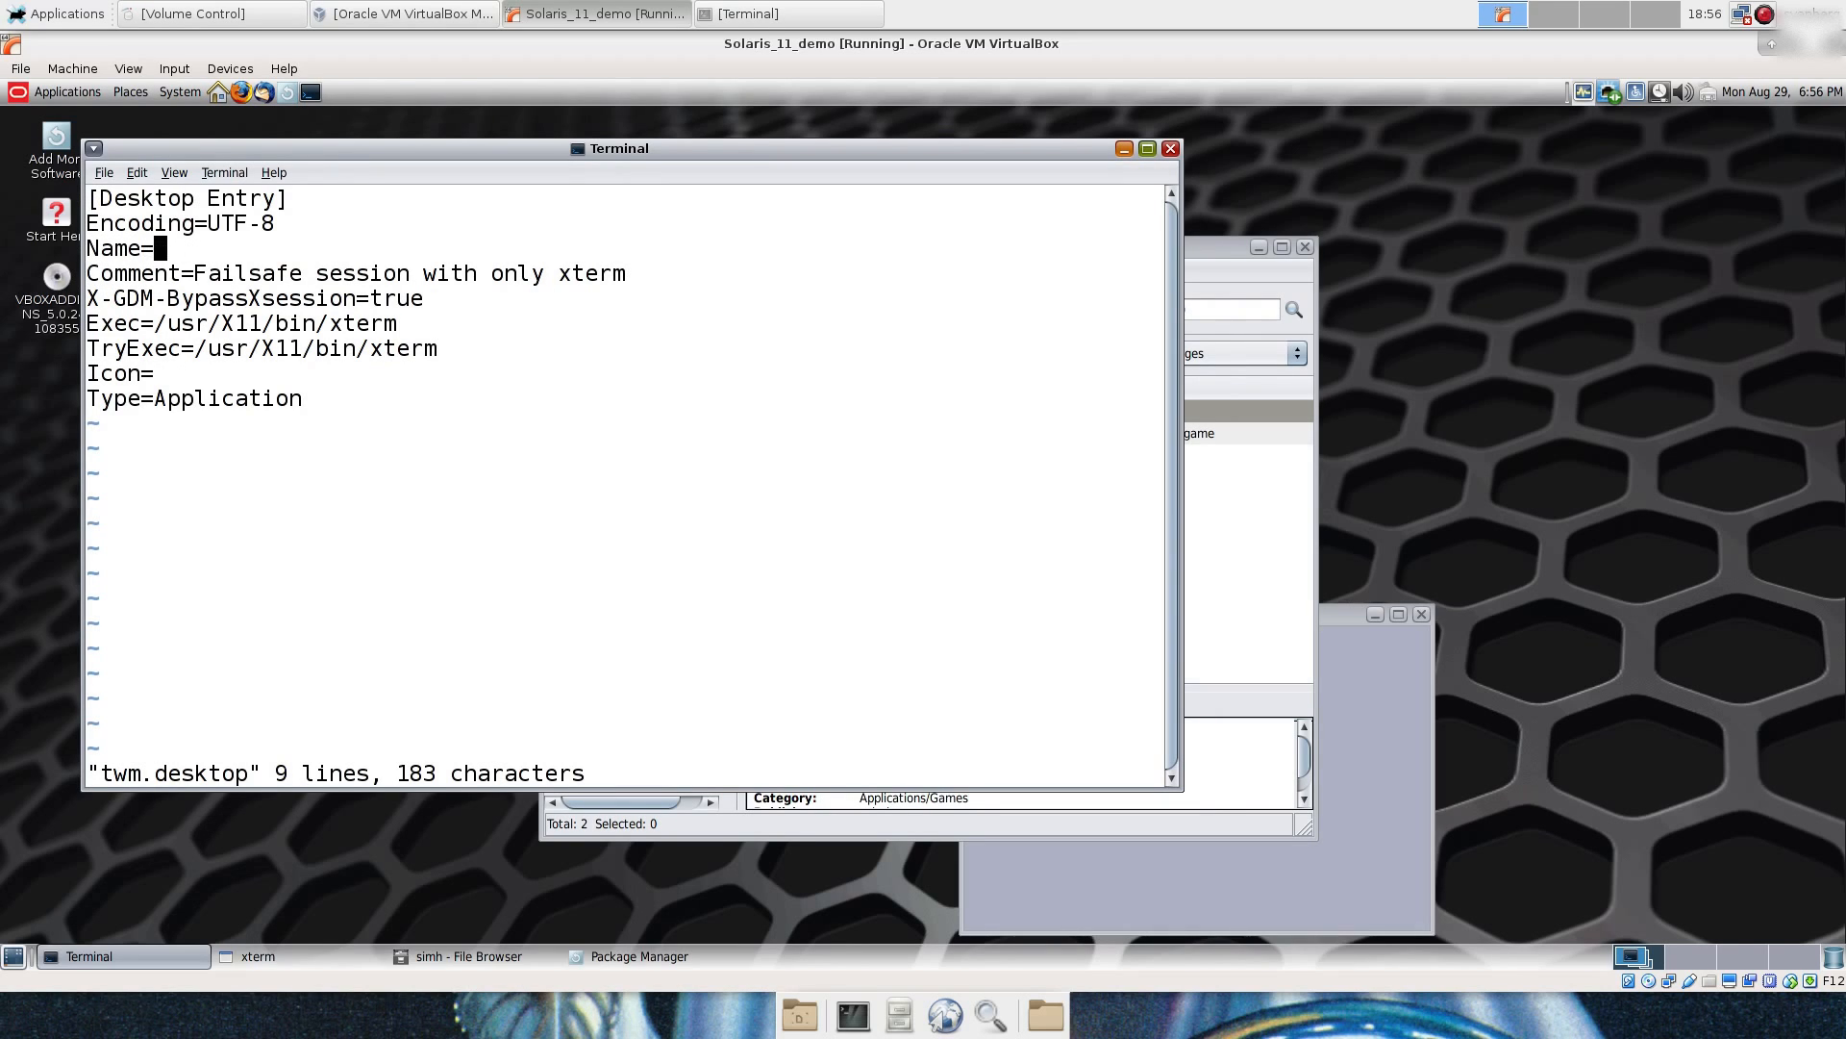
pyautogui.write('TWM')
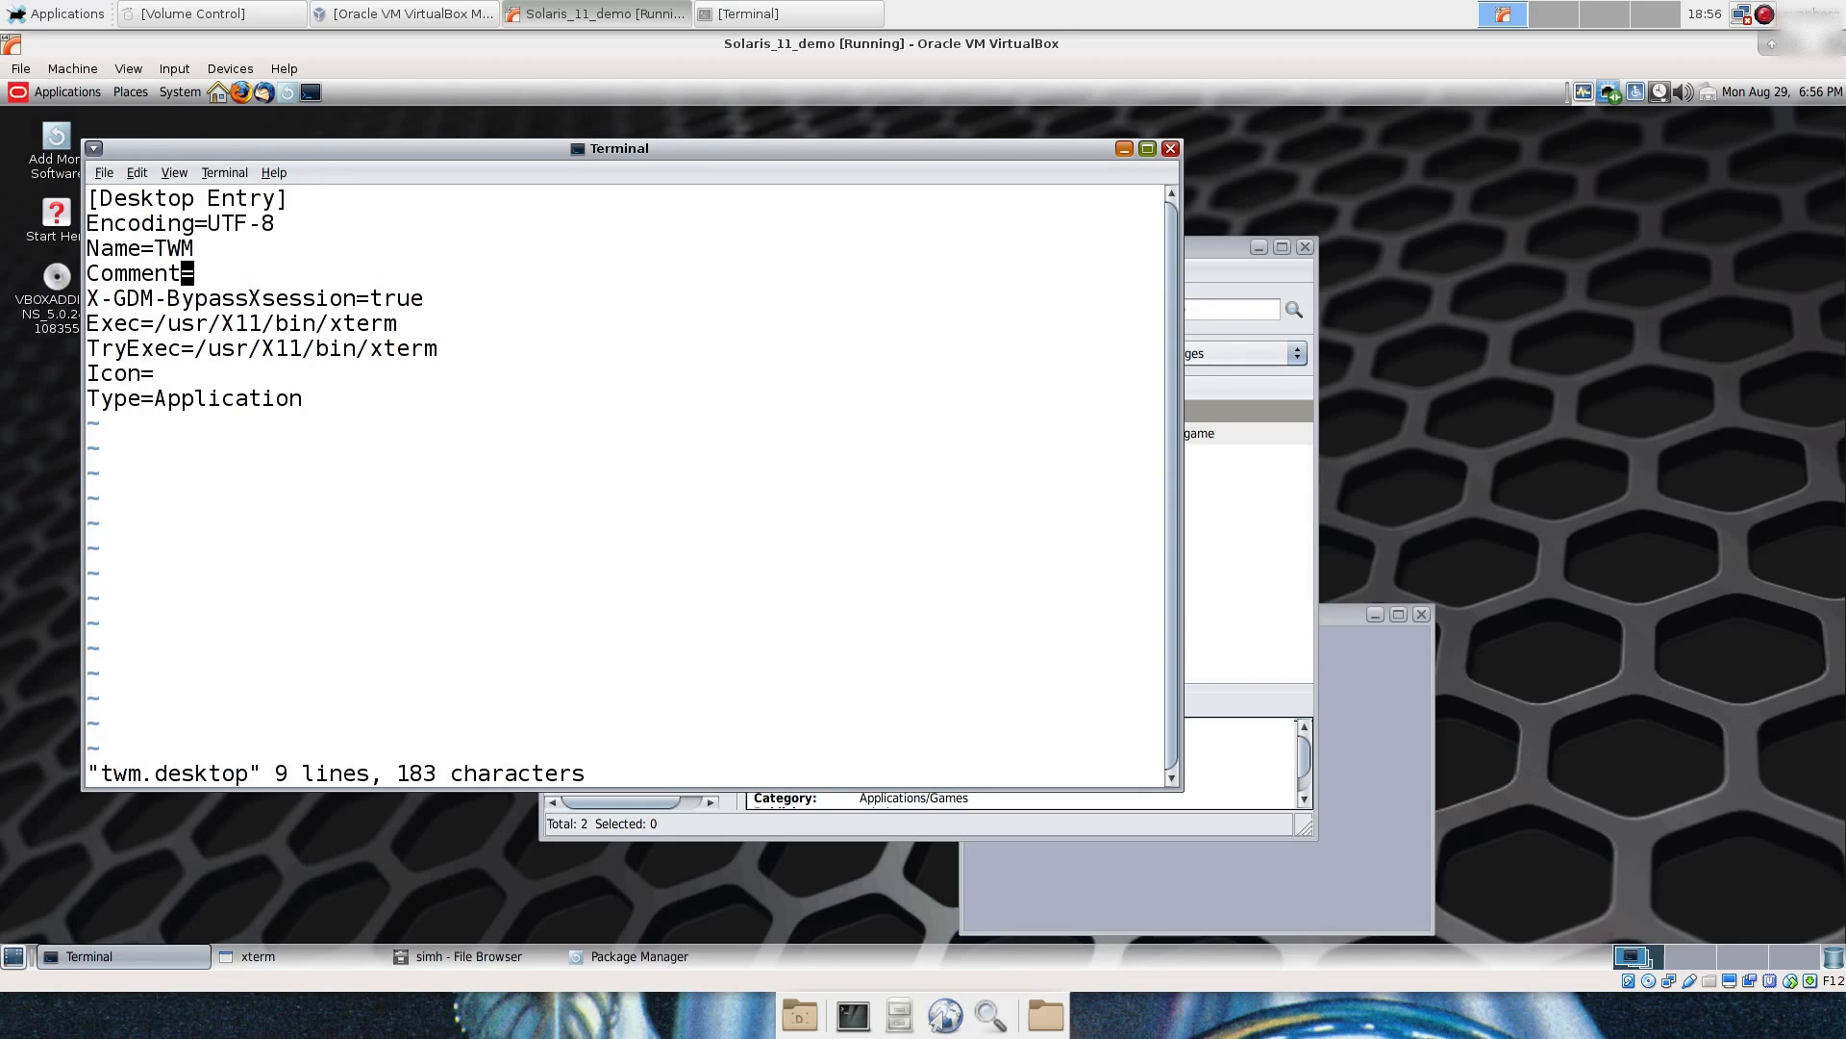
pyautogui.write('Light WM')
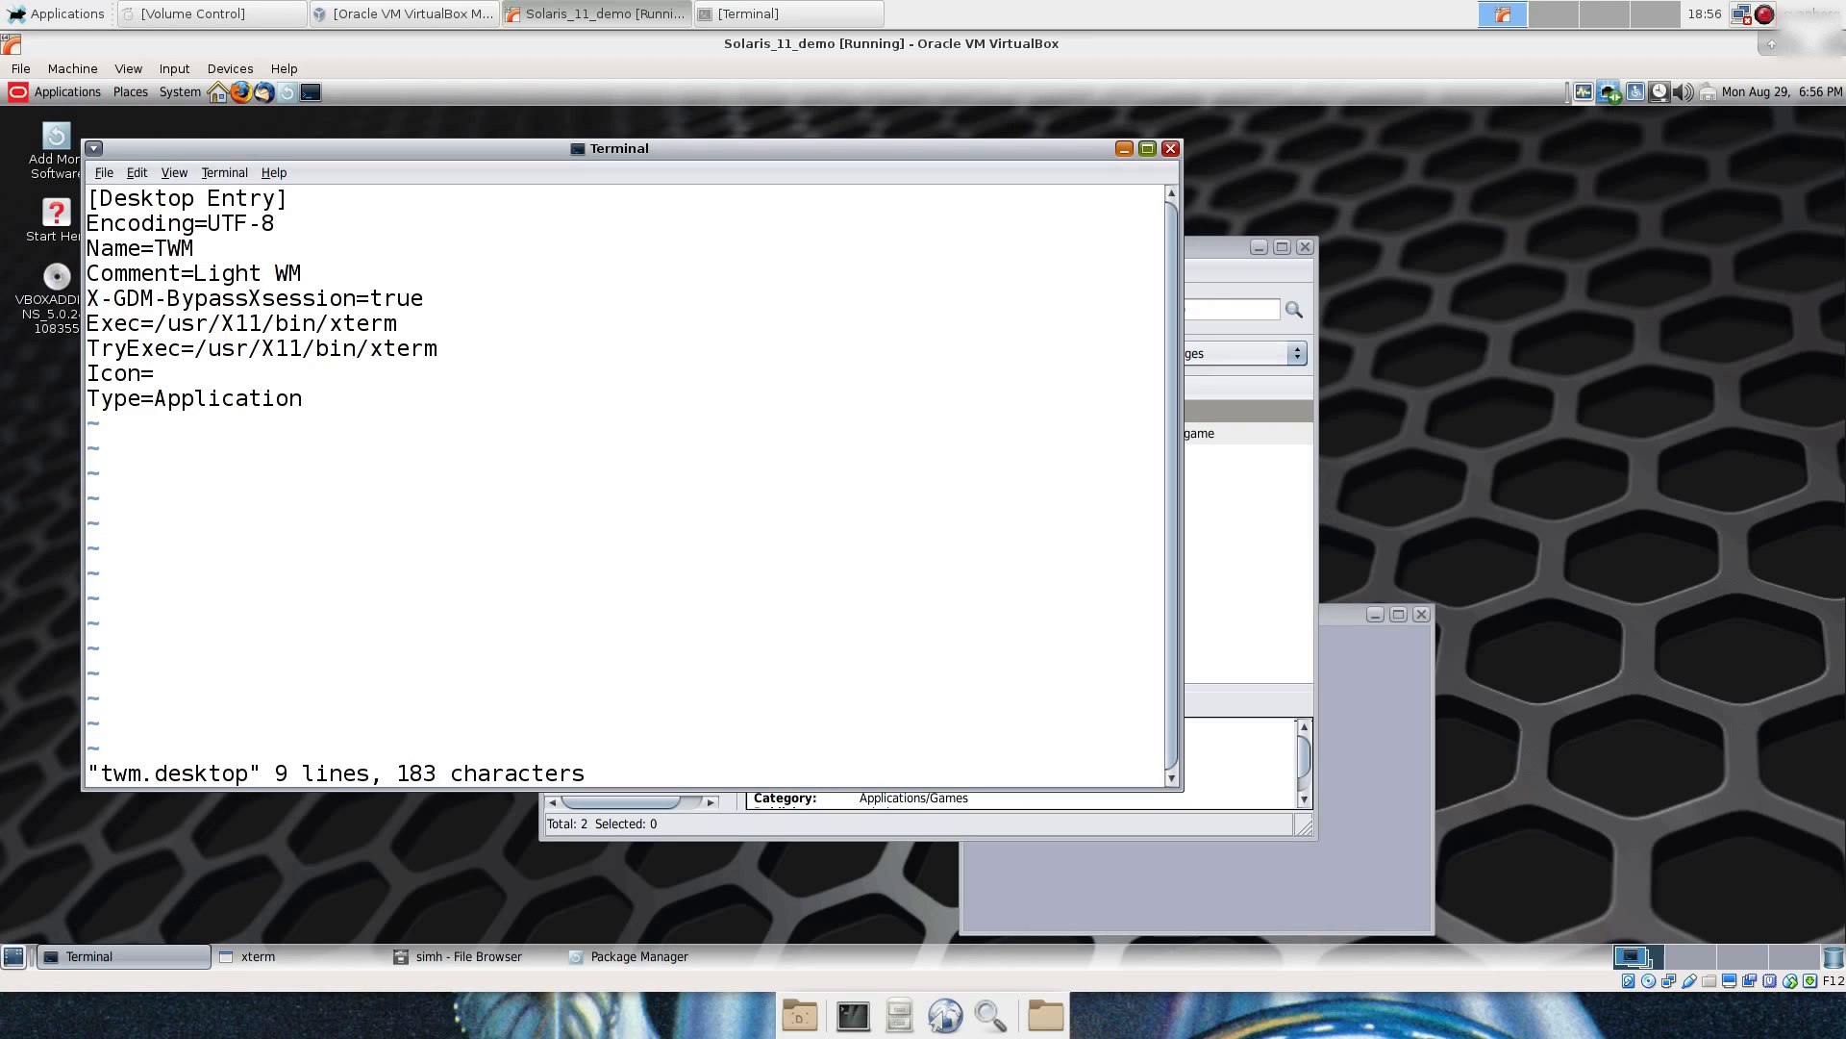
pyautogui.click(306, 271)
pyautogui.write(':')
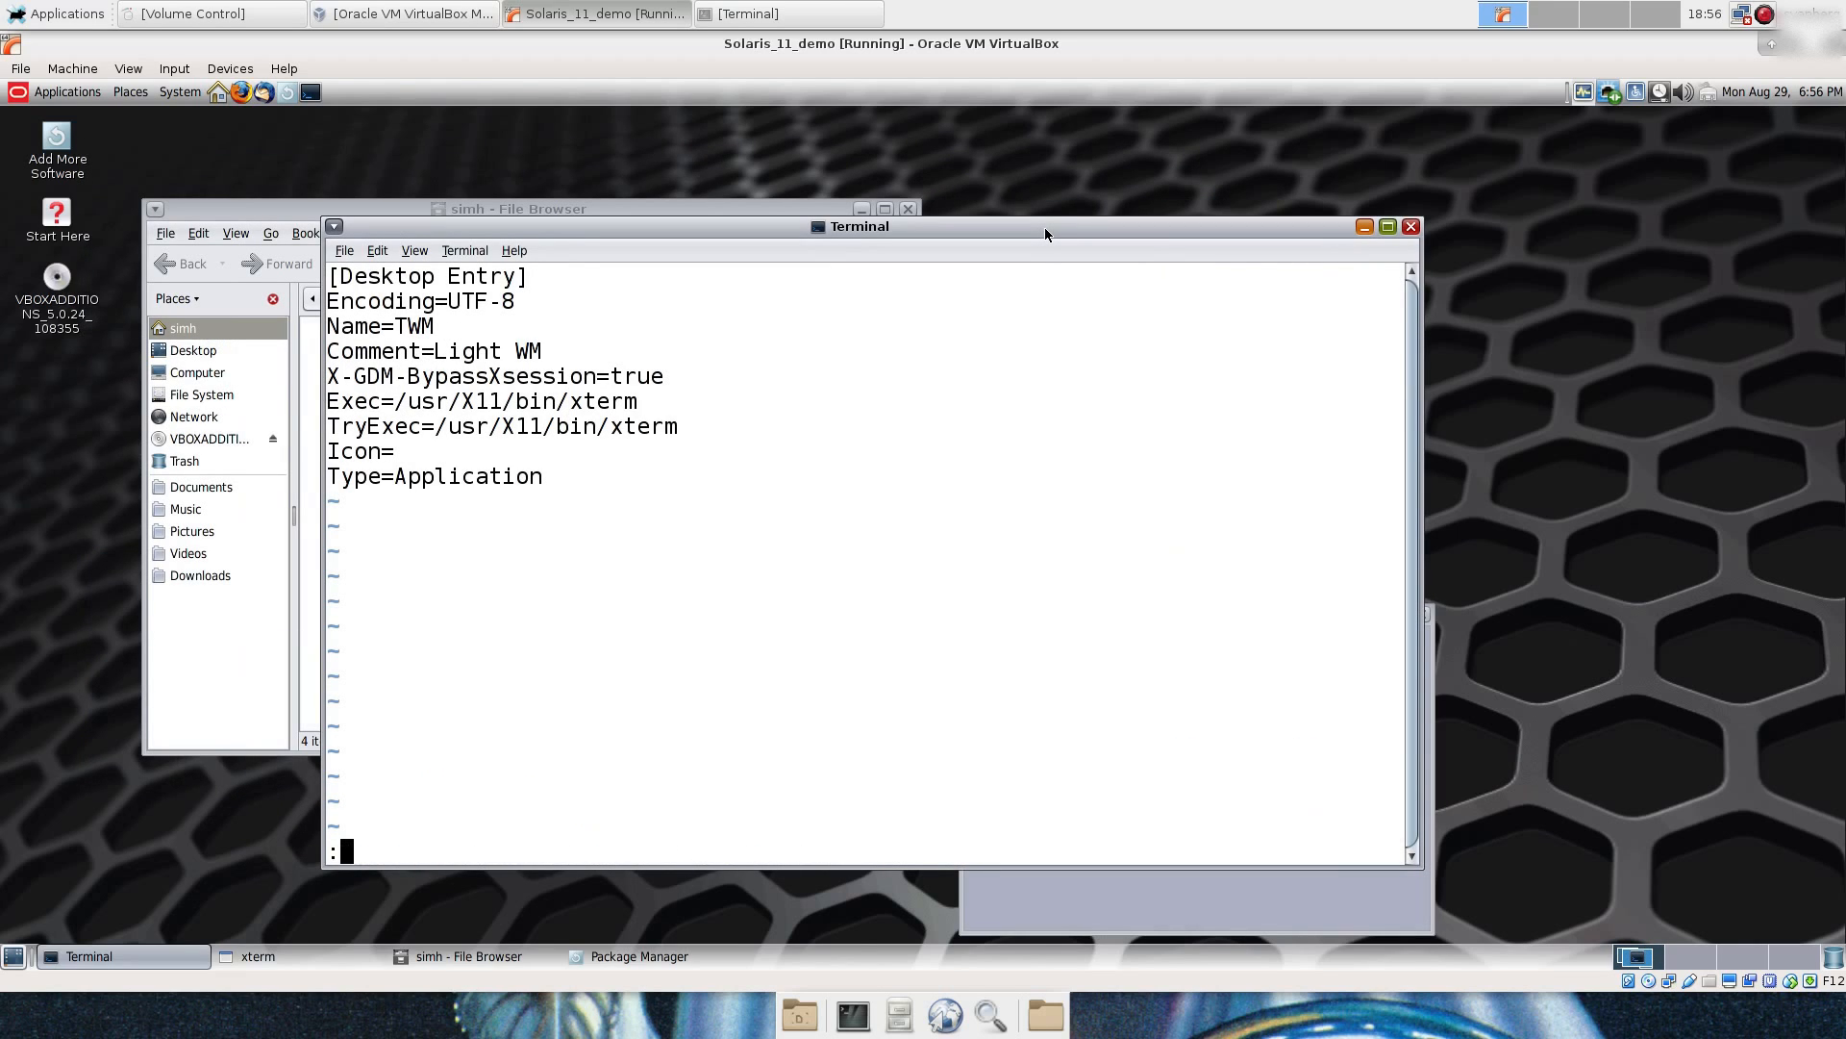
# Step: Locate twm with :!which twm and set Exec and TryExec to /usr/bin/twm
pyautogui.write('!which t')
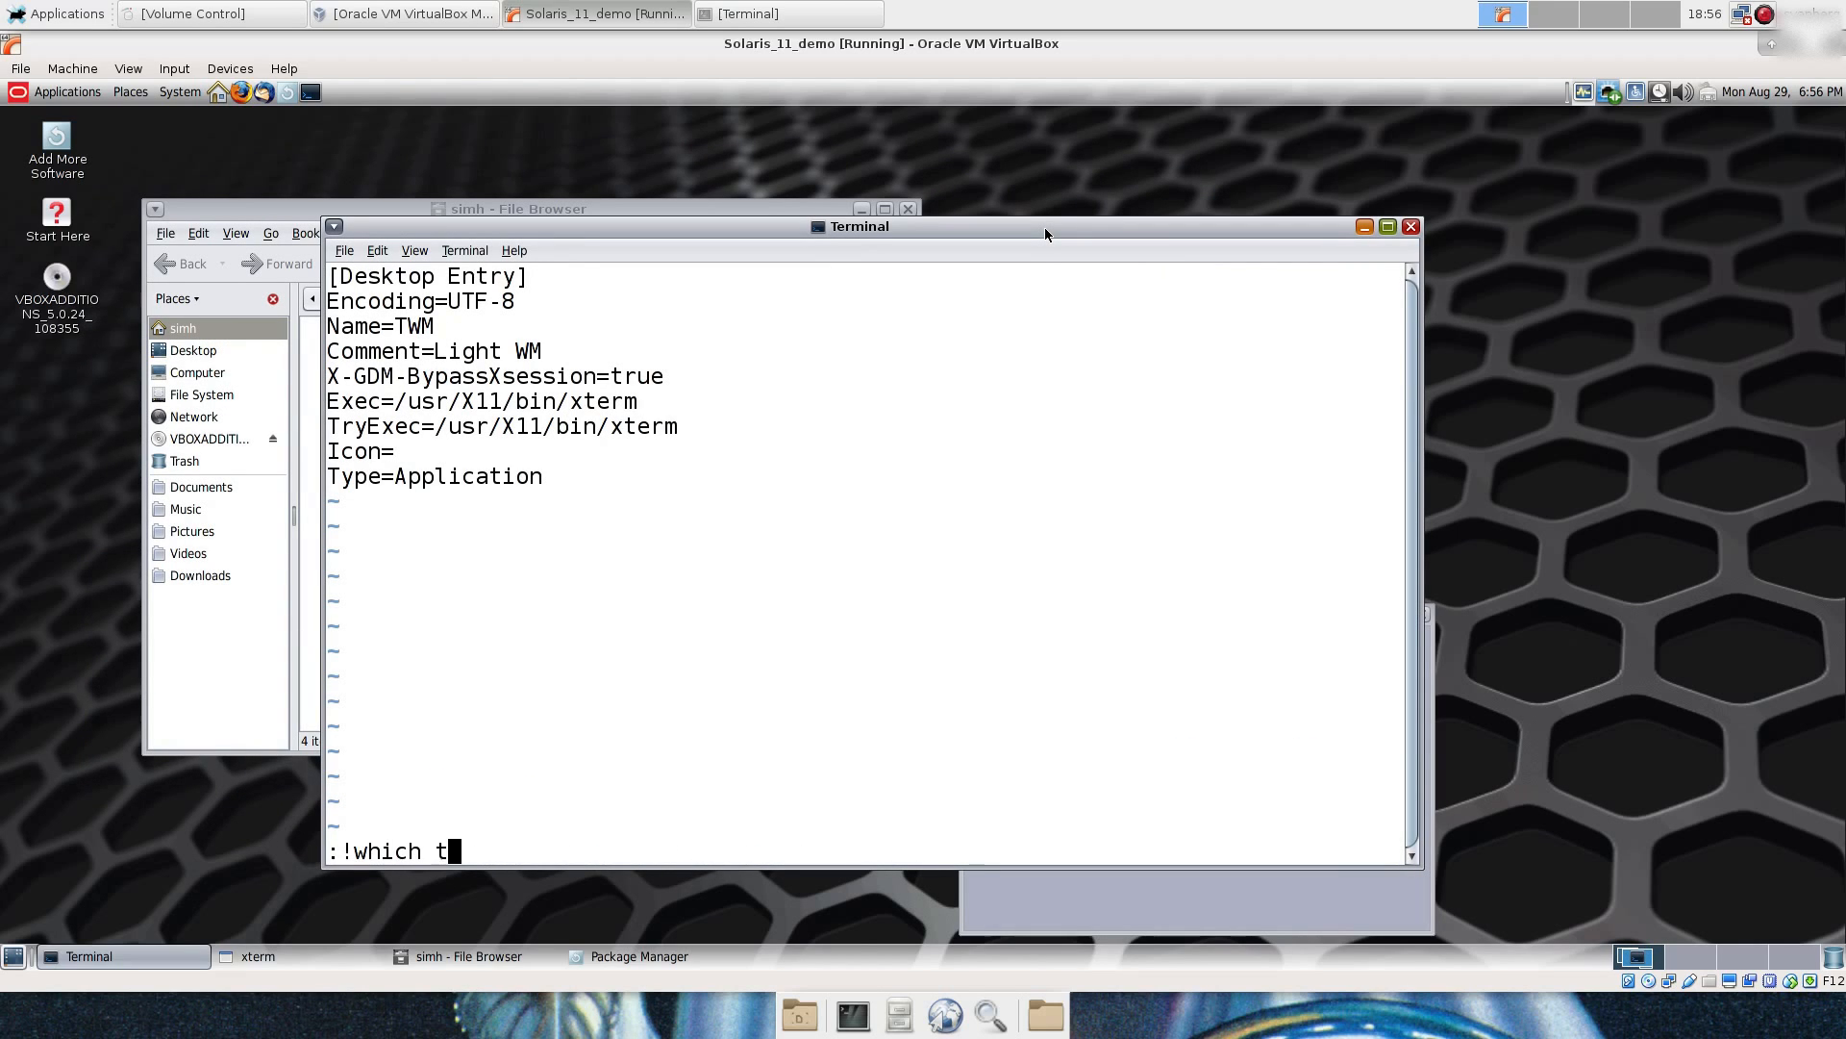
pyautogui.press('Return')
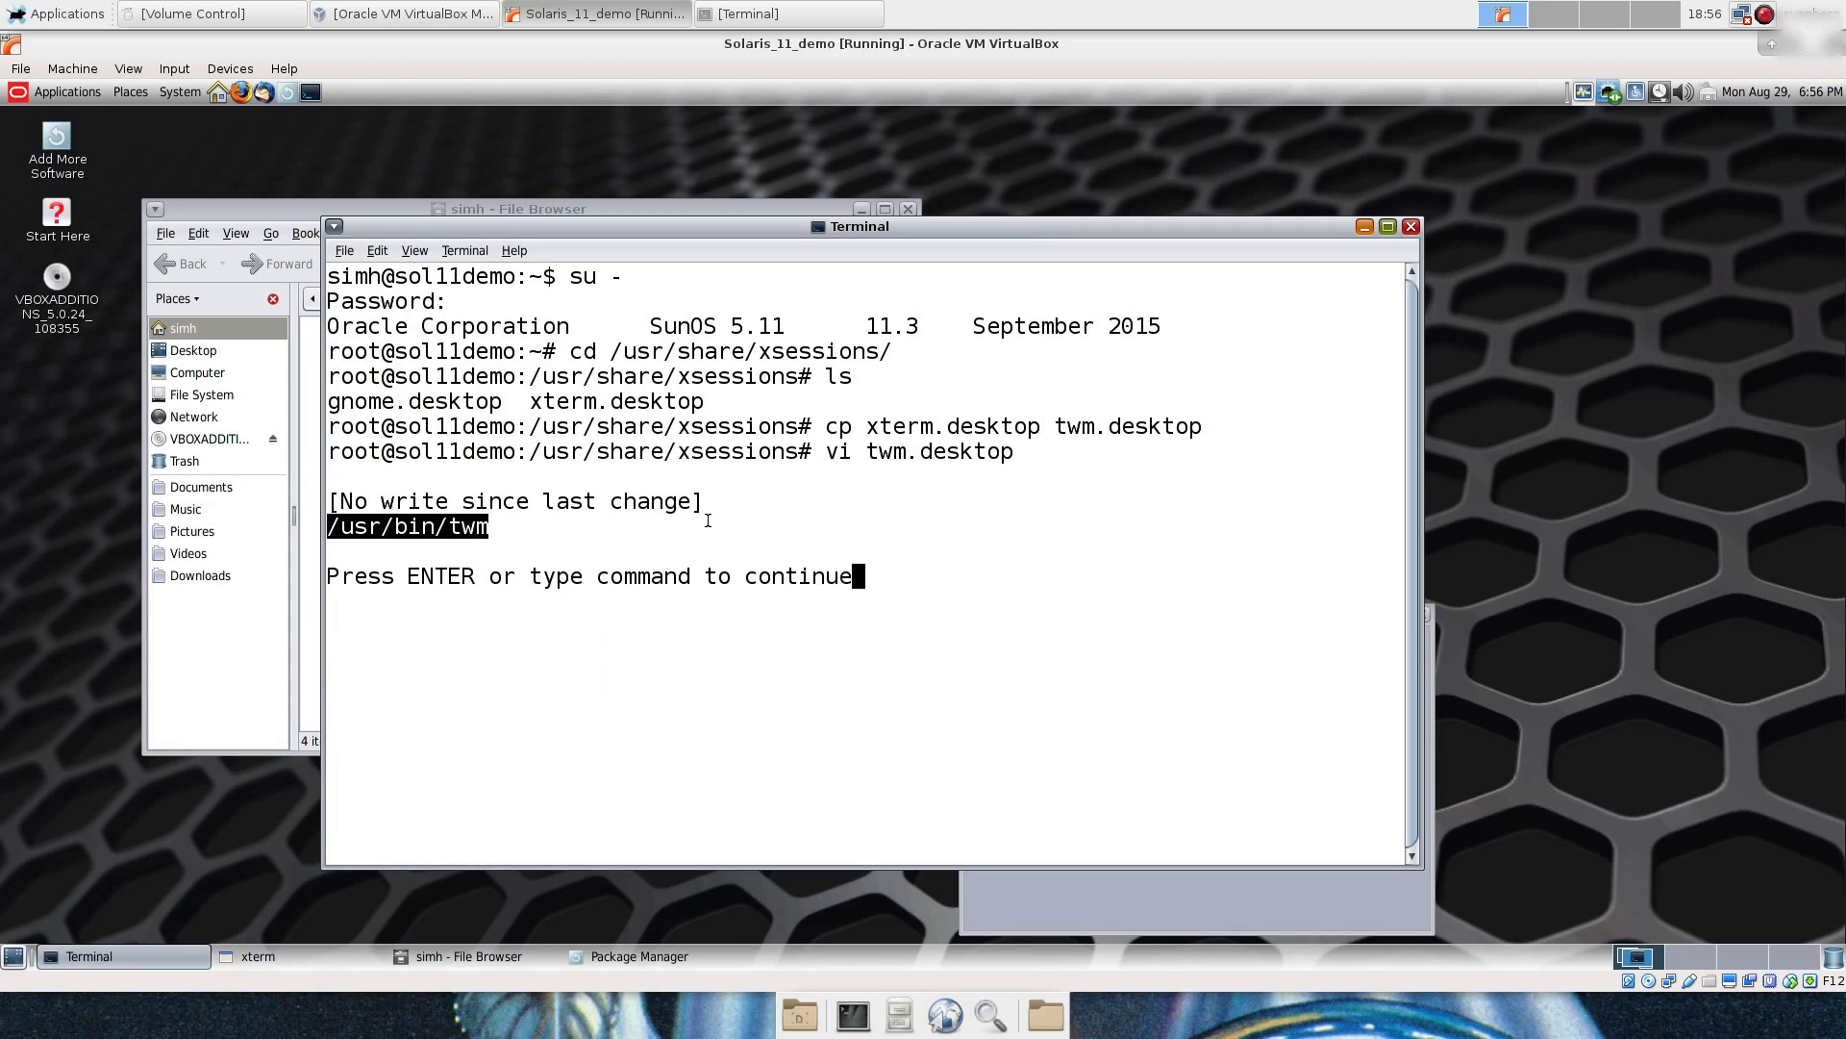
pyautogui.press('Return')
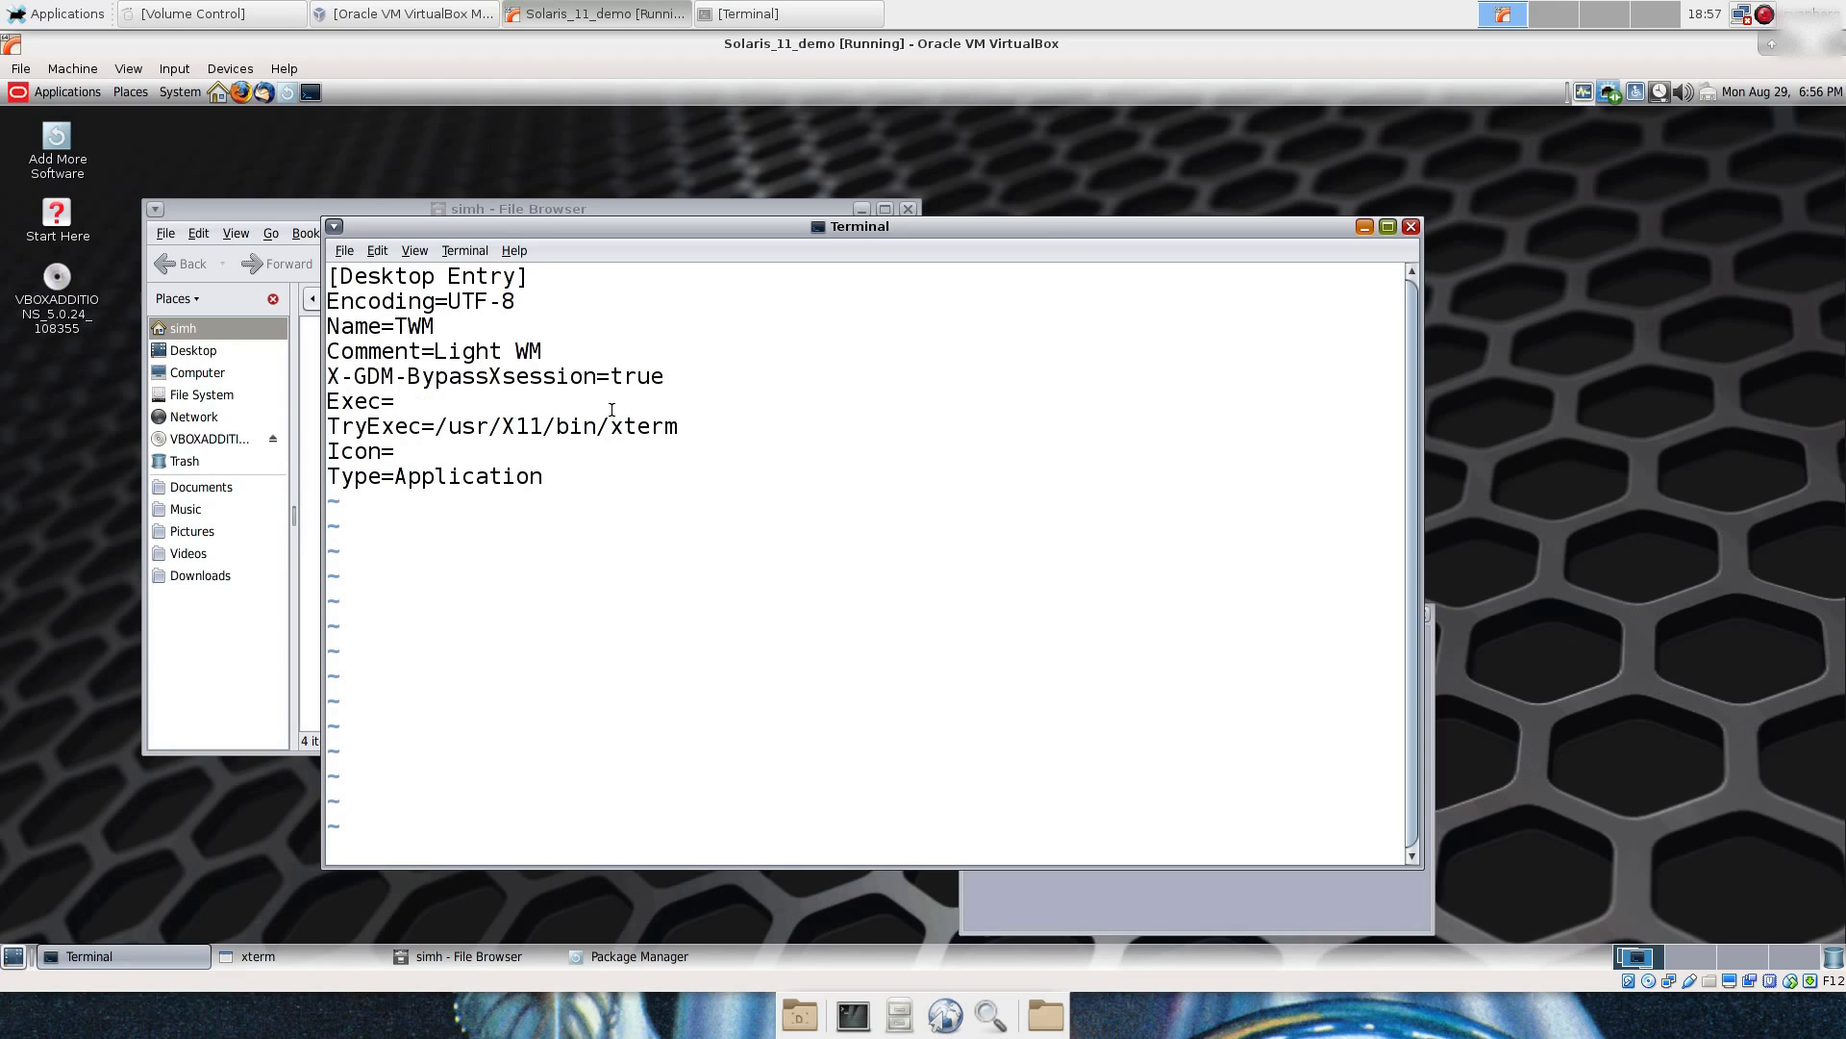
pyautogui.write('/usr/bin/twm')
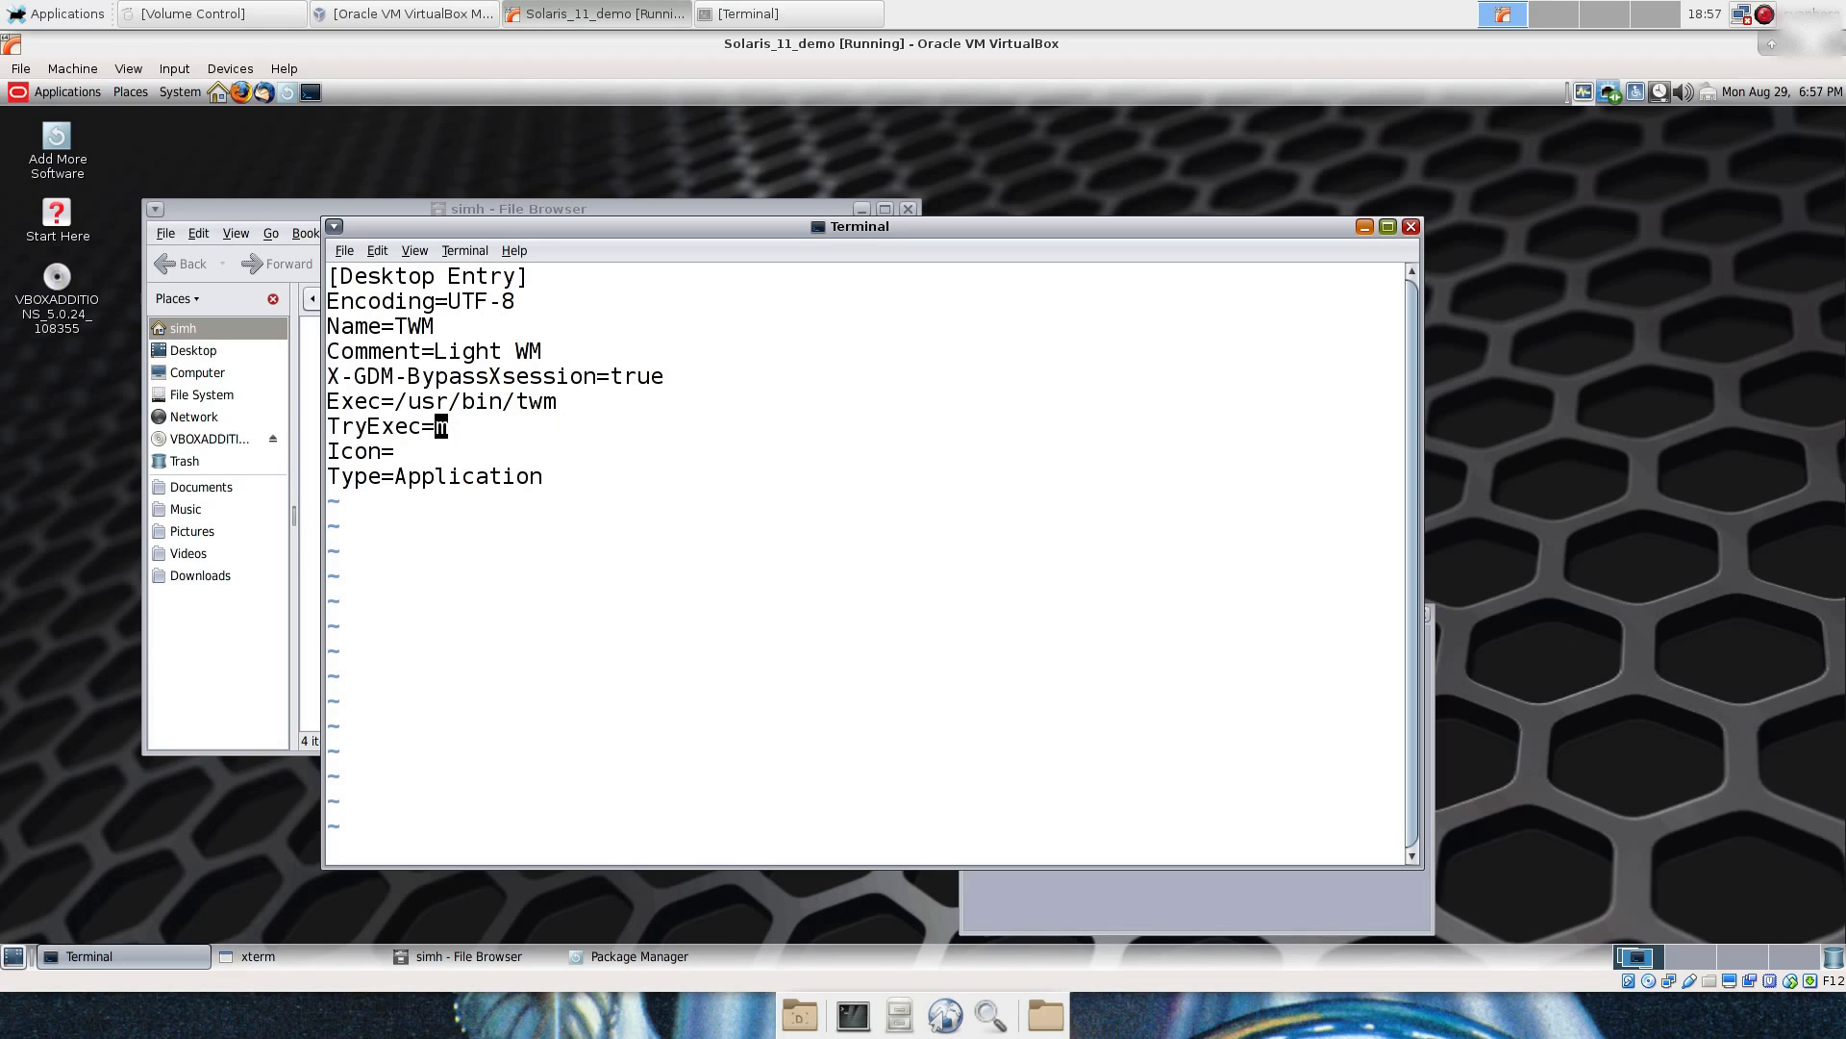
pyautogui.write('/usr/bin/twm')
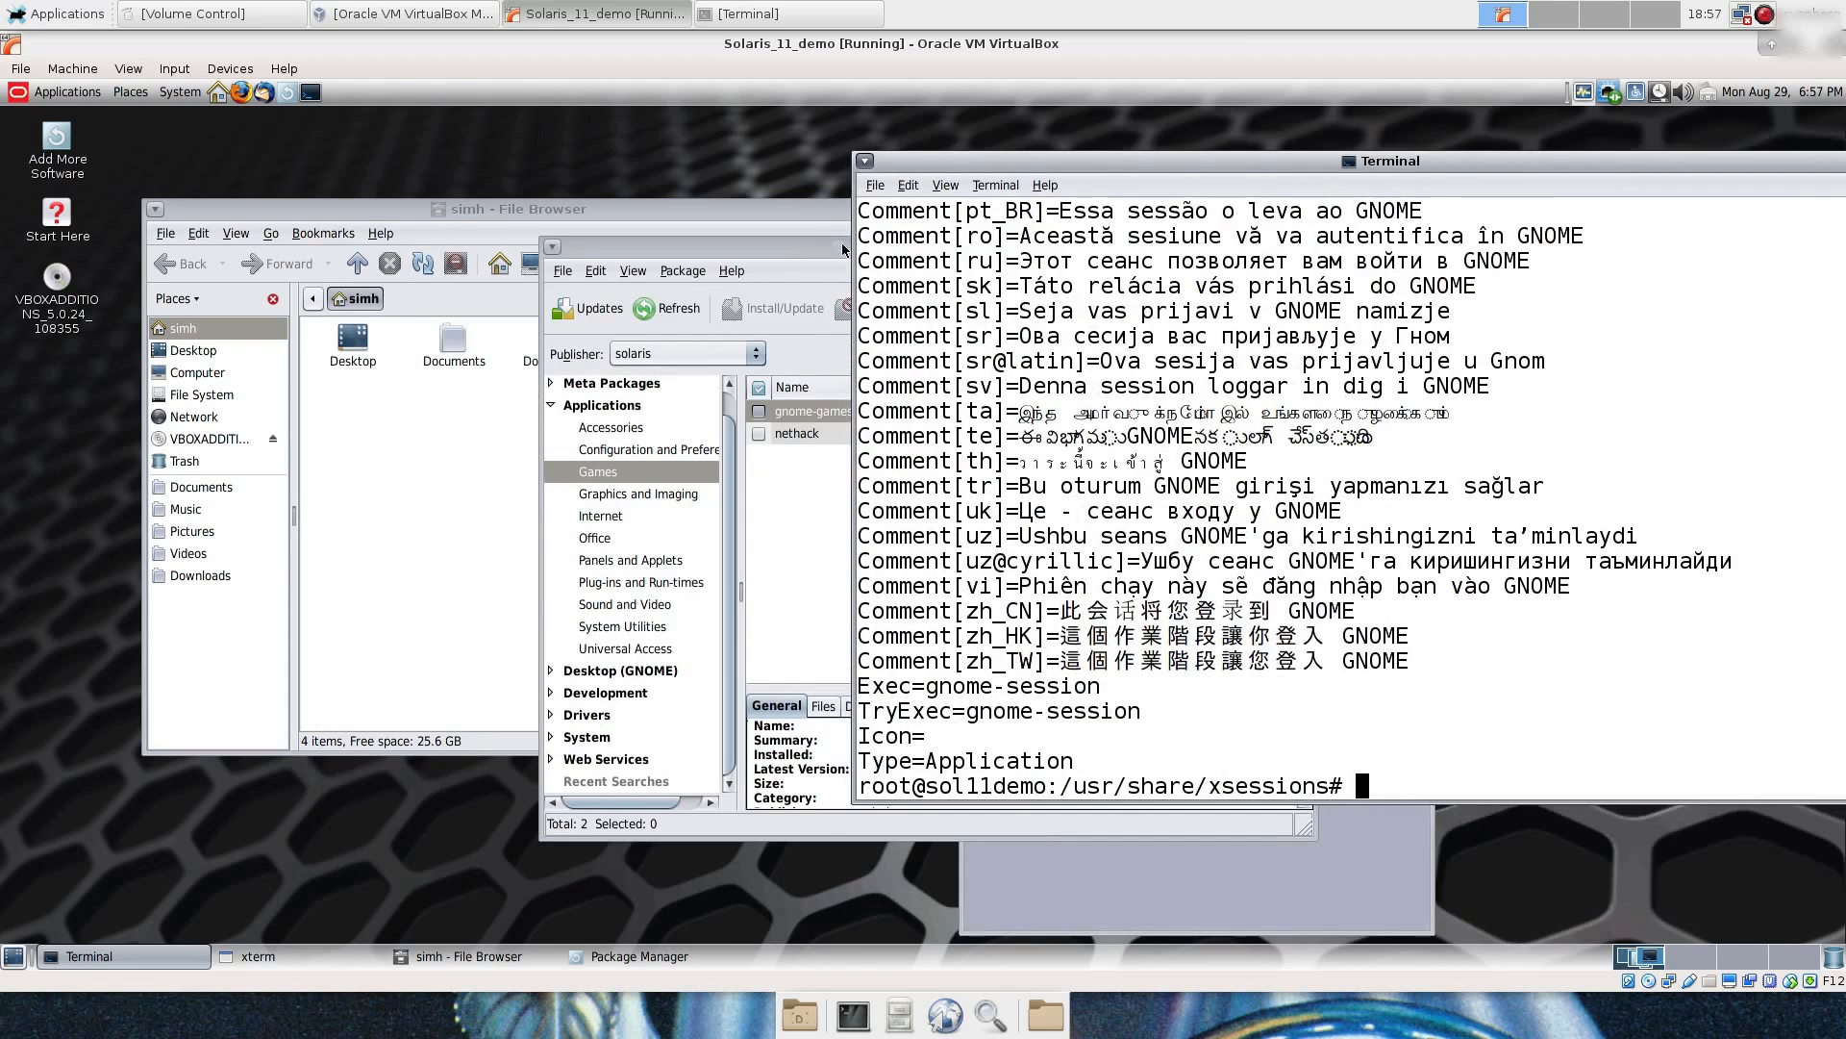
# Step: Browse the guest's Applications > Games menu
pyautogui.click(67, 92)
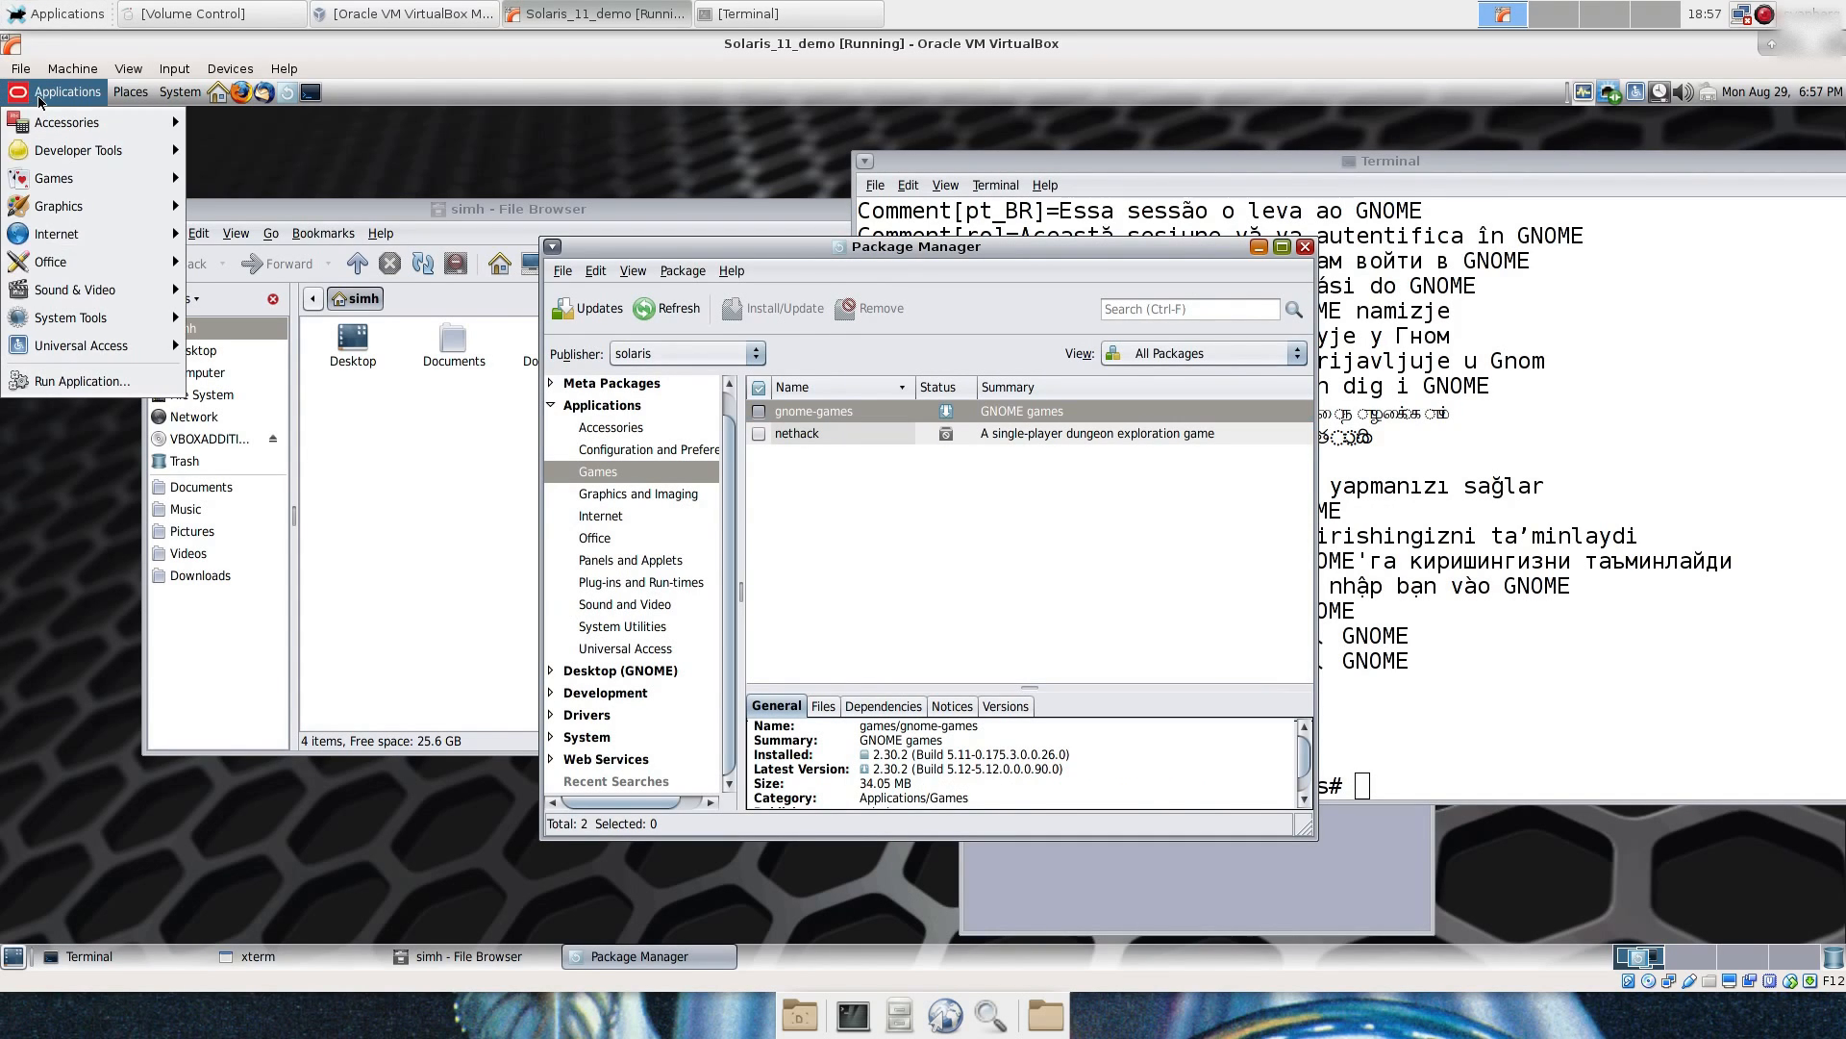
pyautogui.moveTo(54, 177)
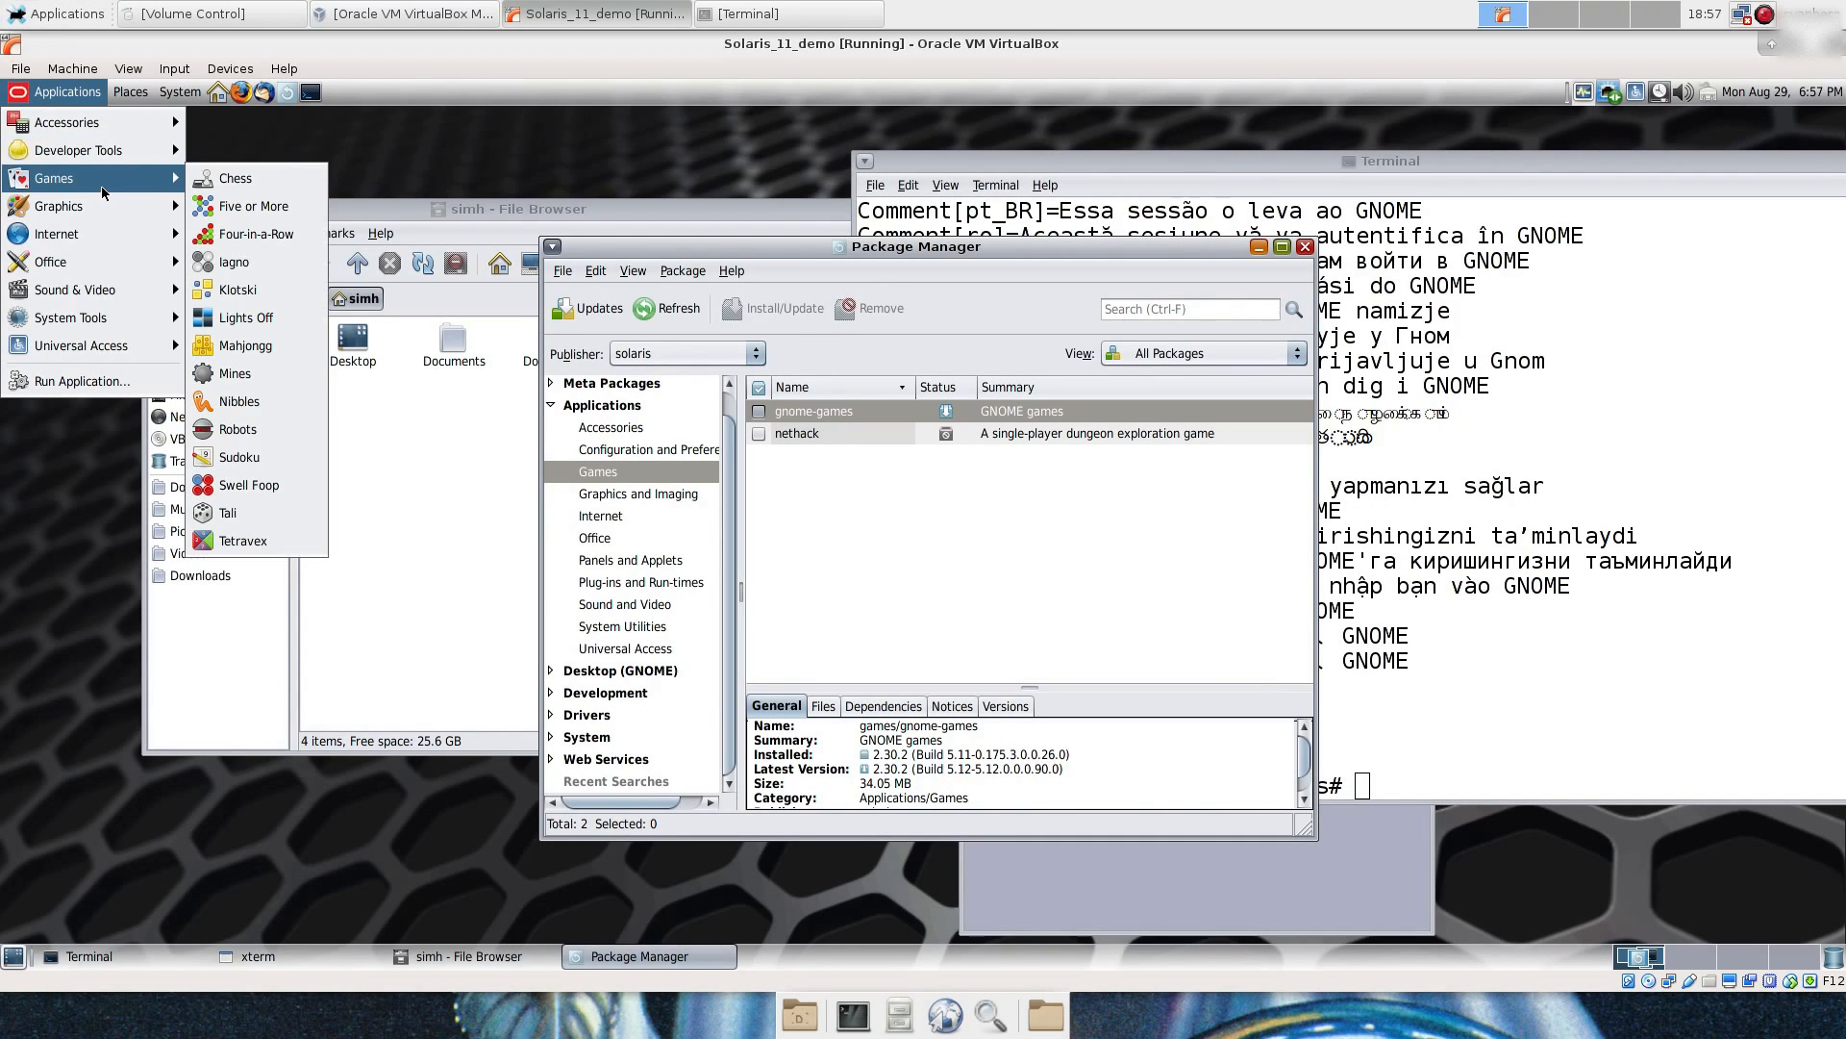
pyautogui.moveTo(245, 344)
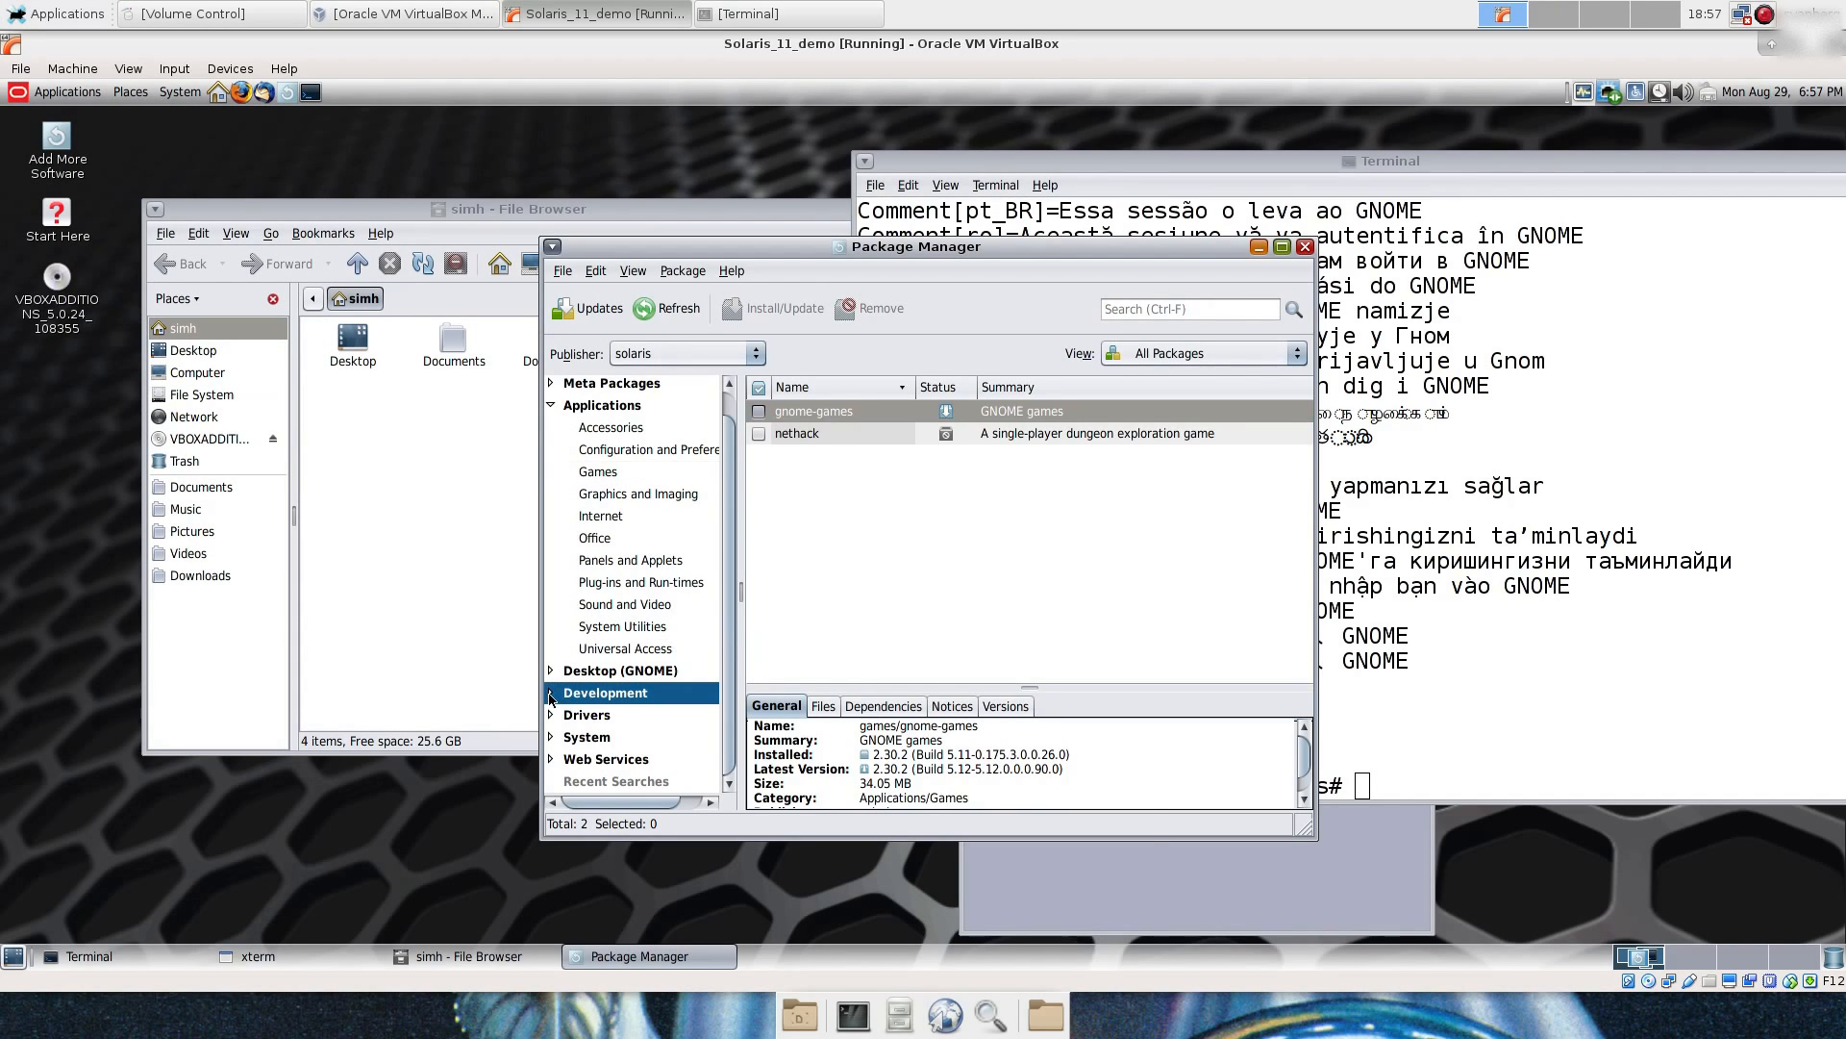
# Step: Install gcc-c-53 from the Development category; preparation fails with a dependency error
pyautogui.click(552, 692)
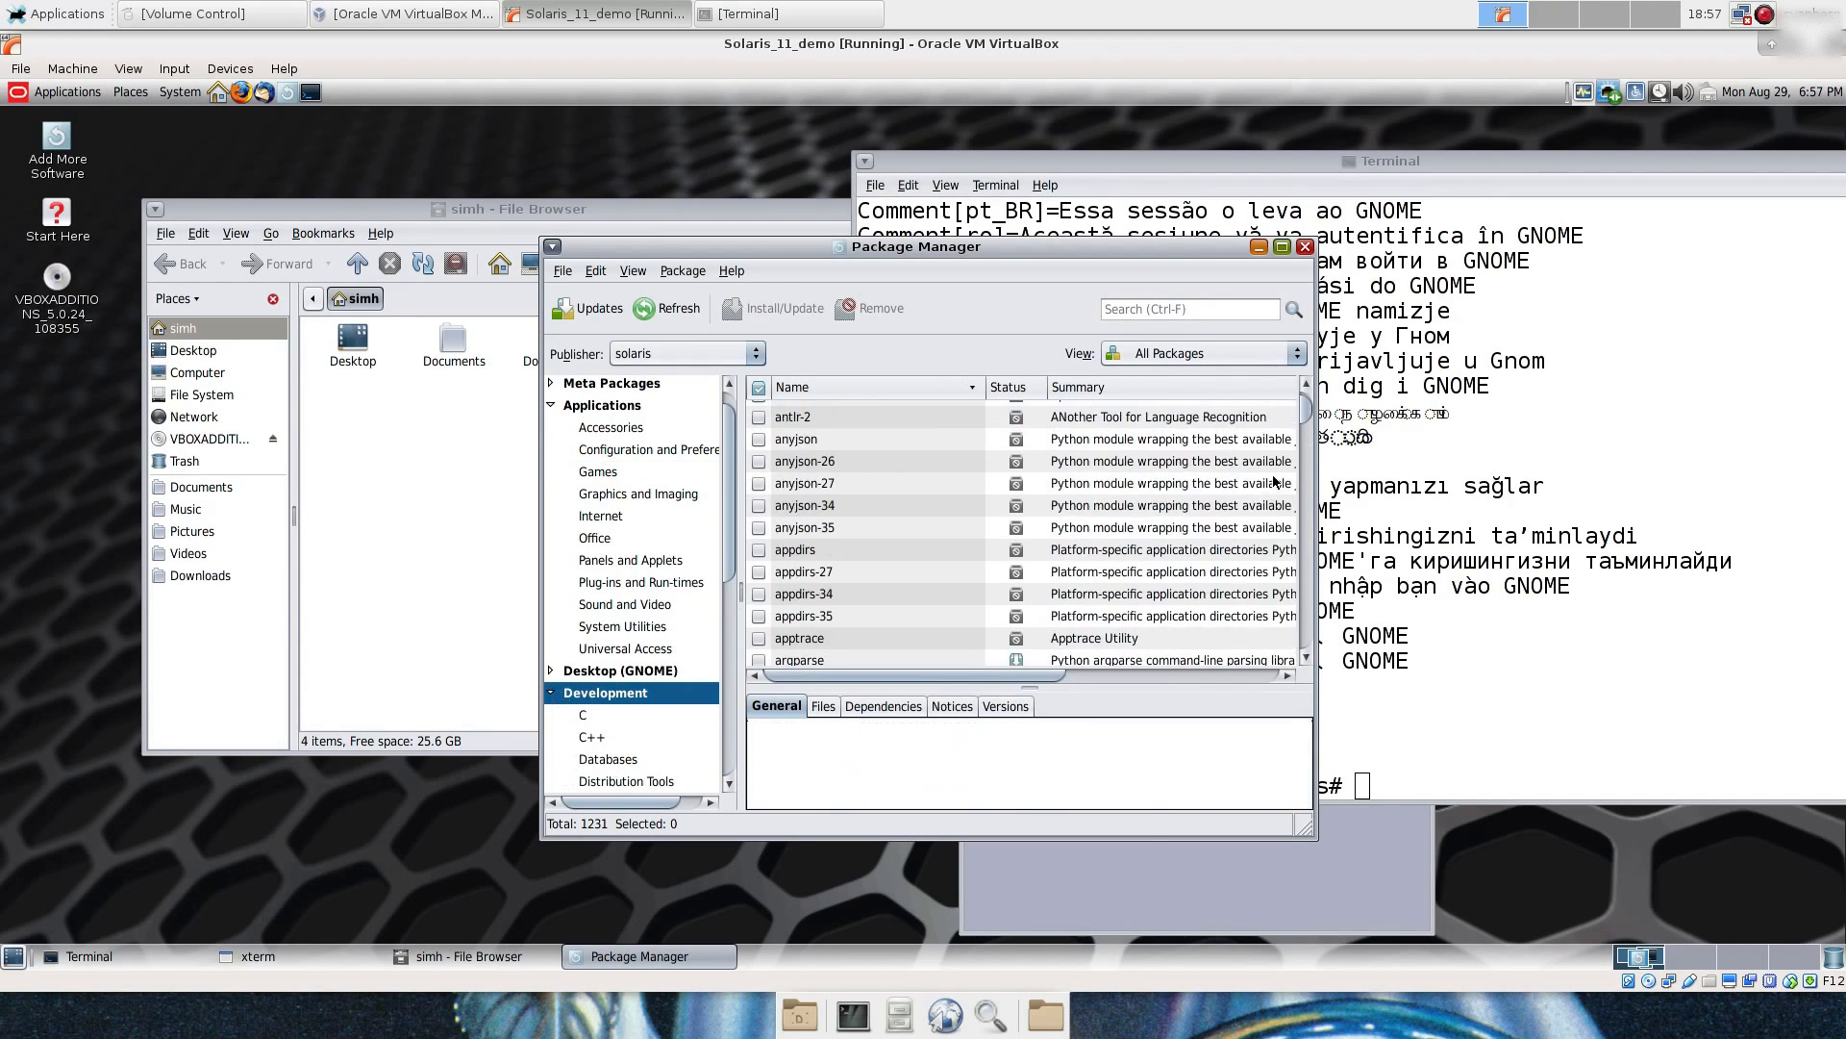
pyautogui.scroll(-3)
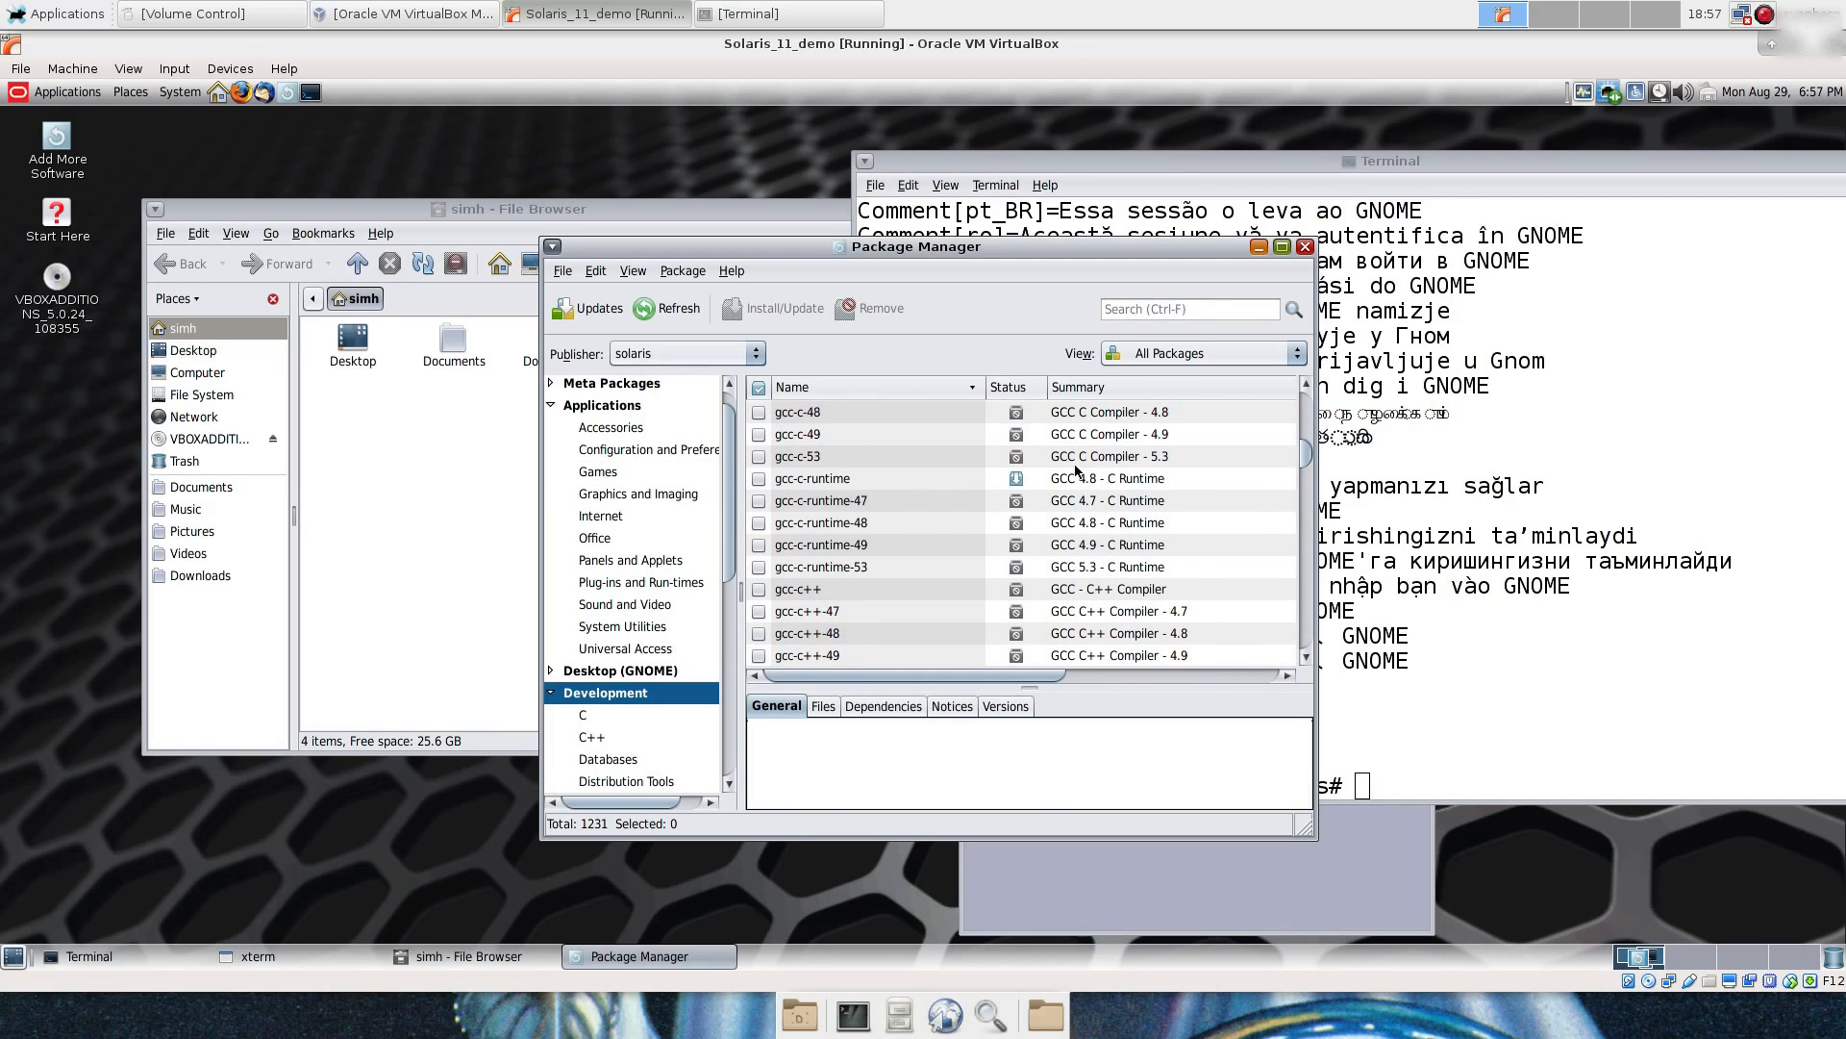
pyautogui.click(798, 456)
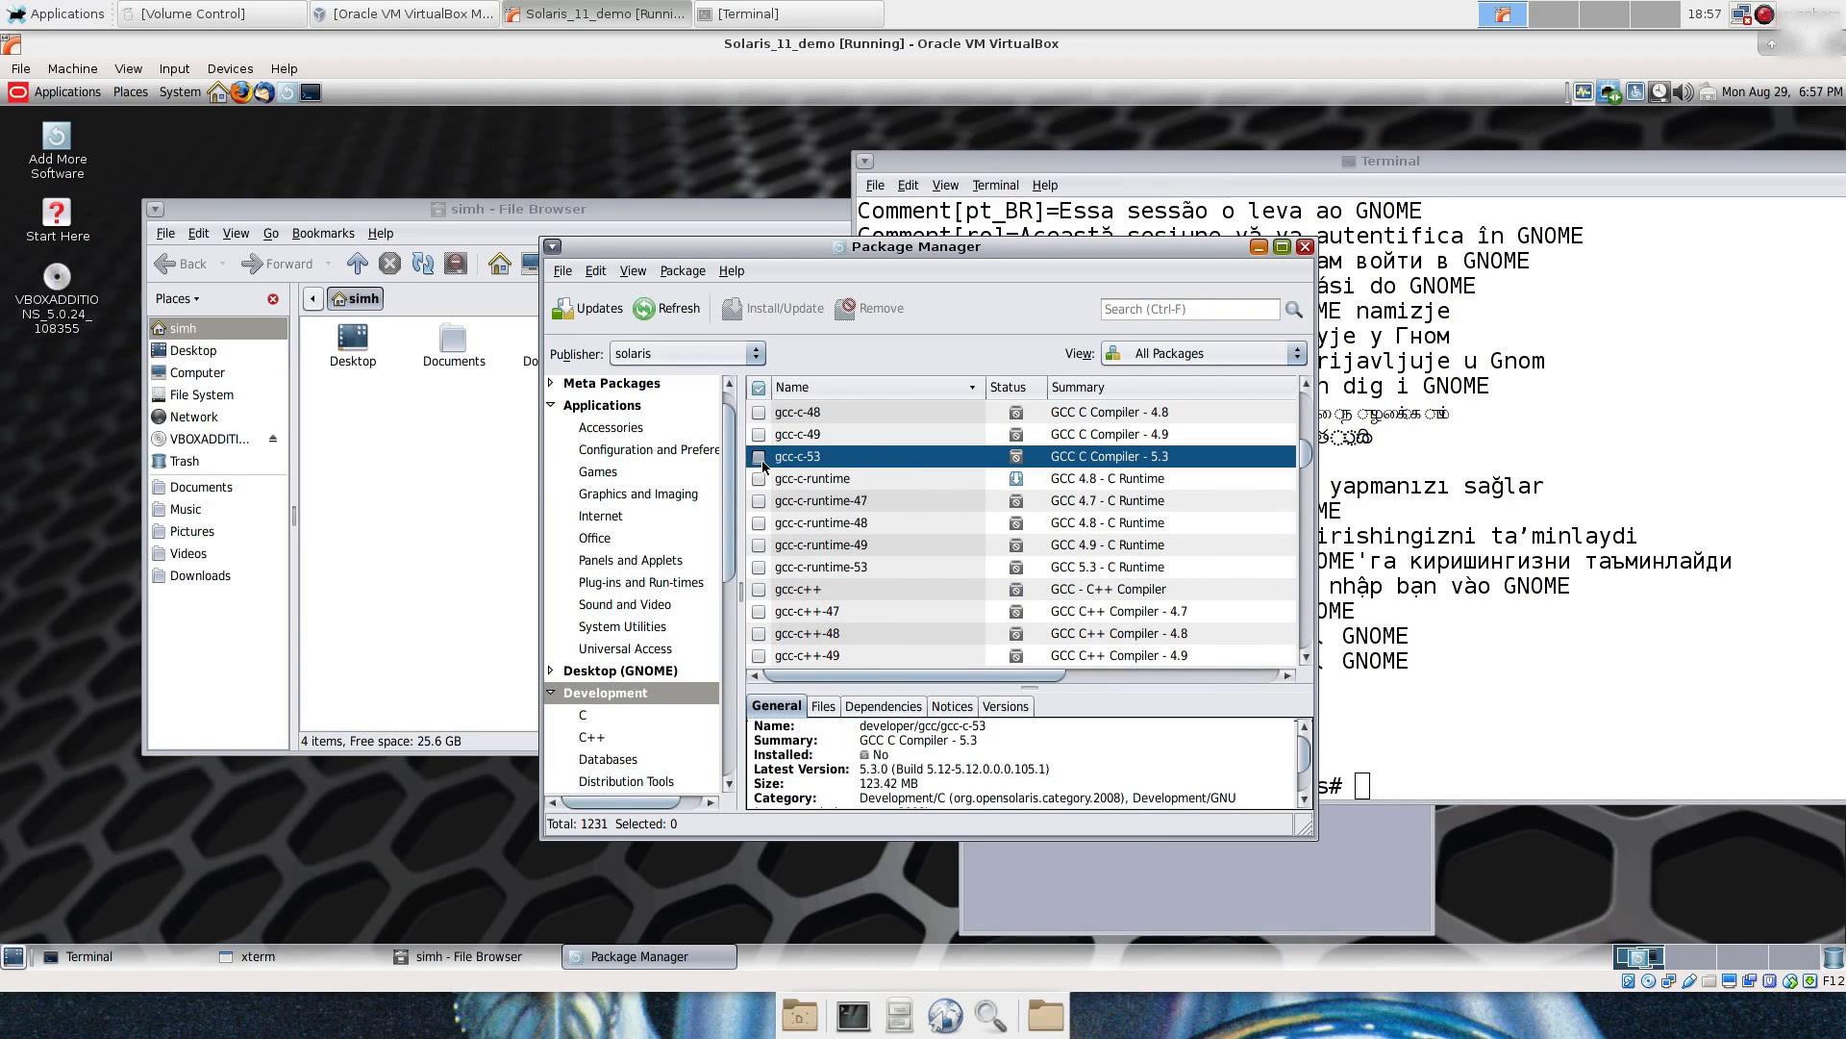
pyautogui.click(760, 456)
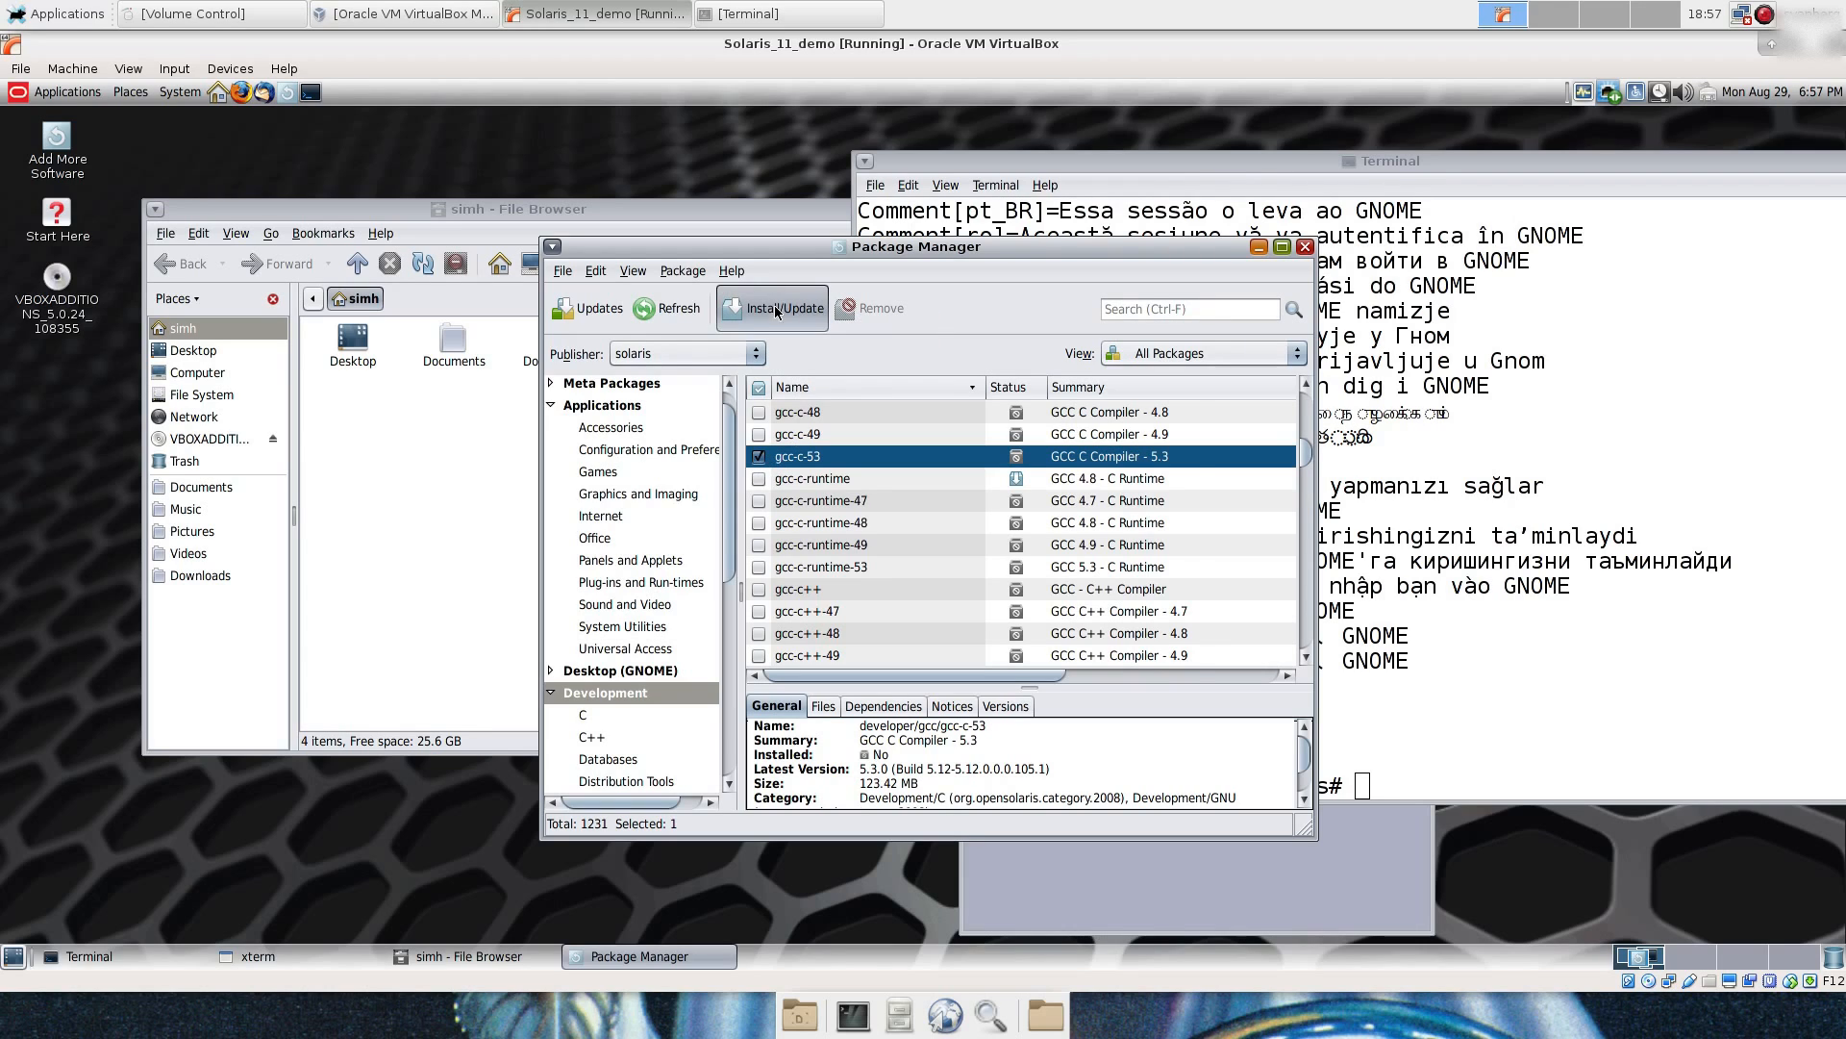
pyautogui.click(773, 308)
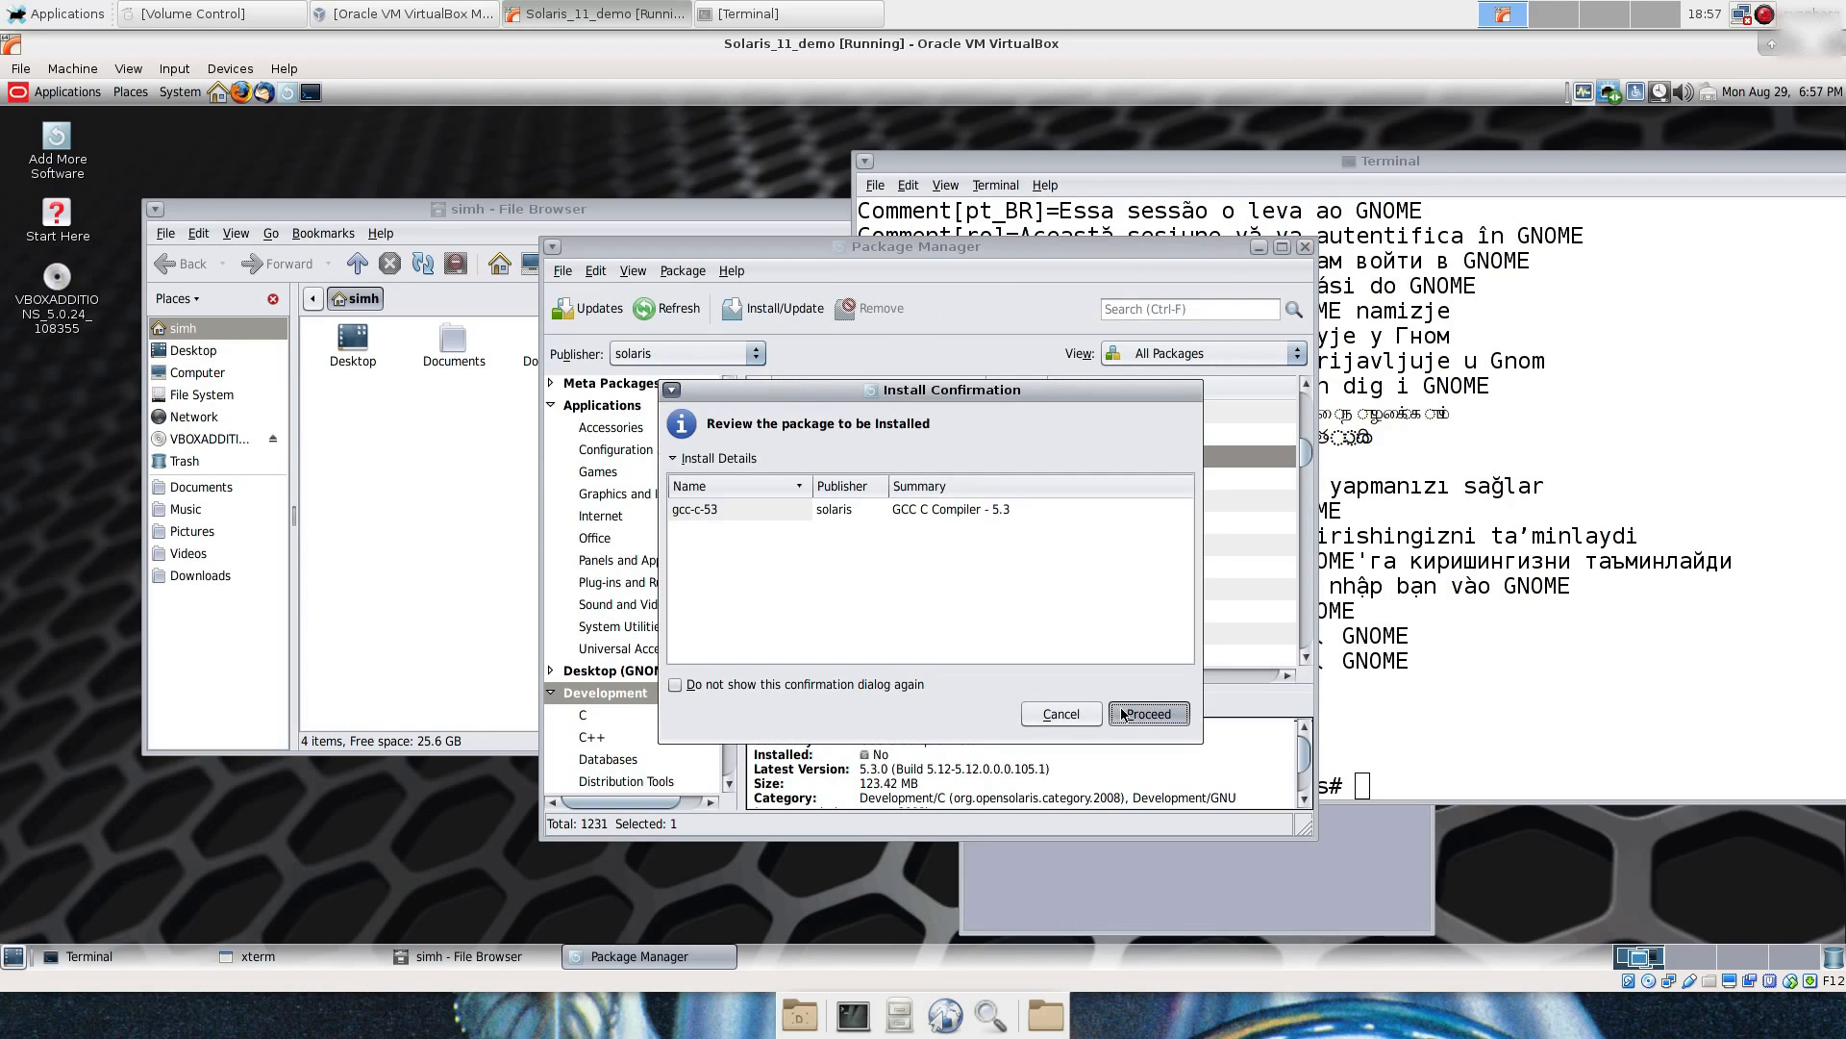
pyautogui.click(1146, 712)
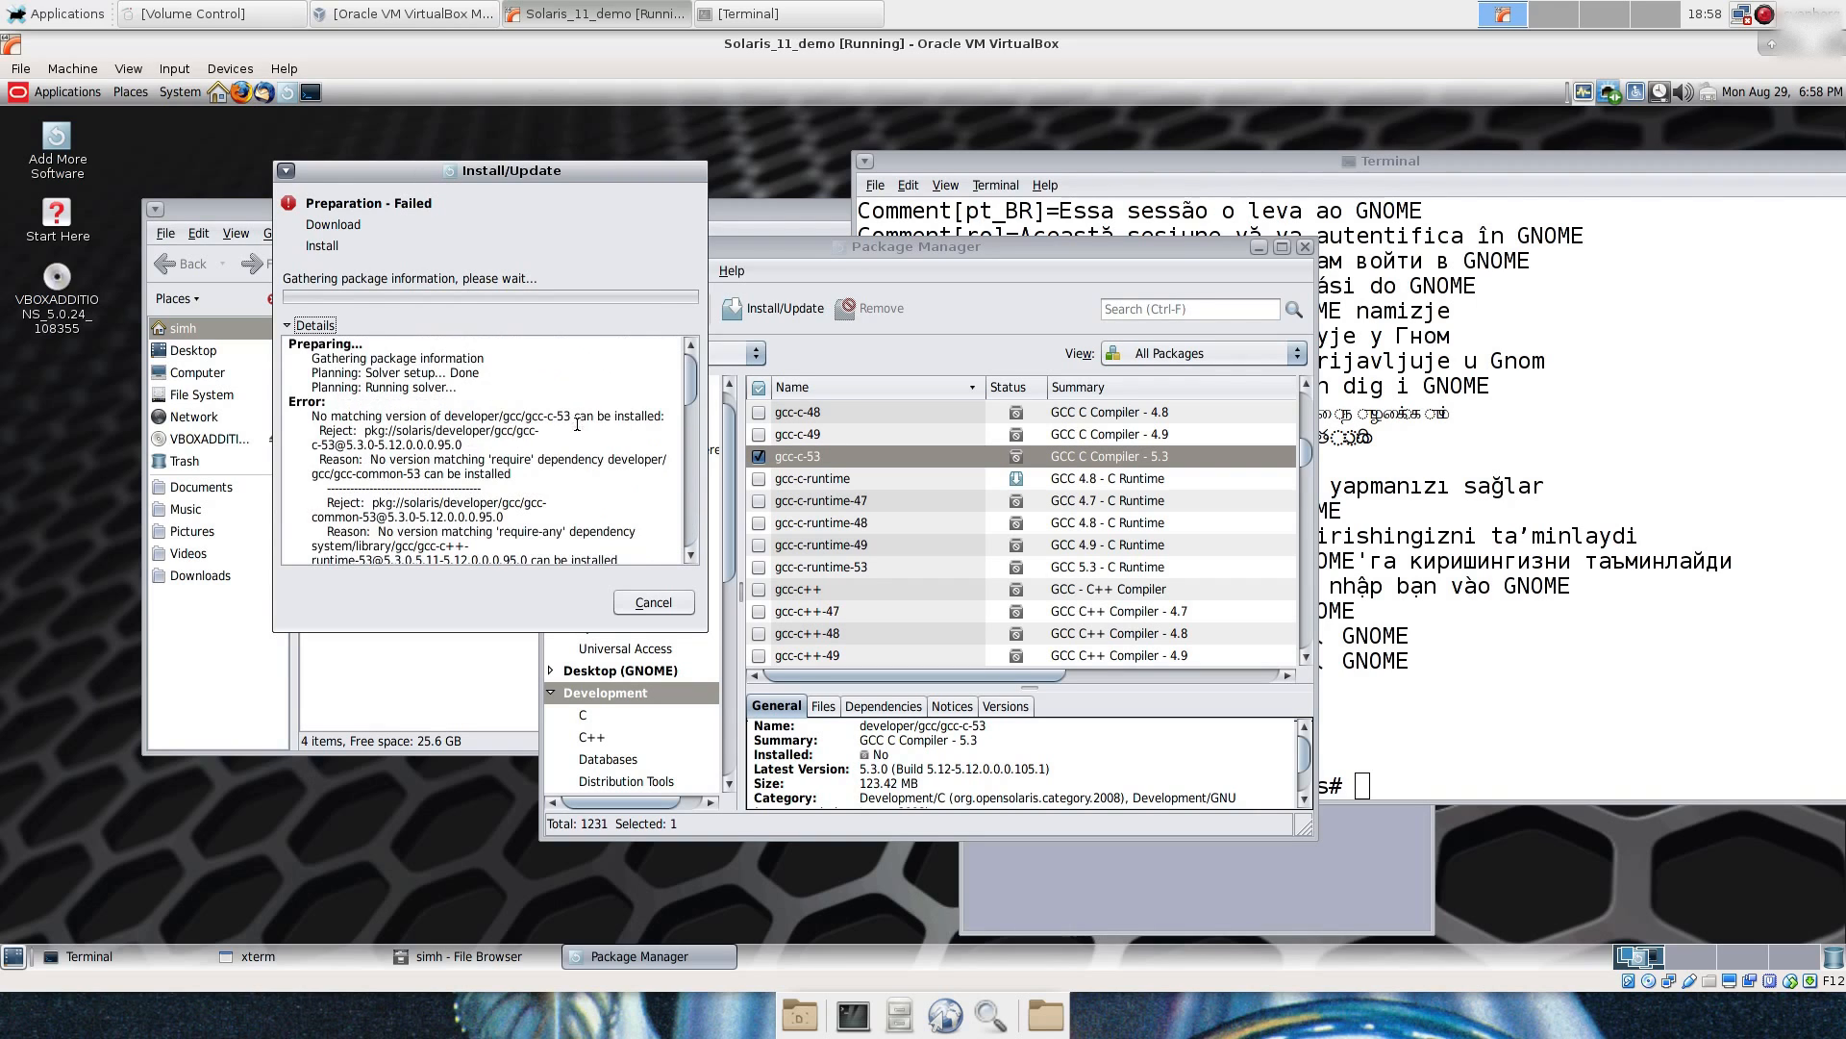
pyautogui.moveTo(588, 464)
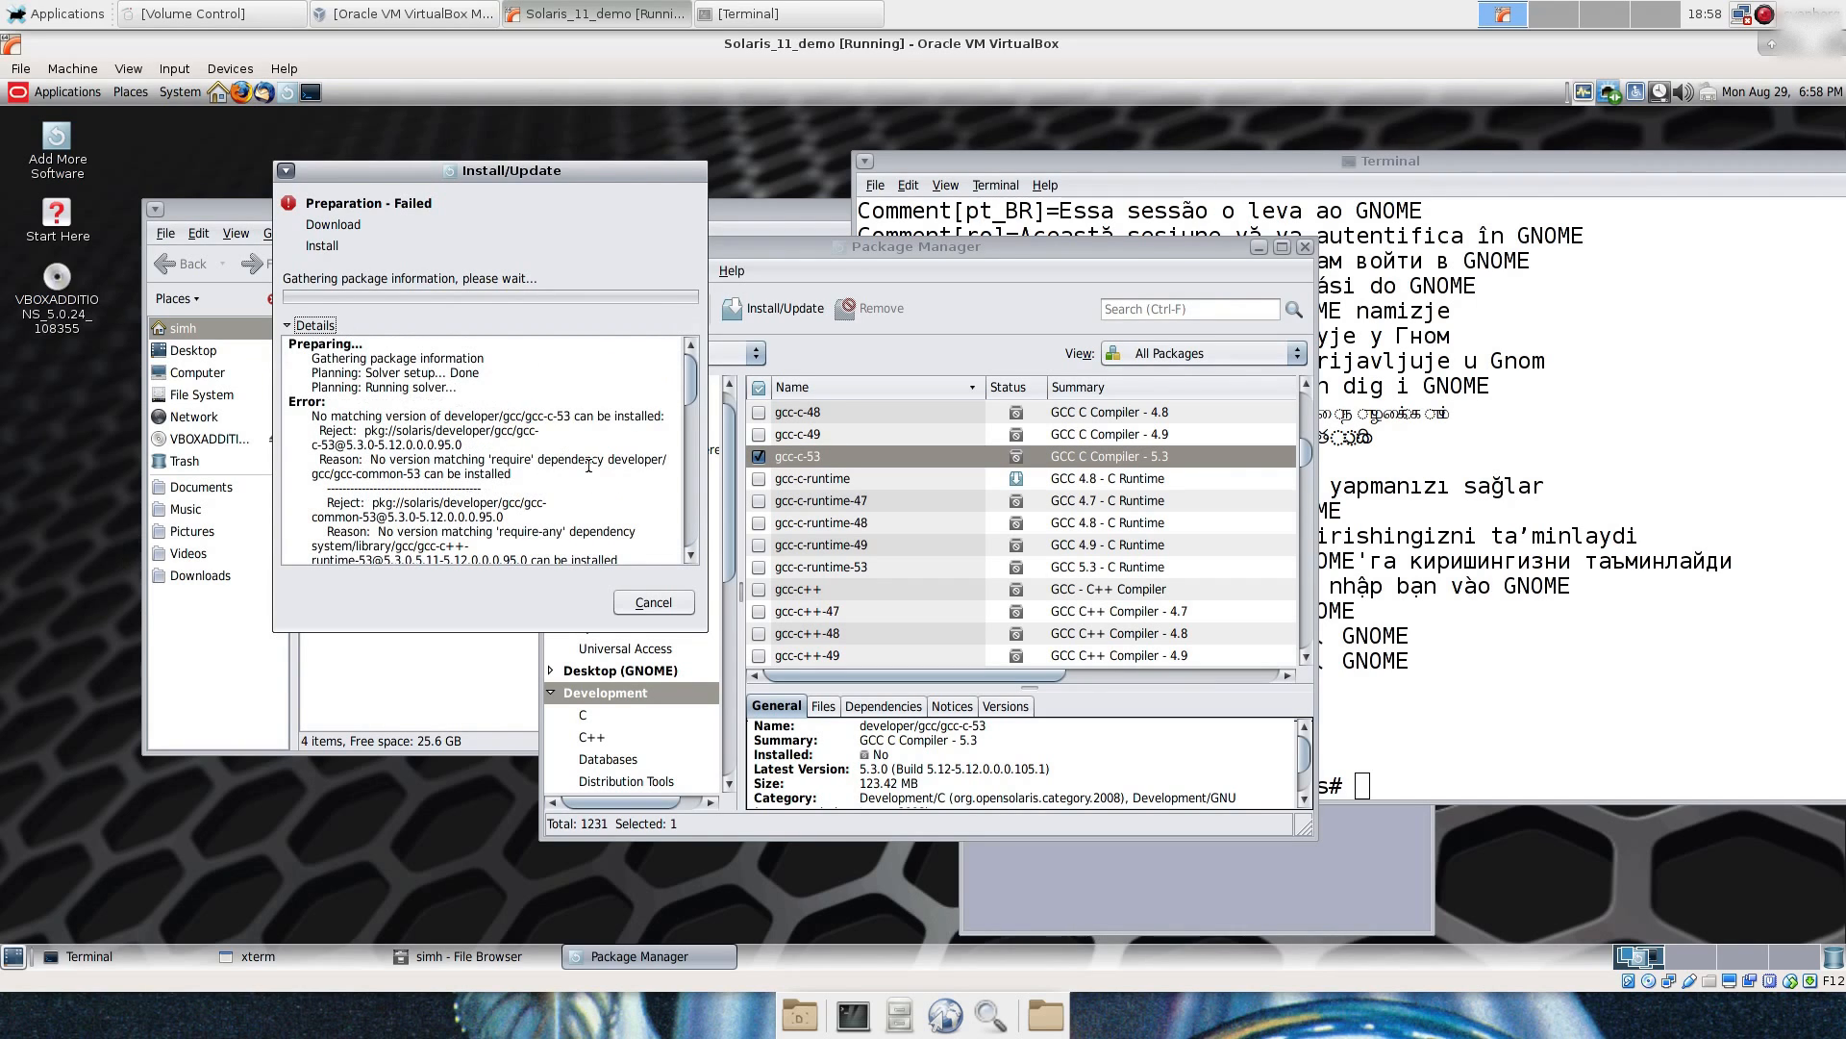
pyautogui.moveTo(548, 430)
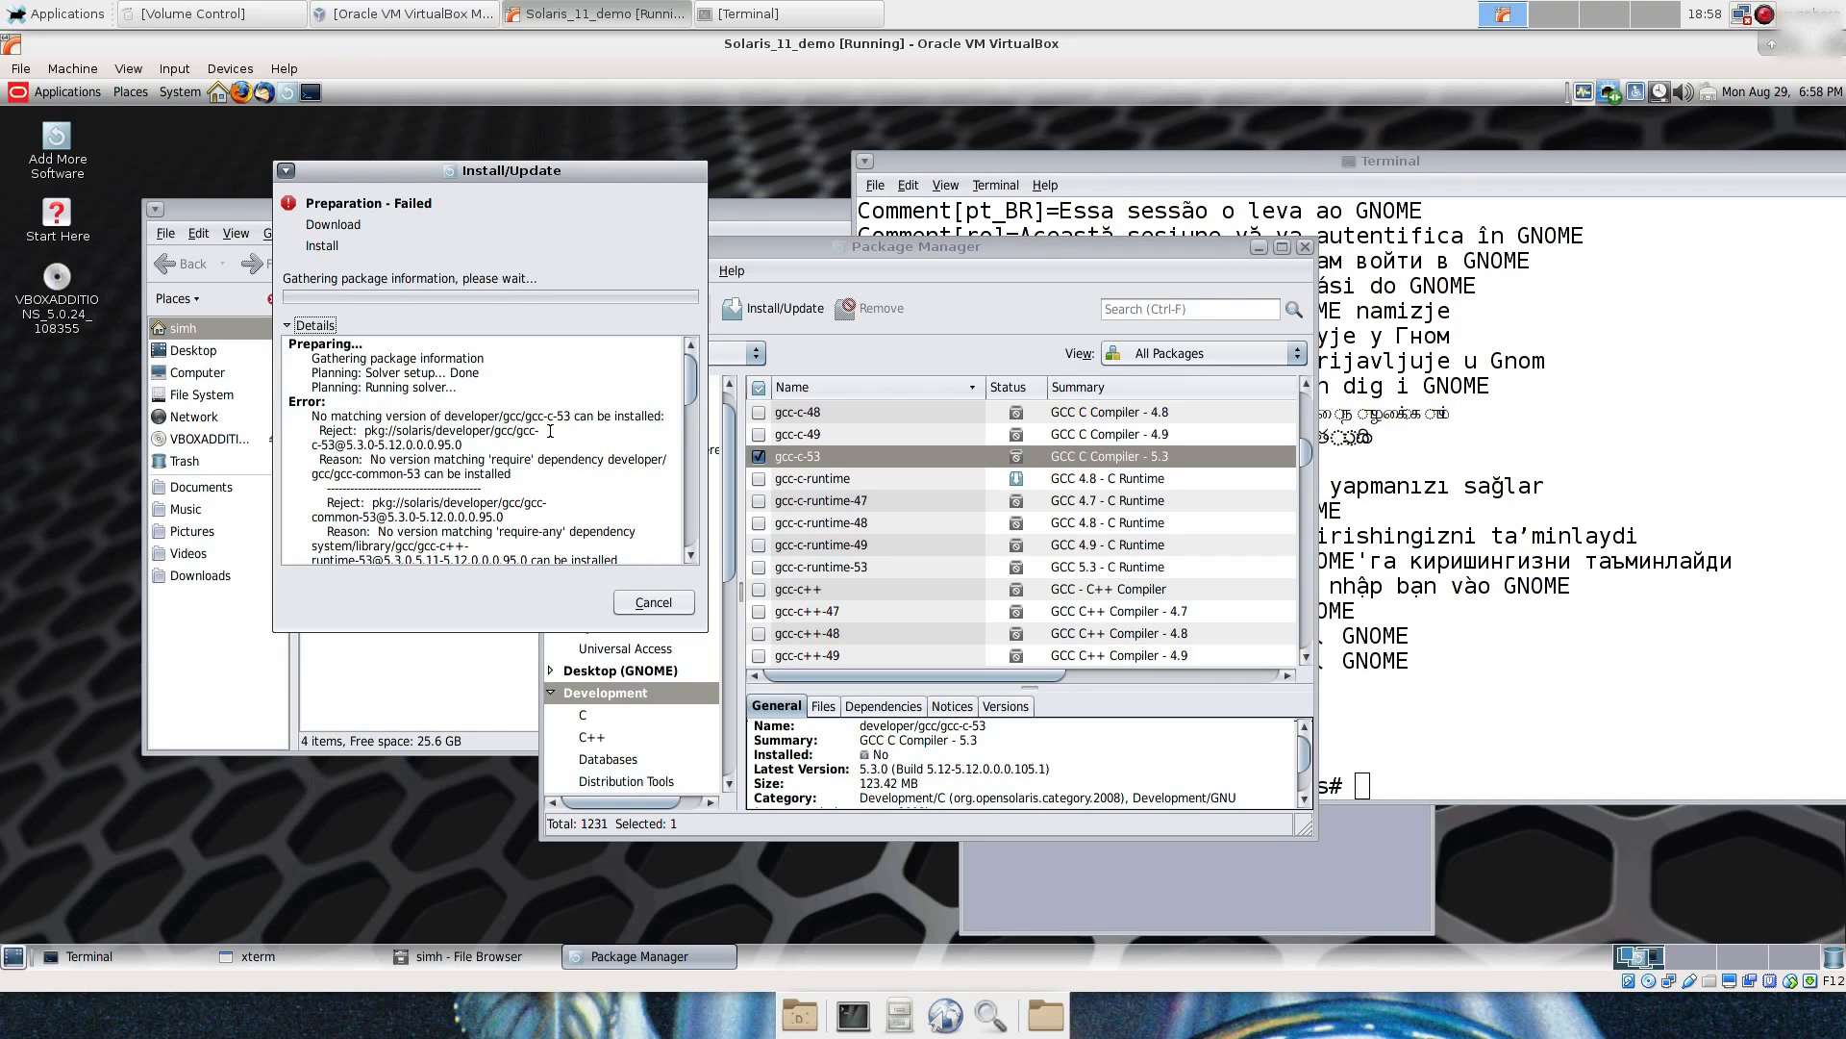
pyautogui.moveTo(652, 602)
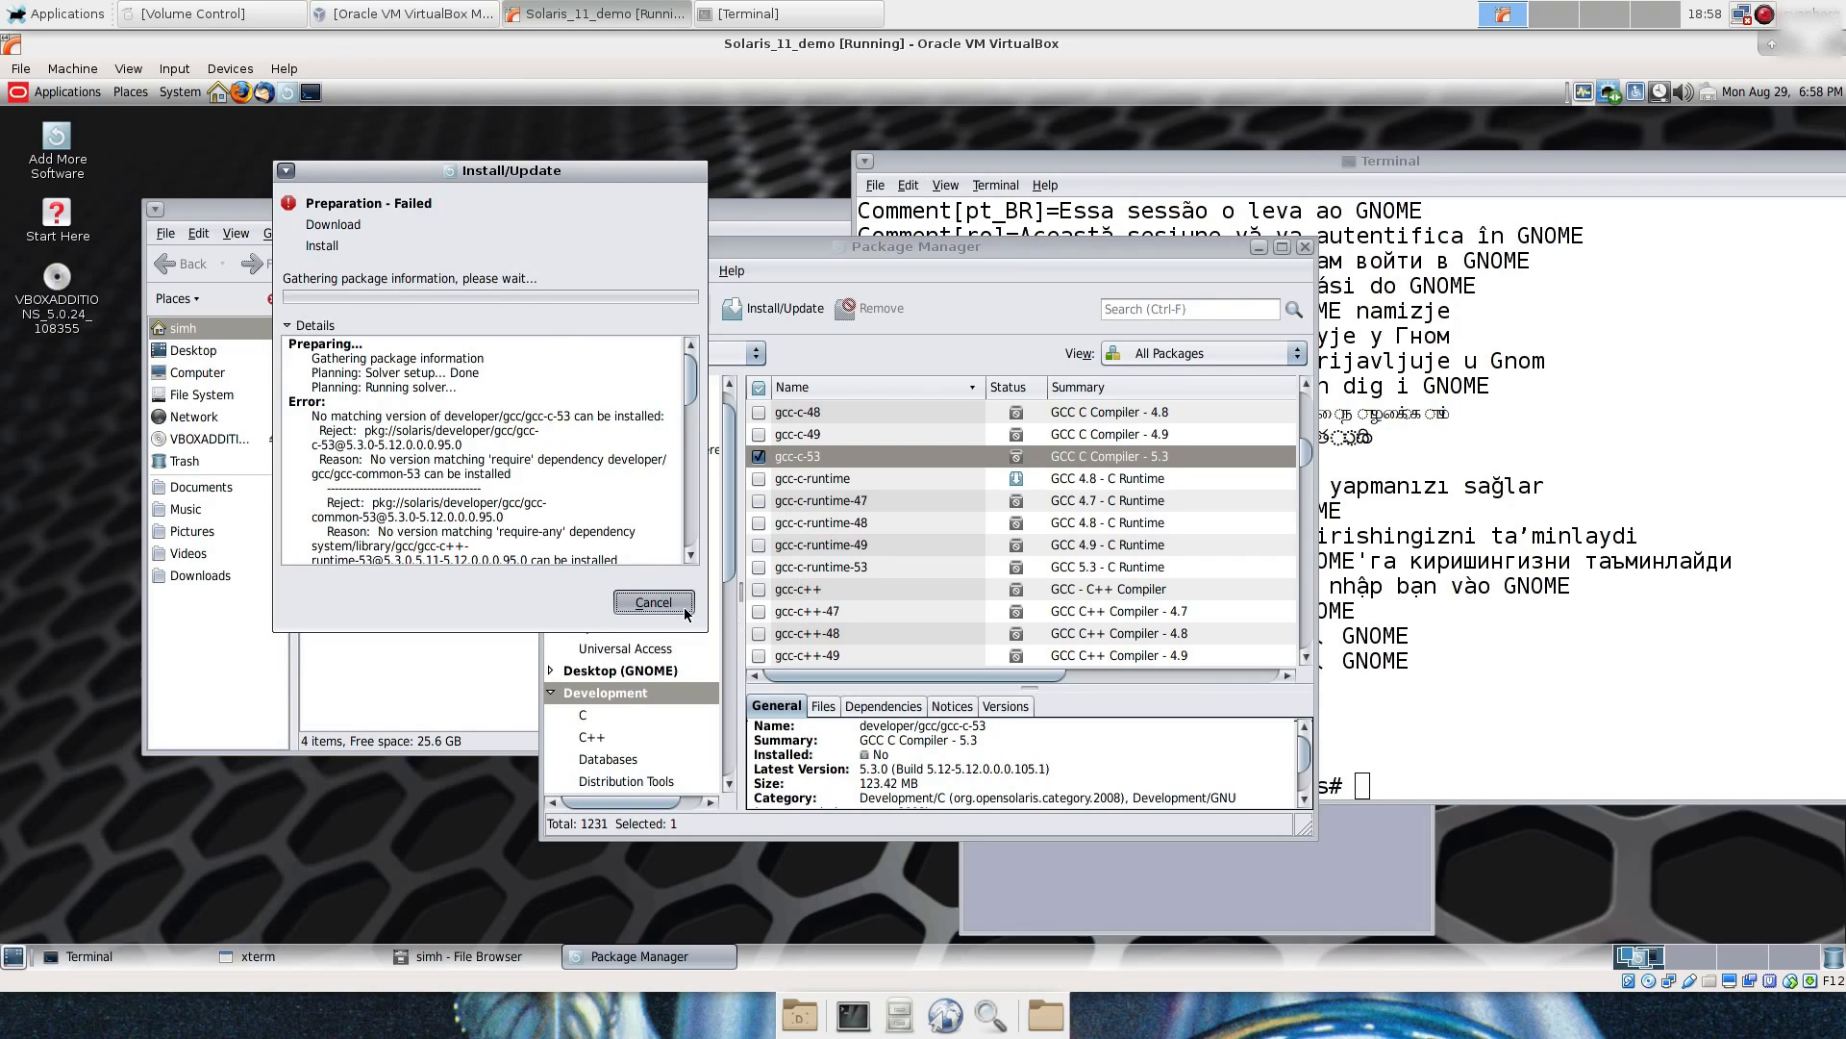
# Step: Dismiss the failed install, highlight twm.desktop in the xsessions listing and open the System menu
pyautogui.click(652, 602)
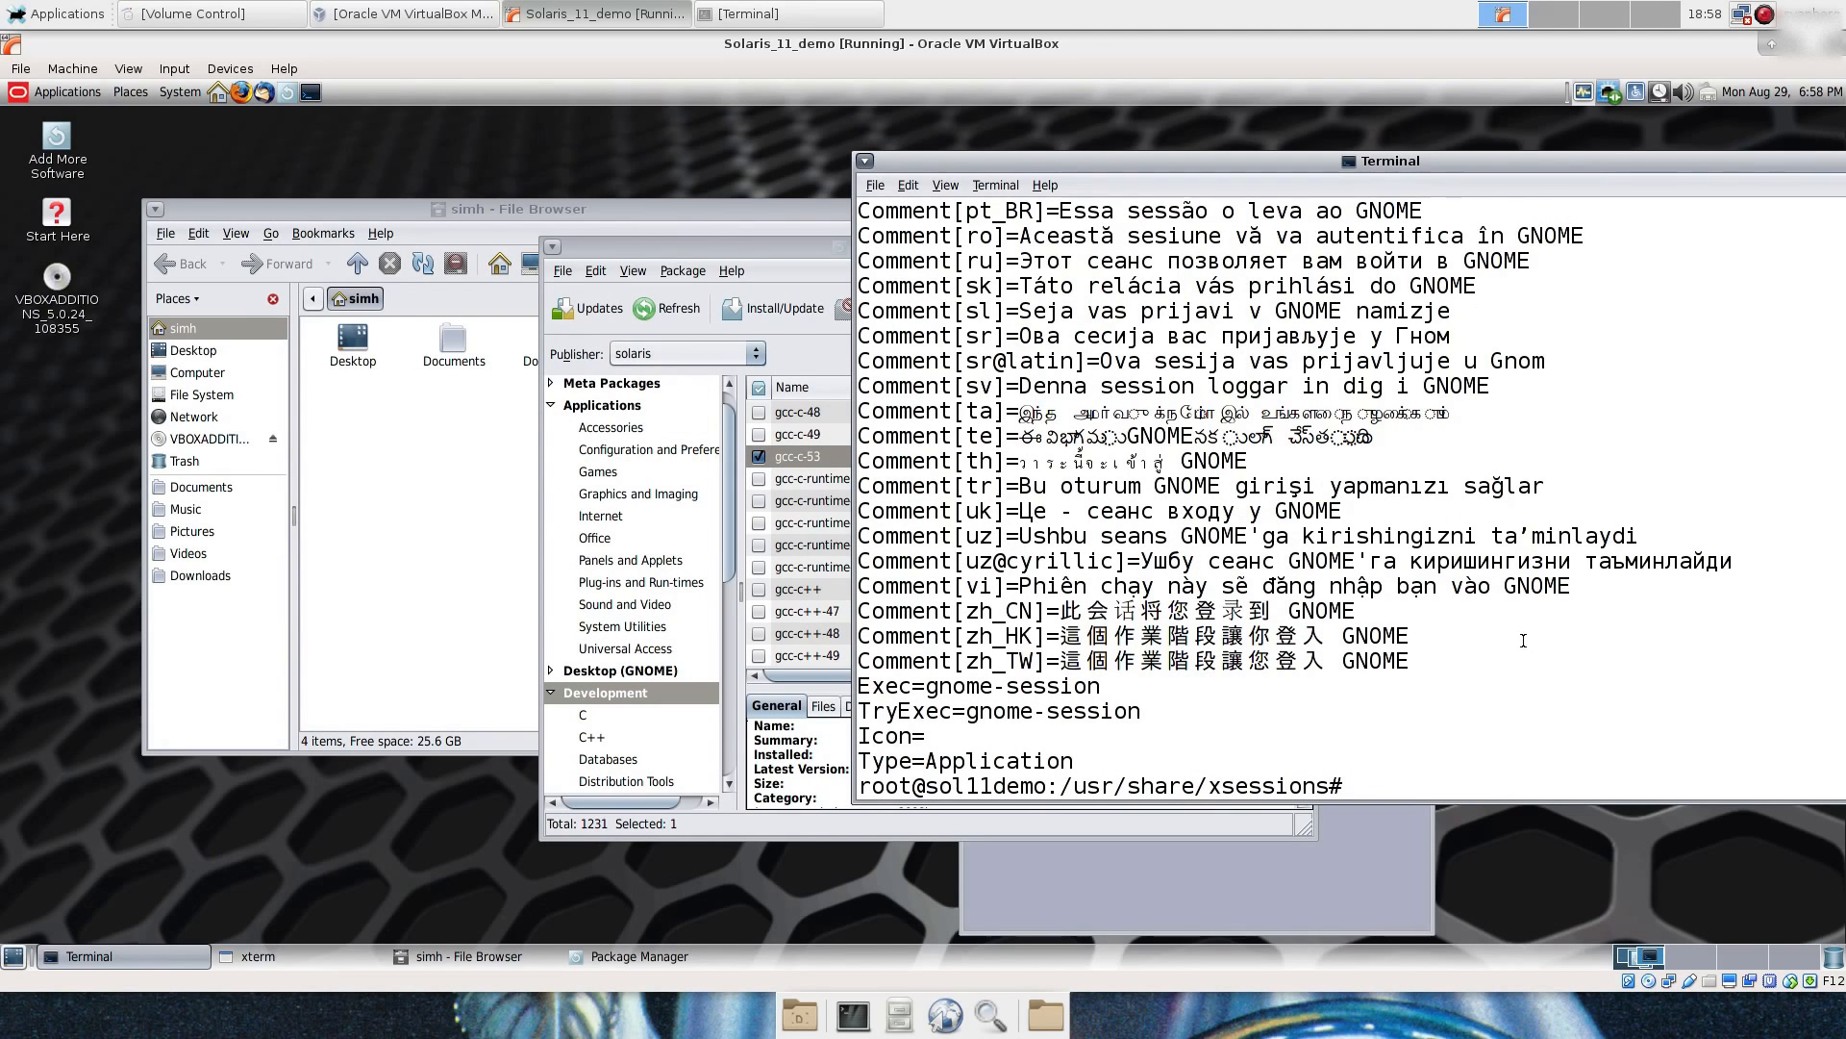
pyautogui.click(179, 90)
pyautogui.write('ls')
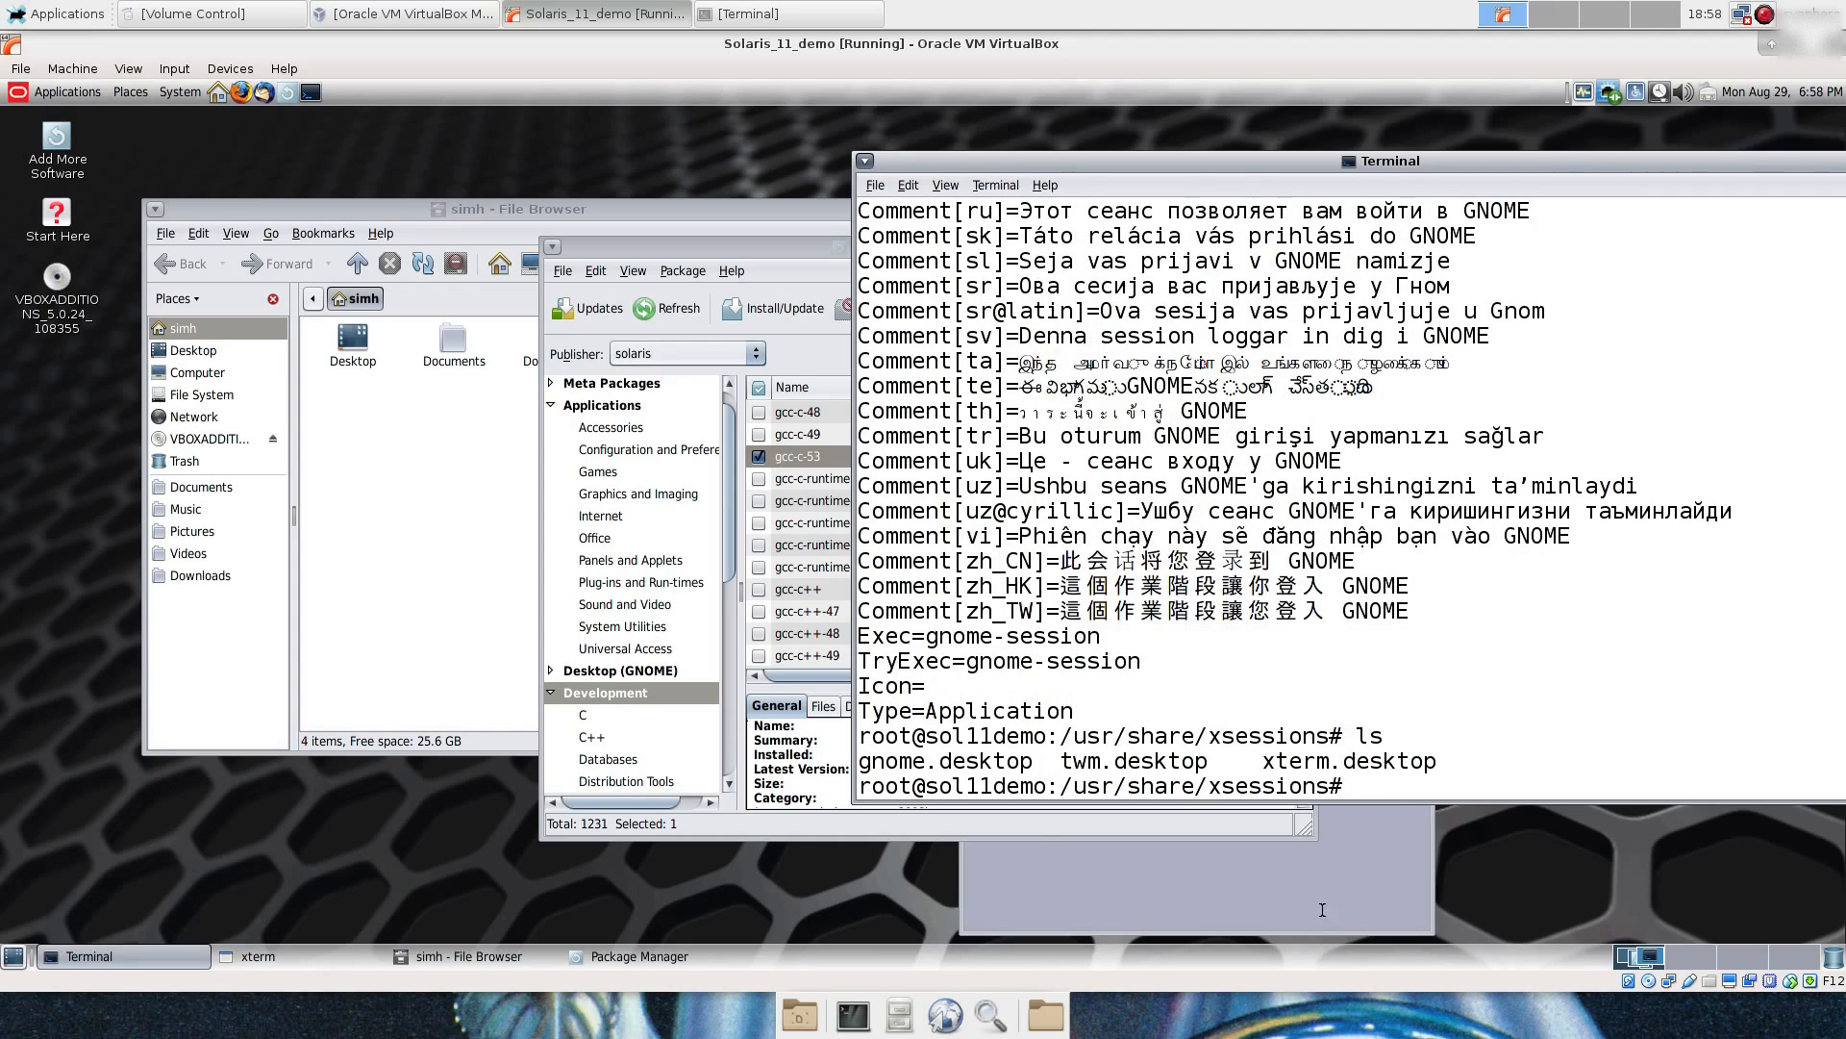
pyautogui.doubleClick(1131, 761)
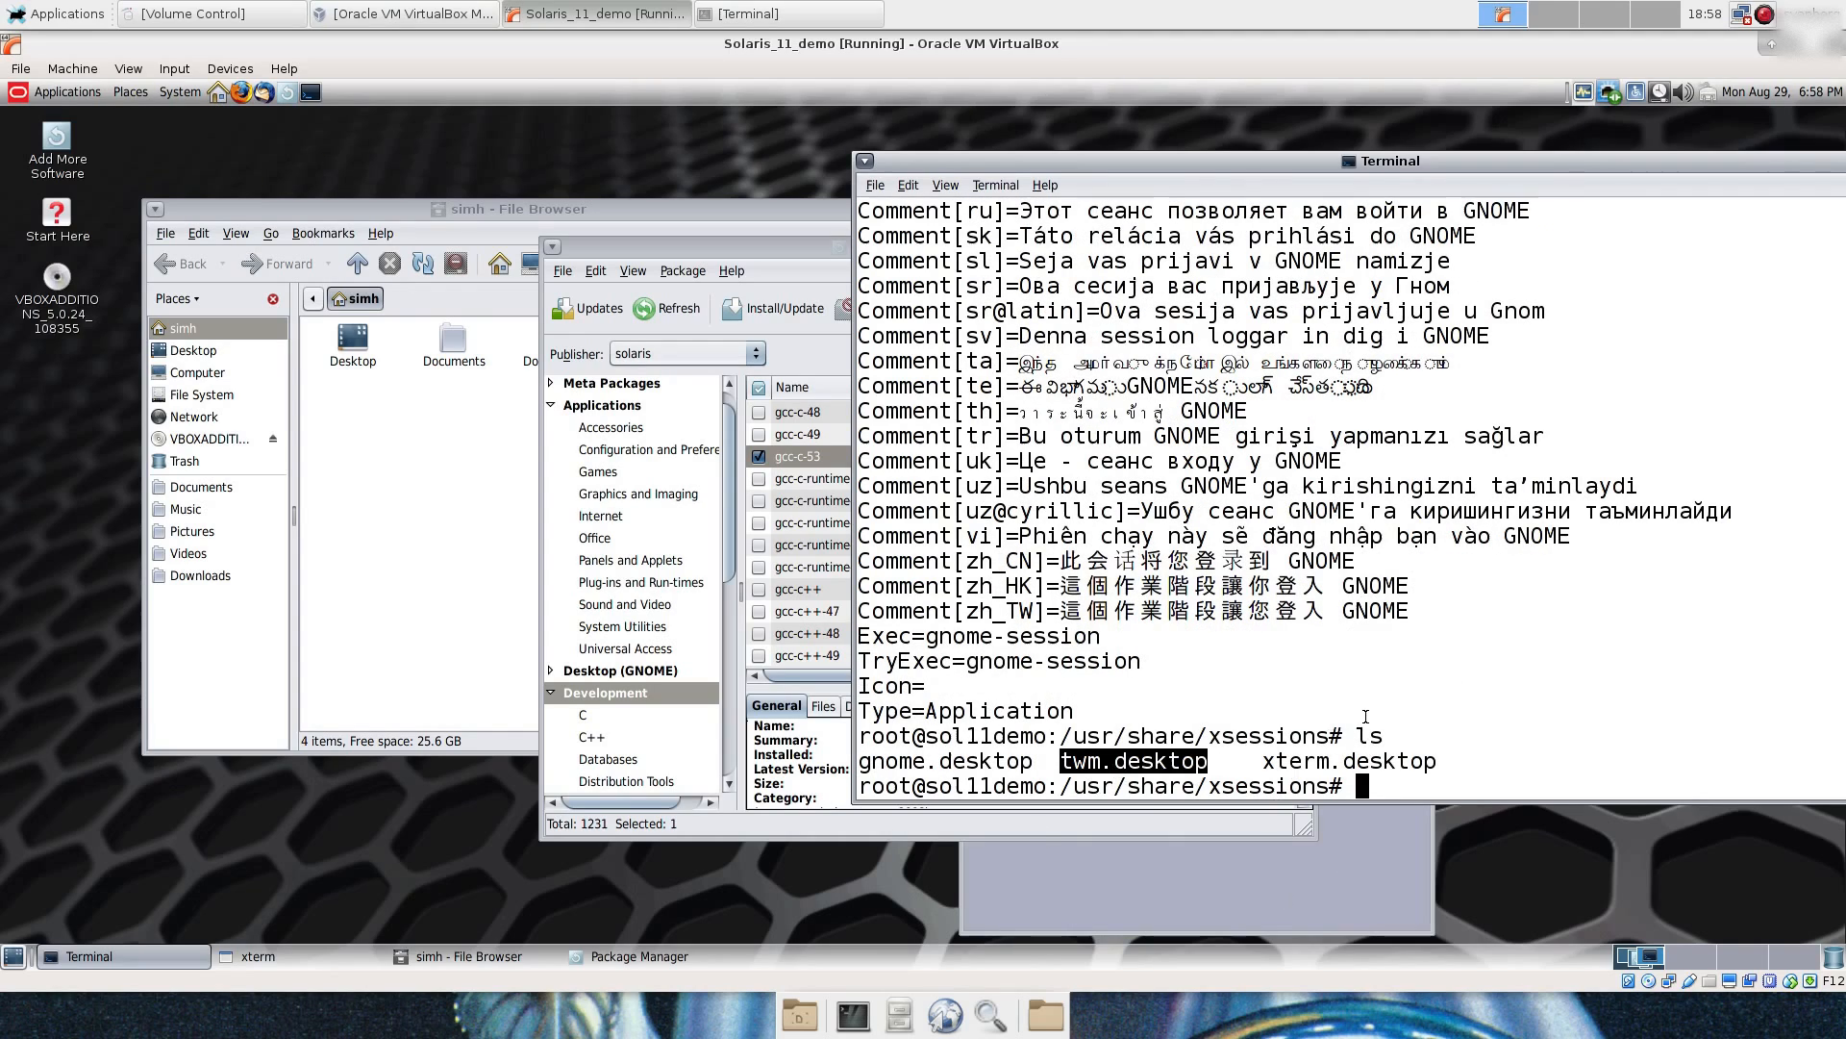
pyautogui.moveTo(1348, 631)
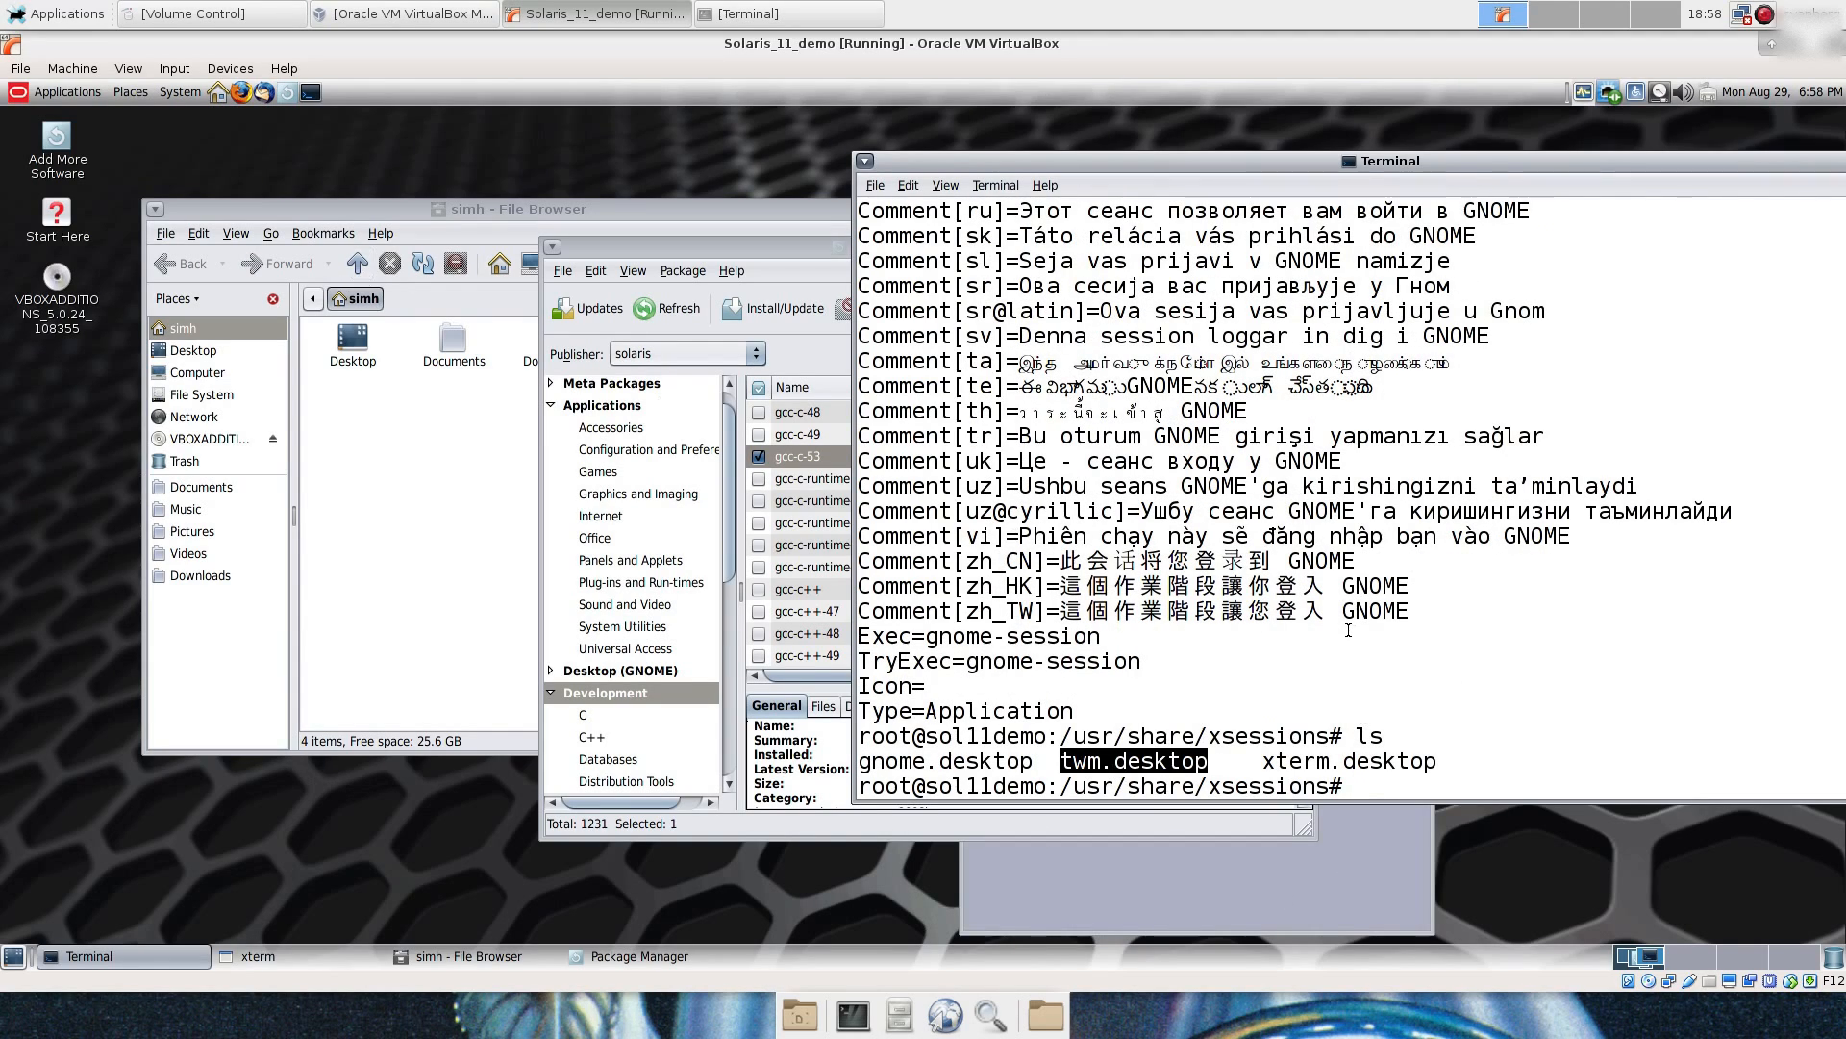
pyautogui.click(179, 92)
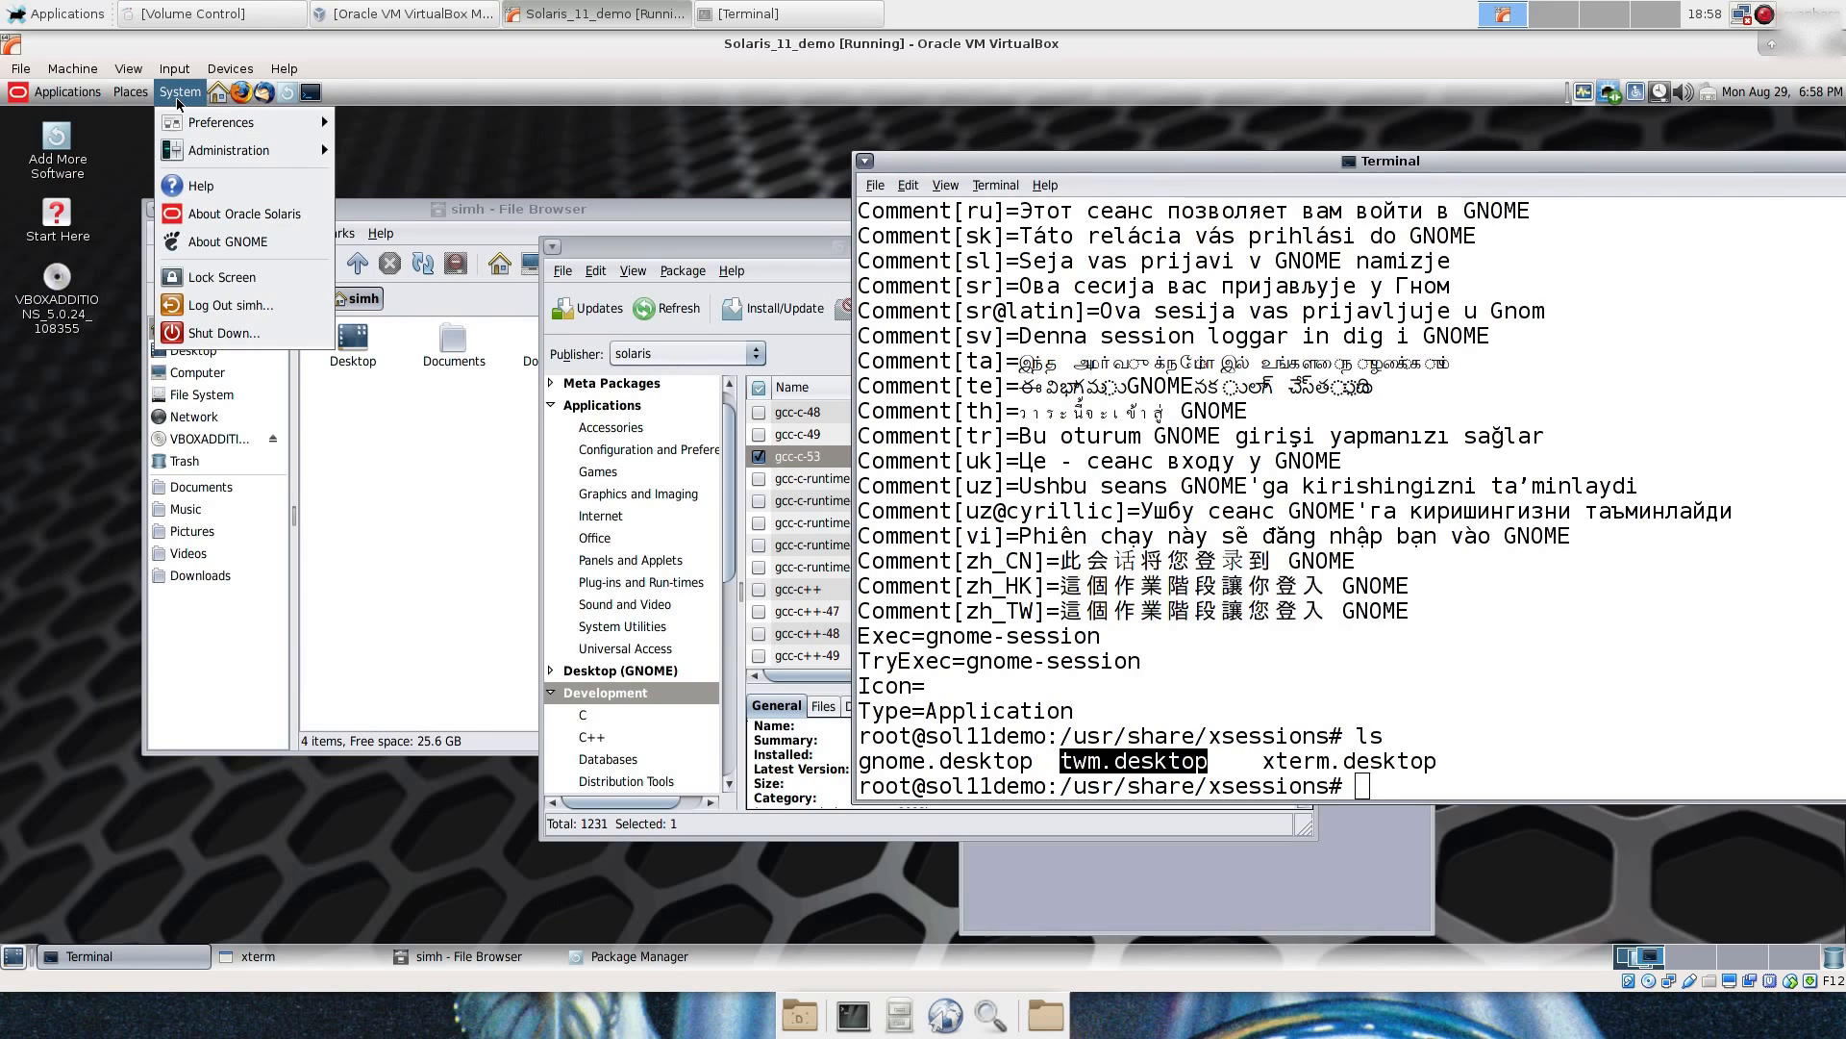
# Step: Log out of the guest's GNOME session via System > Log Out
pyautogui.click(229, 304)
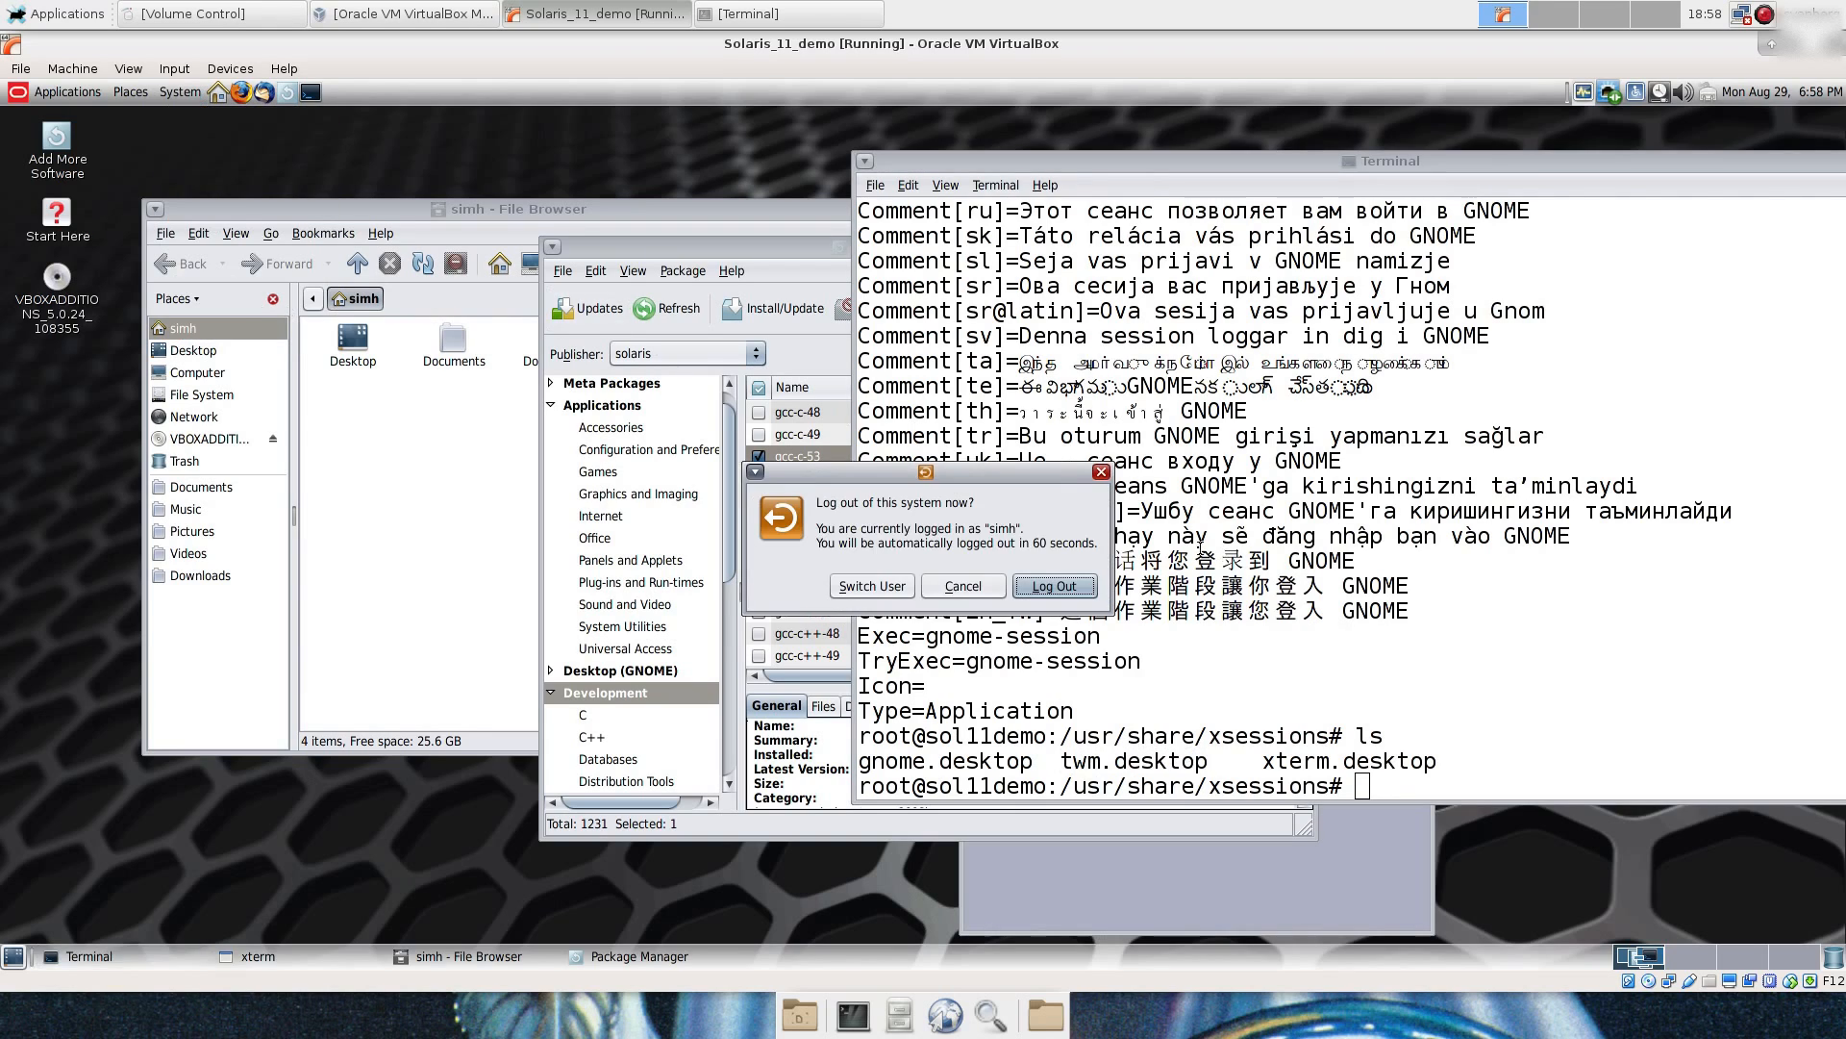
pyautogui.click(962, 584)
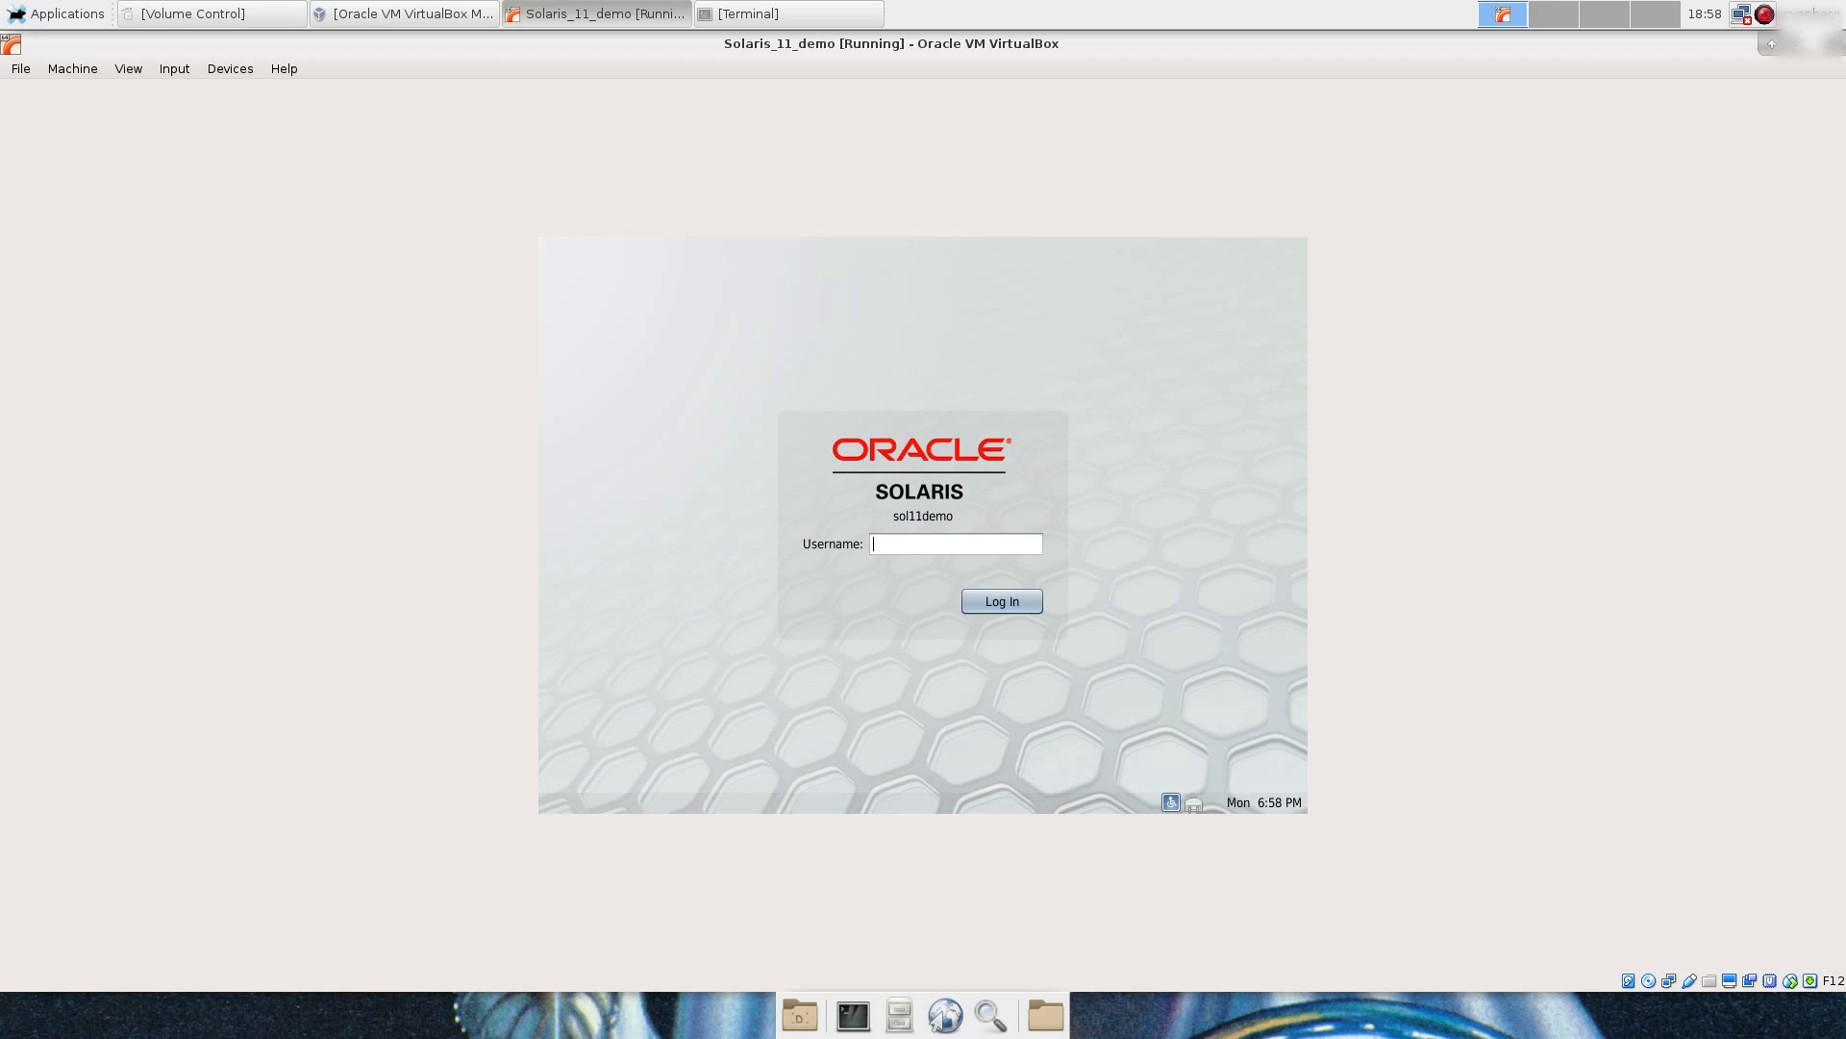
# Step: Log in as 'simh' with the session set to TWM
pyautogui.write('simh')
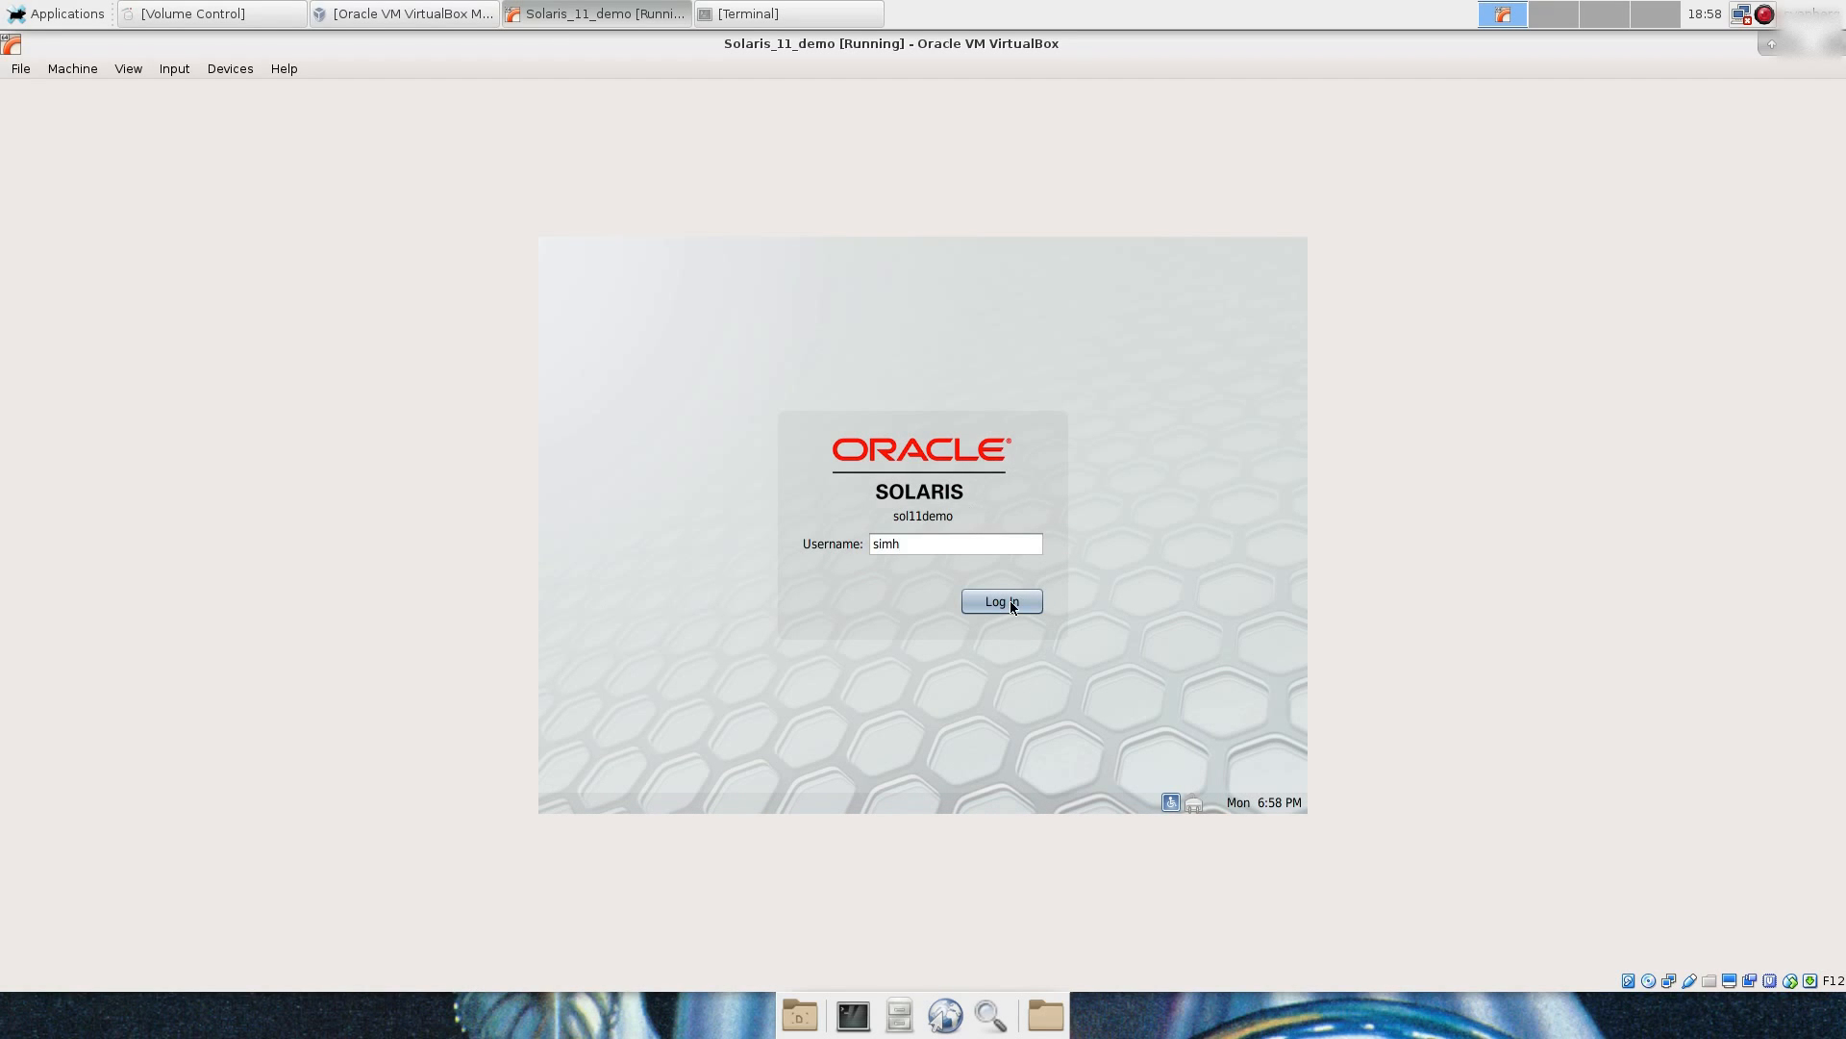
pyautogui.click(1000, 600)
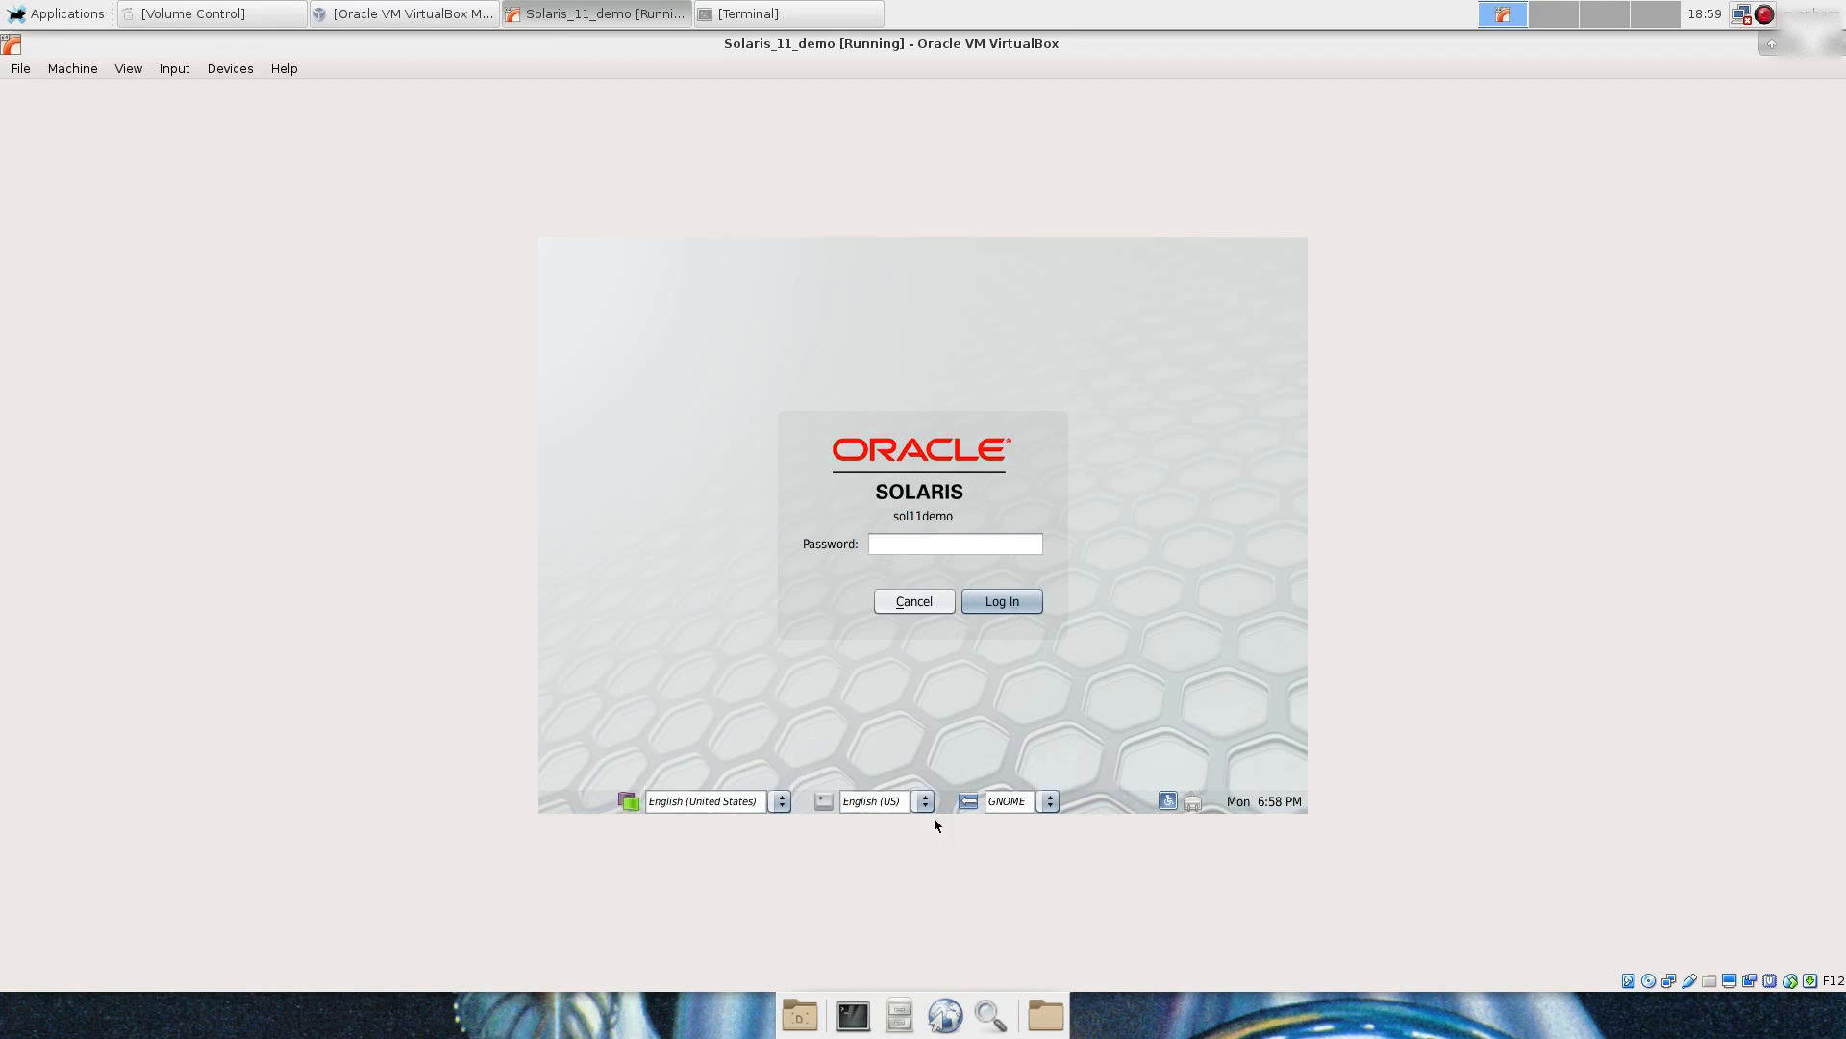
pyautogui.click(1006, 800)
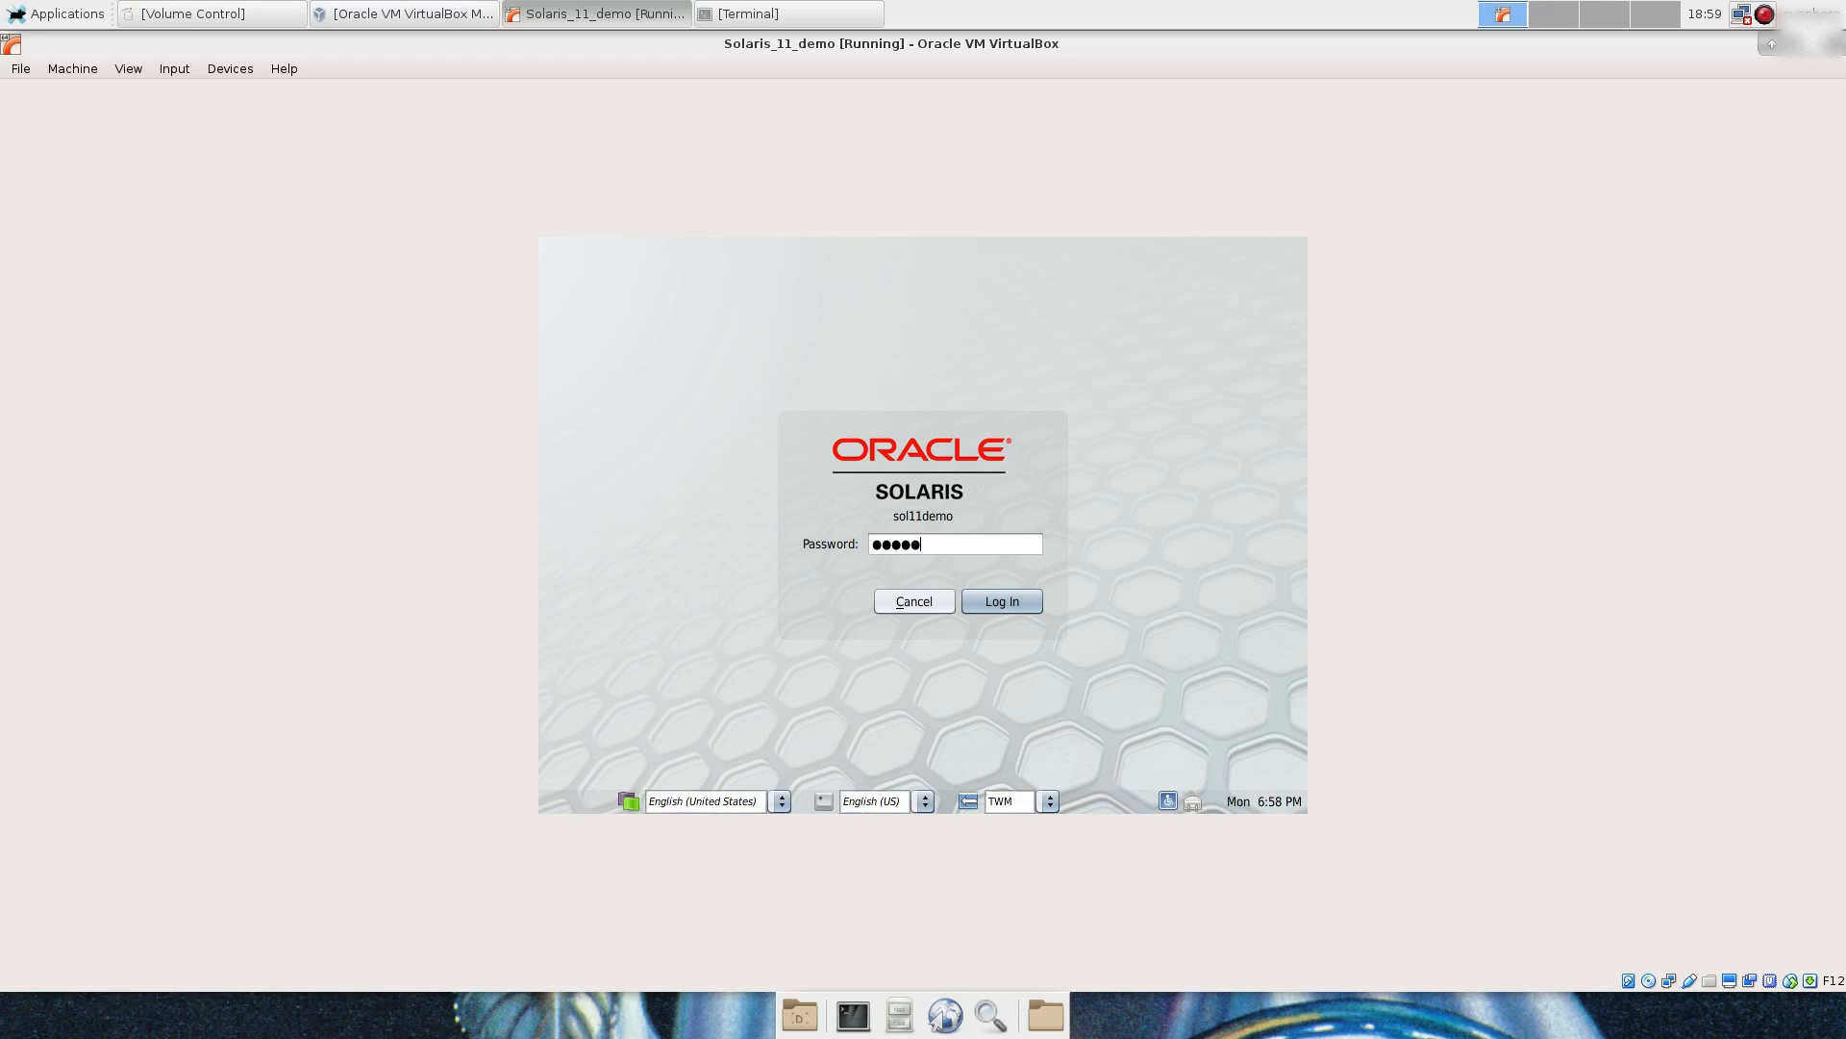
pyautogui.click(1001, 600)
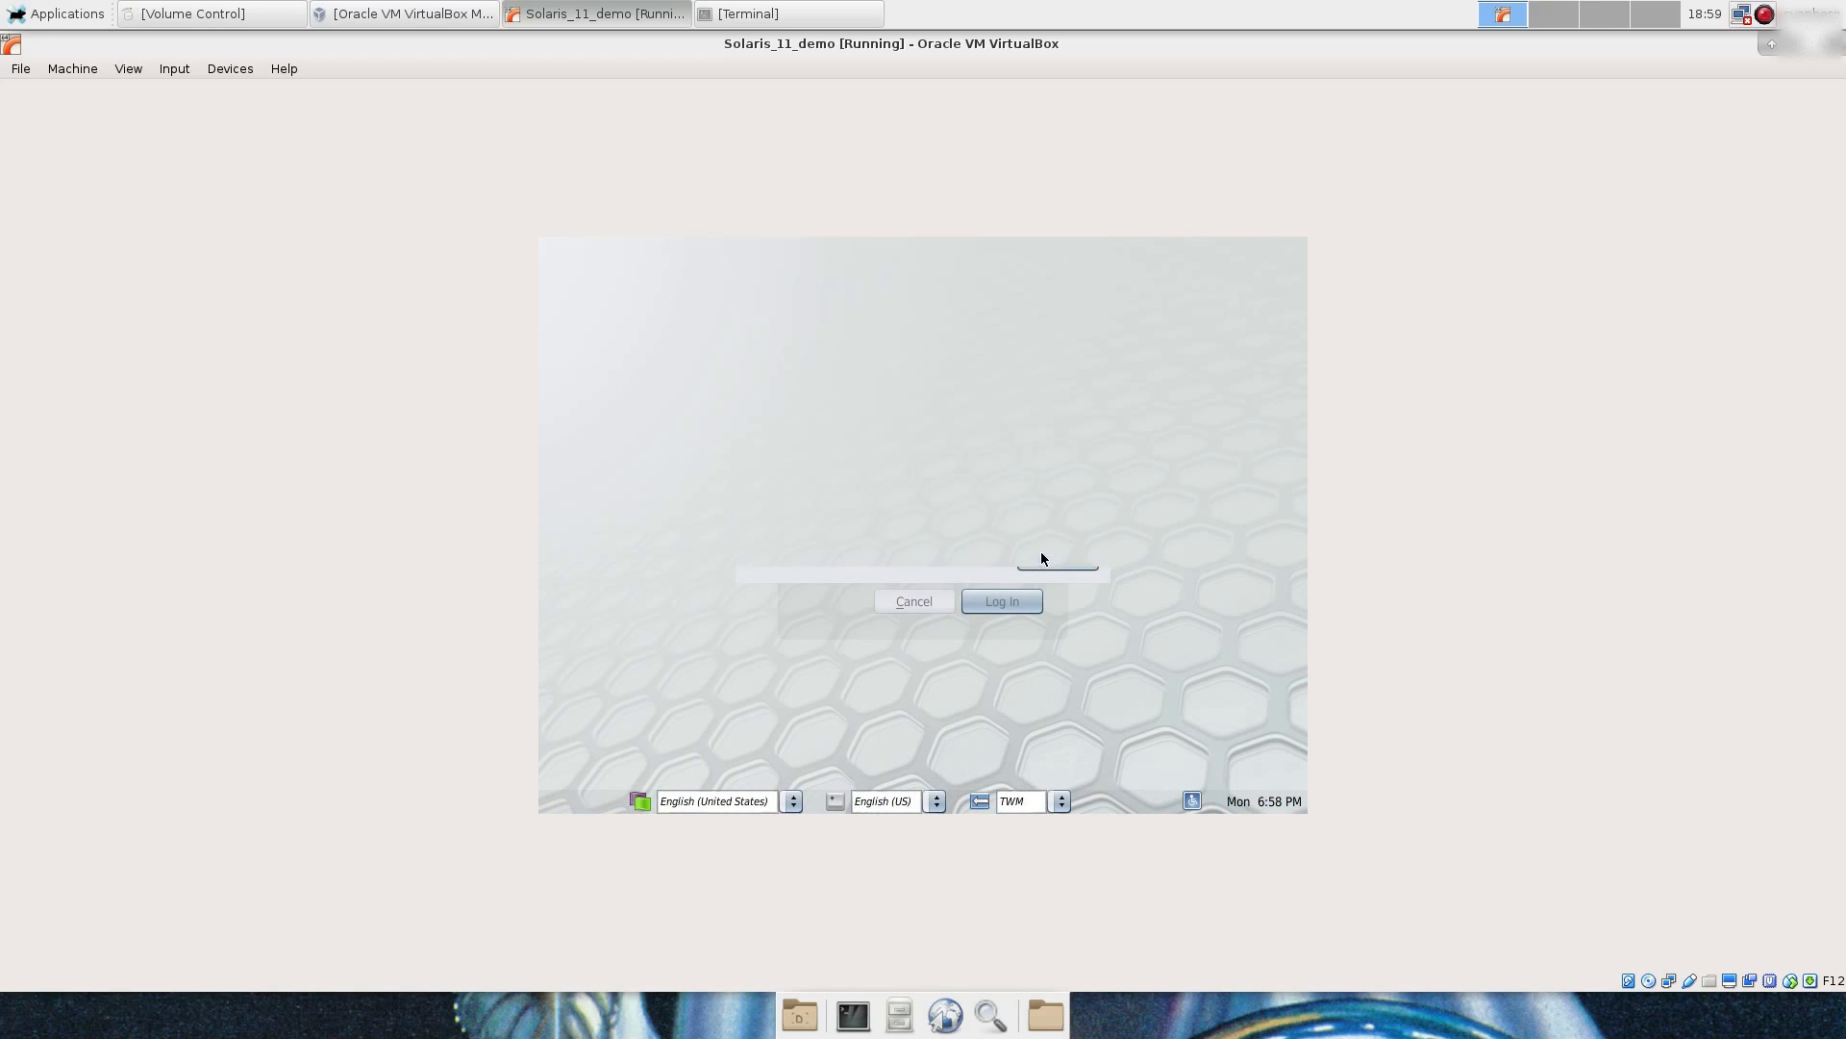
# Step: Wait for the TWM session to load to an empty desktop
pyautogui.click(1000, 600)
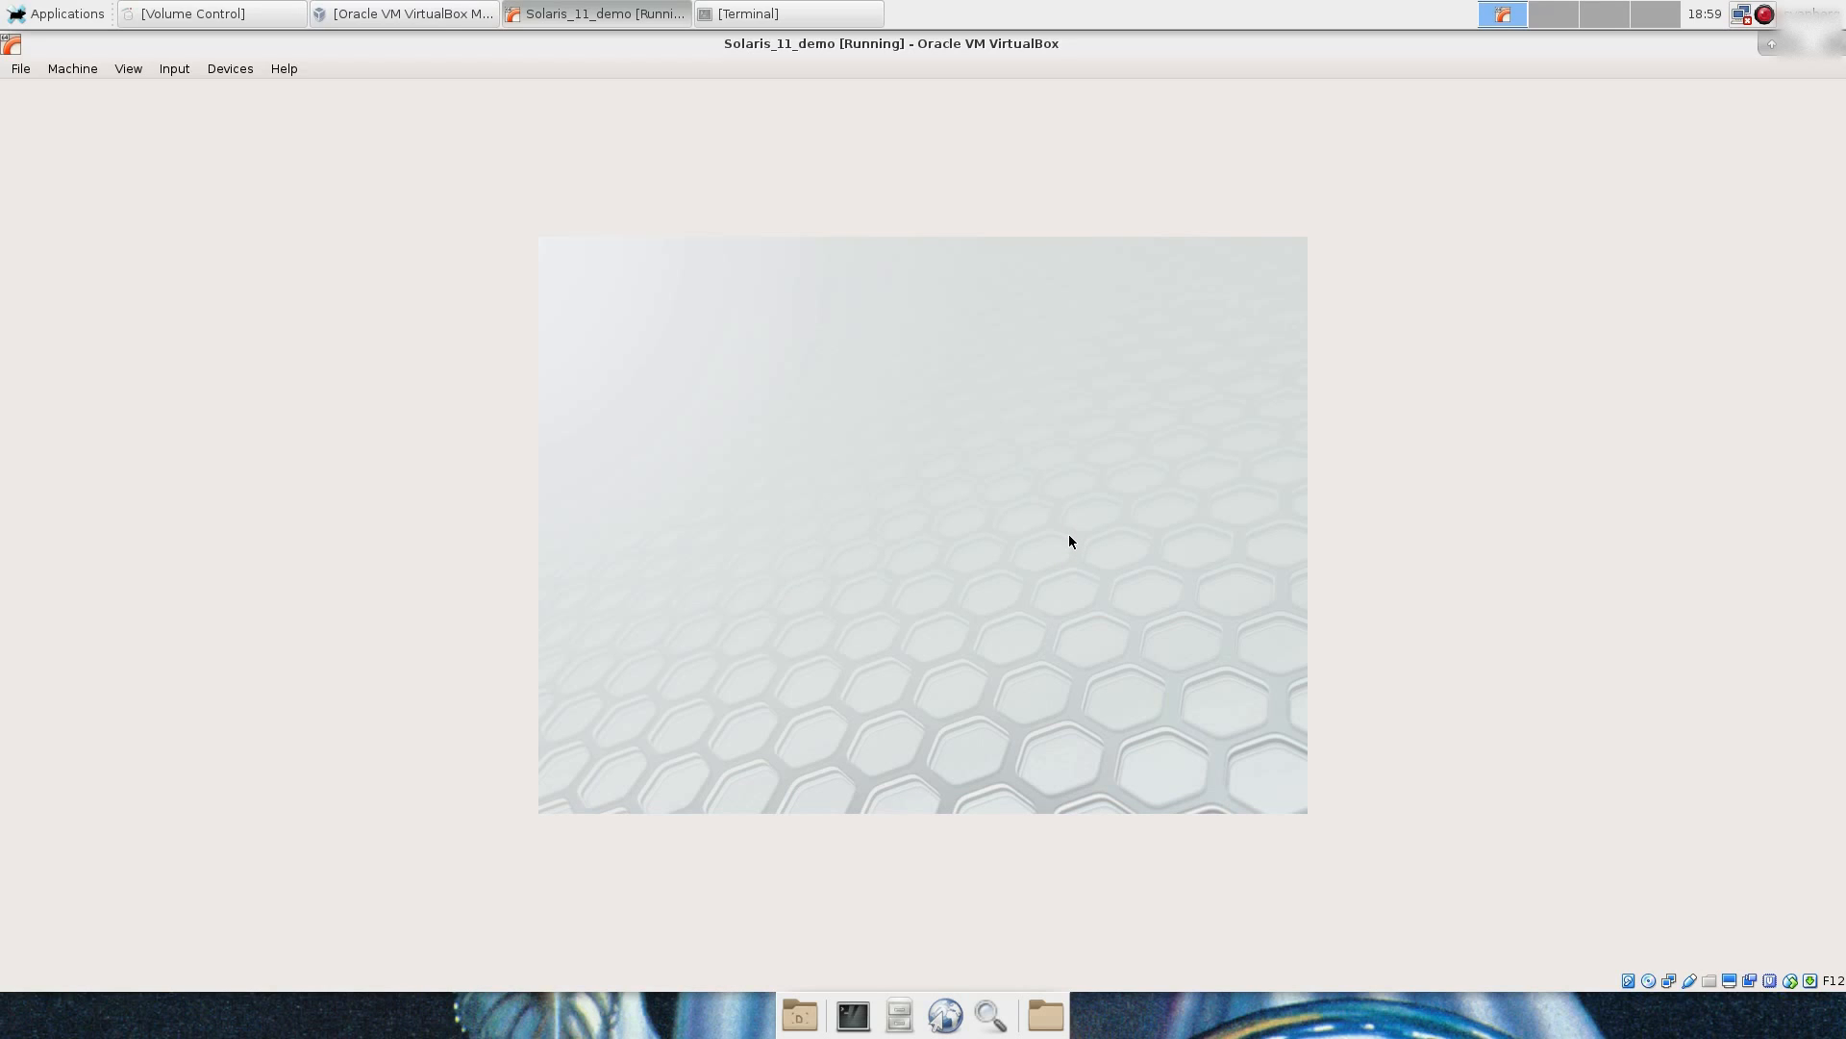
pyautogui.moveTo(1208, 389)
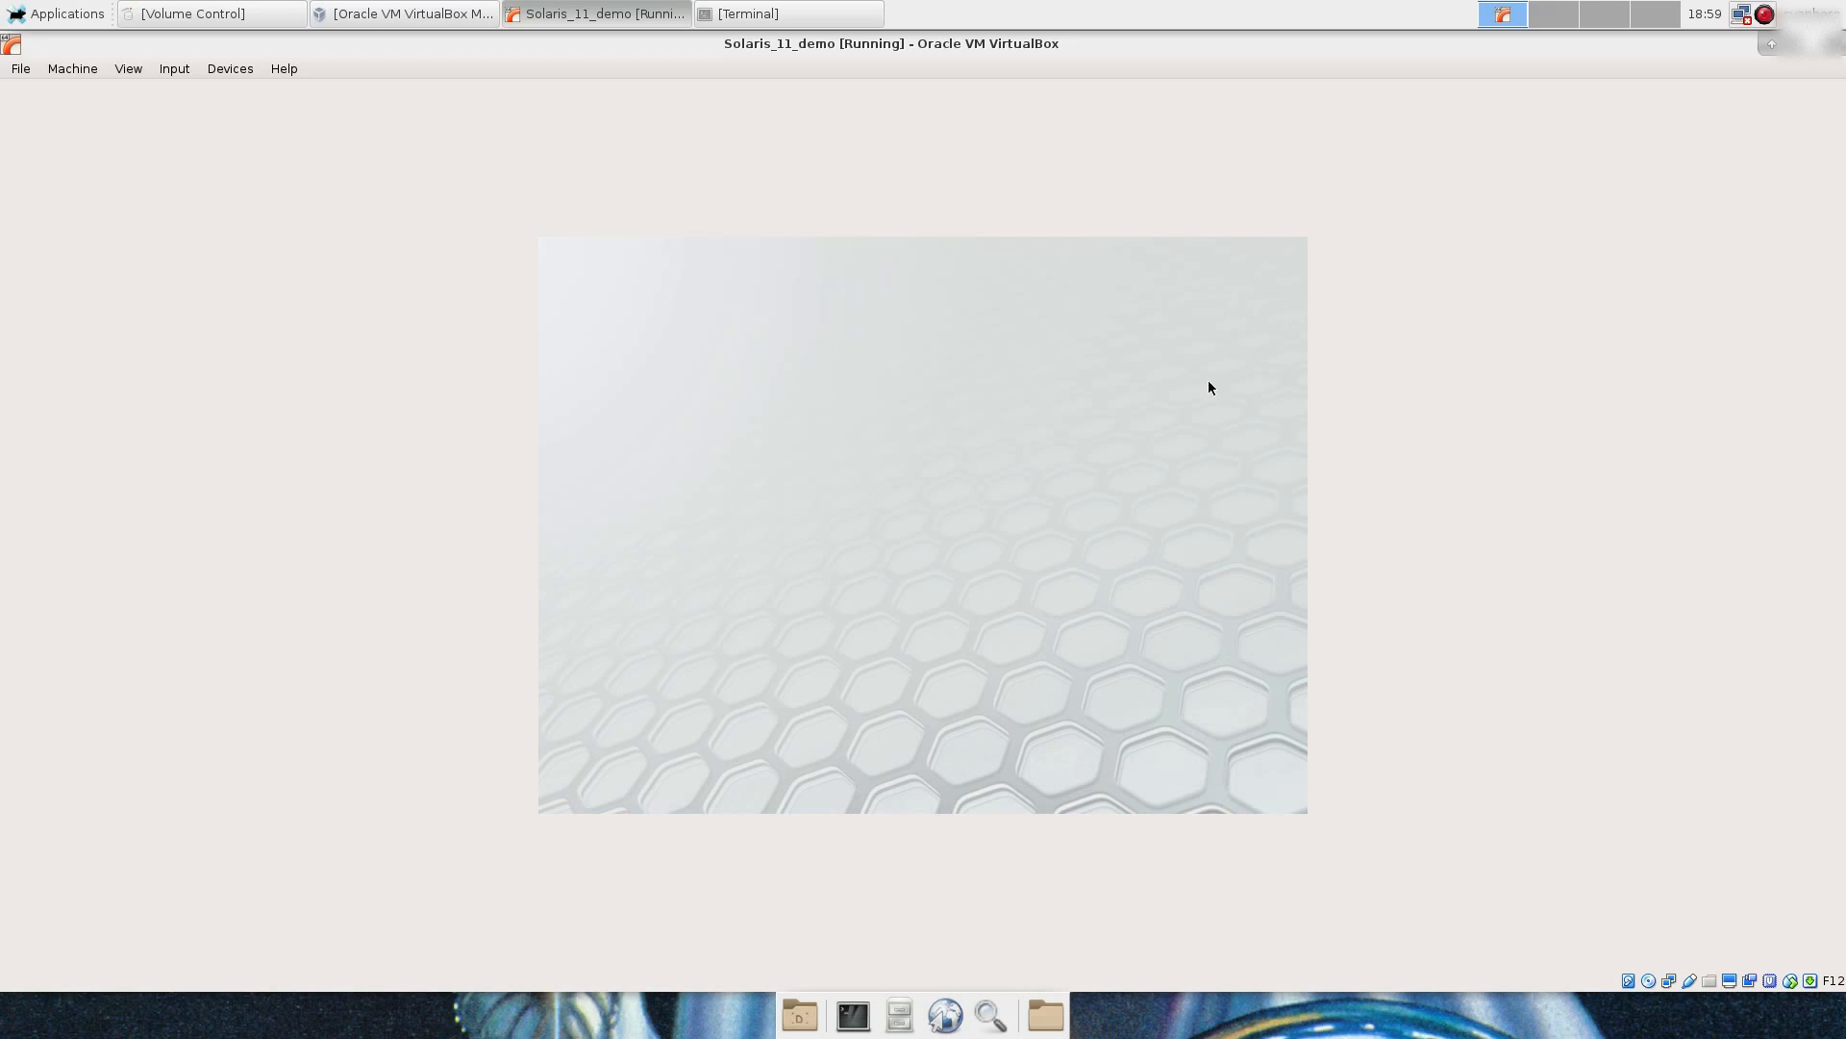
pyautogui.moveTo(1023, 400)
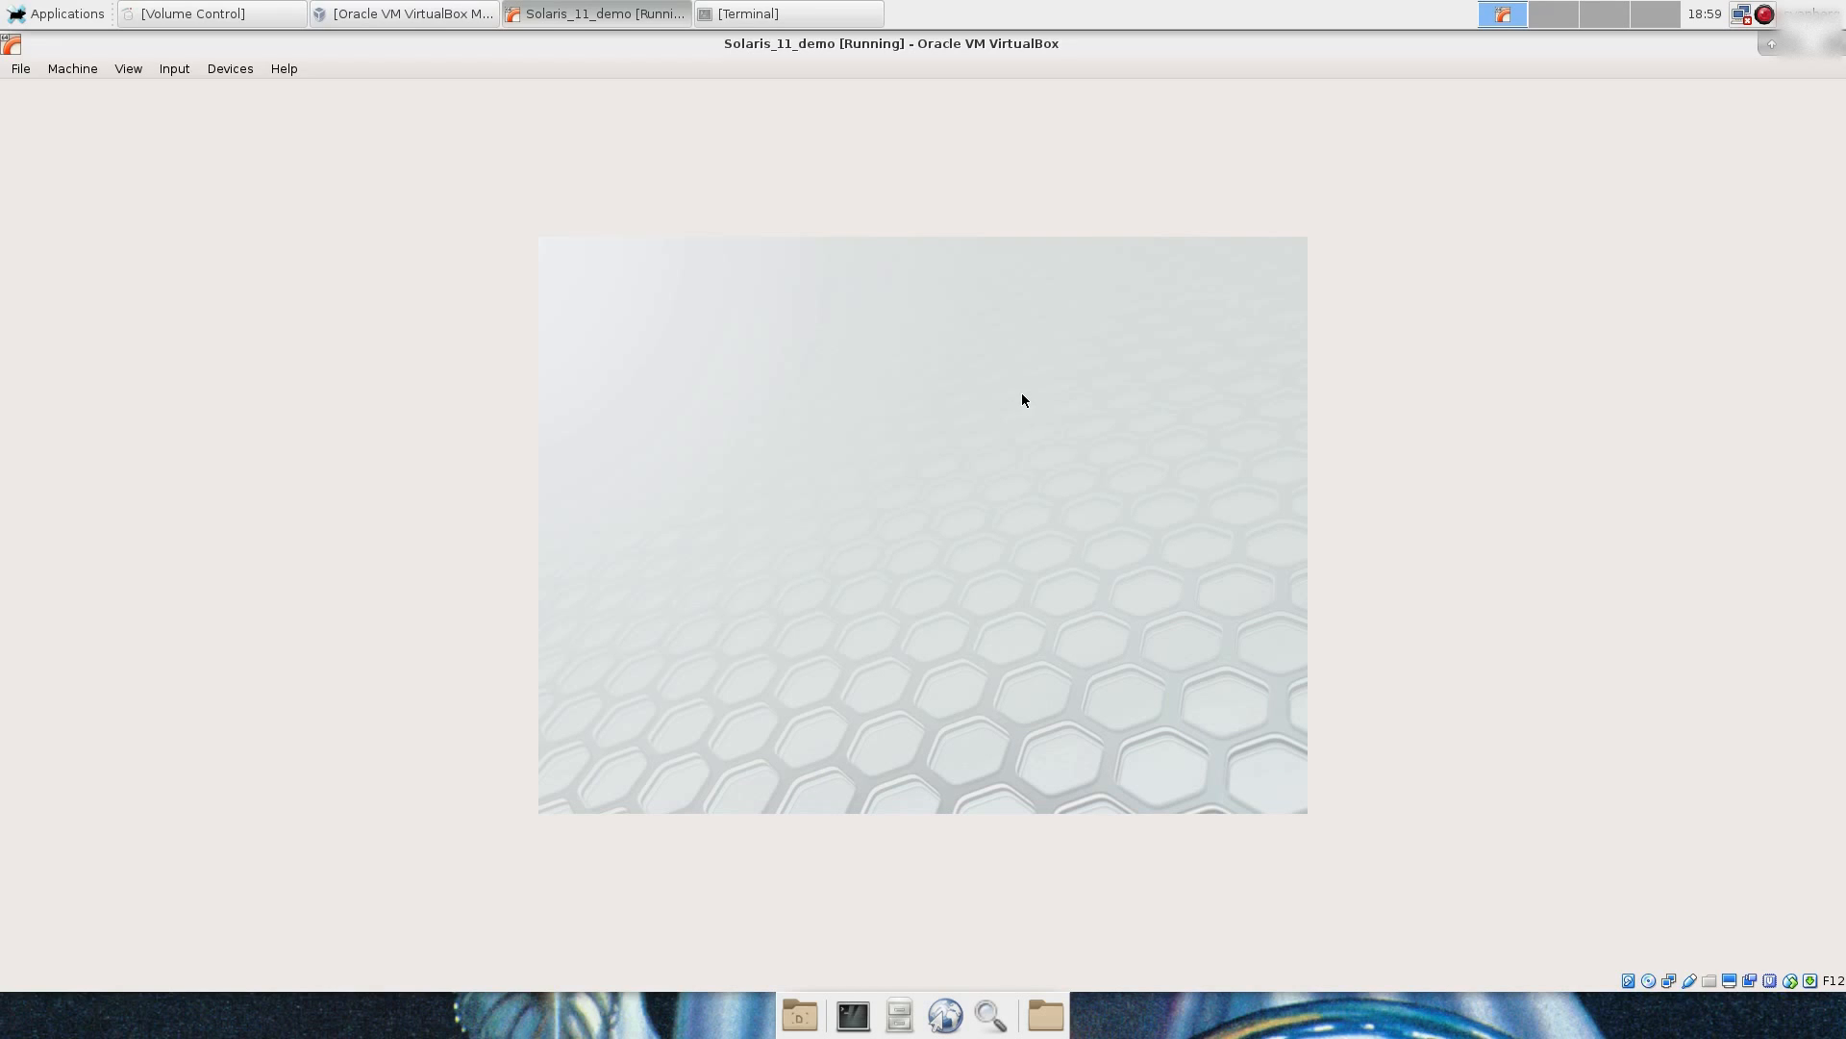
pyautogui.moveTo(873, 548)
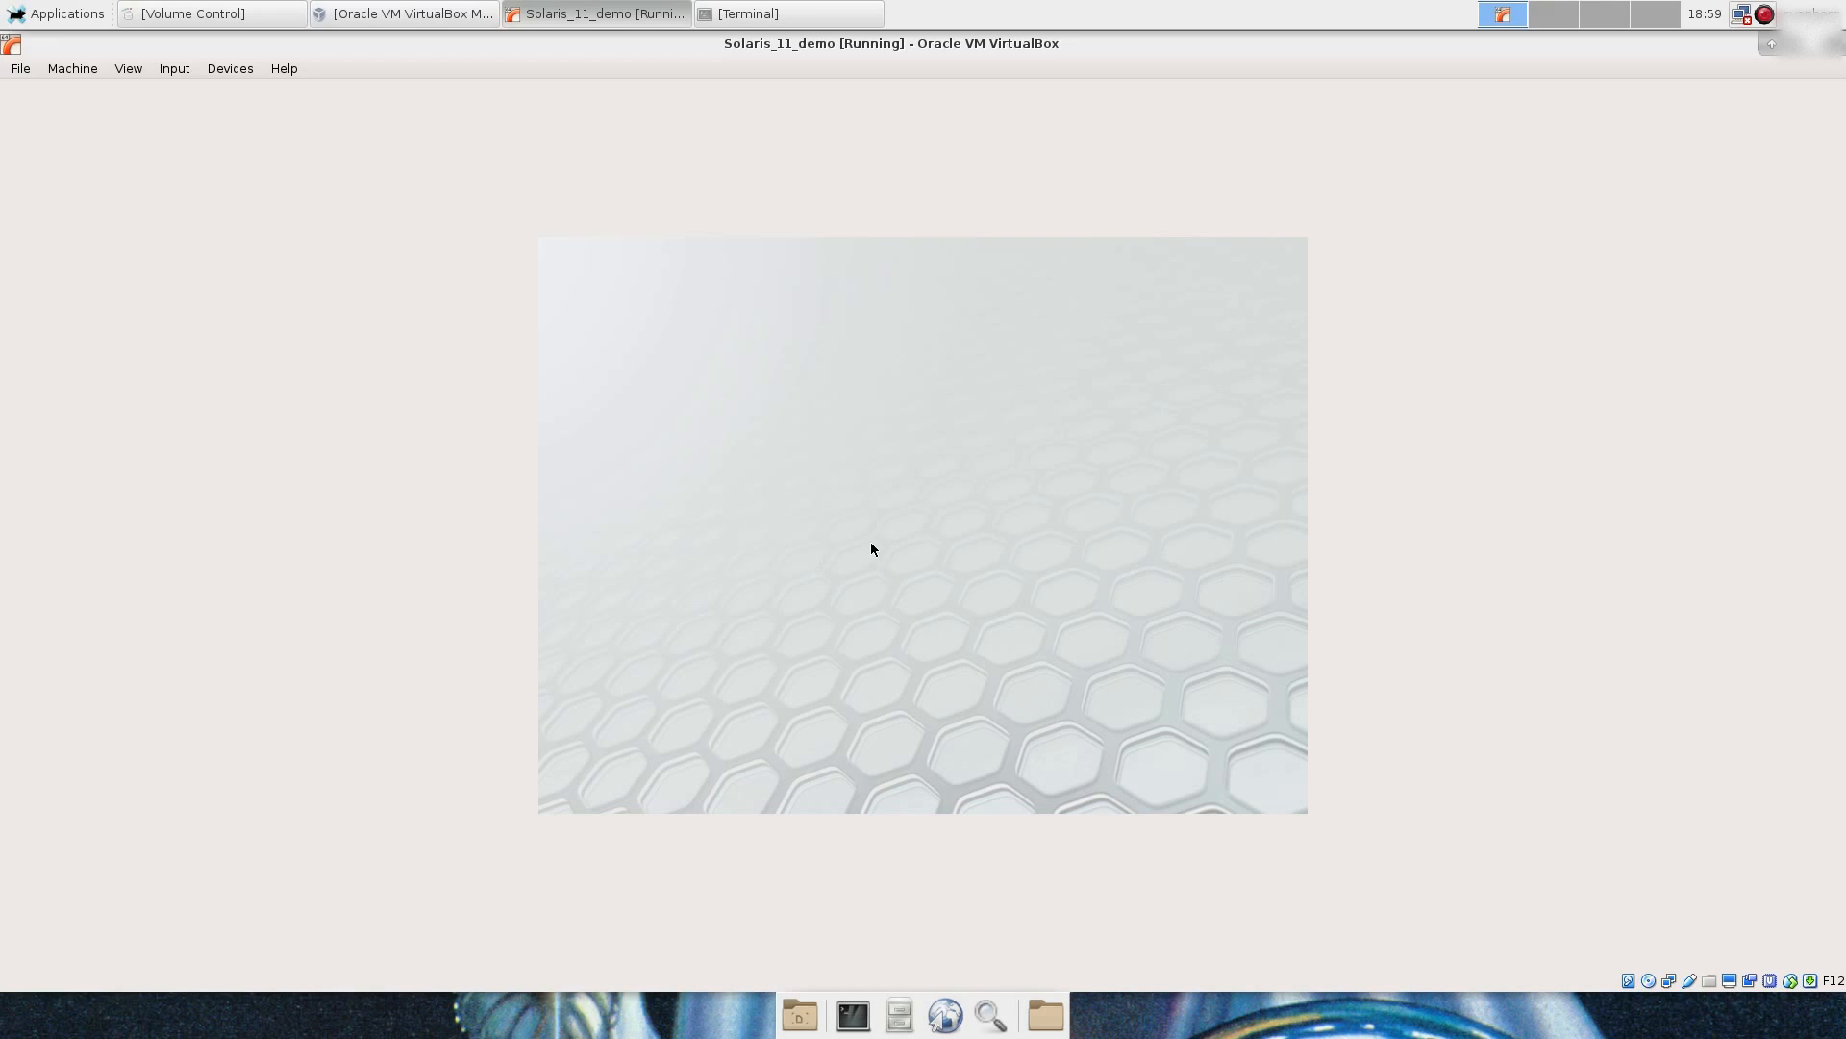
pyautogui.moveTo(1026, 331)
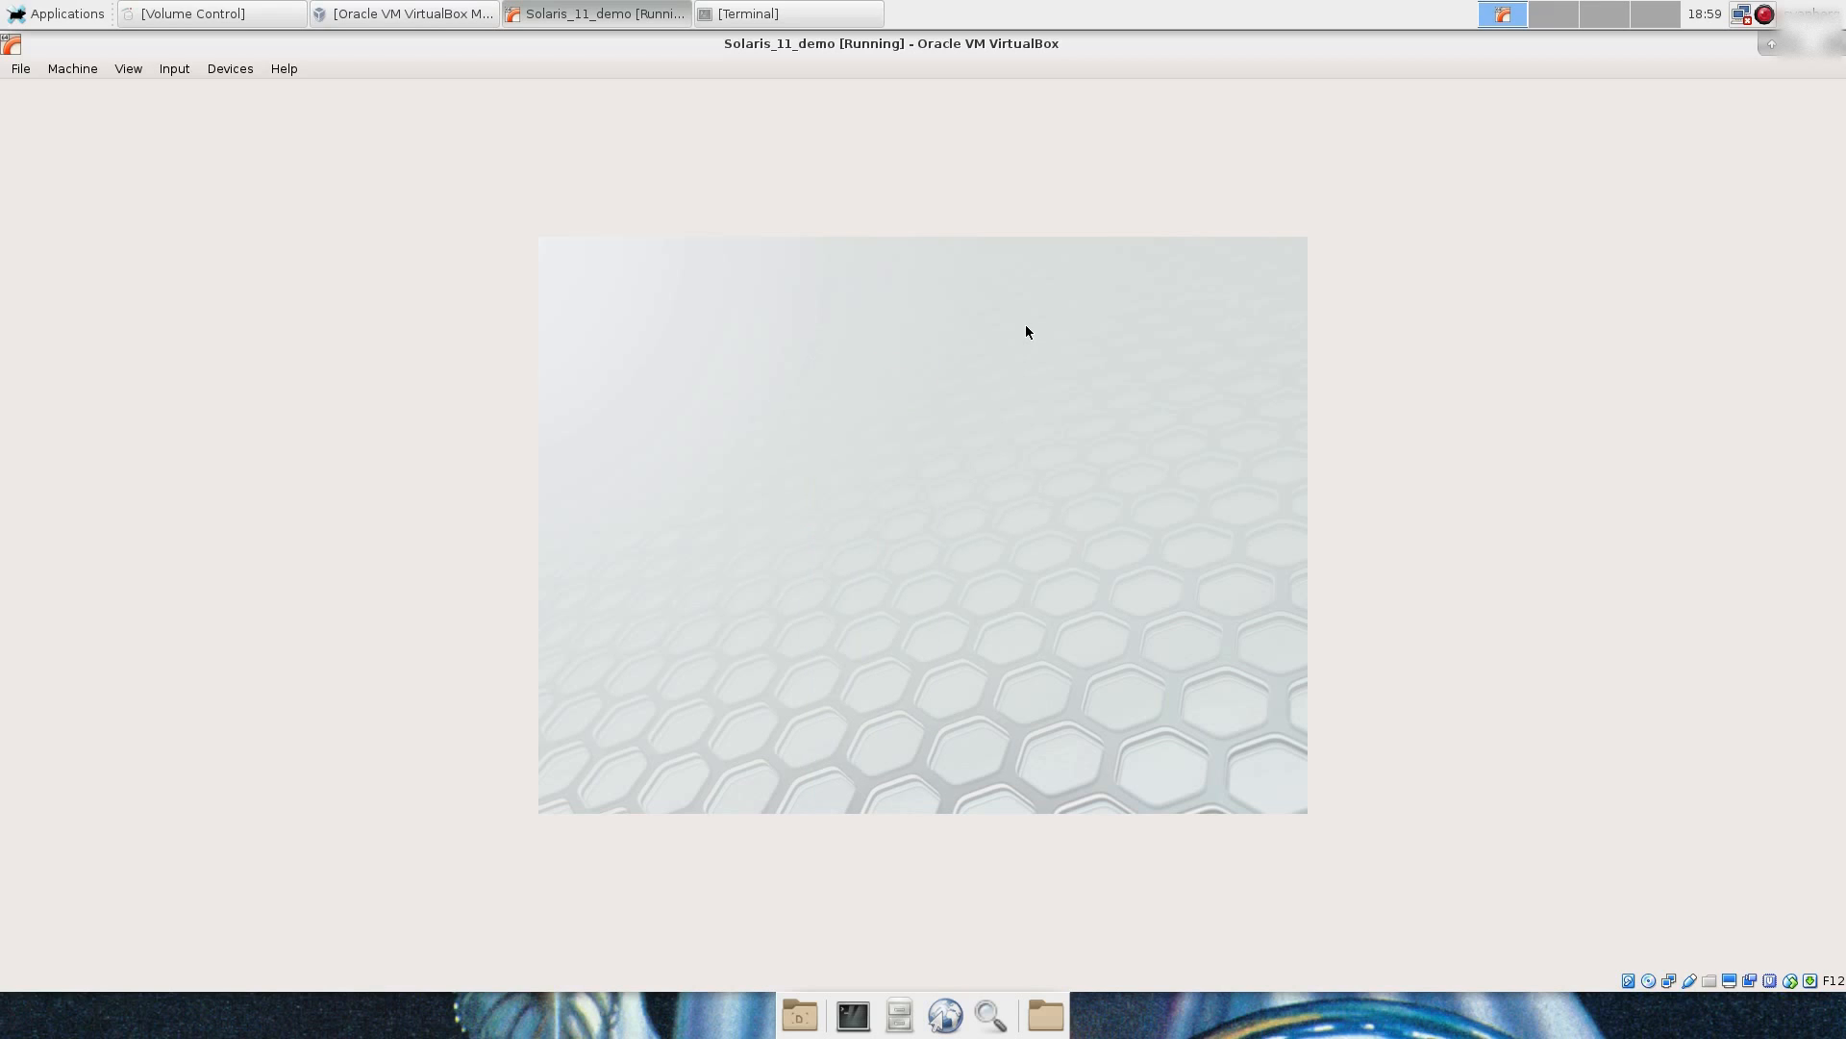
# Step: Launch an xterm from the TWM menu and run VBoxClient-all so the display fills the window
pyautogui.rightClick(1025, 333)
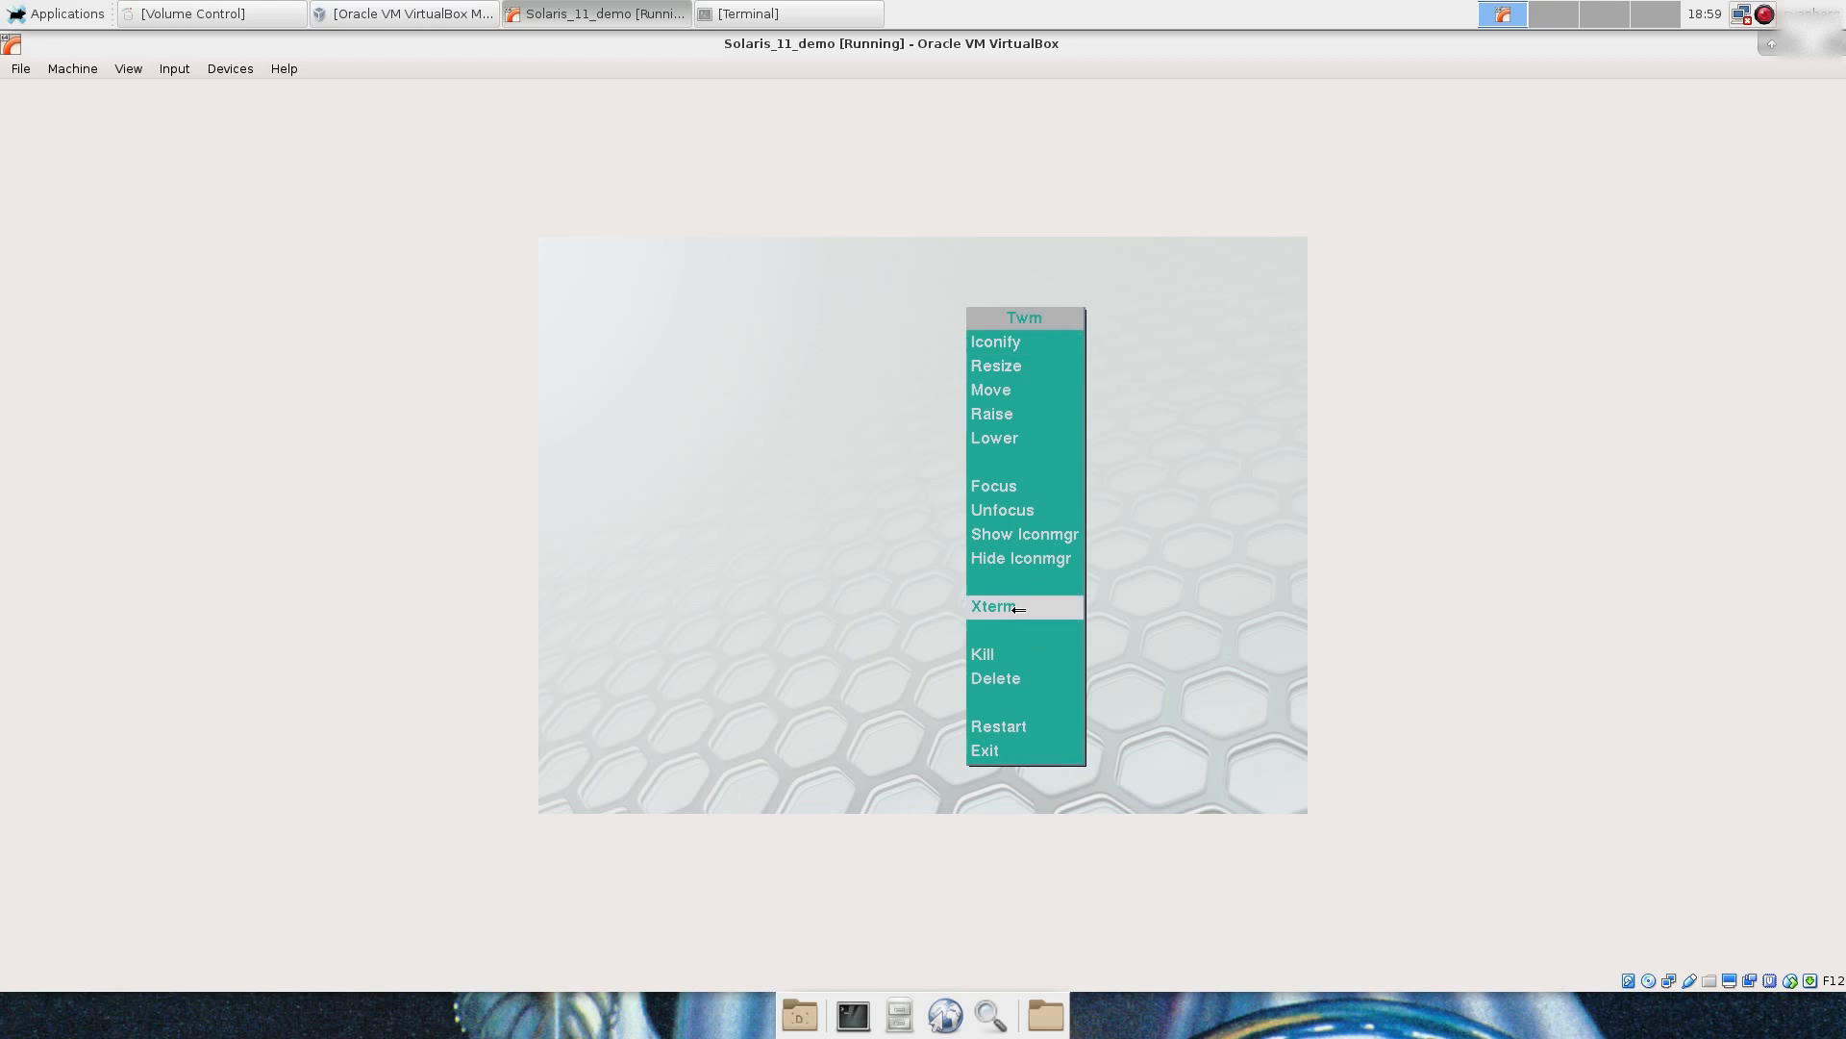
pyautogui.click(994, 606)
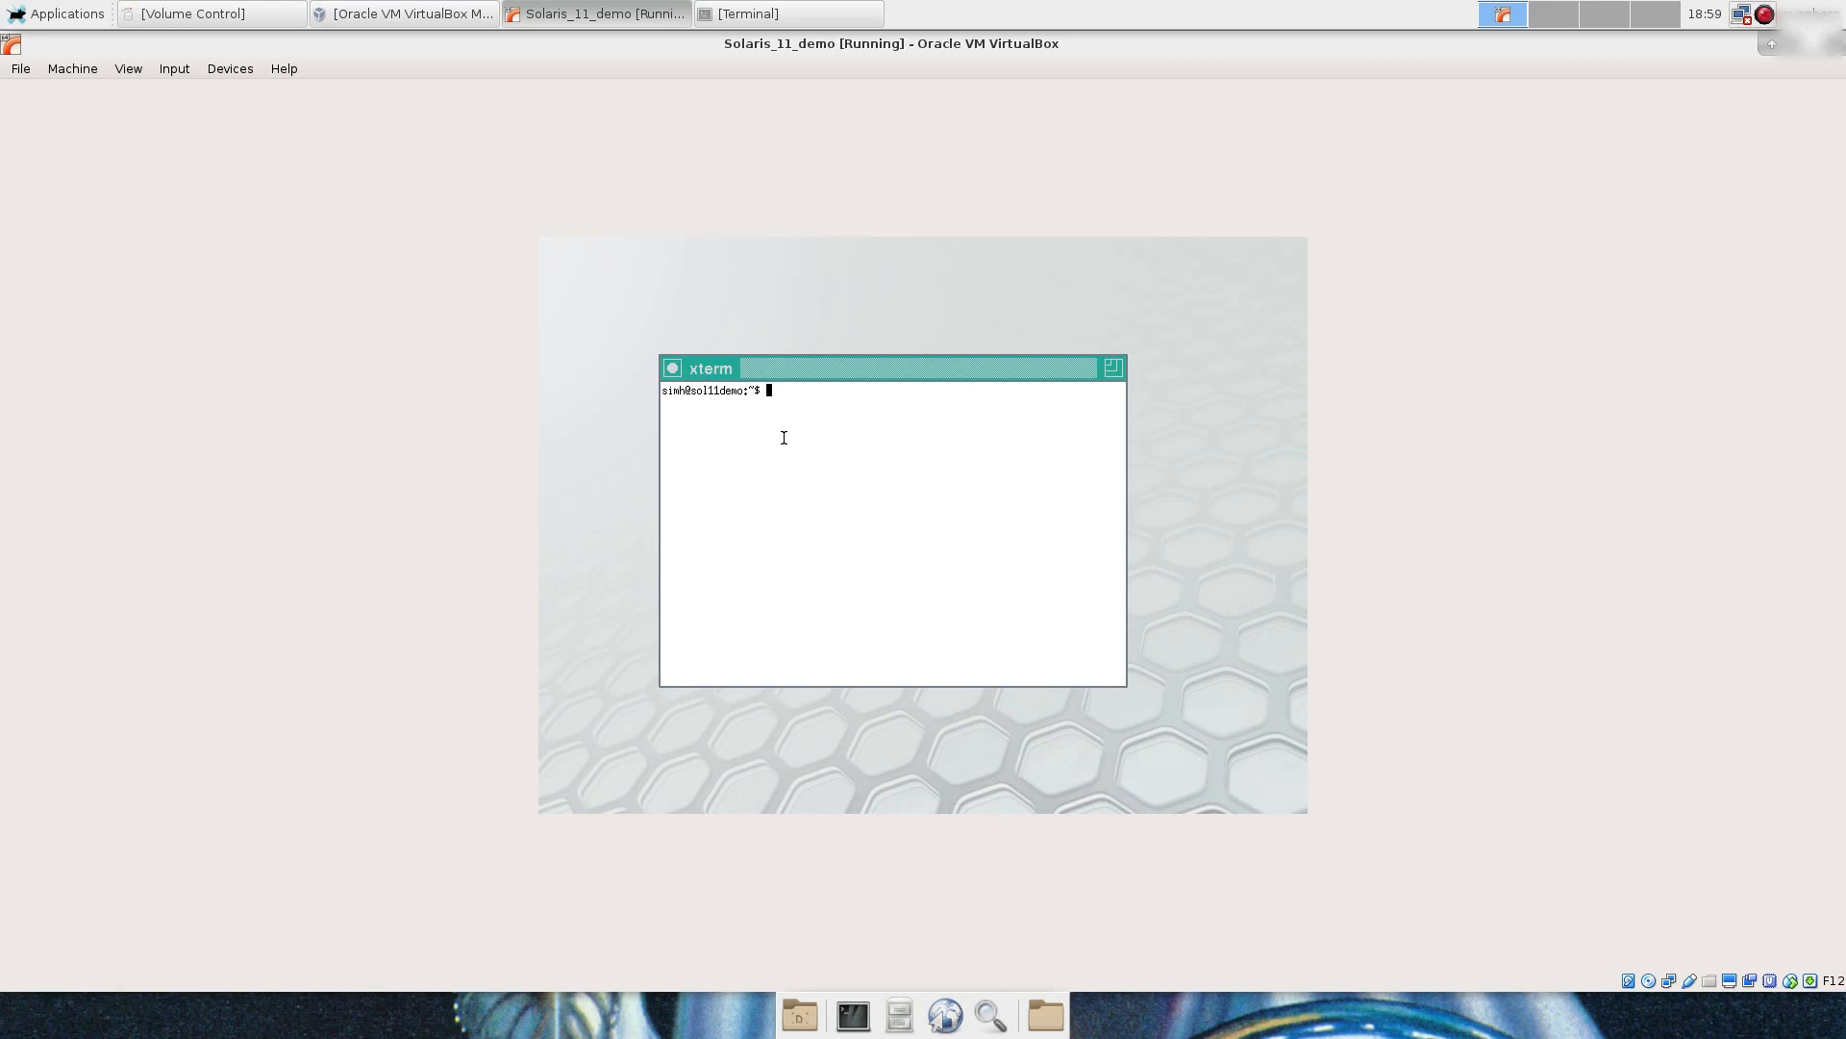
pyautogui.write('VBox')
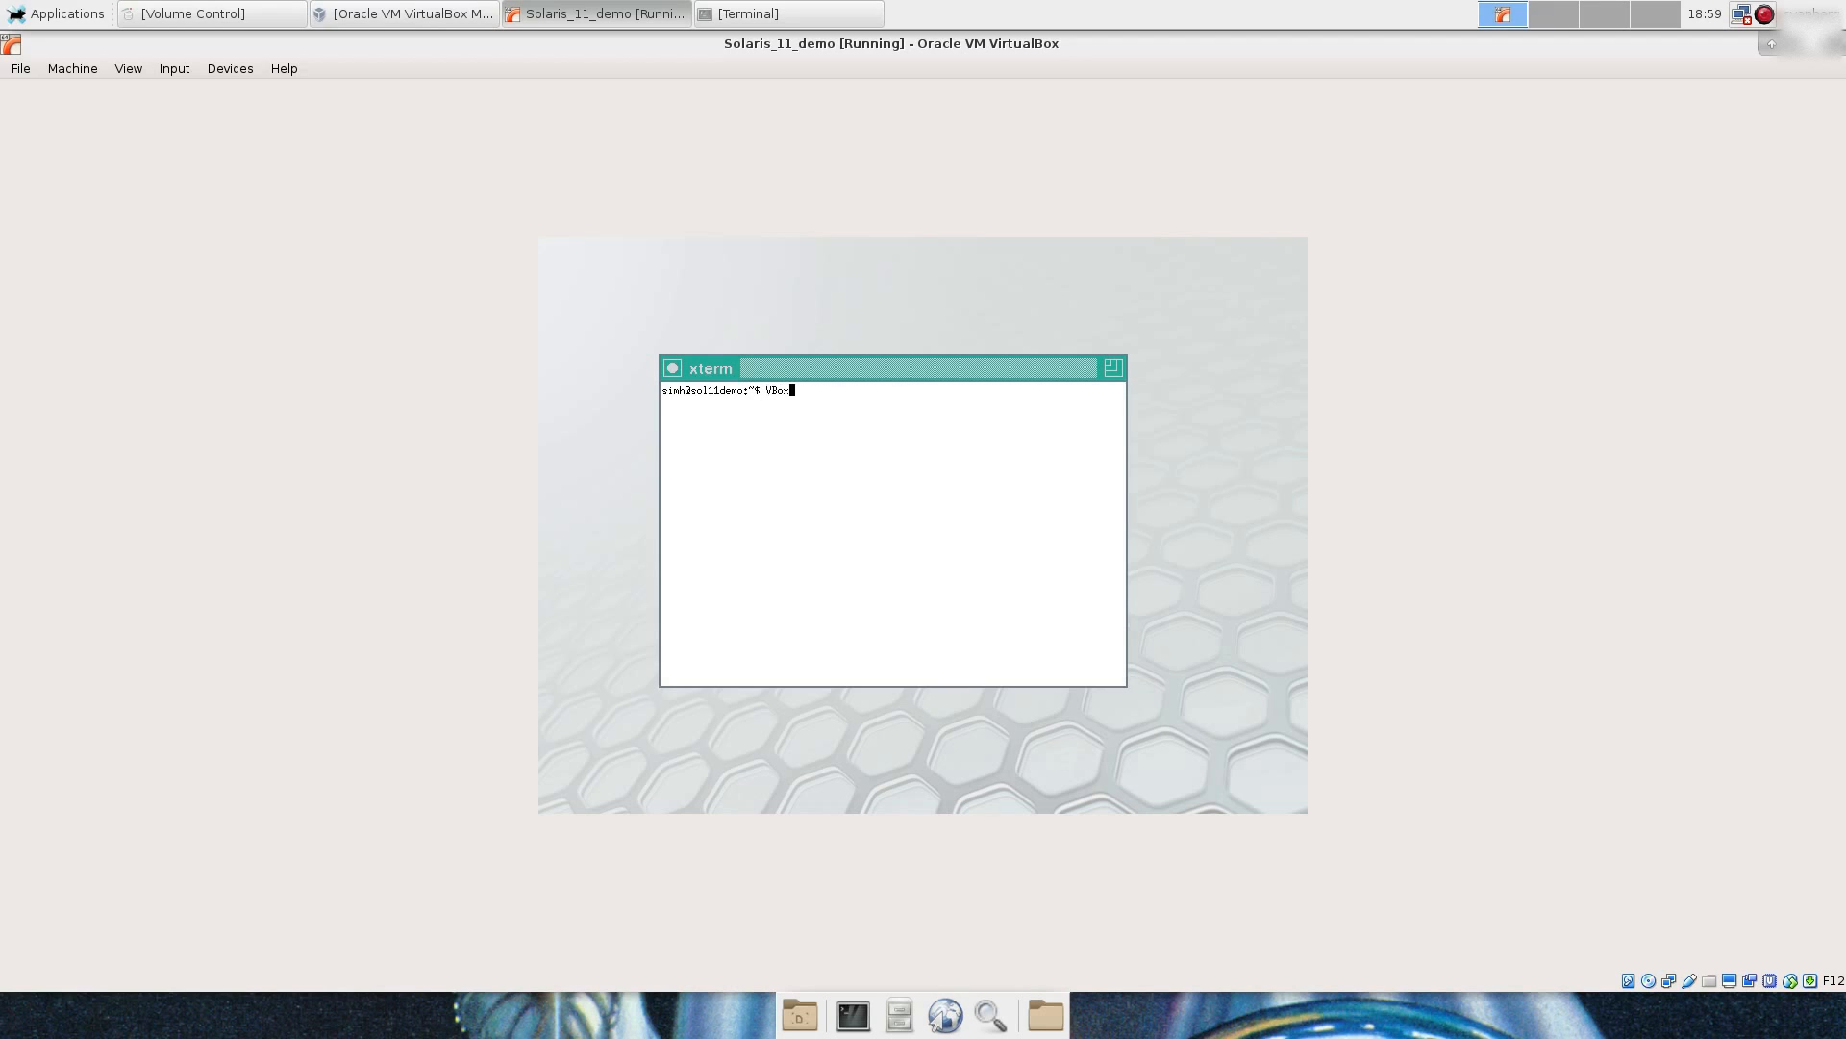
pyautogui.press('Tab')
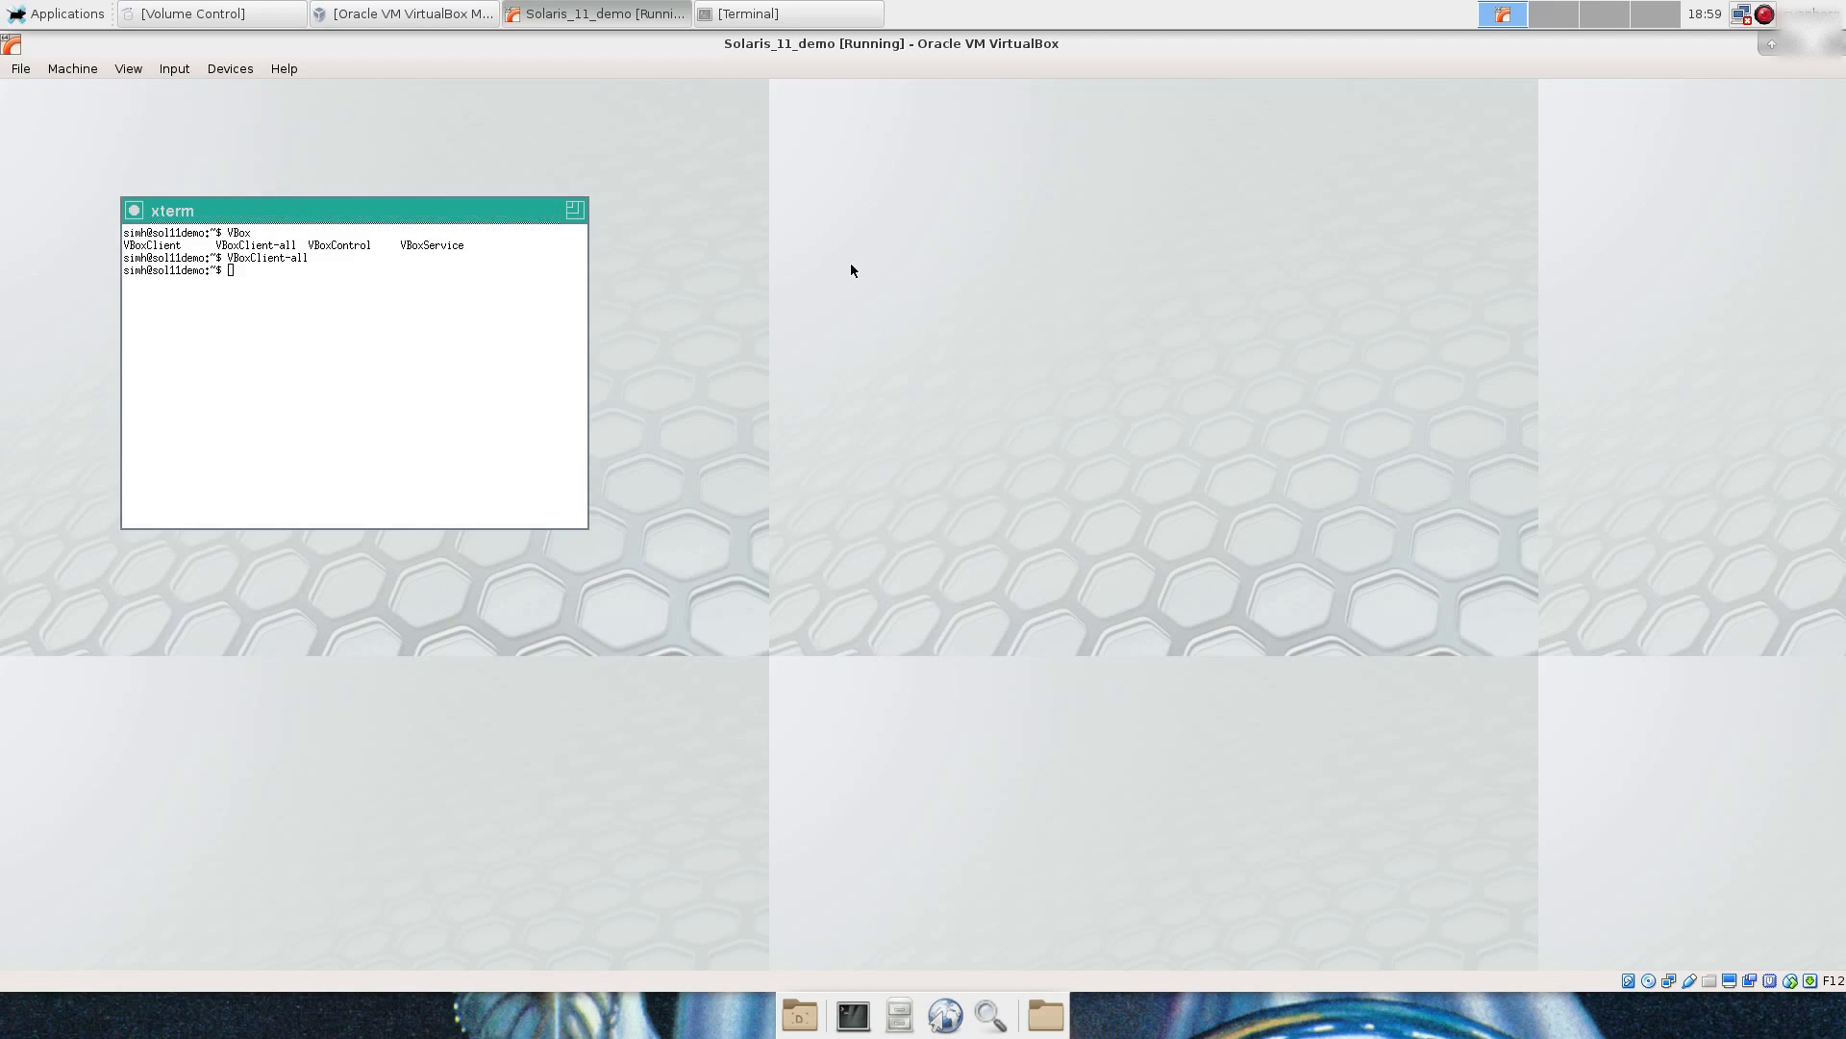
pyautogui.moveTo(354, 210); pyautogui.dragTo(671, 135)
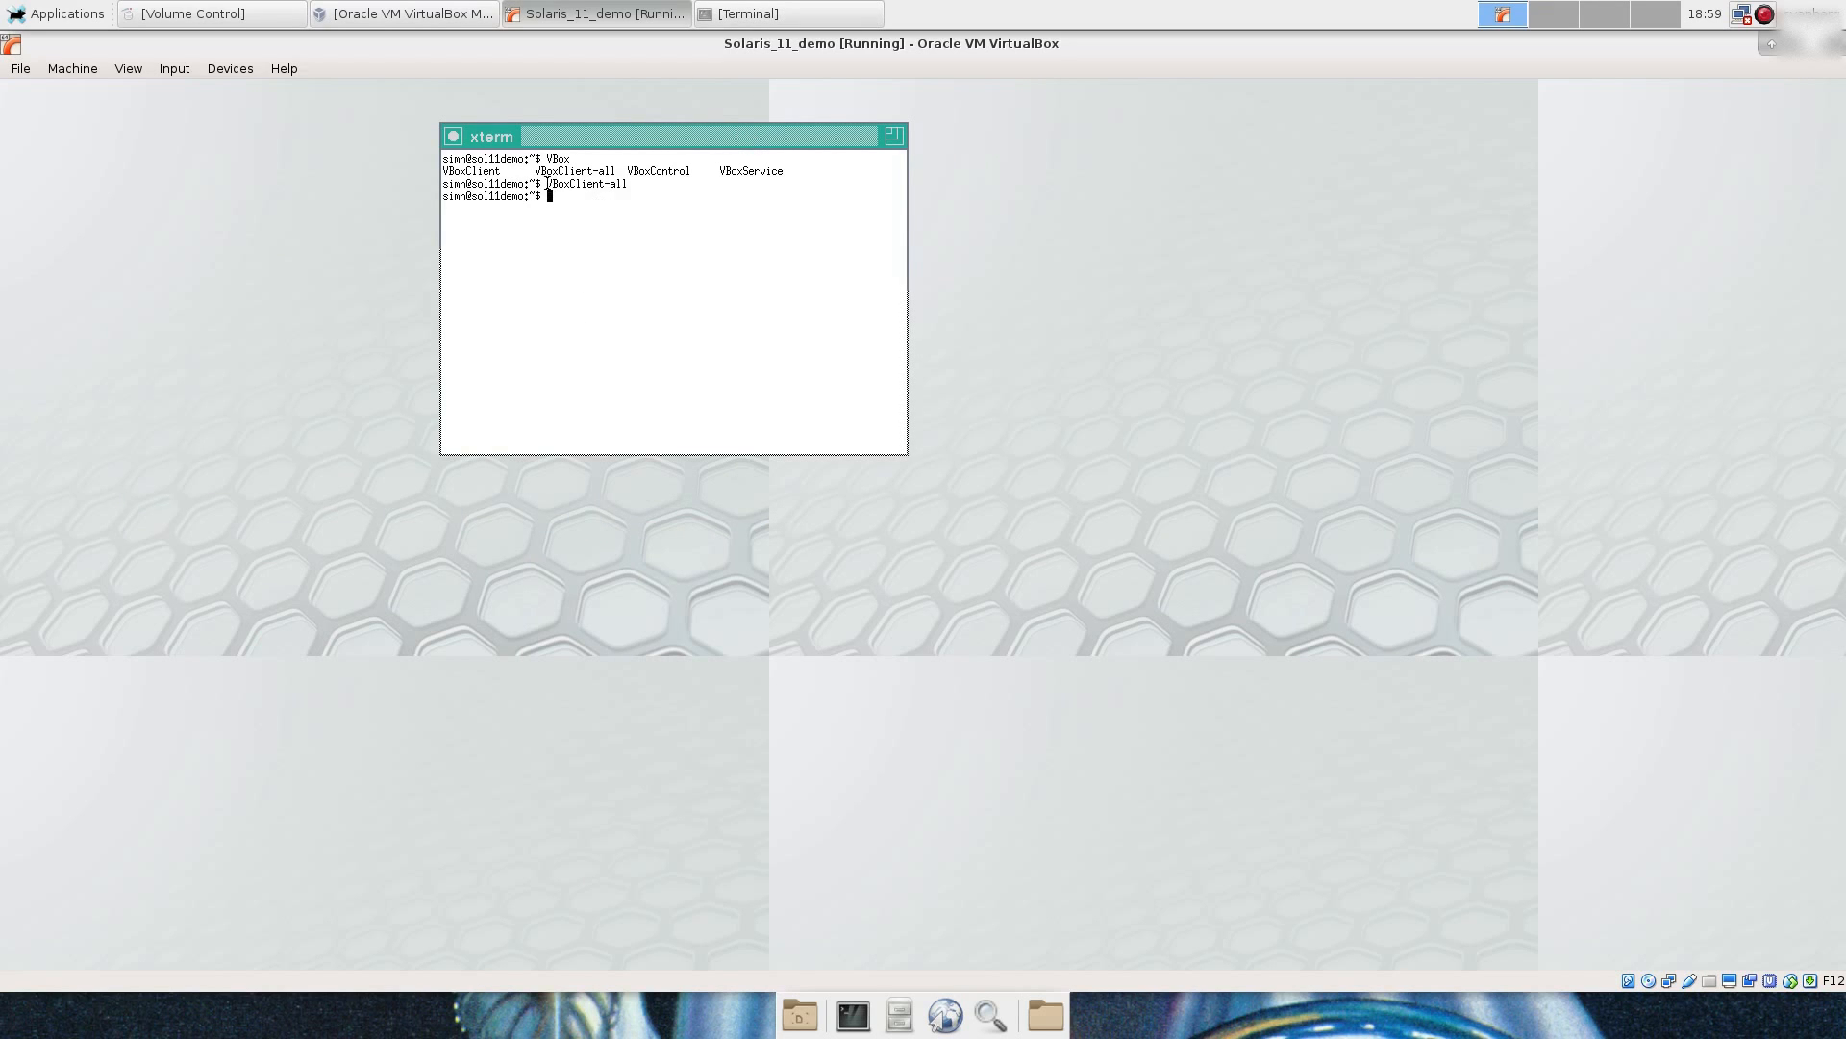
pyautogui.doubleClick(581, 185)
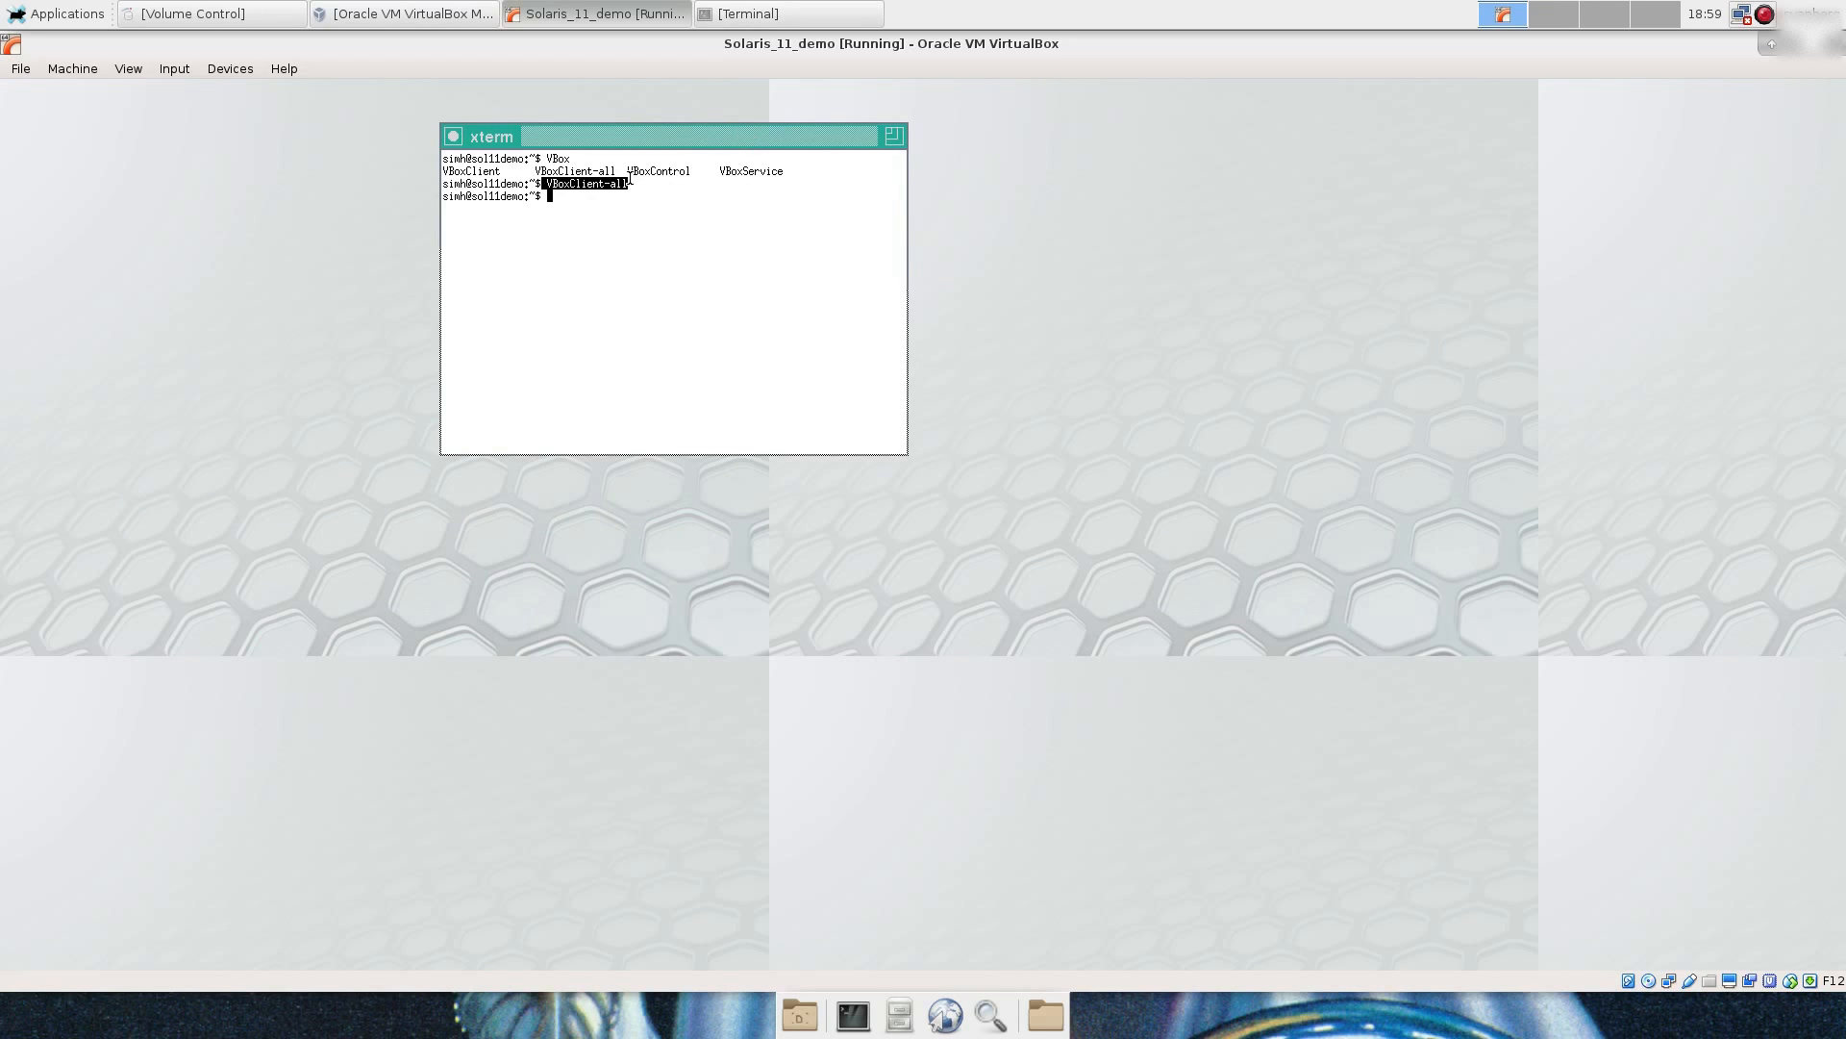